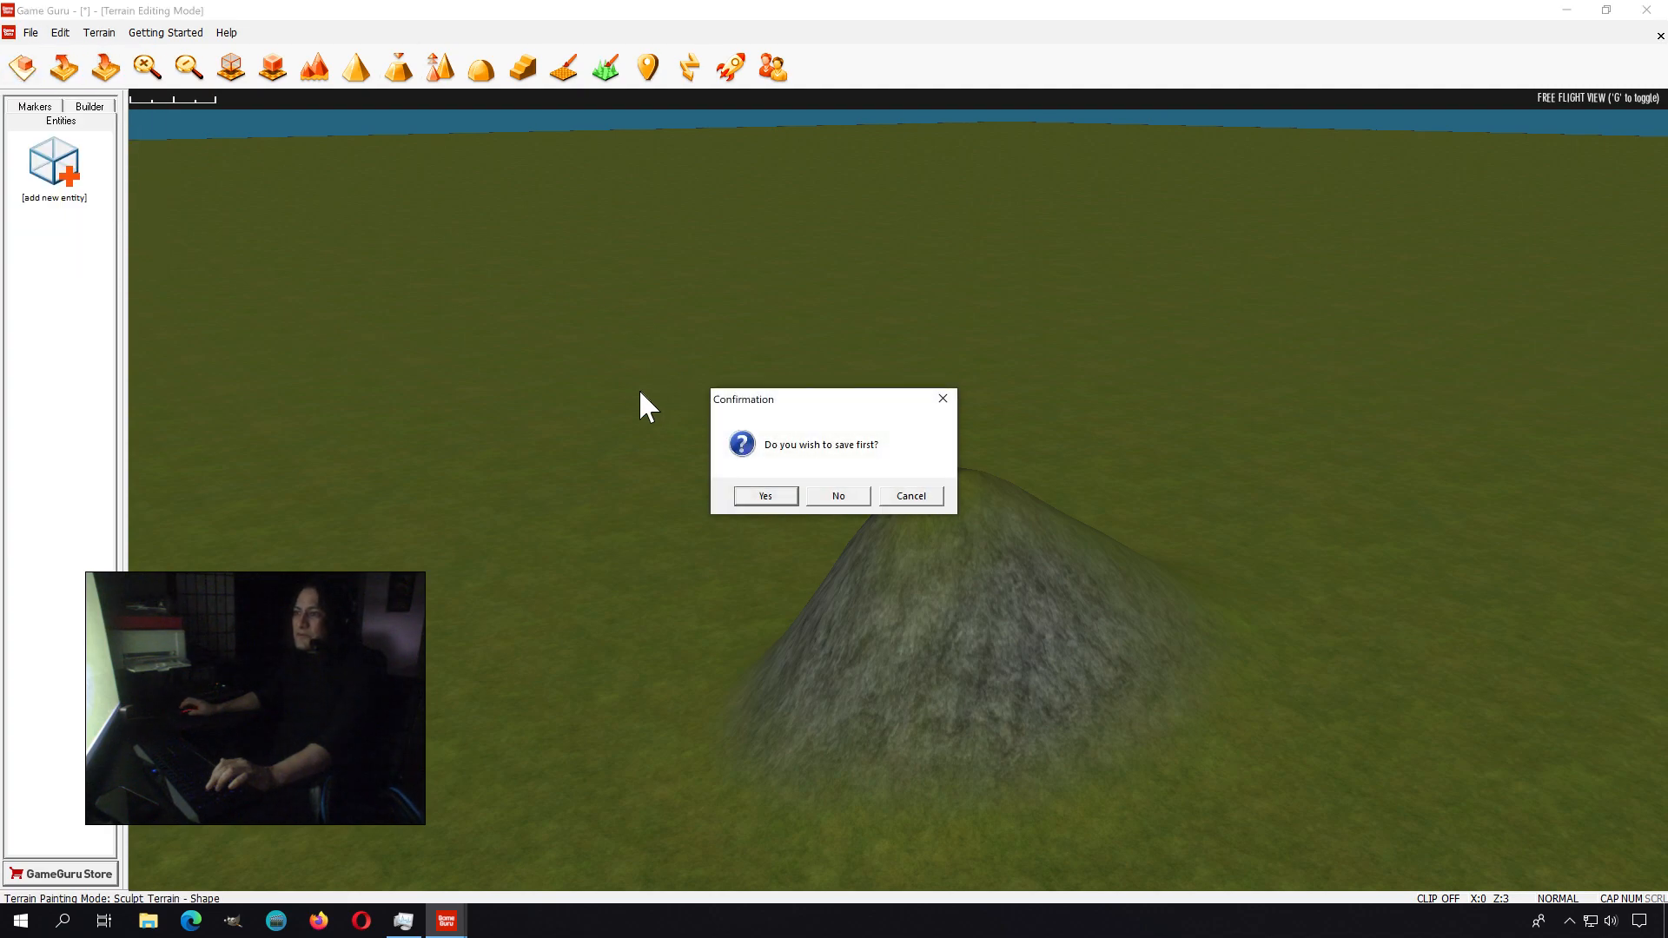
- Start a new flat level without saving the old one and bring up the Entity Library
{"action": "left_click", "coordinate": [837, 495]}
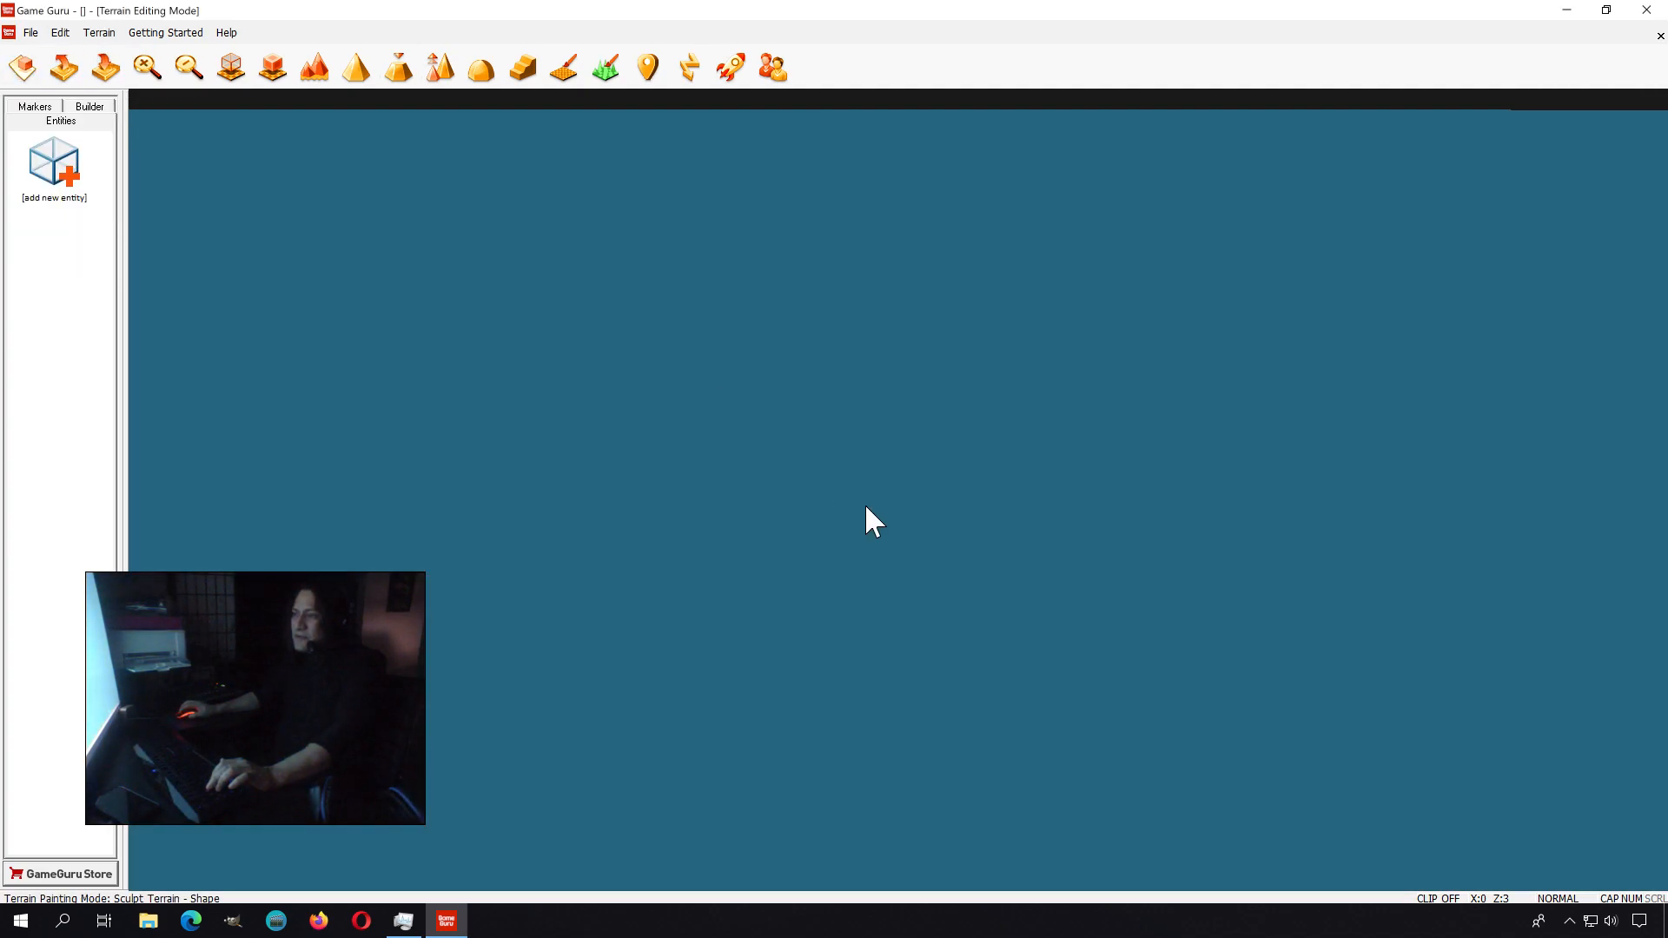
{"action": "key", "text": "g"}
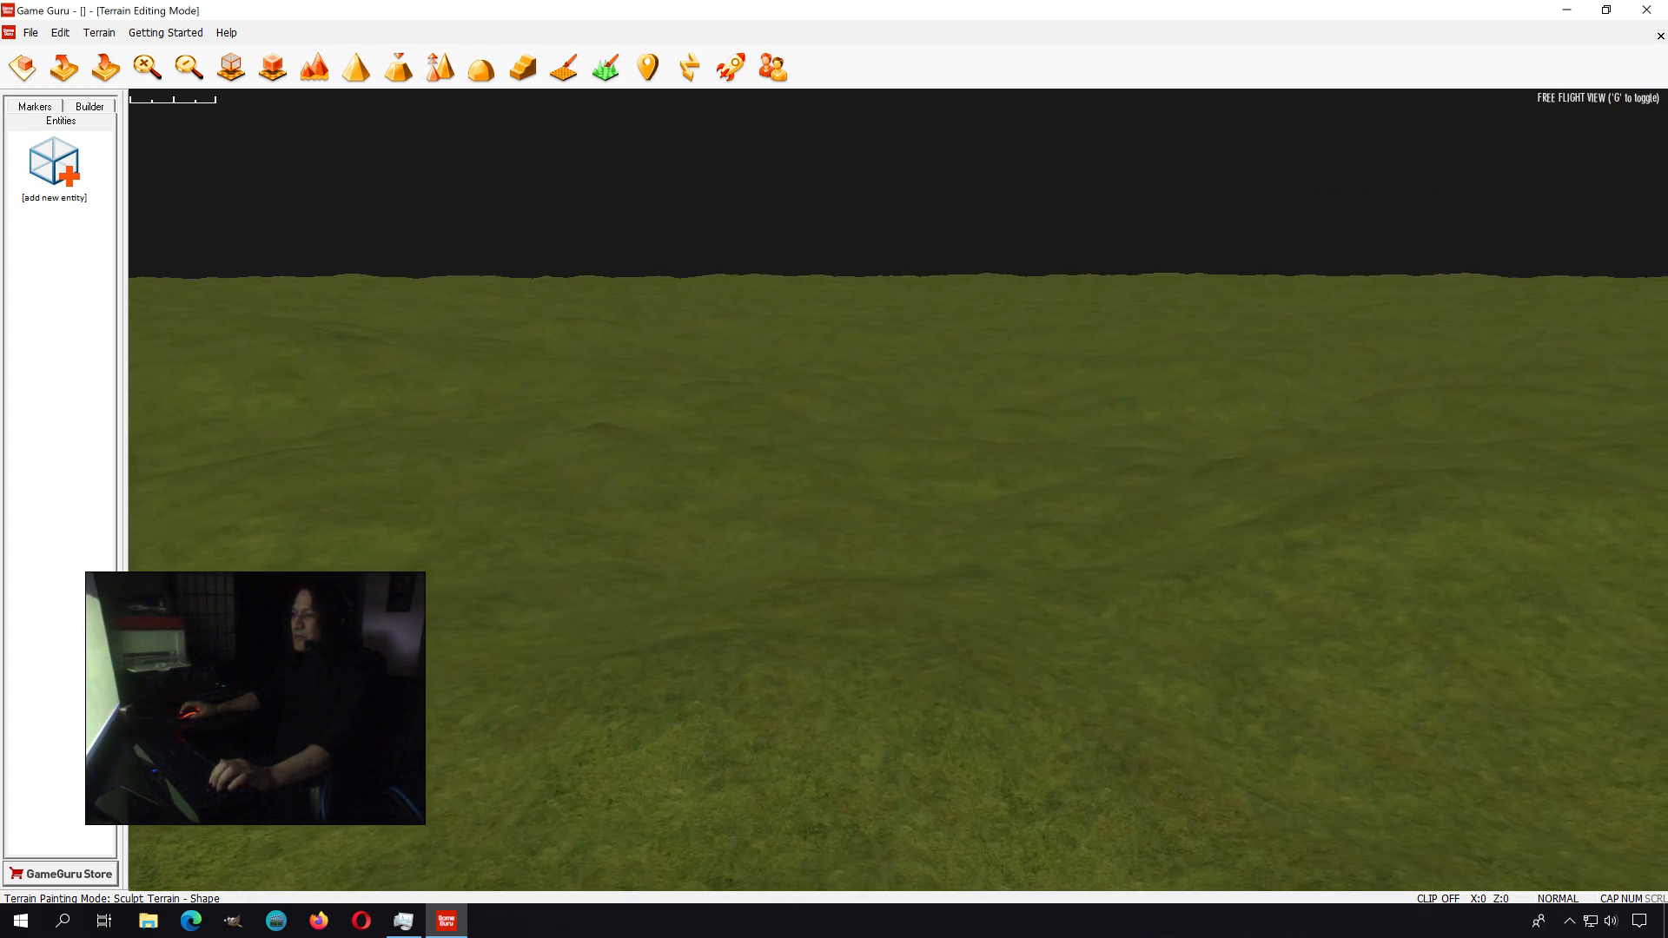
{"action": "left_click", "coordinate": [940, 558]}
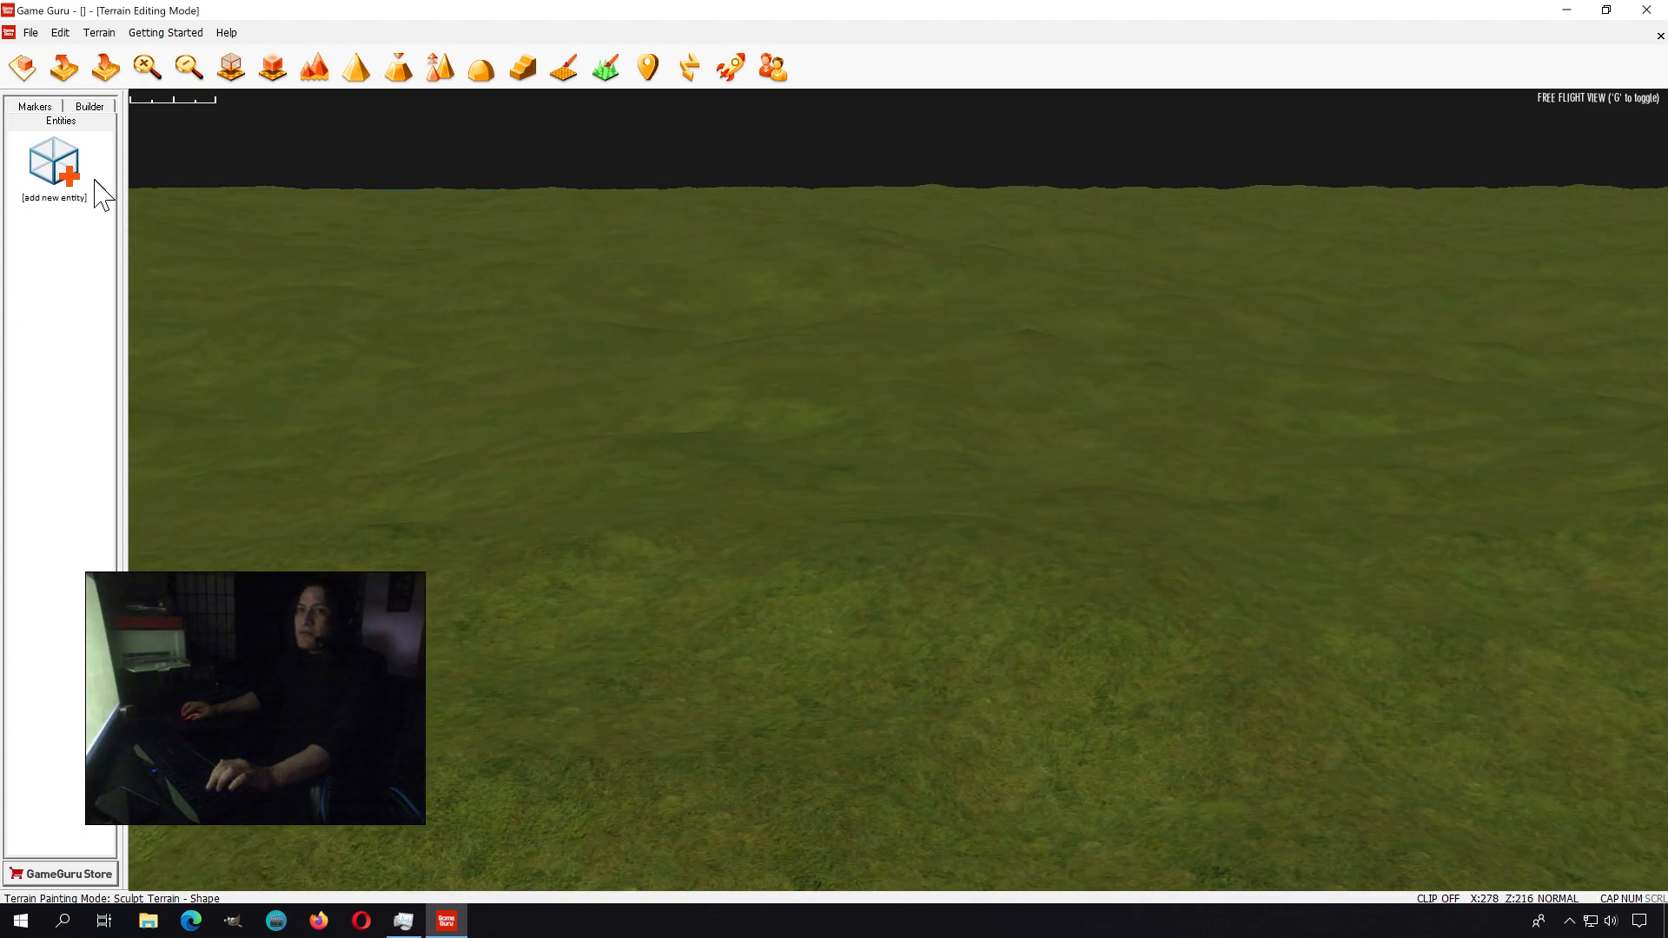
{"action": "left_click", "coordinate": [54, 165]}
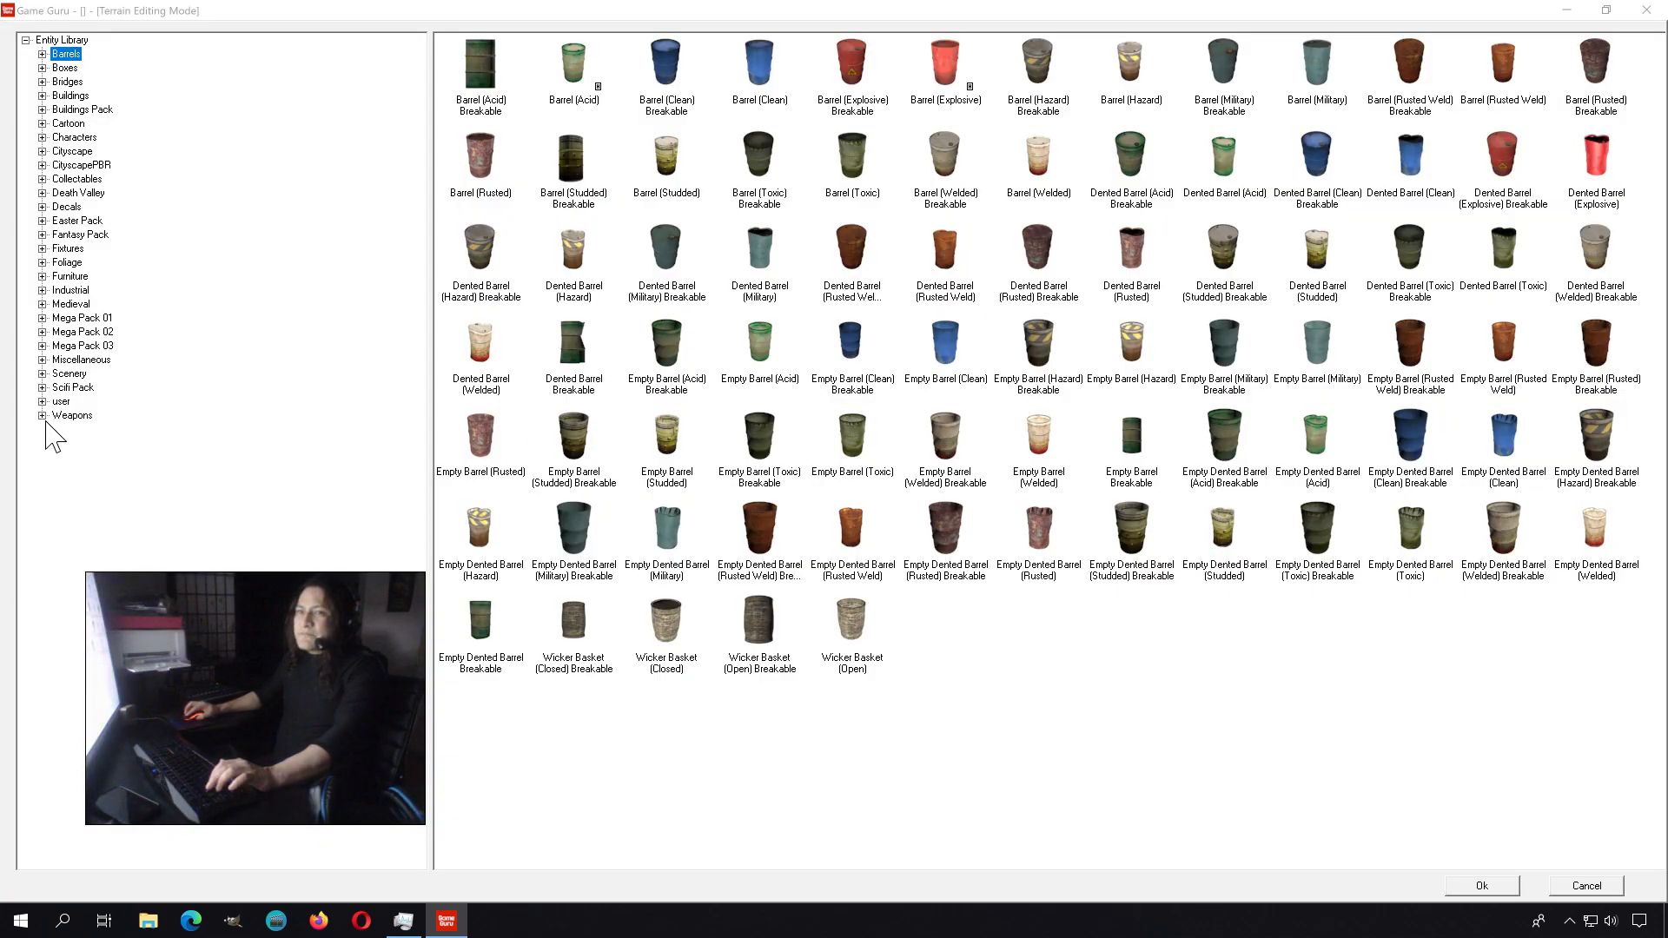
{"action": "left_click", "coordinate": [71, 416]}
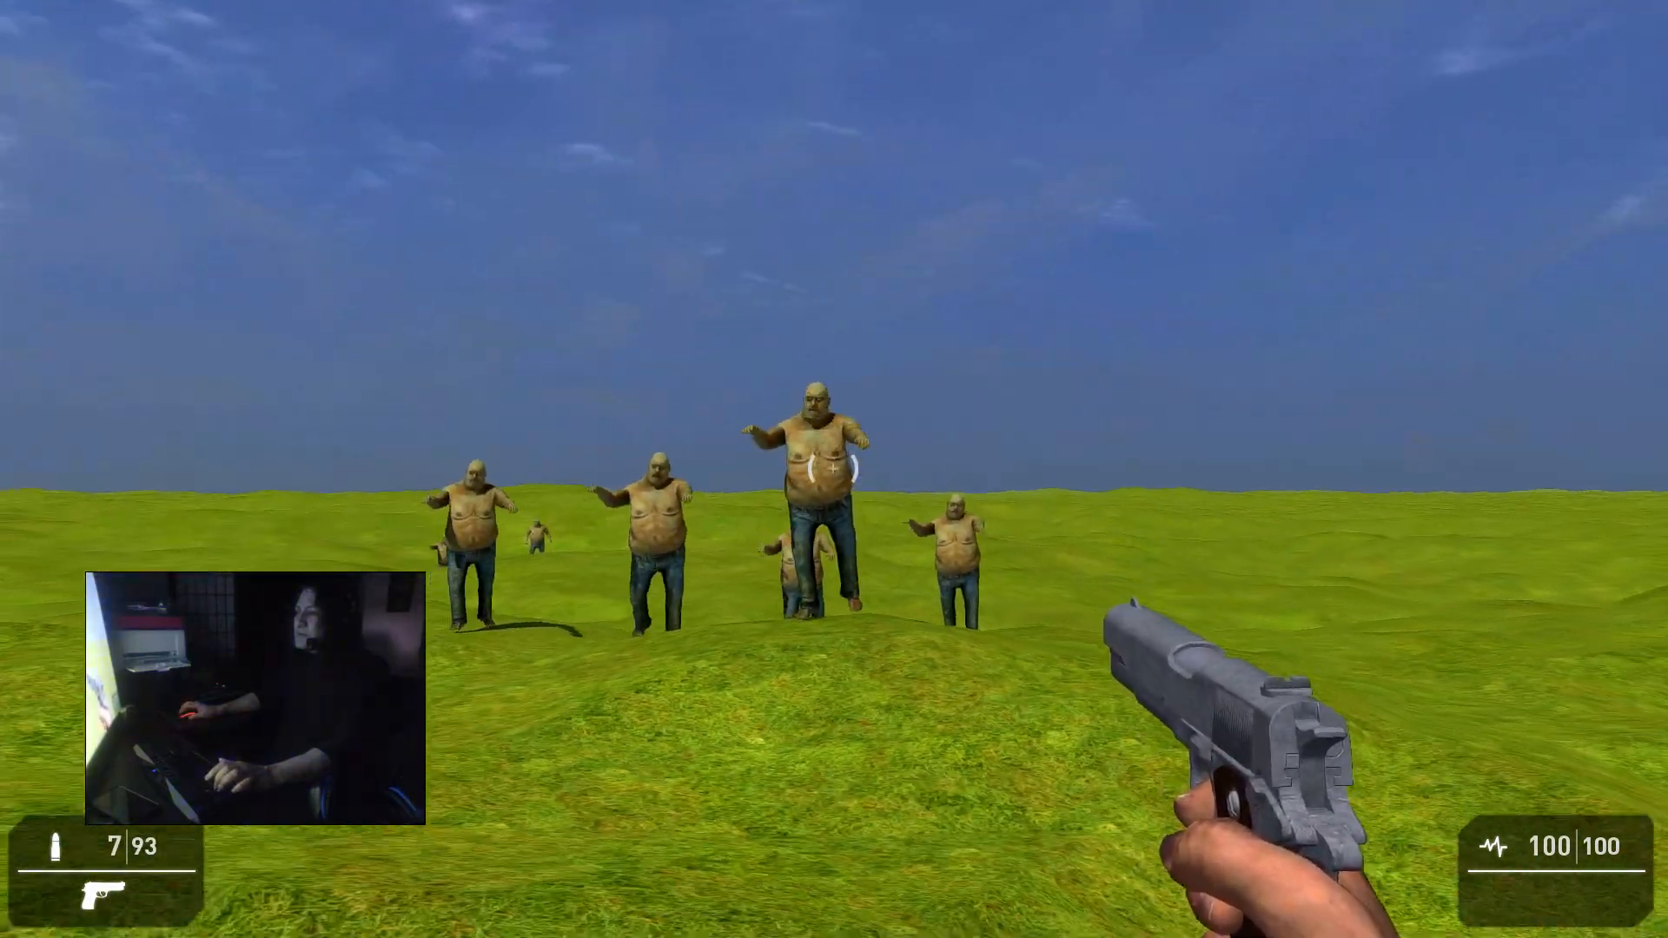
- Shoot down the approaching zombies with the pistol during test play, including the last distant one
{"action": "left_click", "coordinate": [833, 469]}
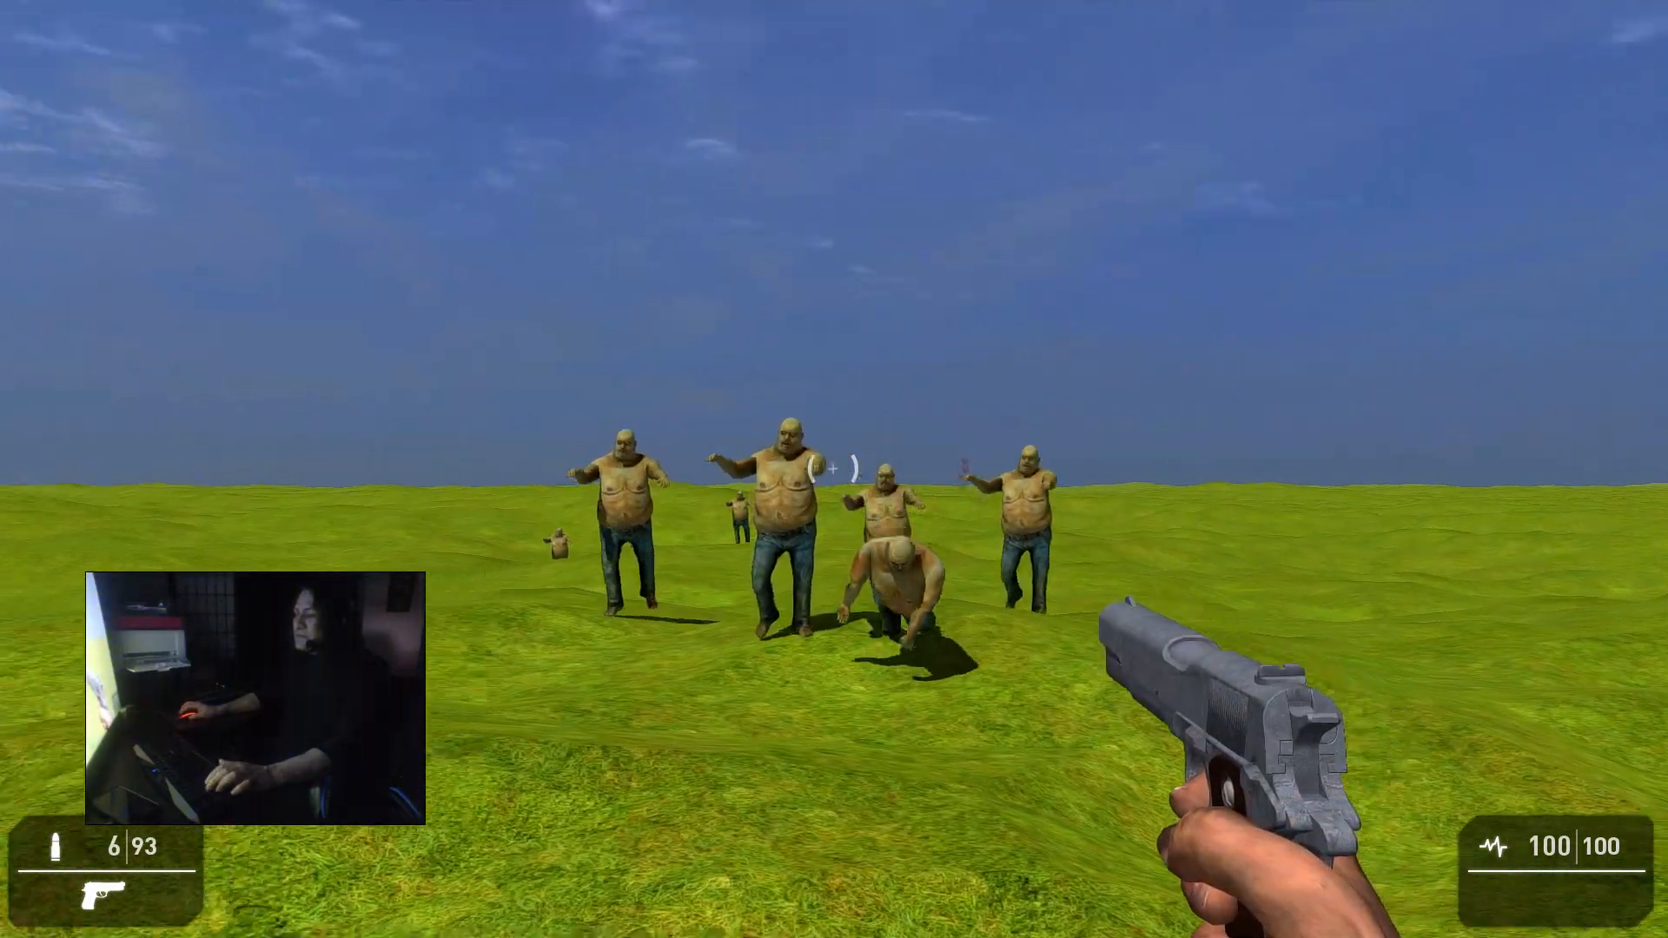
{"action": "left_click", "coordinate": [834, 469]}
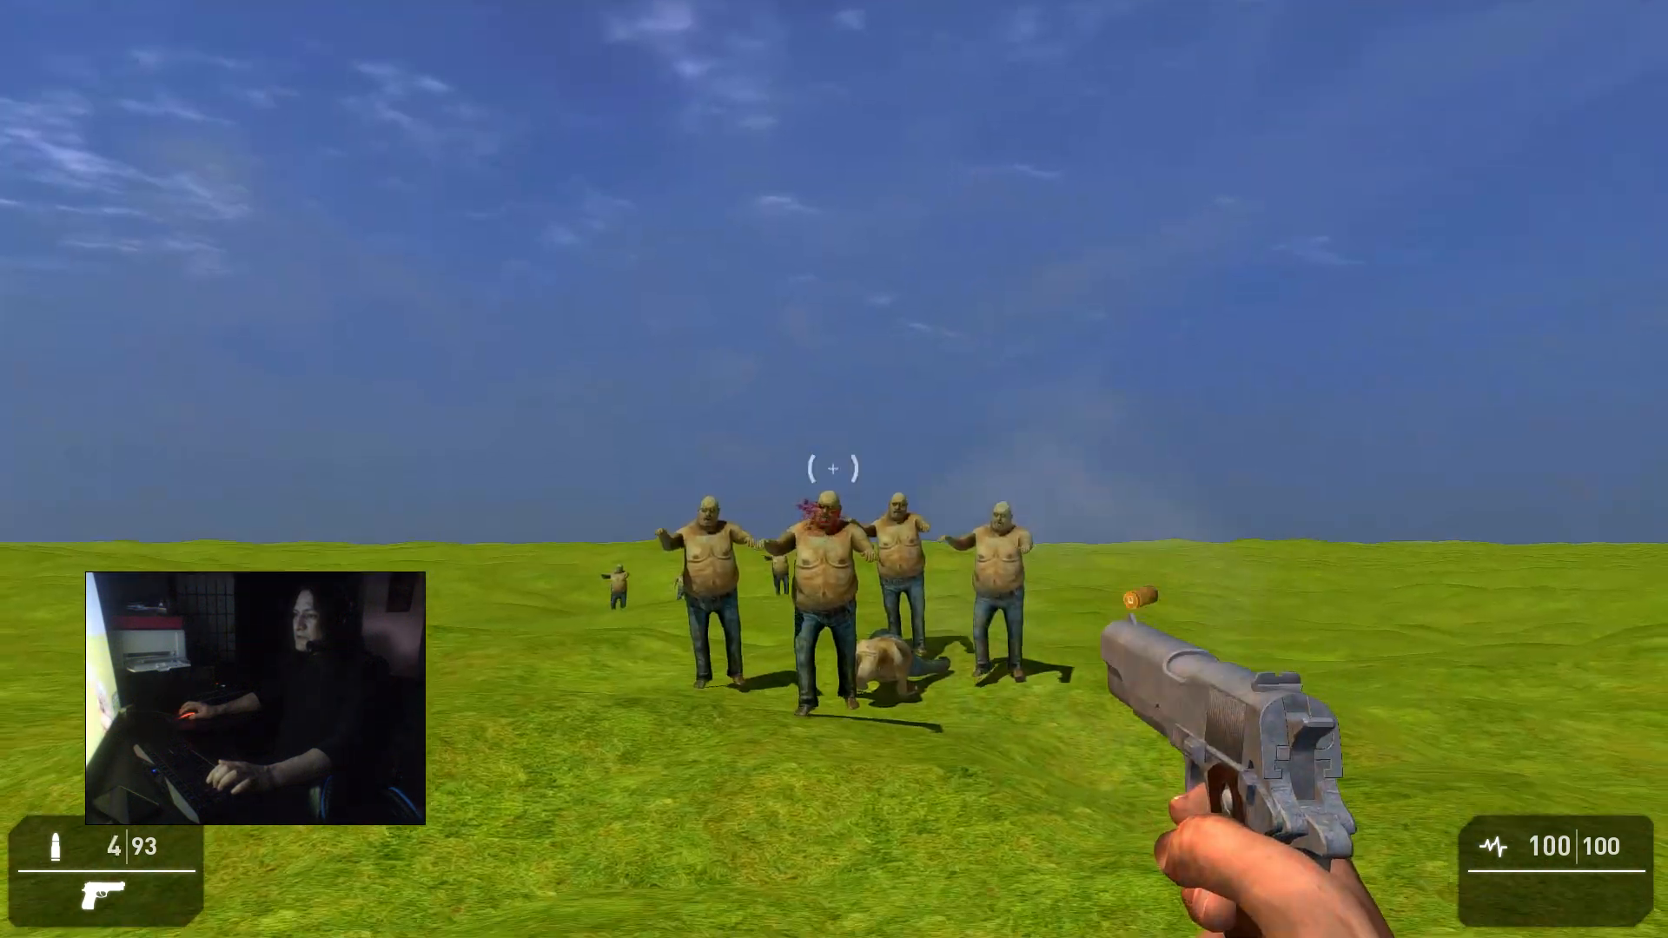
{"action": "left_click", "coordinate": [834, 469]}
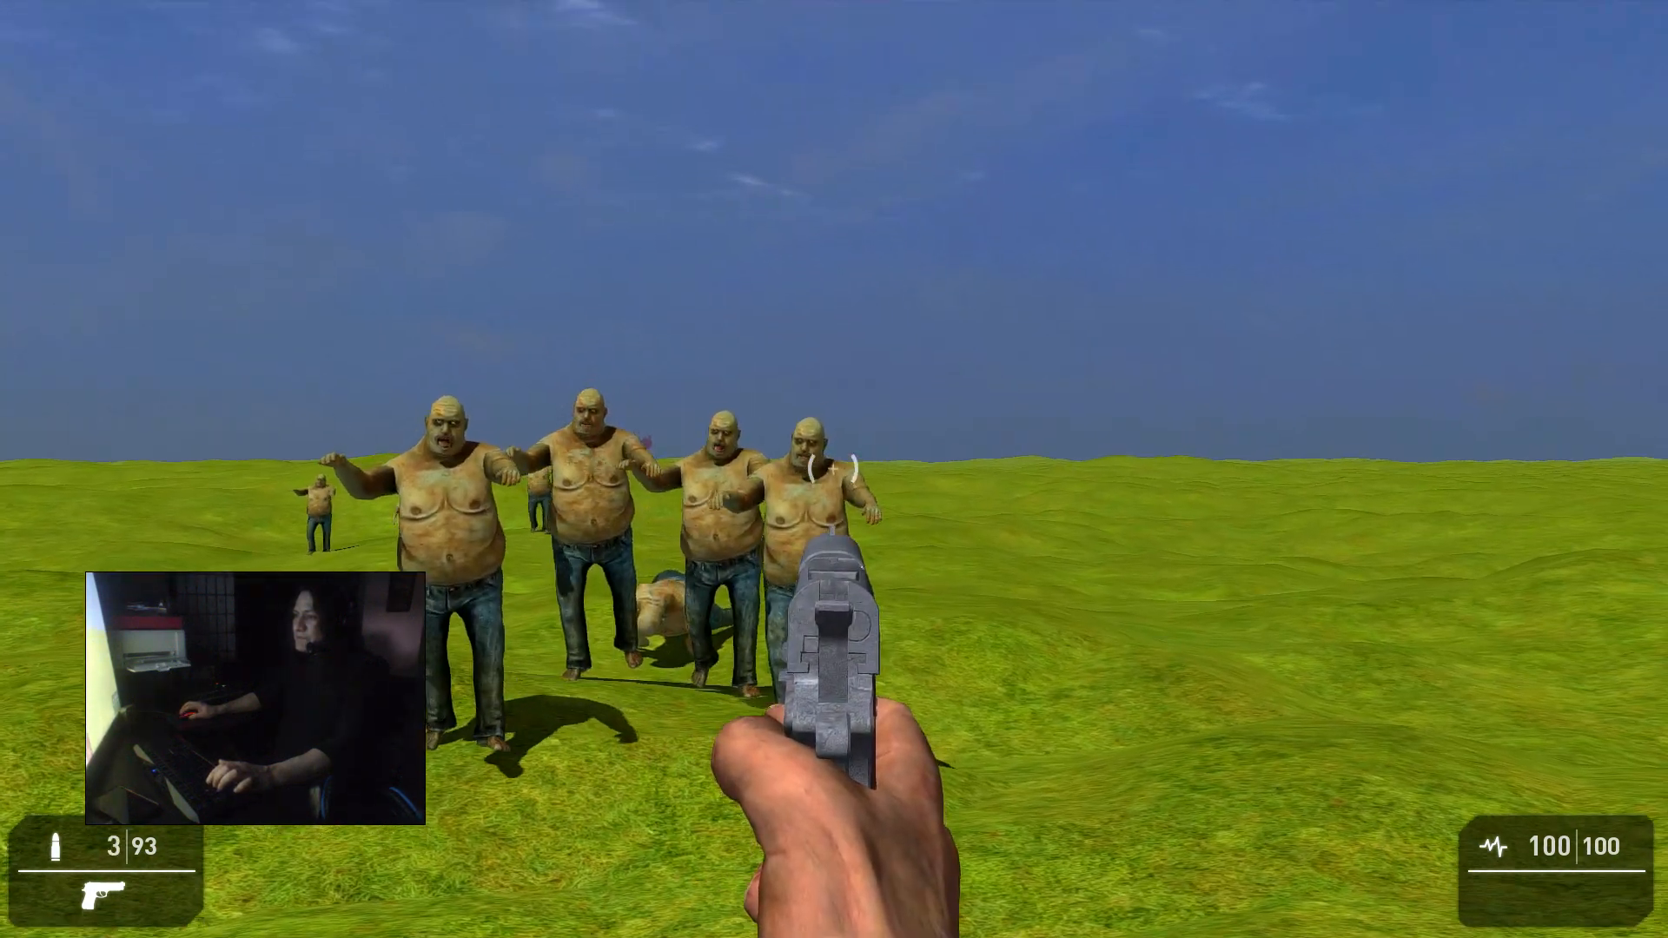
{"action": "left_click", "coordinate": [834, 469]}
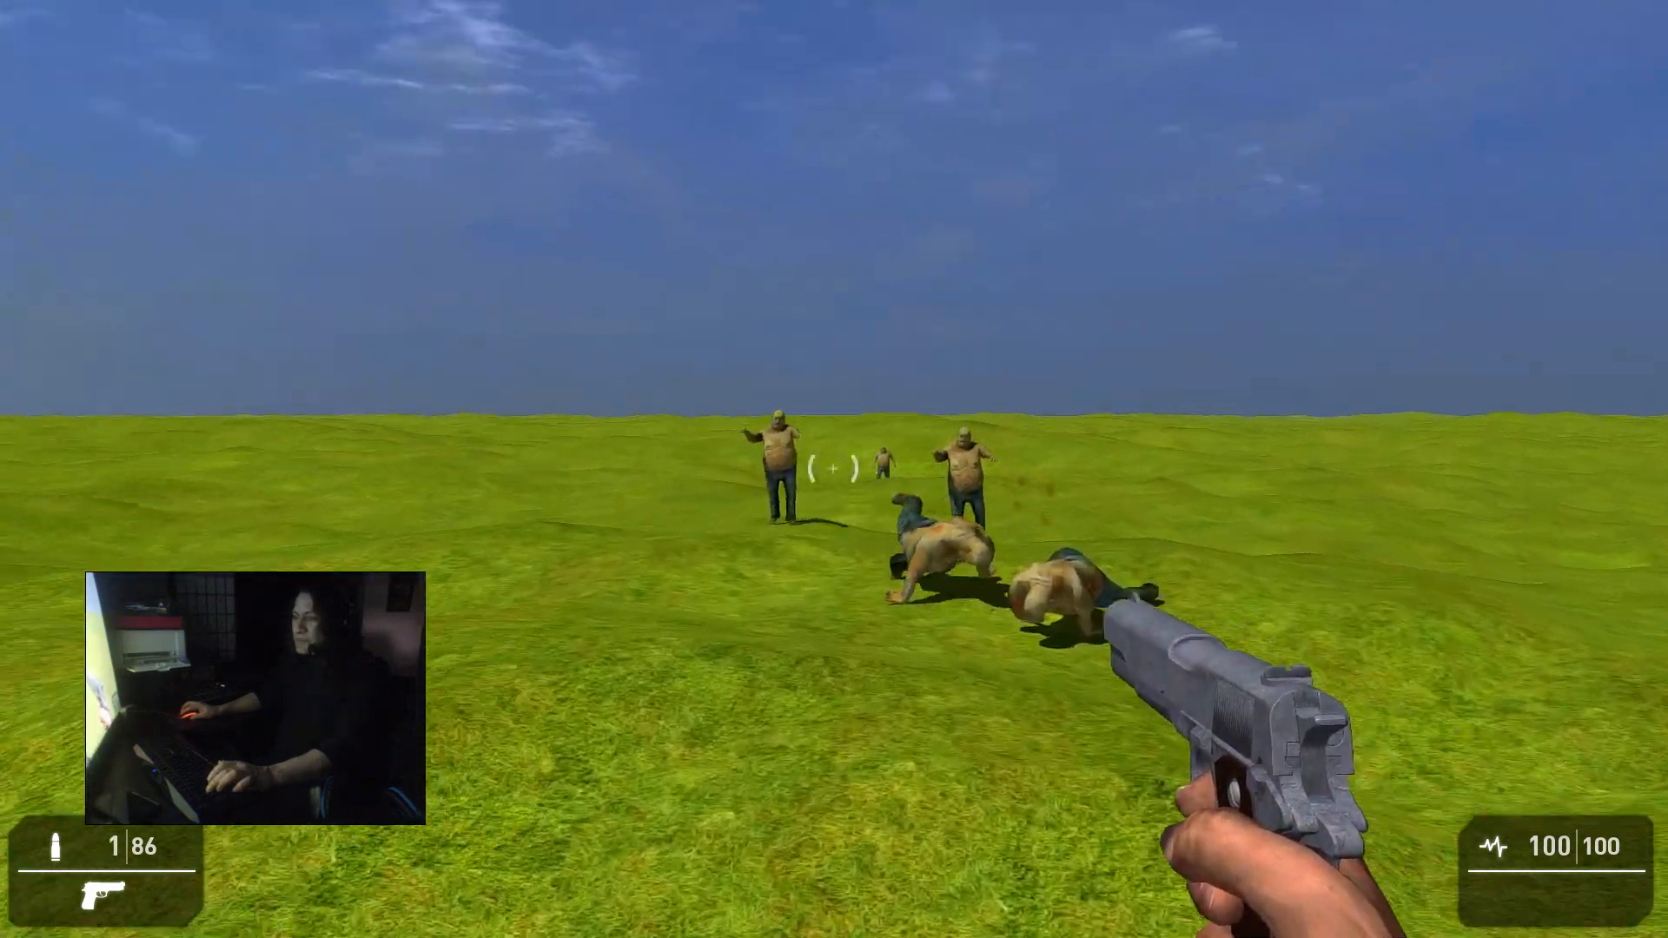
{"action": "left_click", "coordinate": [834, 472]}
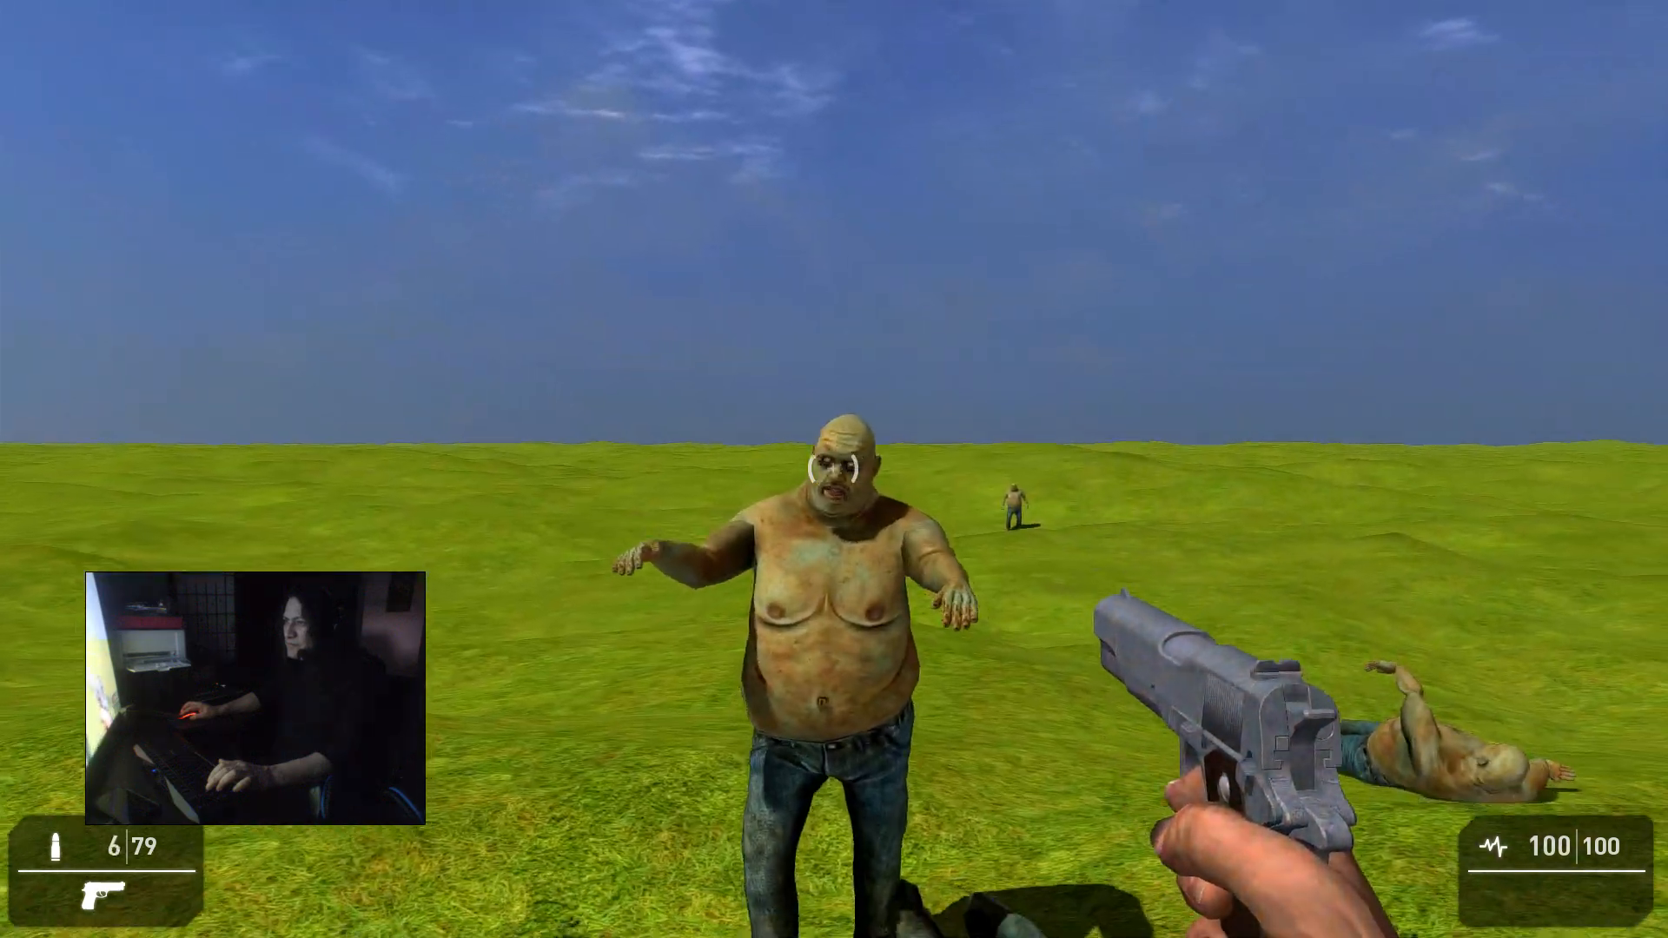
{"action": "left_click", "coordinate": [834, 469]}
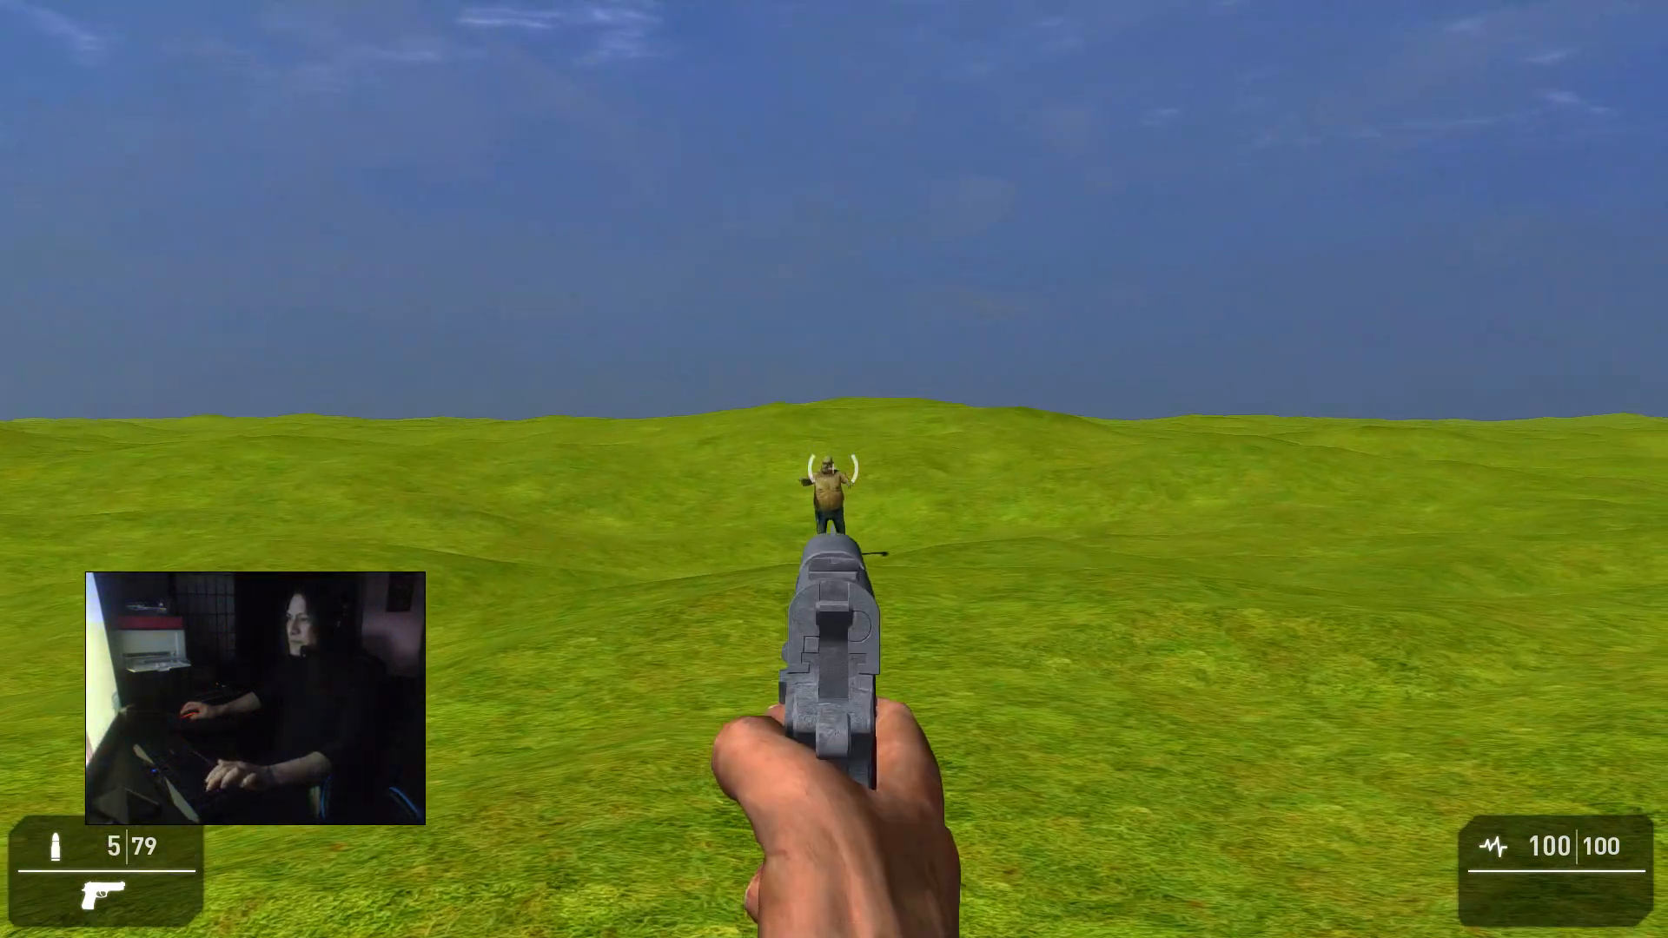
{"action": "left_click", "coordinate": [834, 469]}
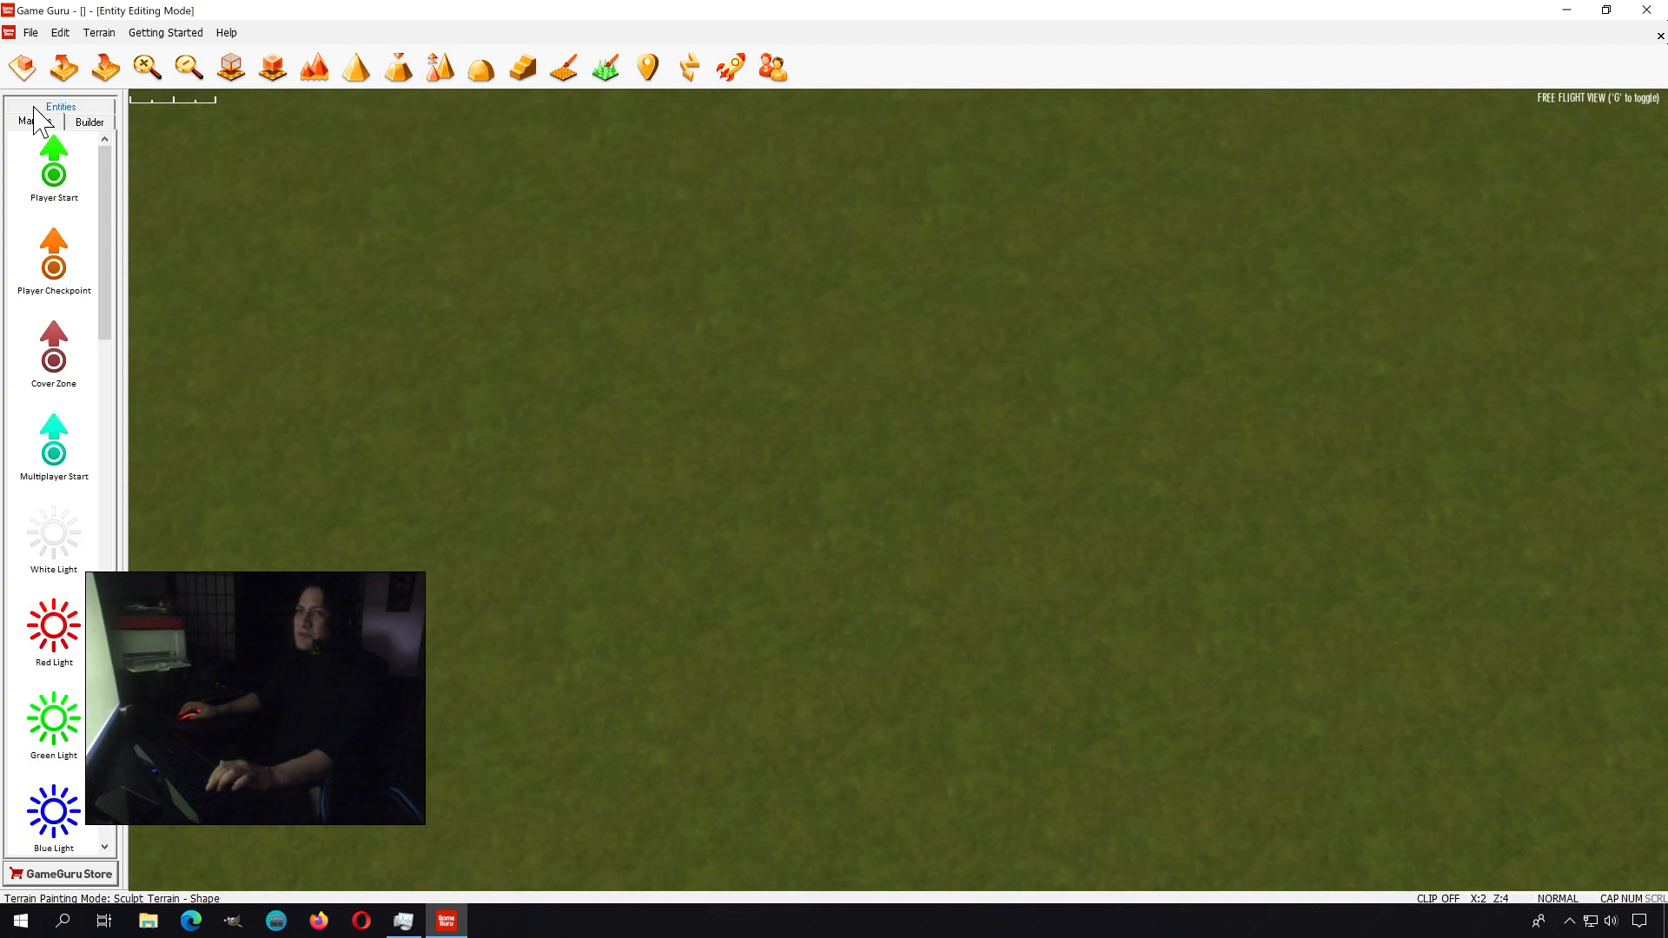
- Place a Player Start marker on the terrain and bring up its properties
{"action": "left_click", "coordinate": [575, 521]}
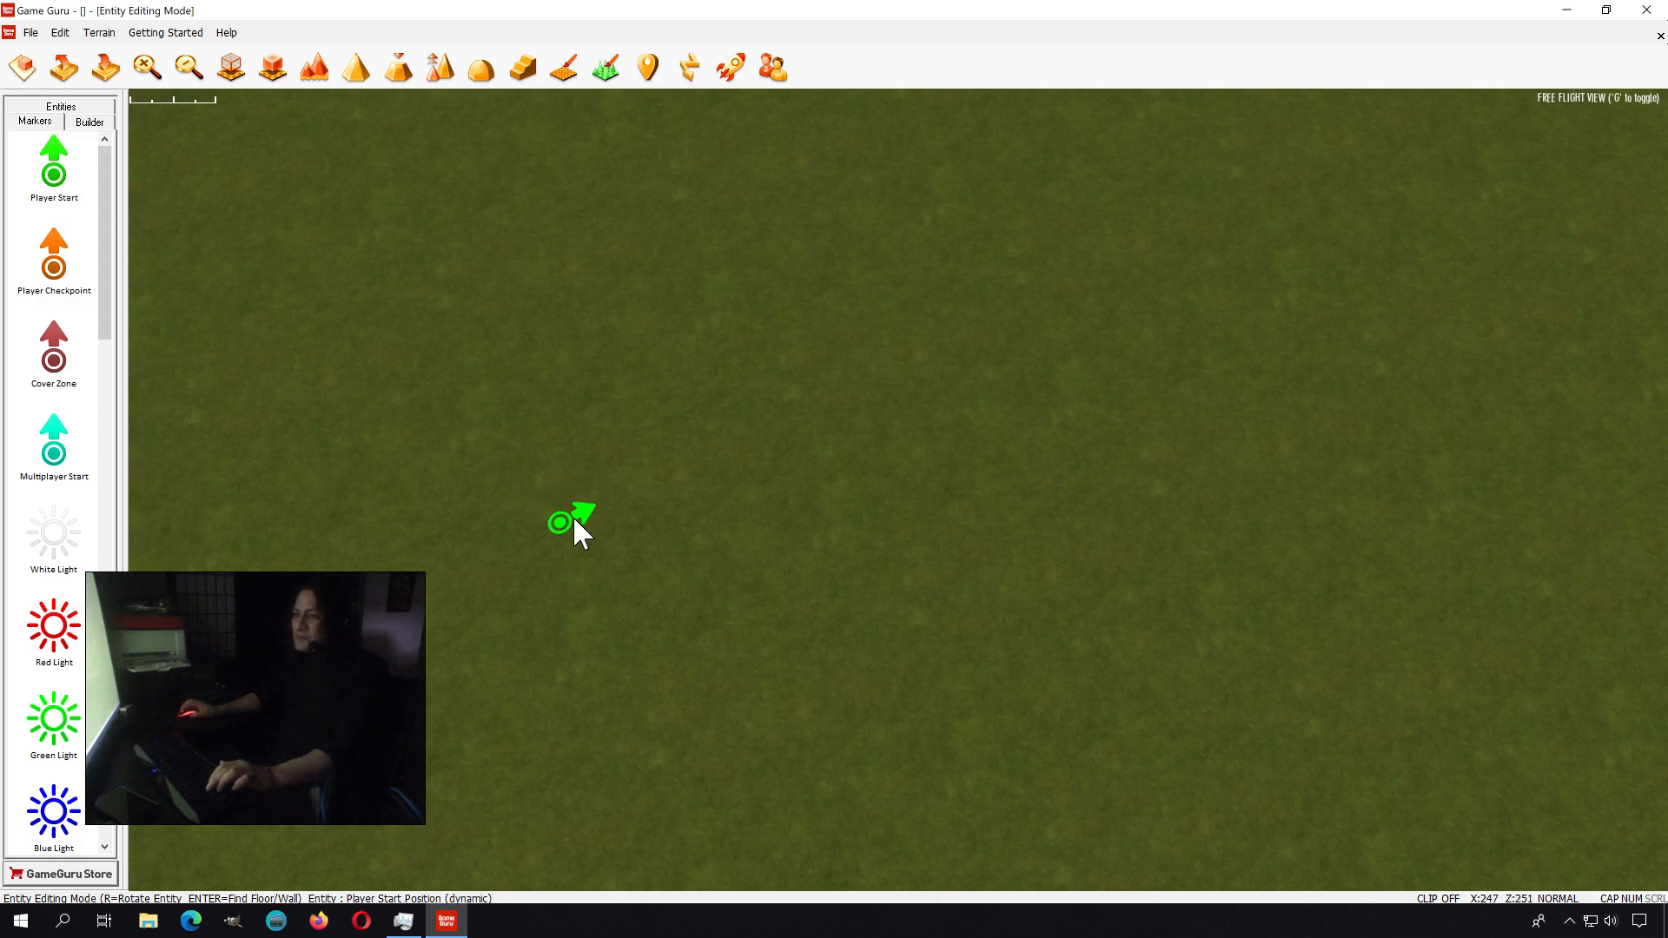
{"action": "left_click_drag", "start_coordinate": [570, 521], "coordinate": [745, 728]}
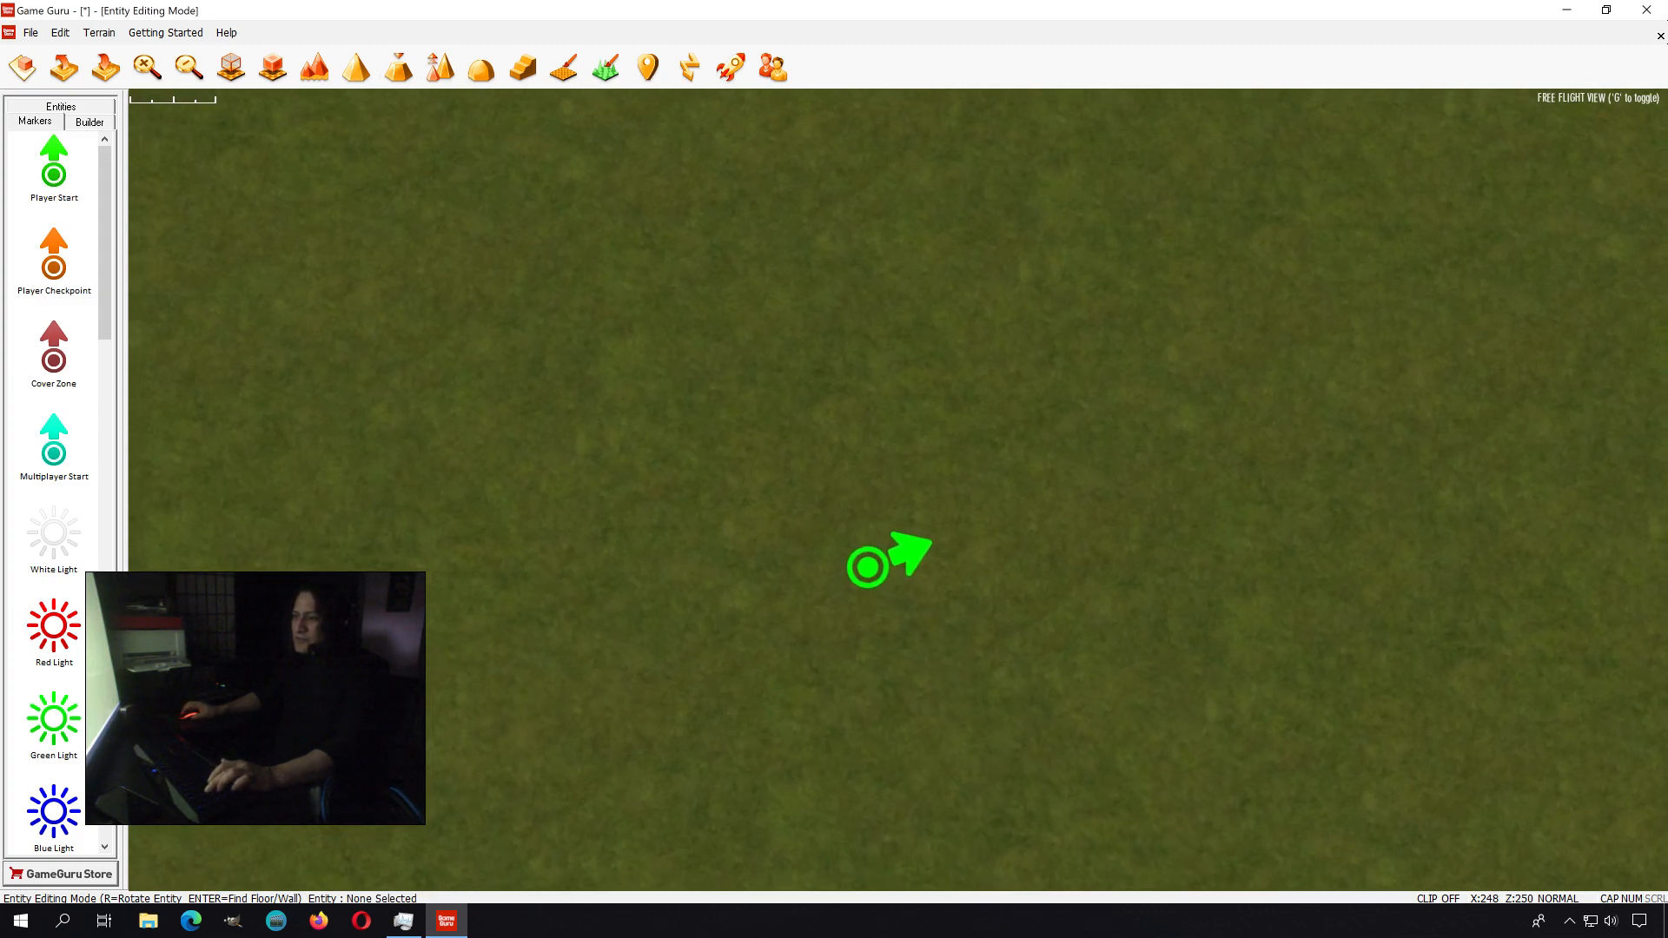
{"action": "left_click", "coordinate": [867, 565]}
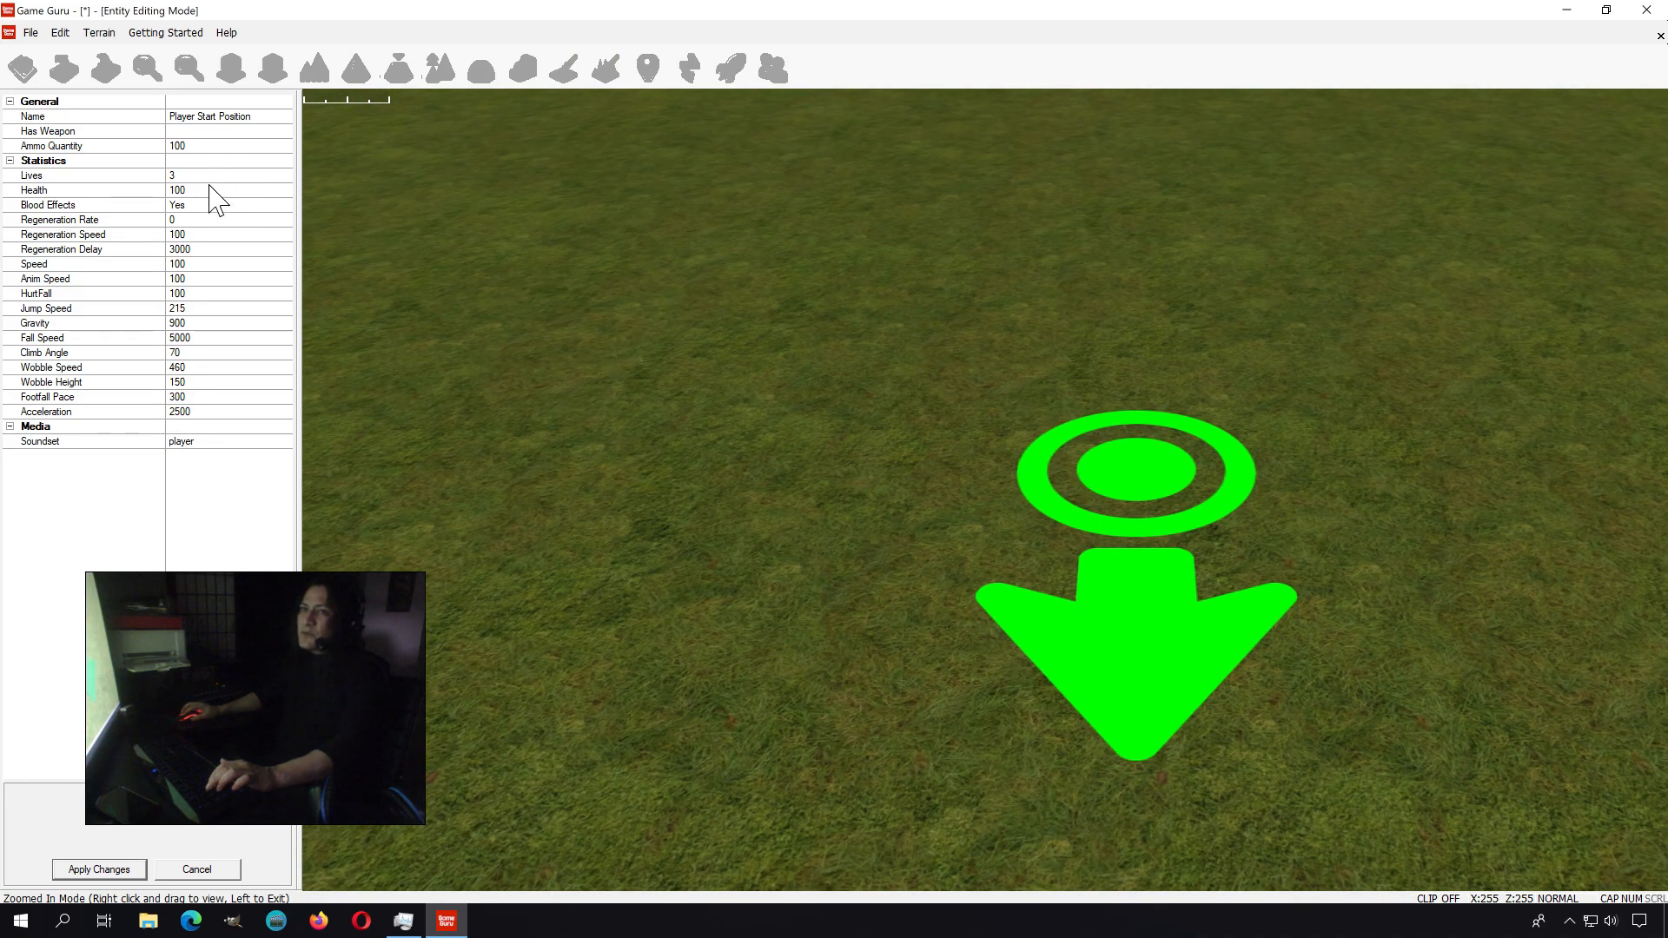
{"action": "mouse_move", "coordinate": [201, 417]}
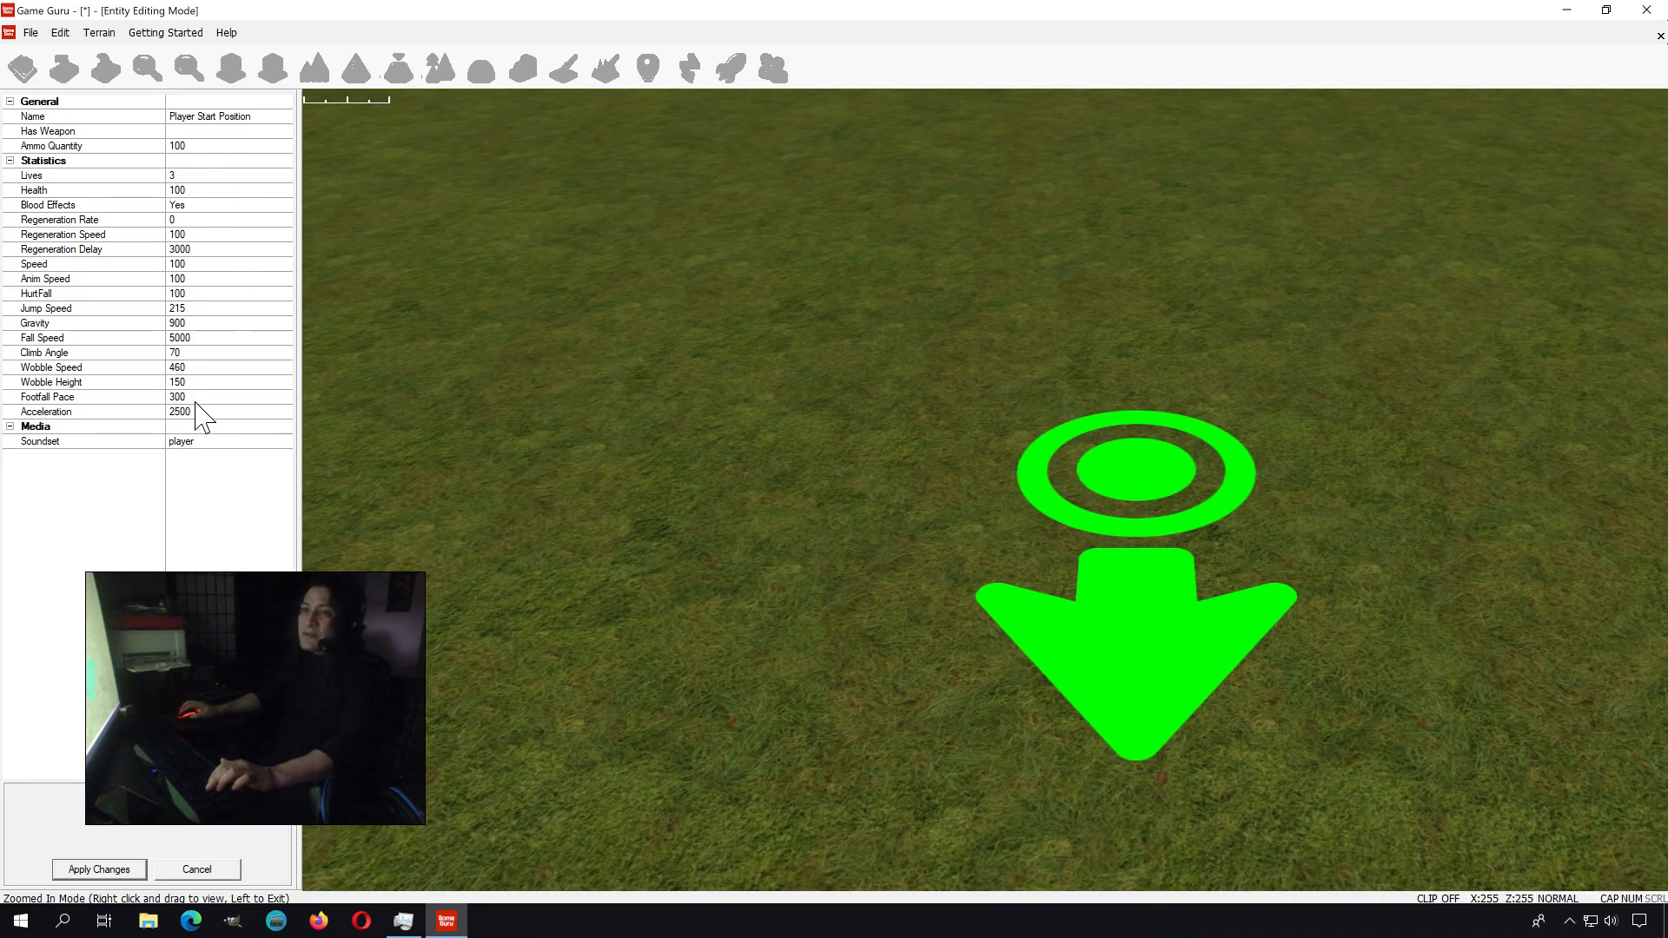
{"action": "mouse_move", "coordinate": [206, 265]}
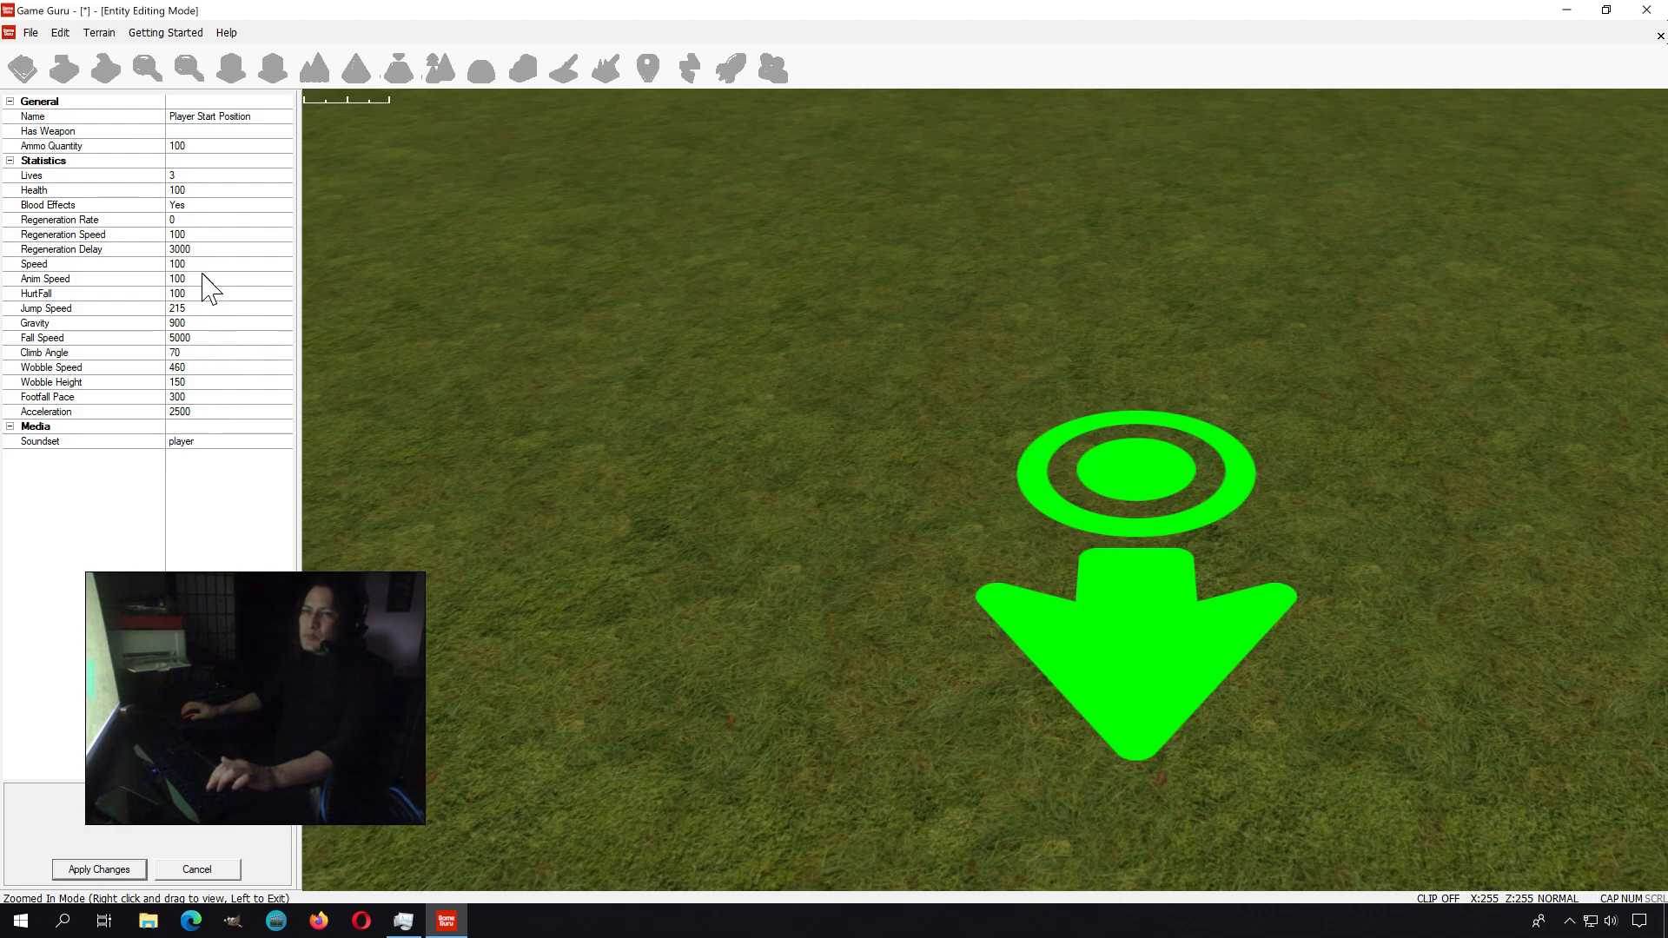
{"action": "mouse_move", "coordinate": [212, 351]}
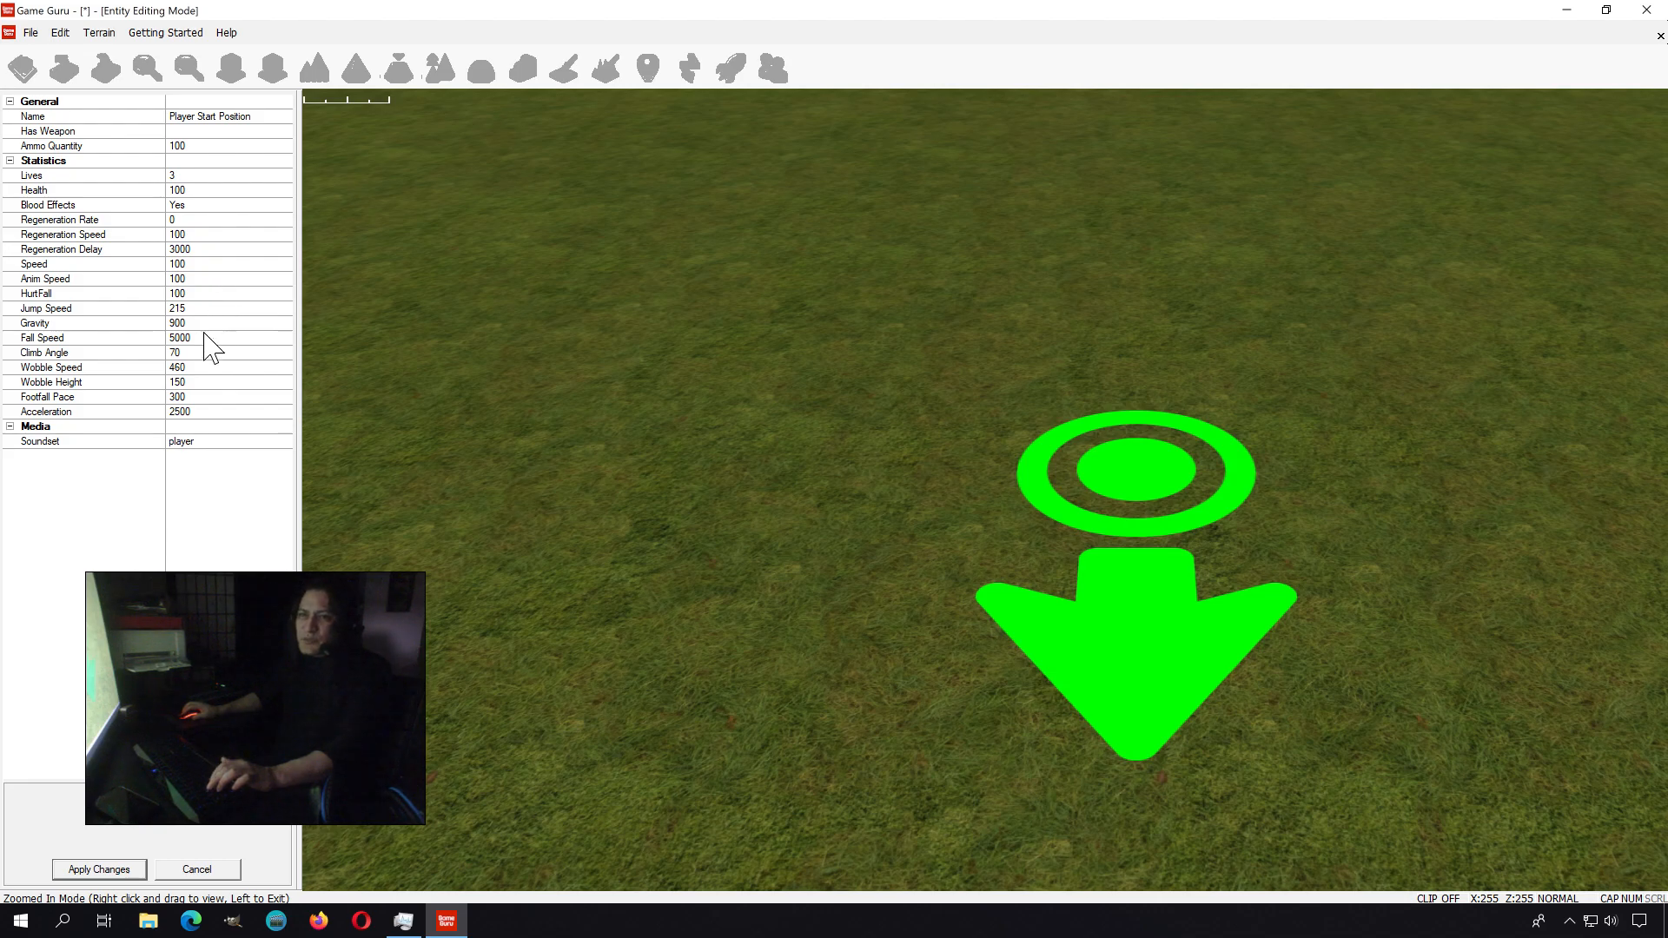
{"action": "mouse_move", "coordinate": [198, 367]}
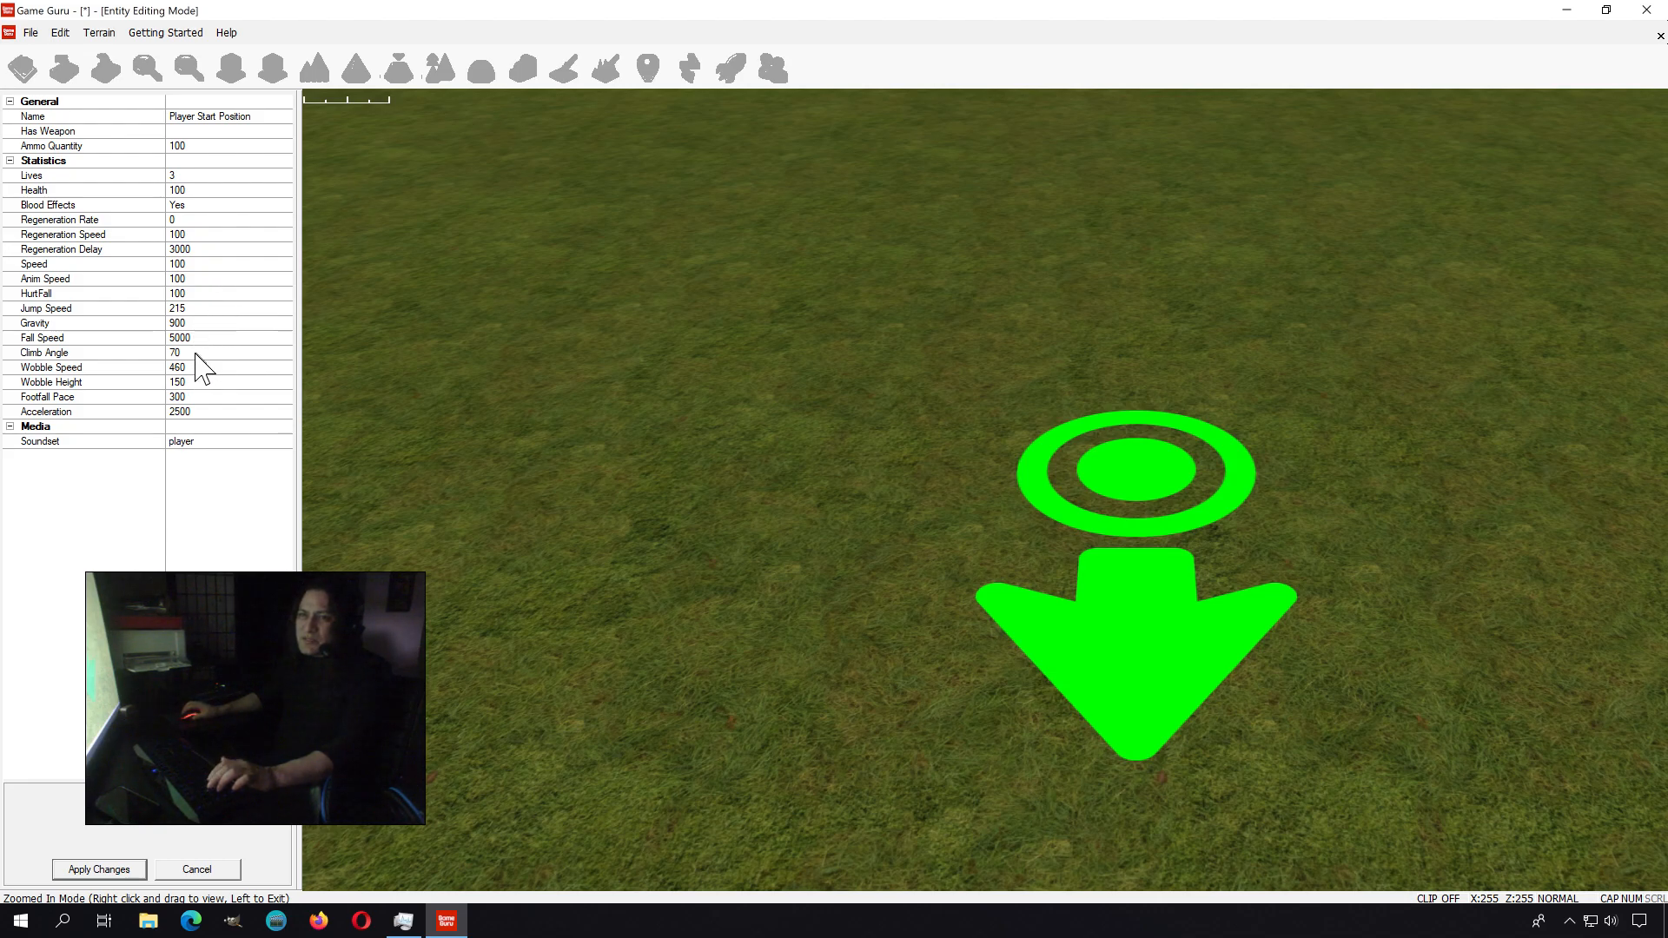
{"action": "mouse_move", "coordinate": [201, 179]}
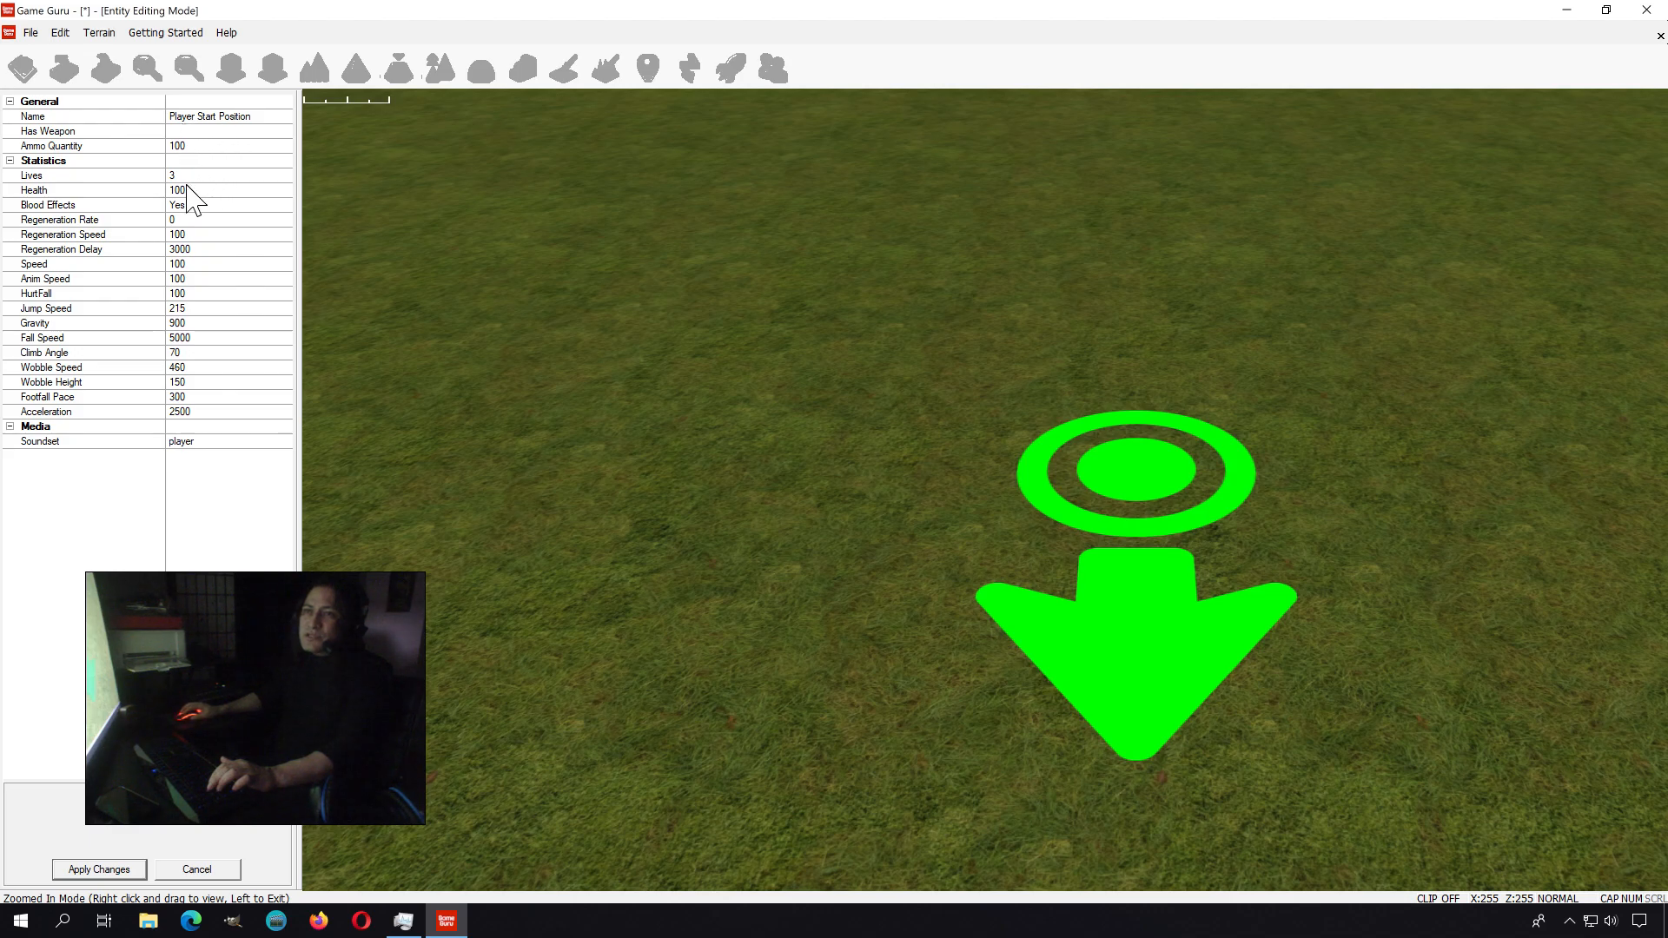
- Set the player start to lives 5, regeneration rate 15, gravity 700 and jump speed 400
{"action": "left_click", "coordinate": [32, 174]}
{"action": "type", "text": "5"}
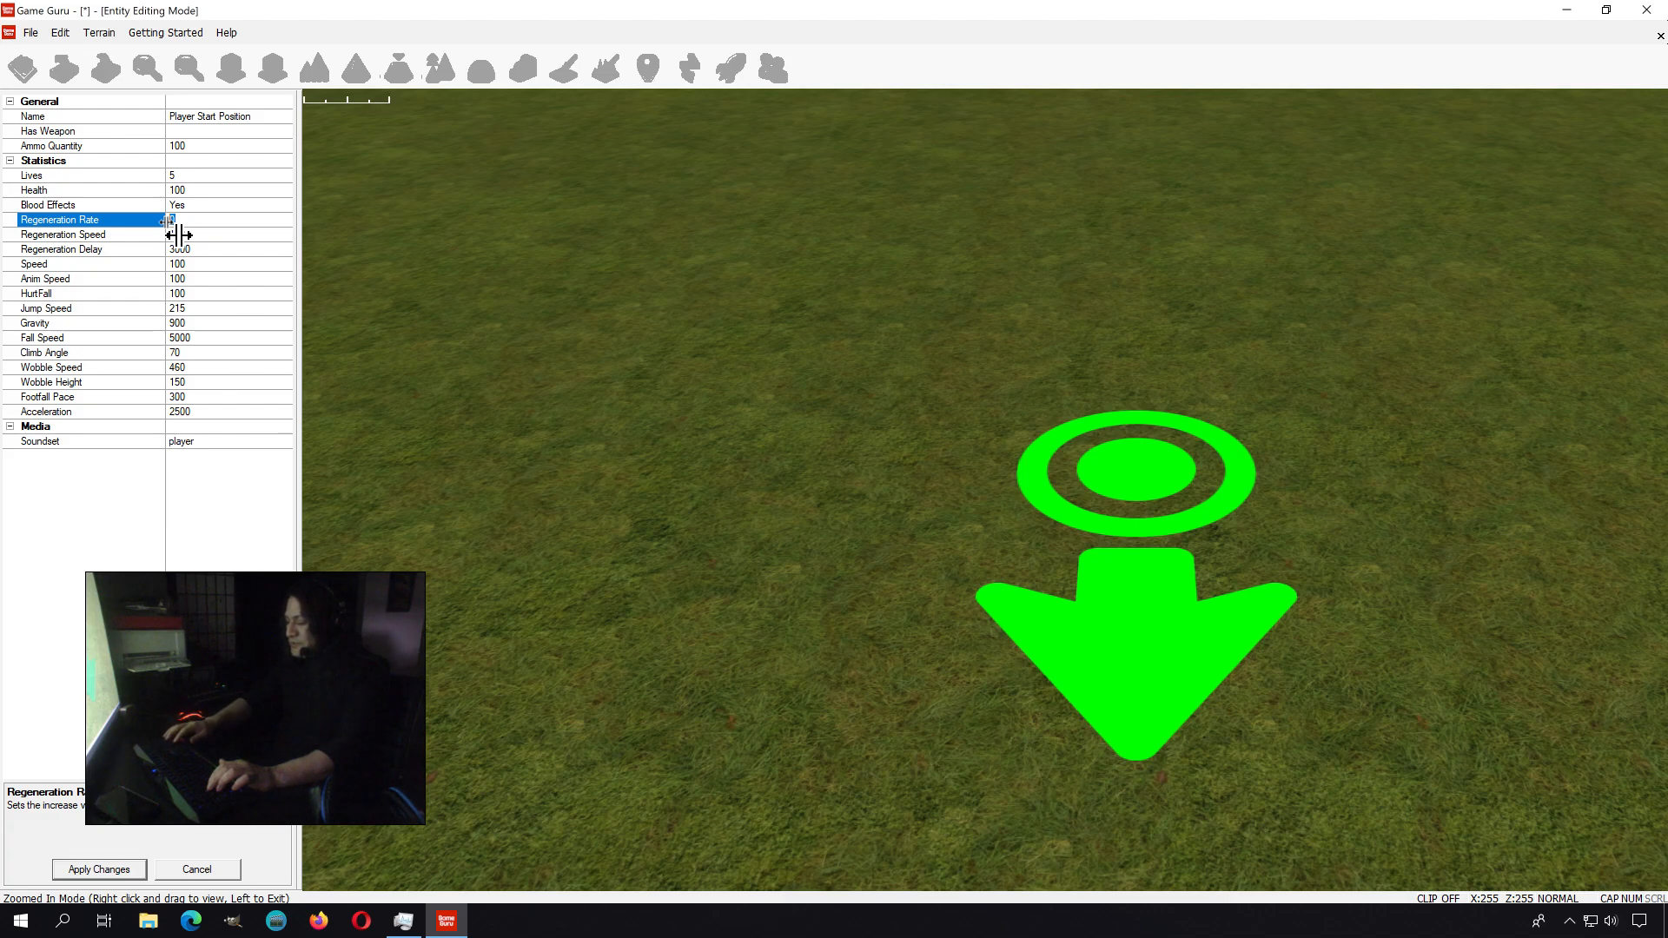
{"action": "type", "text": "1"}
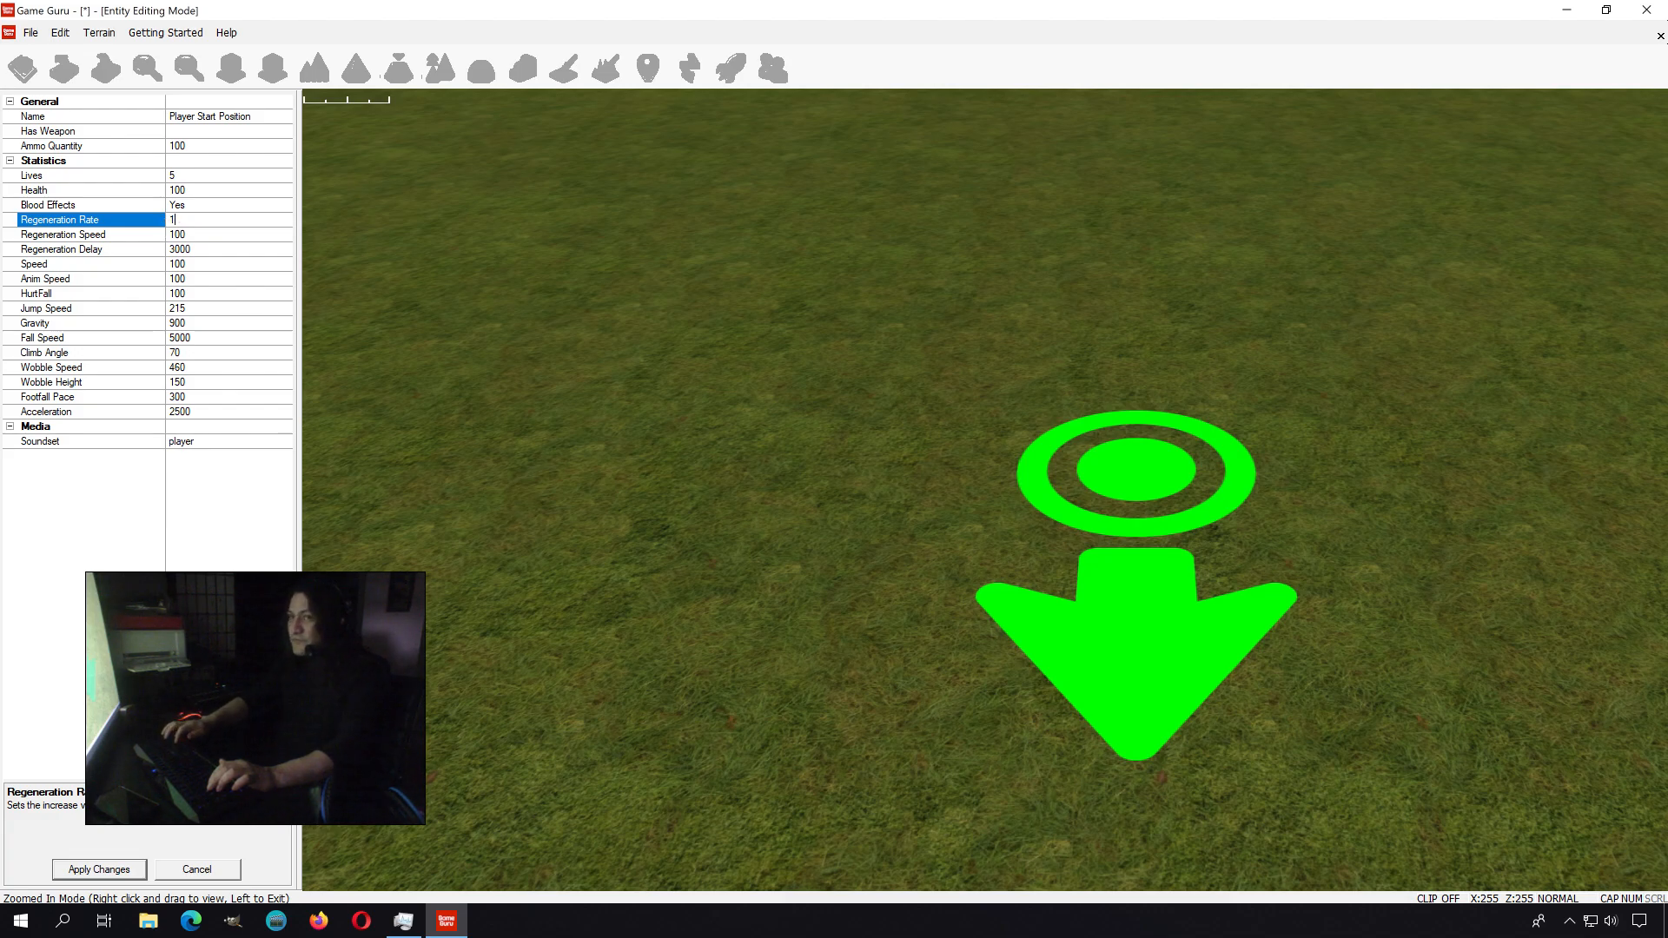
{"action": "type", "text": "5"}
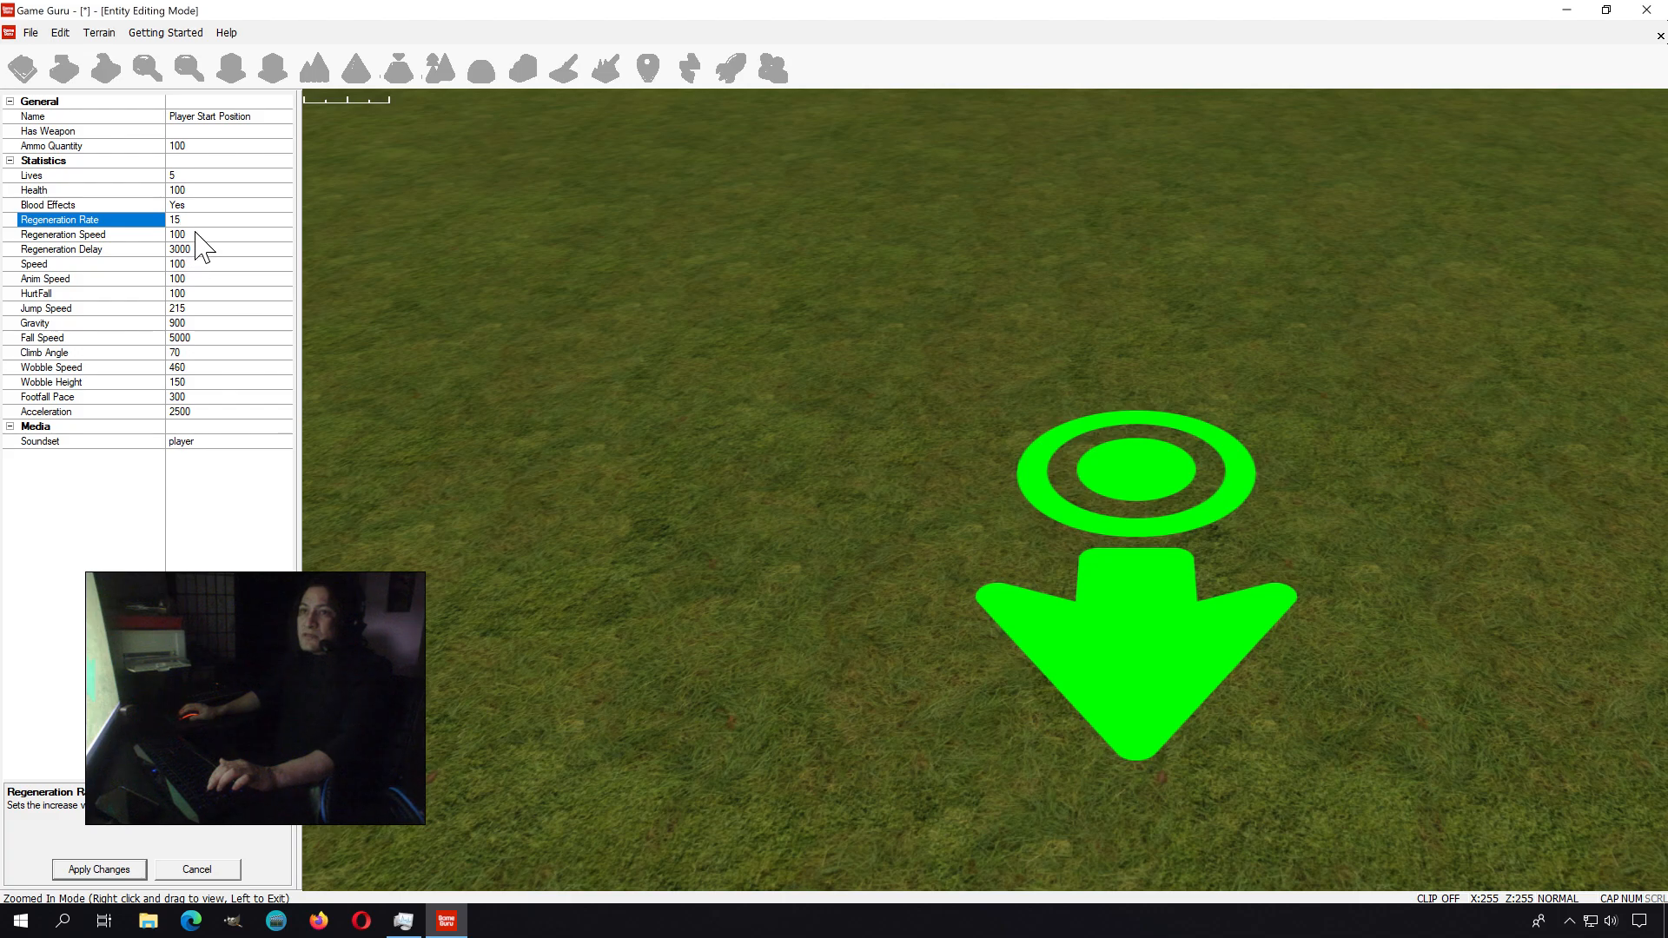
{"action": "left_click", "coordinate": [85, 234]}
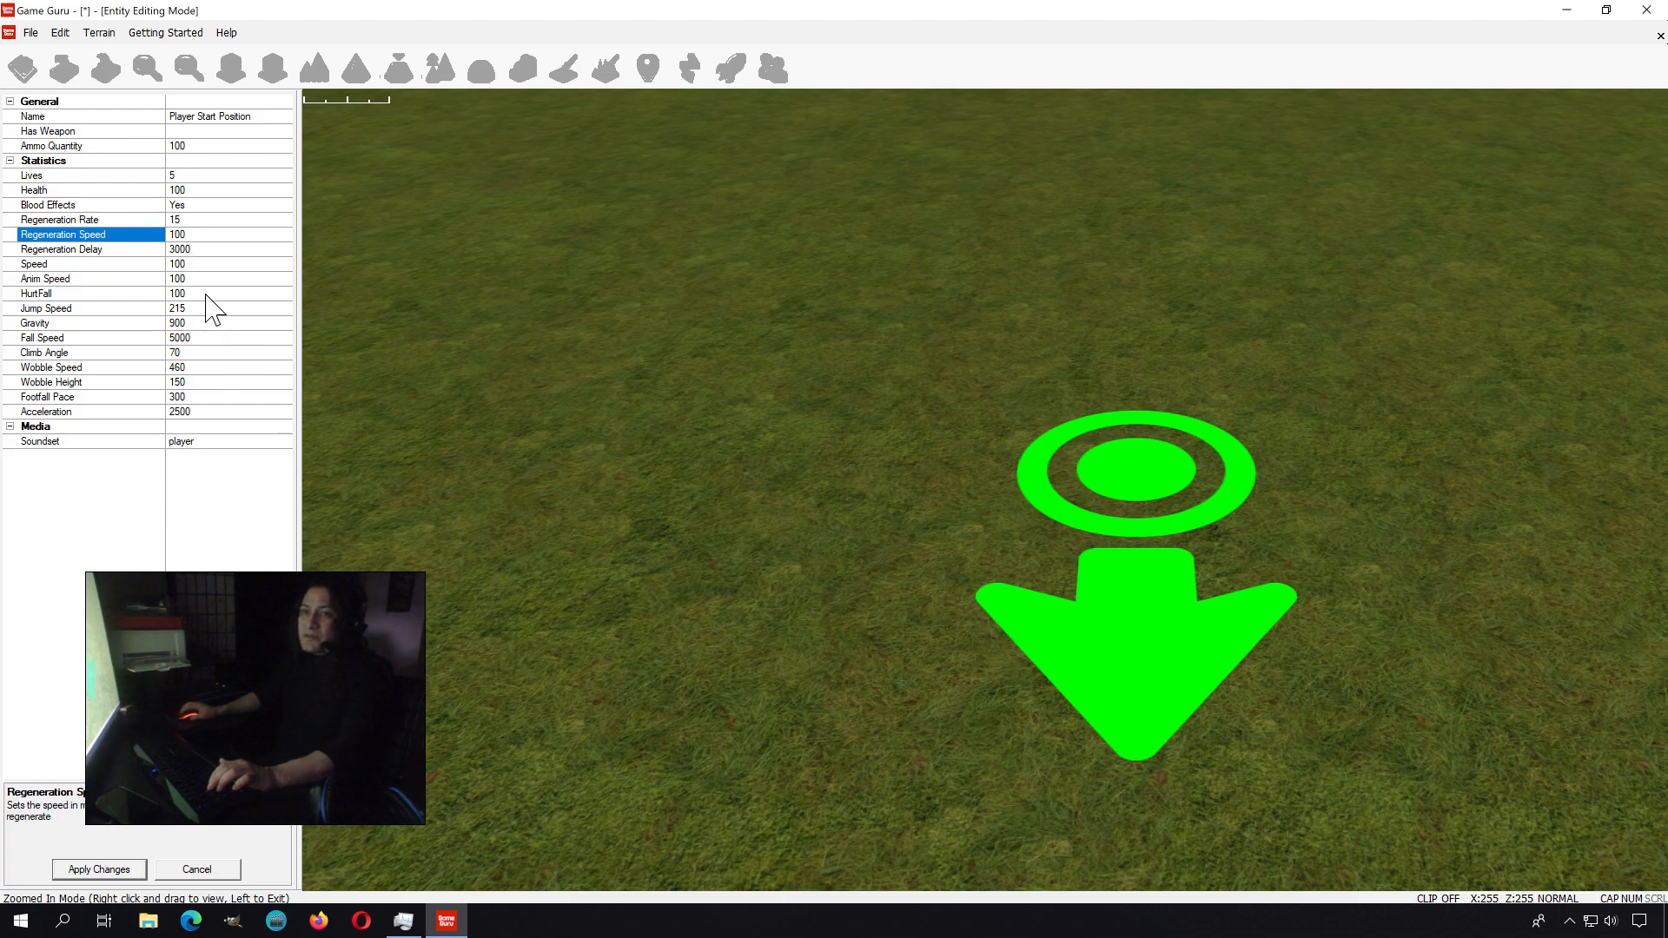
{"action": "mouse_move", "coordinate": [127, 368]}
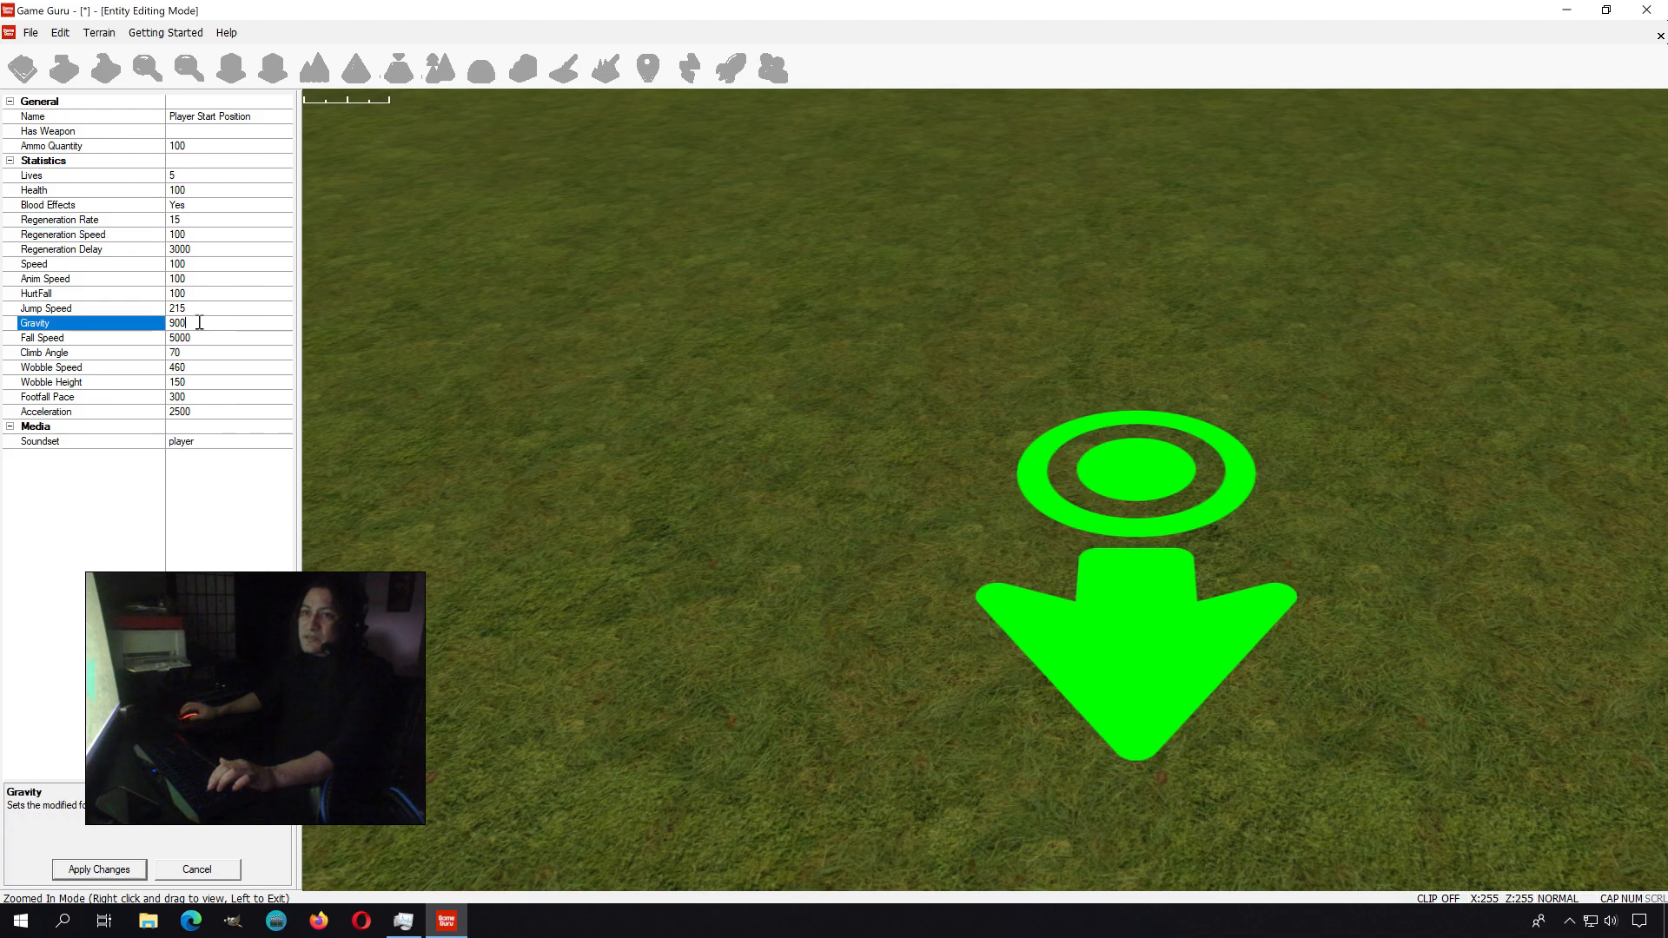
{"action": "left_click", "coordinate": [45, 307]}
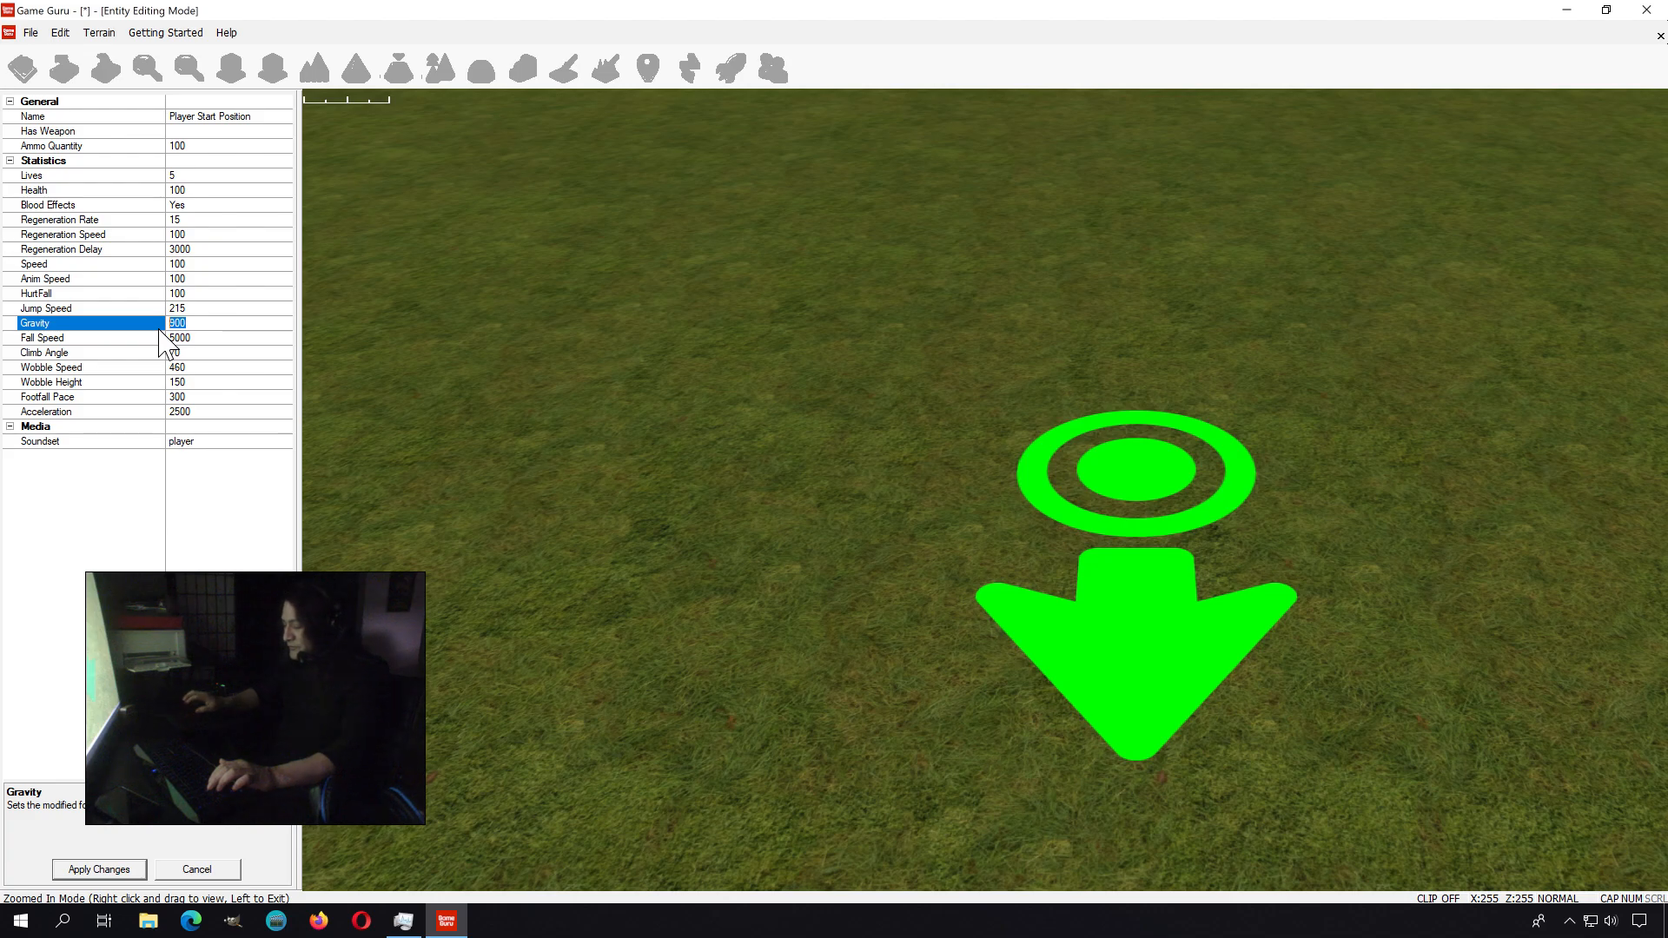
{"action": "type", "text": "700"}
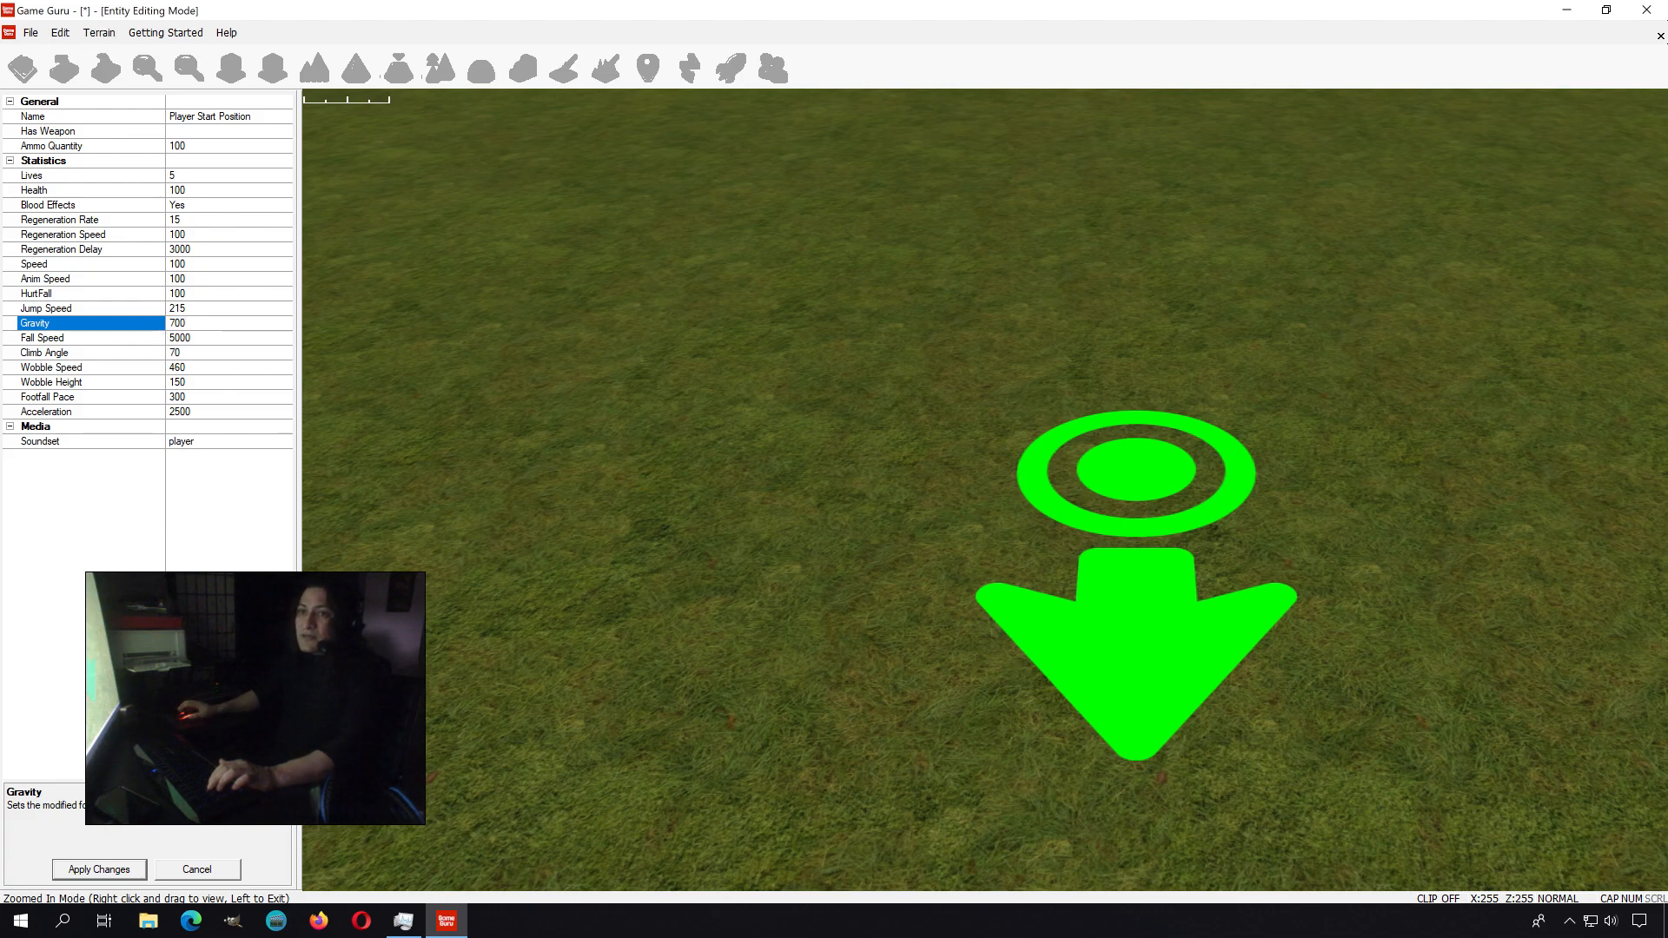
{"action": "left_click", "coordinate": [45, 308]}
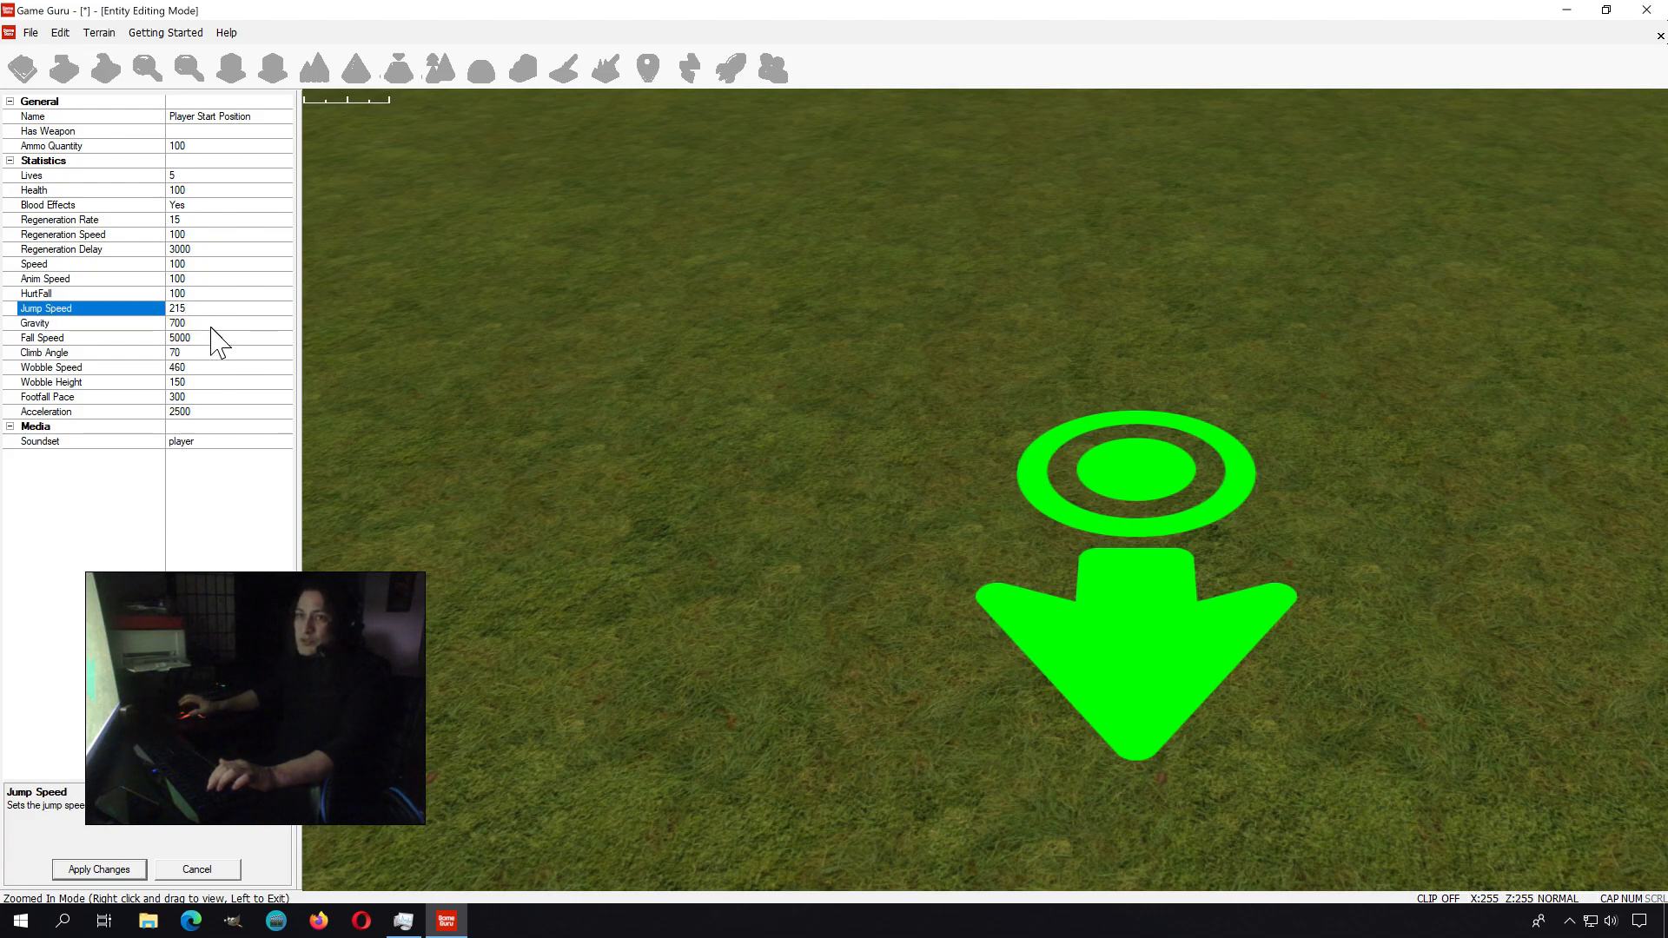
{"action": "type", "text": "400"}
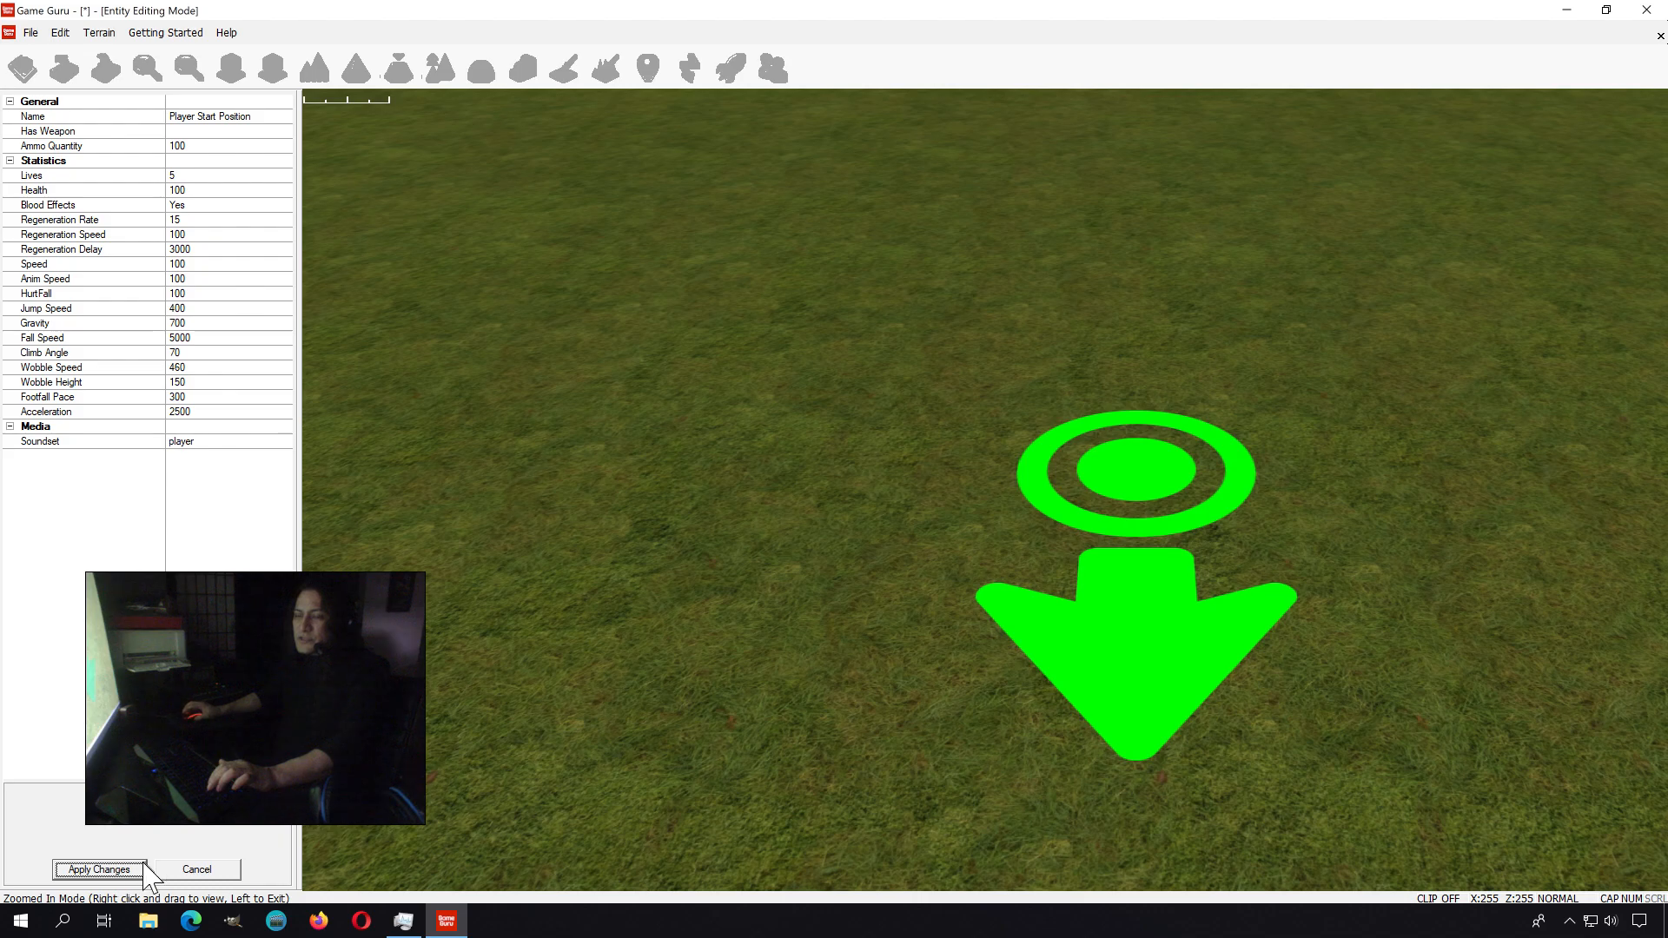
- Apply the player settings and add a row of Wooden Crate Small boxes to the terrain
{"action": "left_click", "coordinate": [98, 868]}
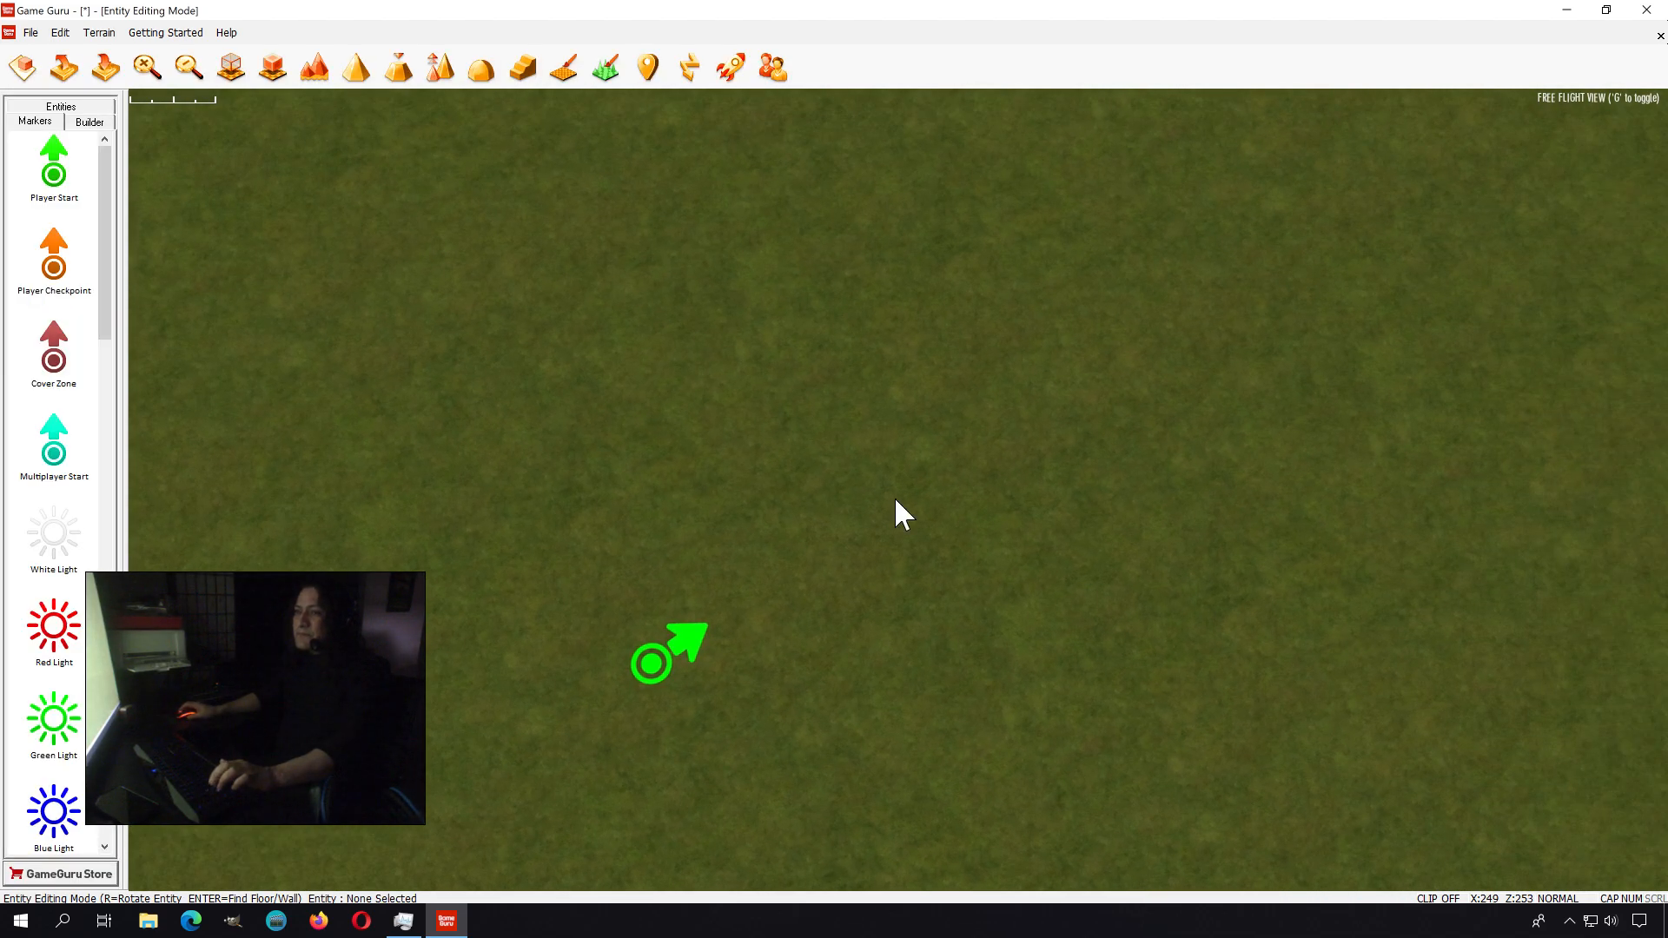
{"action": "left_click", "coordinate": [61, 106]}
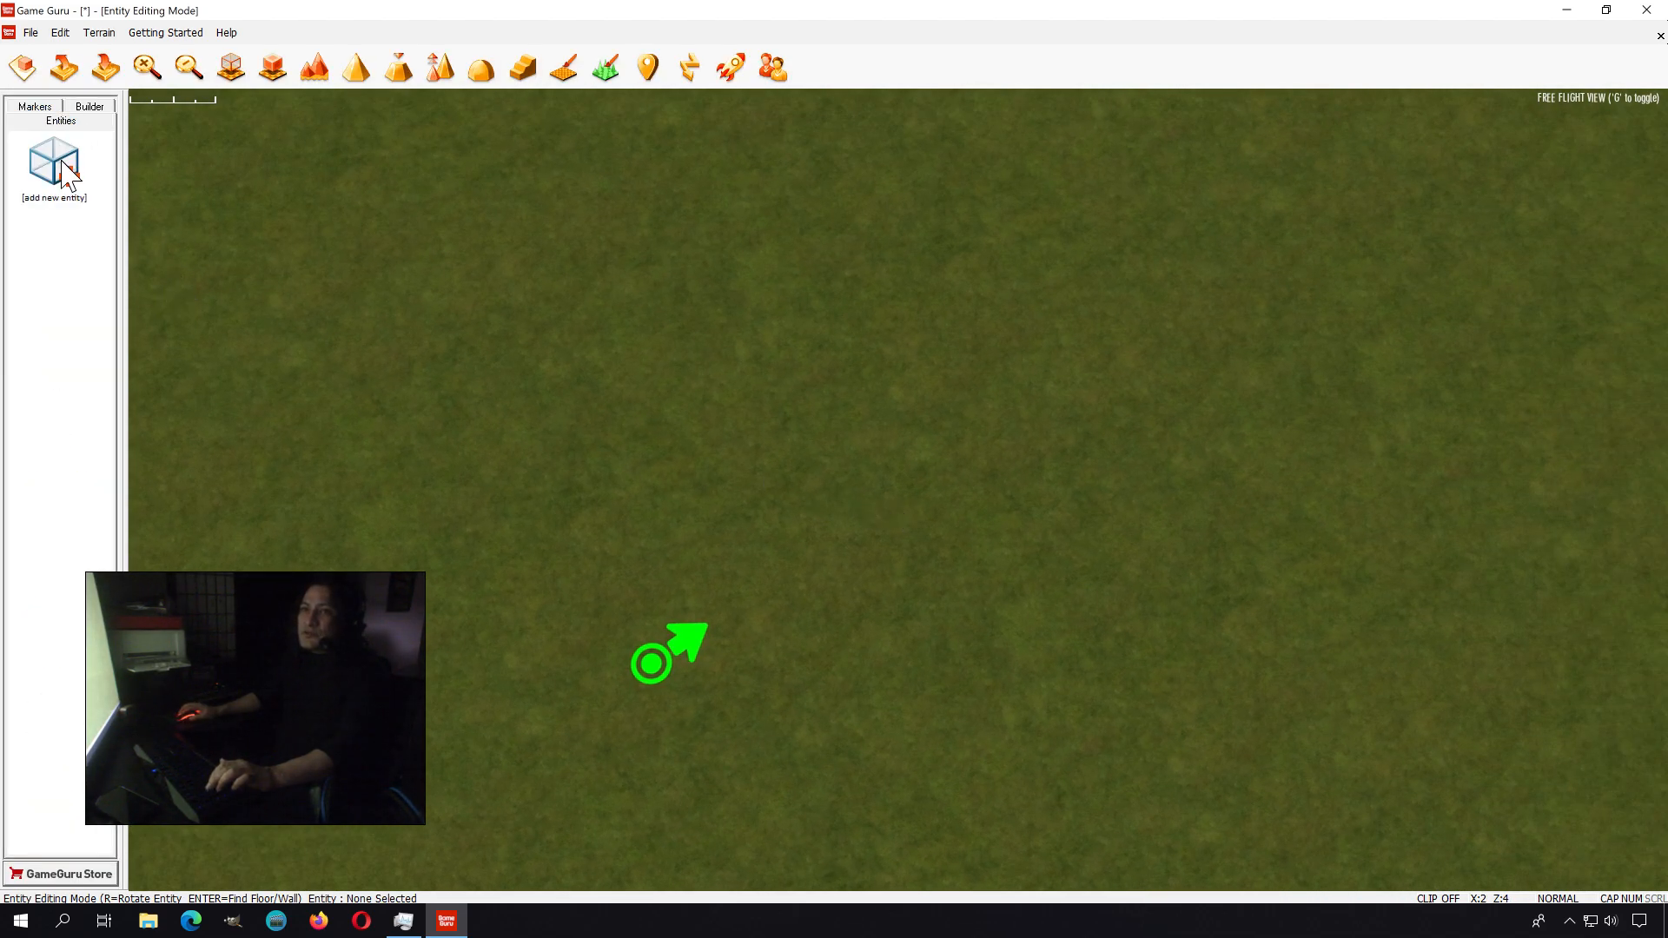
{"action": "left_click", "coordinate": [52, 160]}
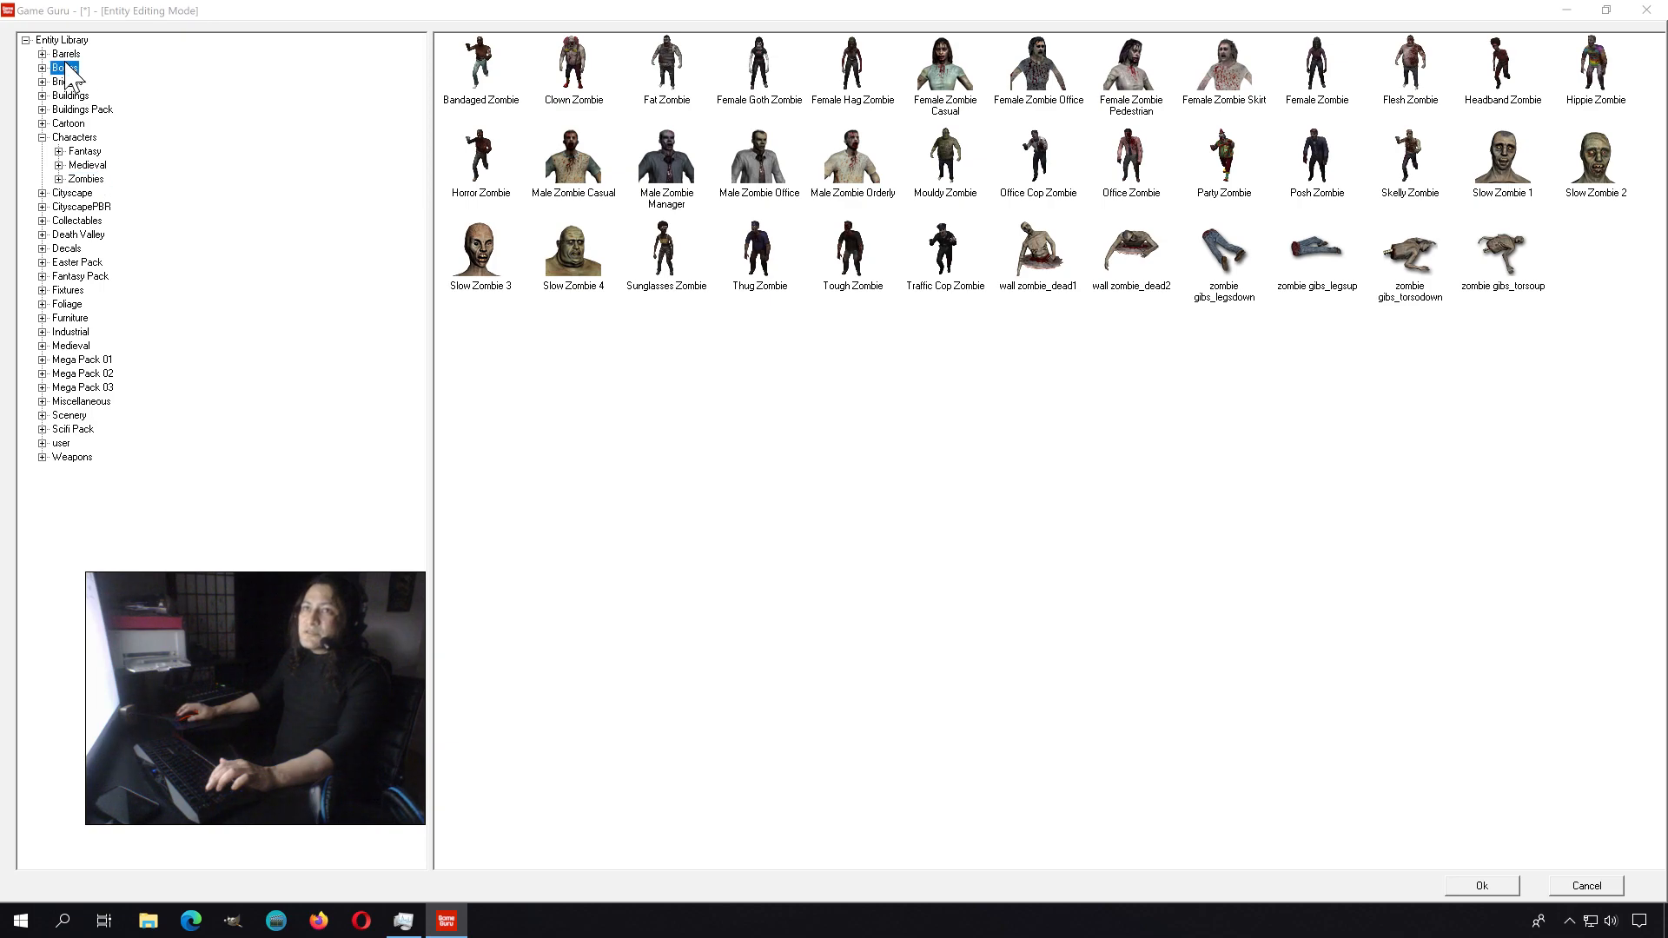
{"action": "left_click", "coordinate": [64, 68]}
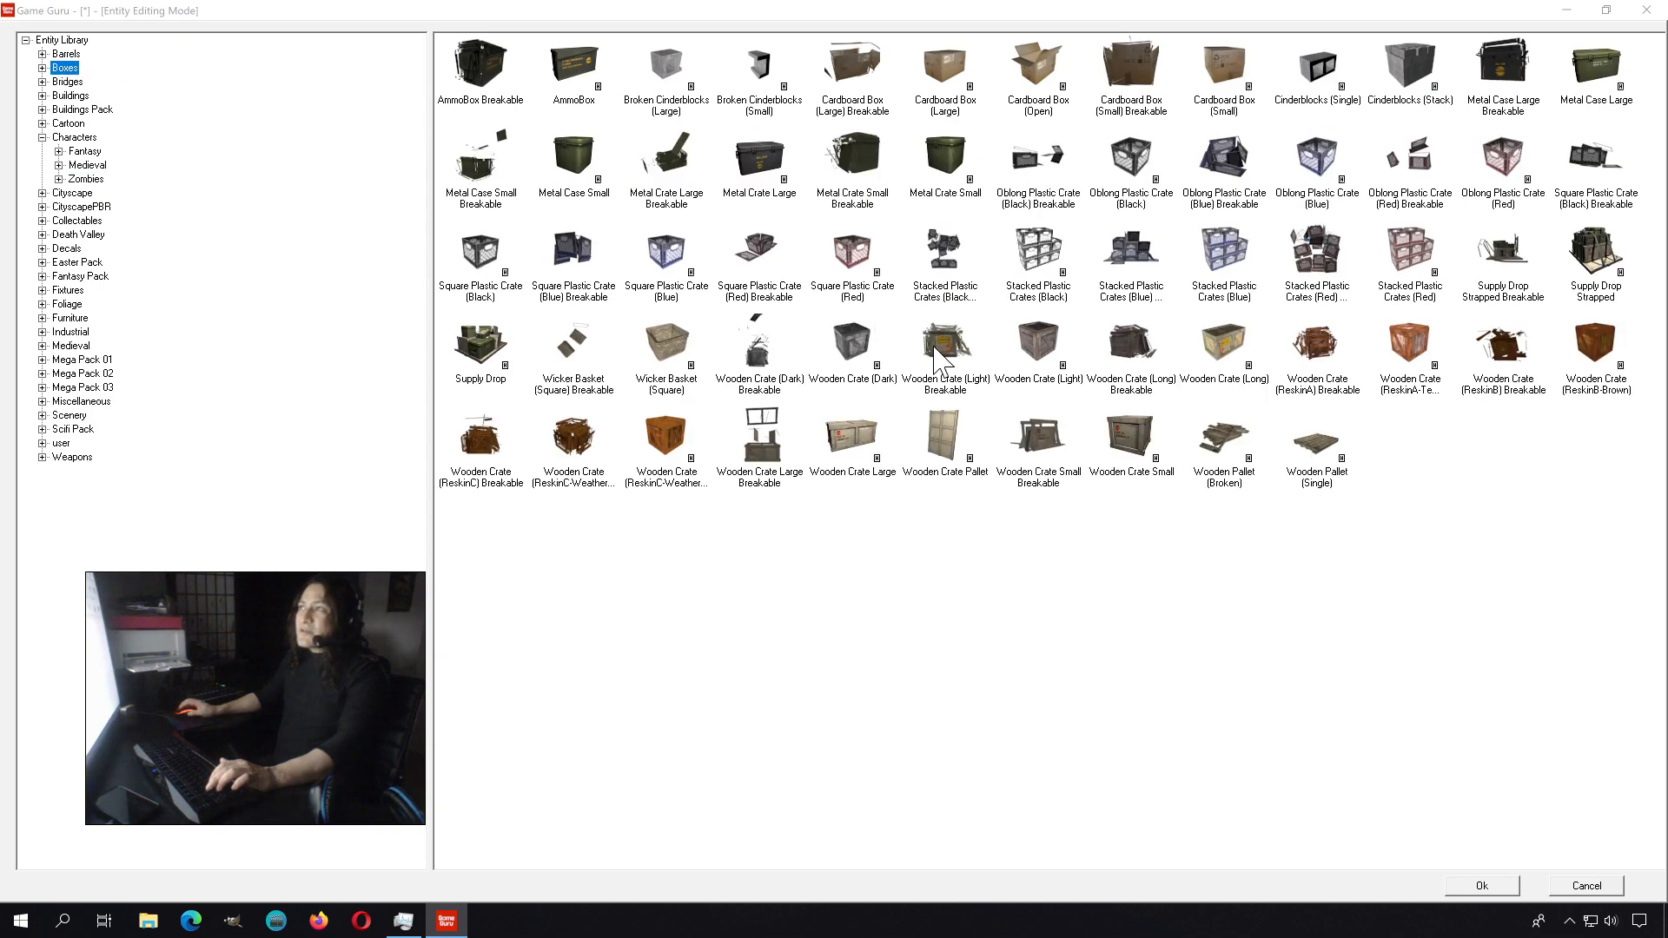
{"action": "mouse_move", "coordinate": [1002, 399]}
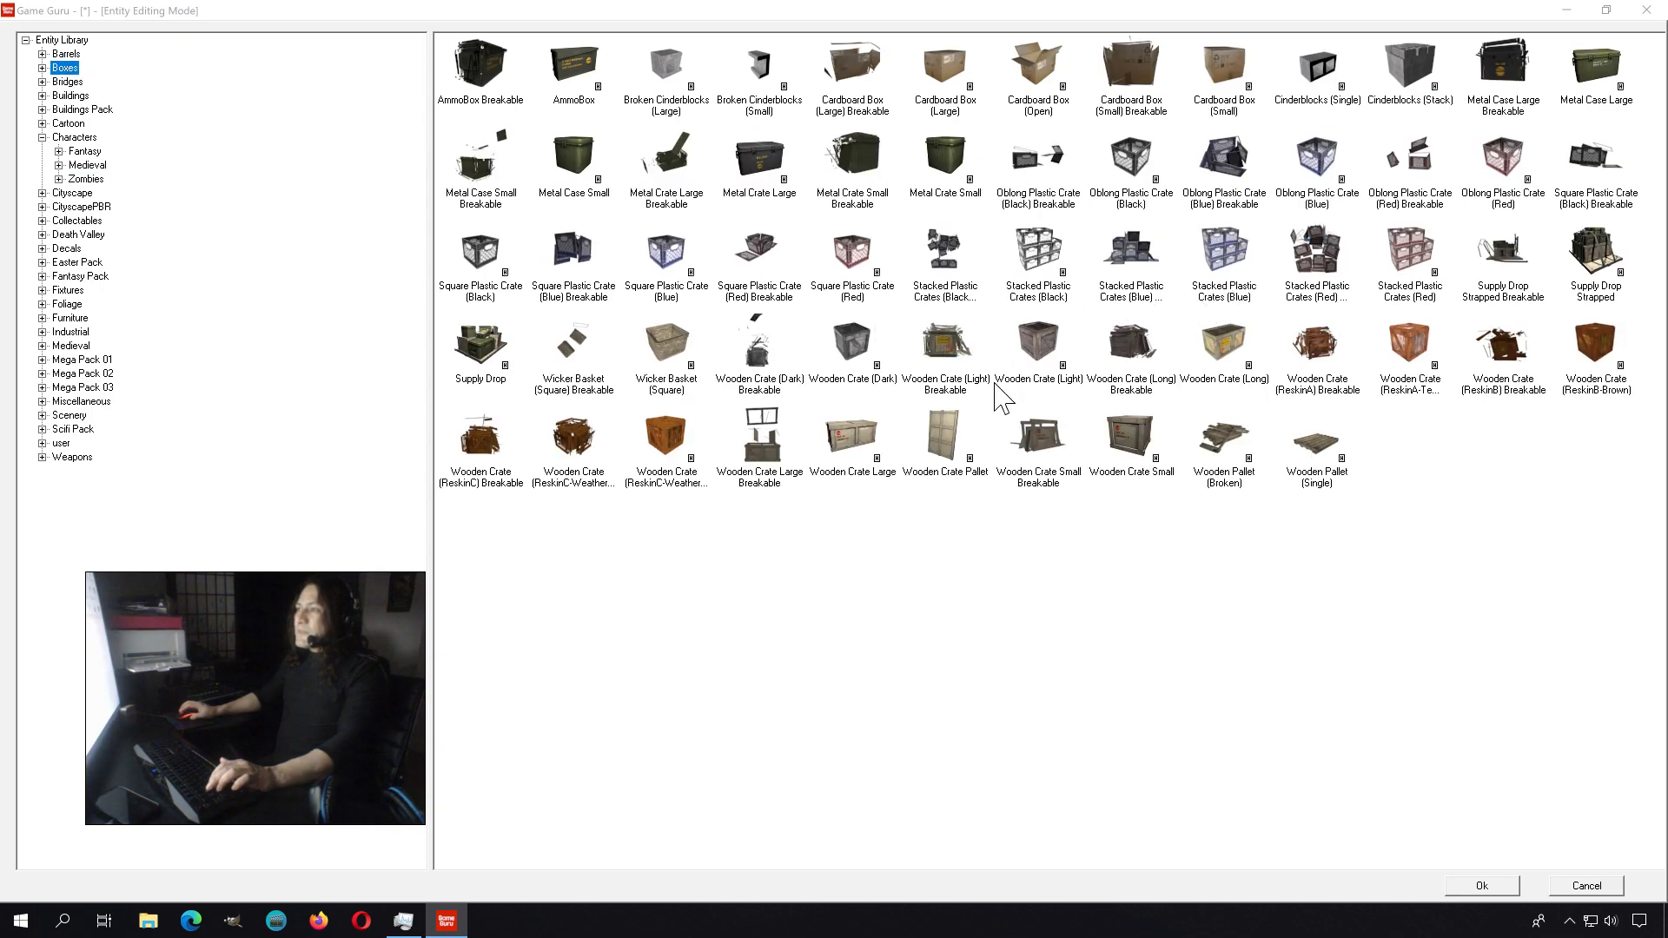
{"action": "left_click", "coordinate": [1131, 434]}
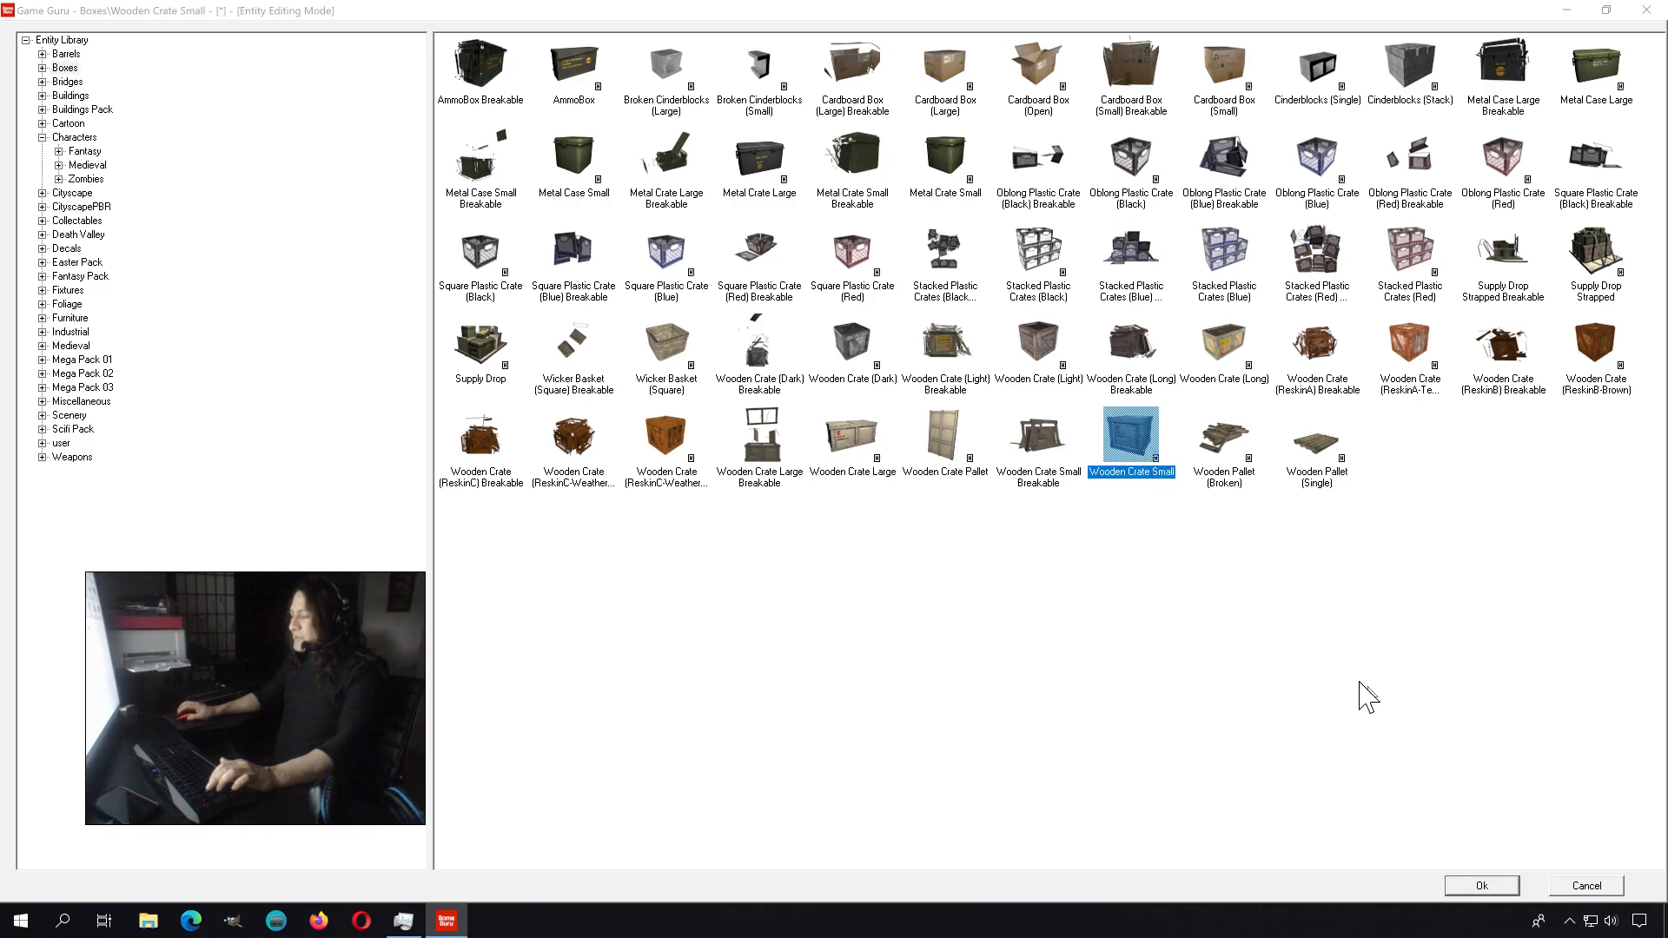
{"action": "left_click", "coordinate": [1480, 884]}
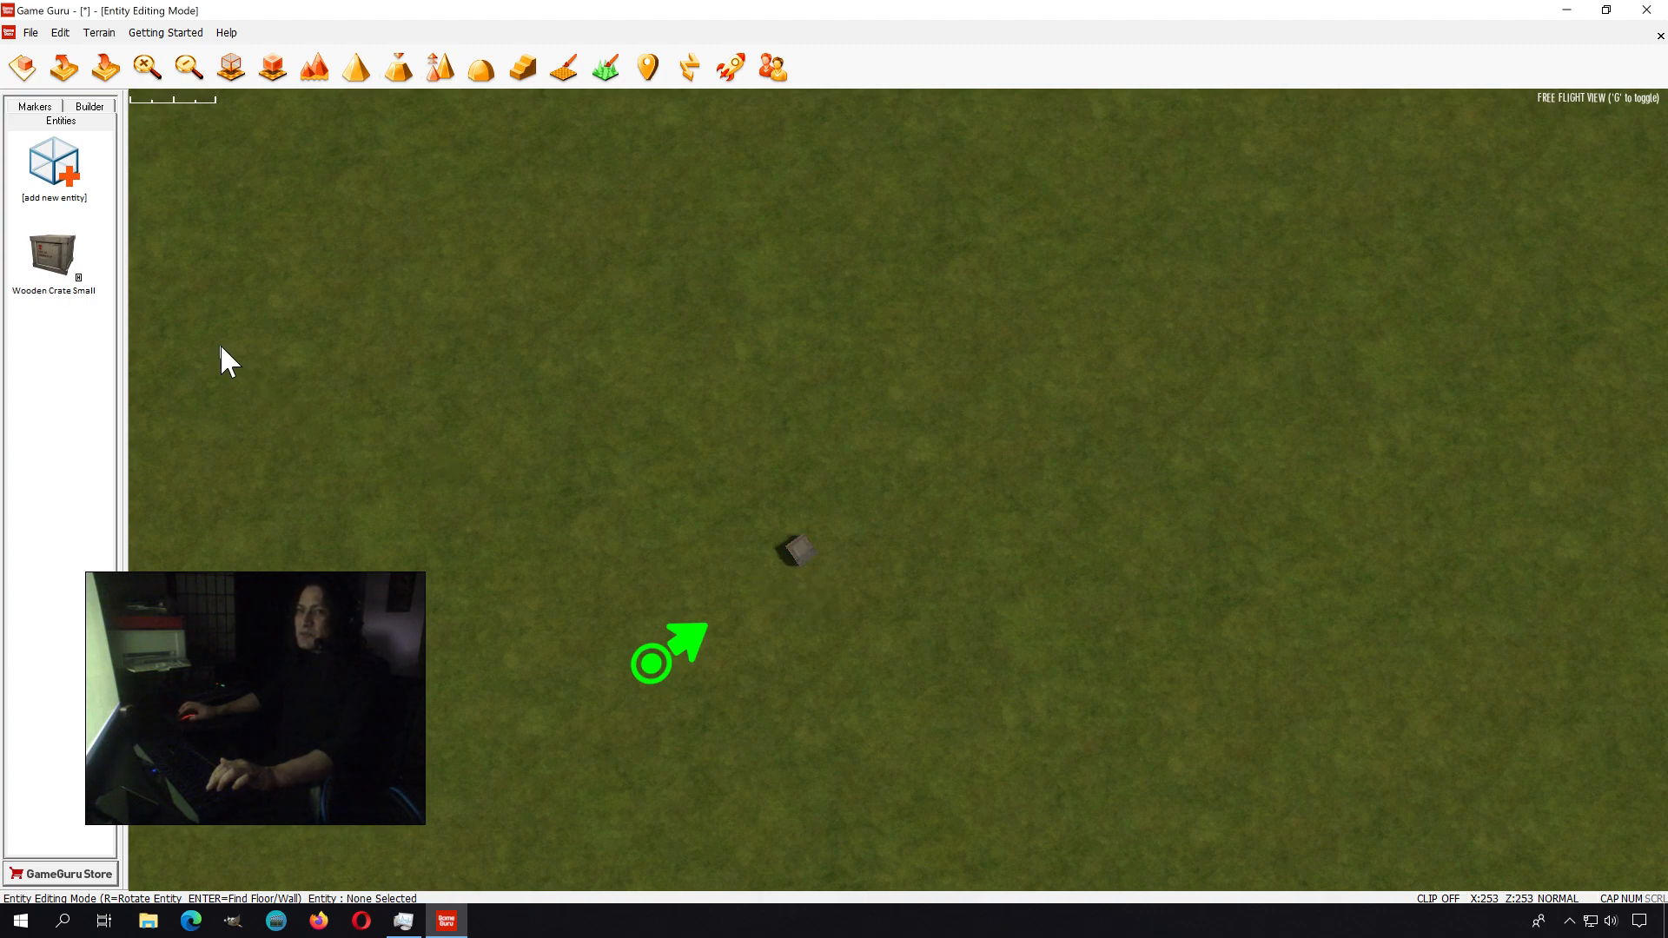
{"action": "left_click", "coordinate": [831, 591]}
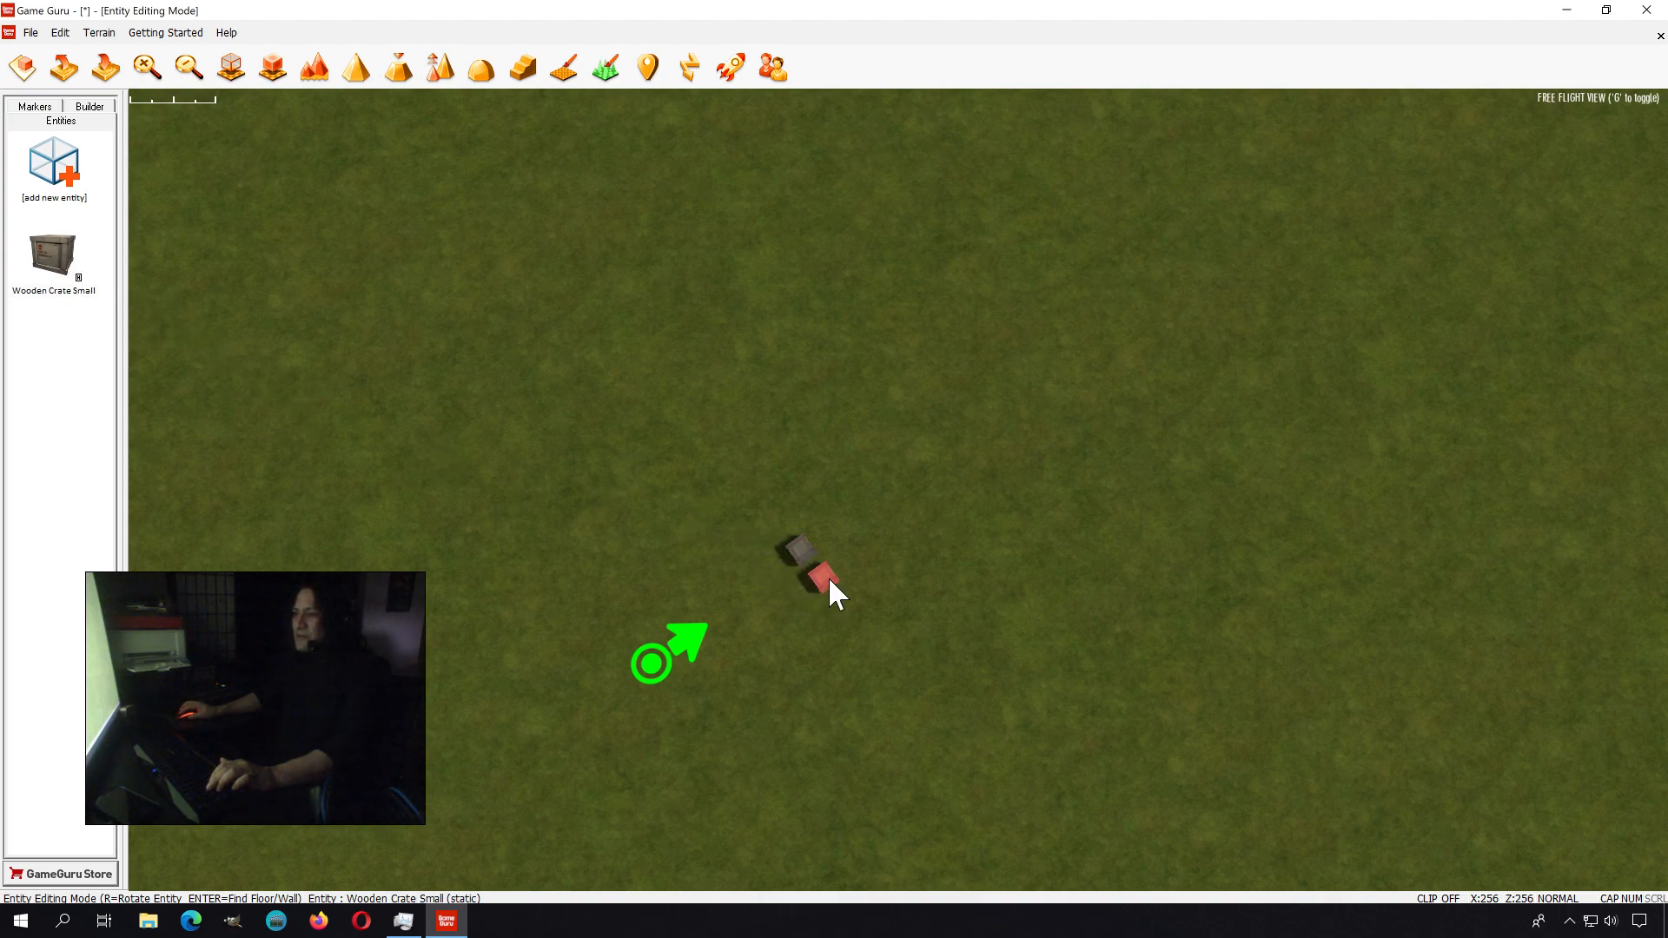
{"action": "left_click", "coordinate": [824, 584]}
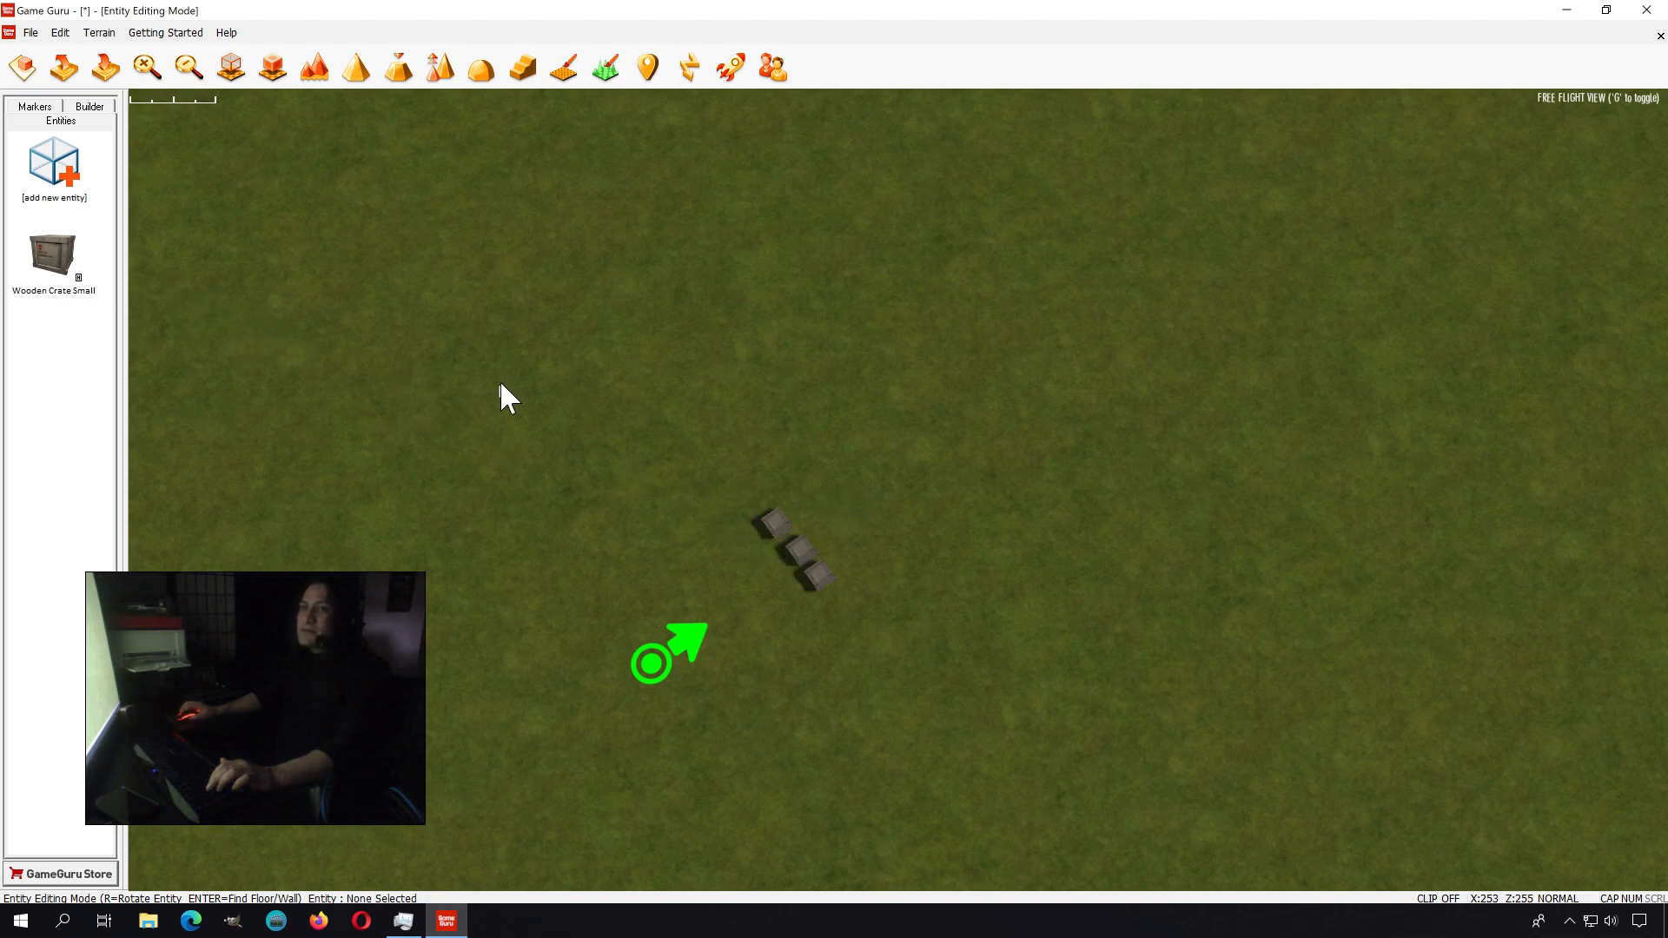
{"action": "mouse_move", "coordinate": [117, 158]}
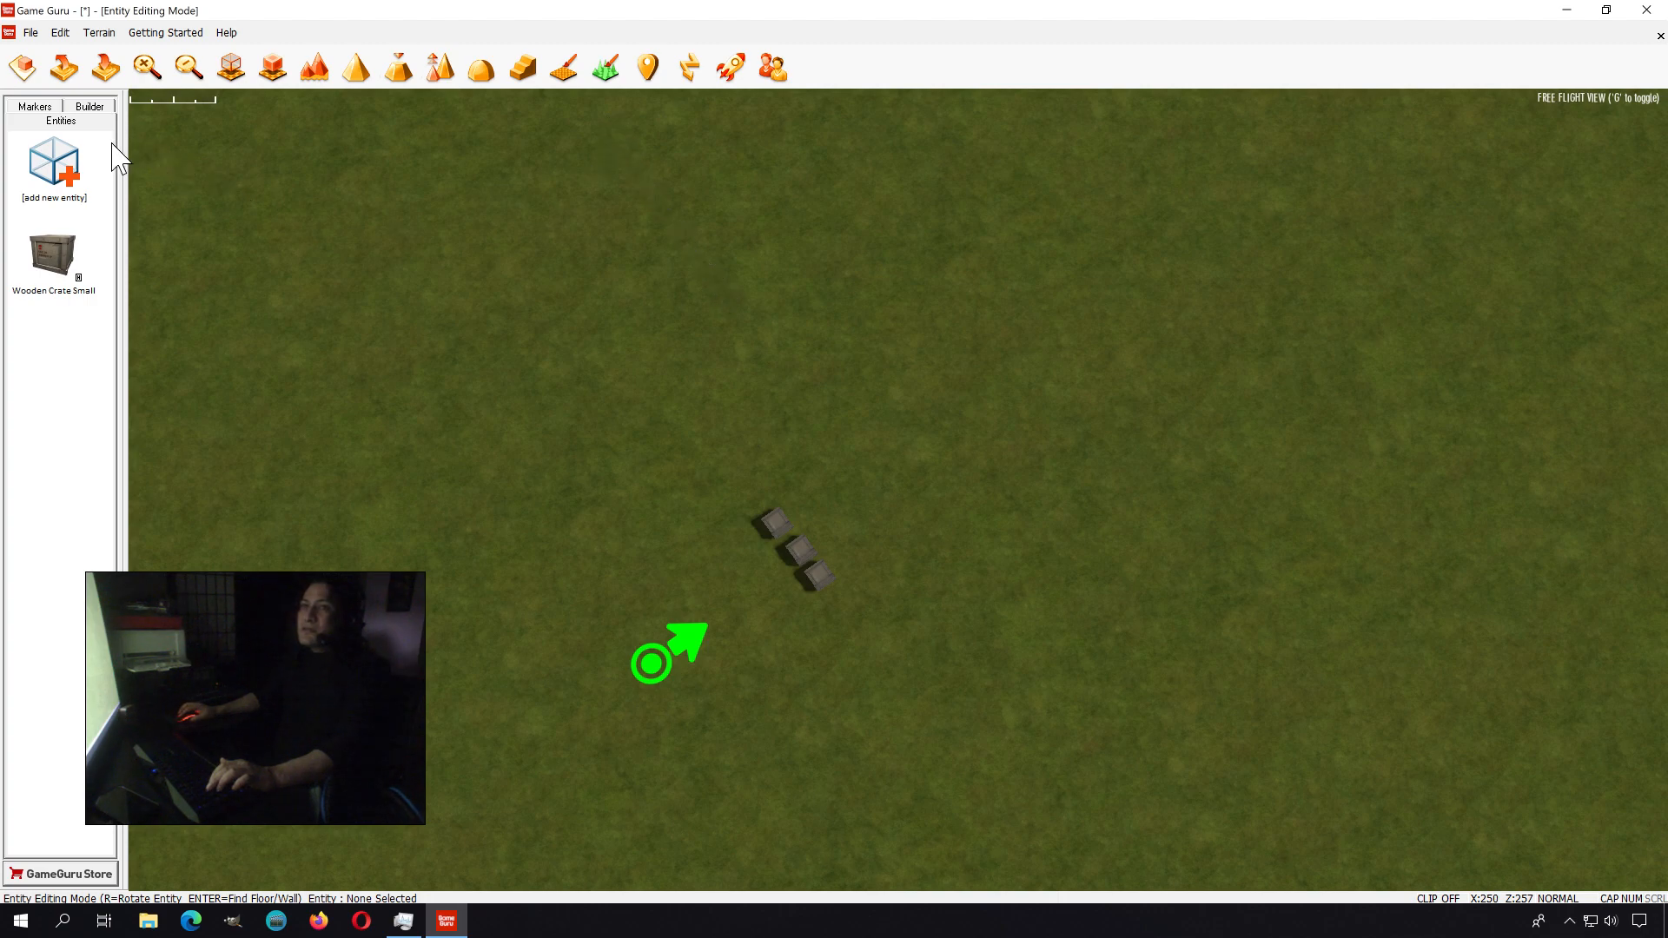
- Add a Magnum 357 and a Shotgun from the Weapons category to the level
{"action": "left_click", "coordinate": [54, 162]}
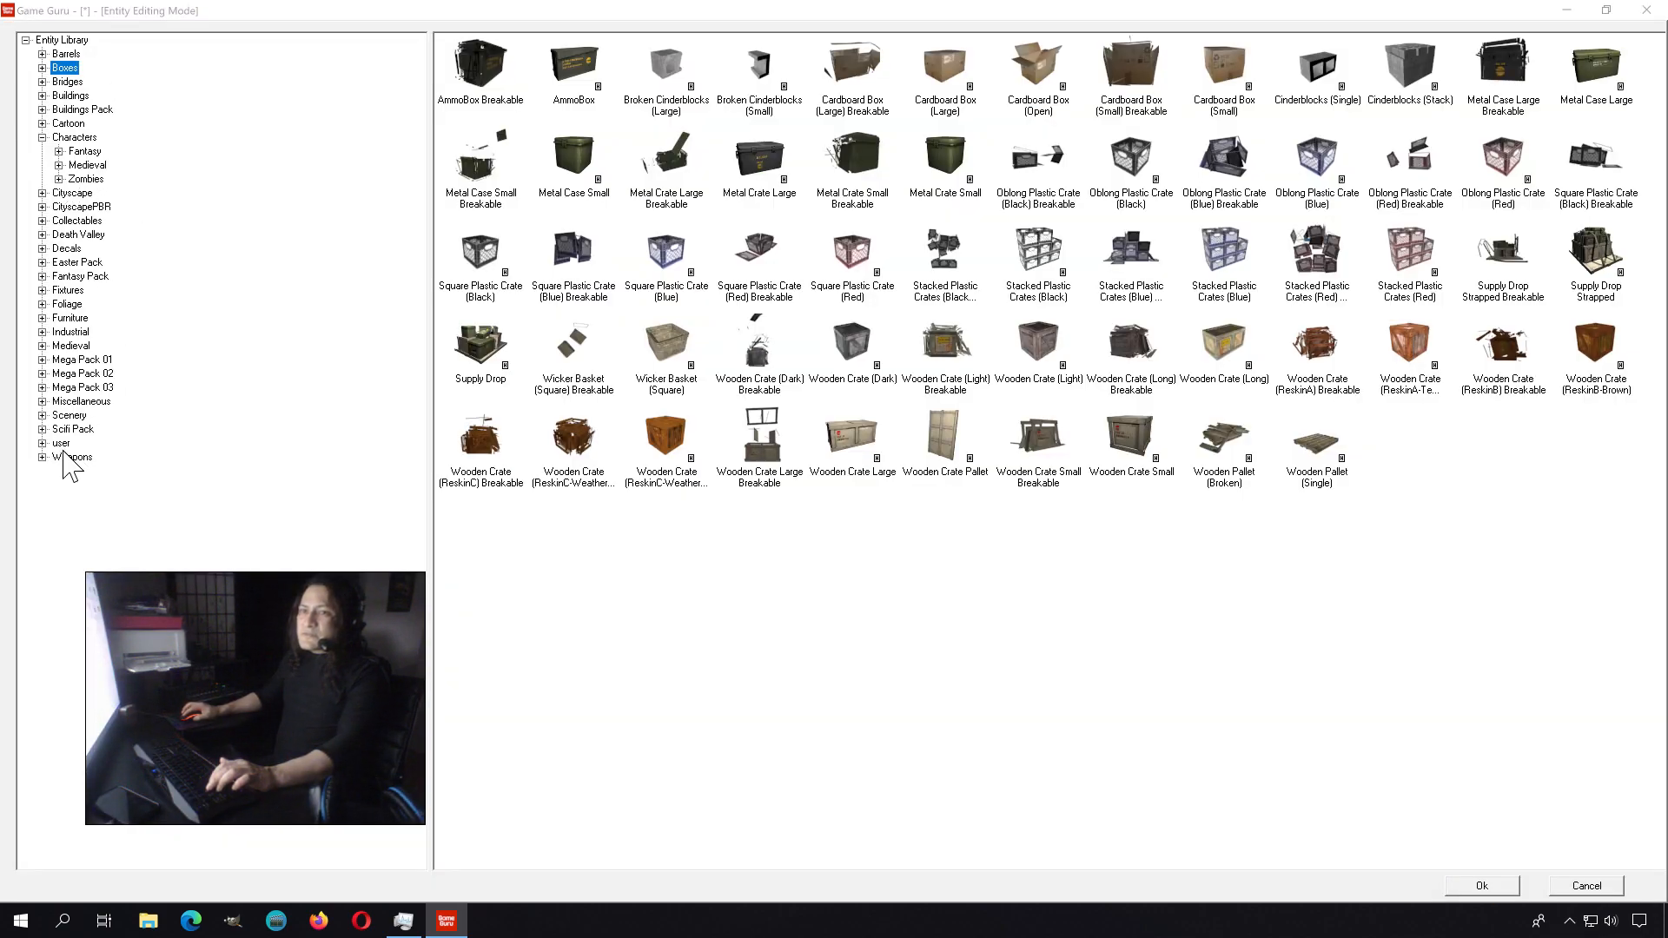
{"action": "left_click", "coordinate": [73, 456]}
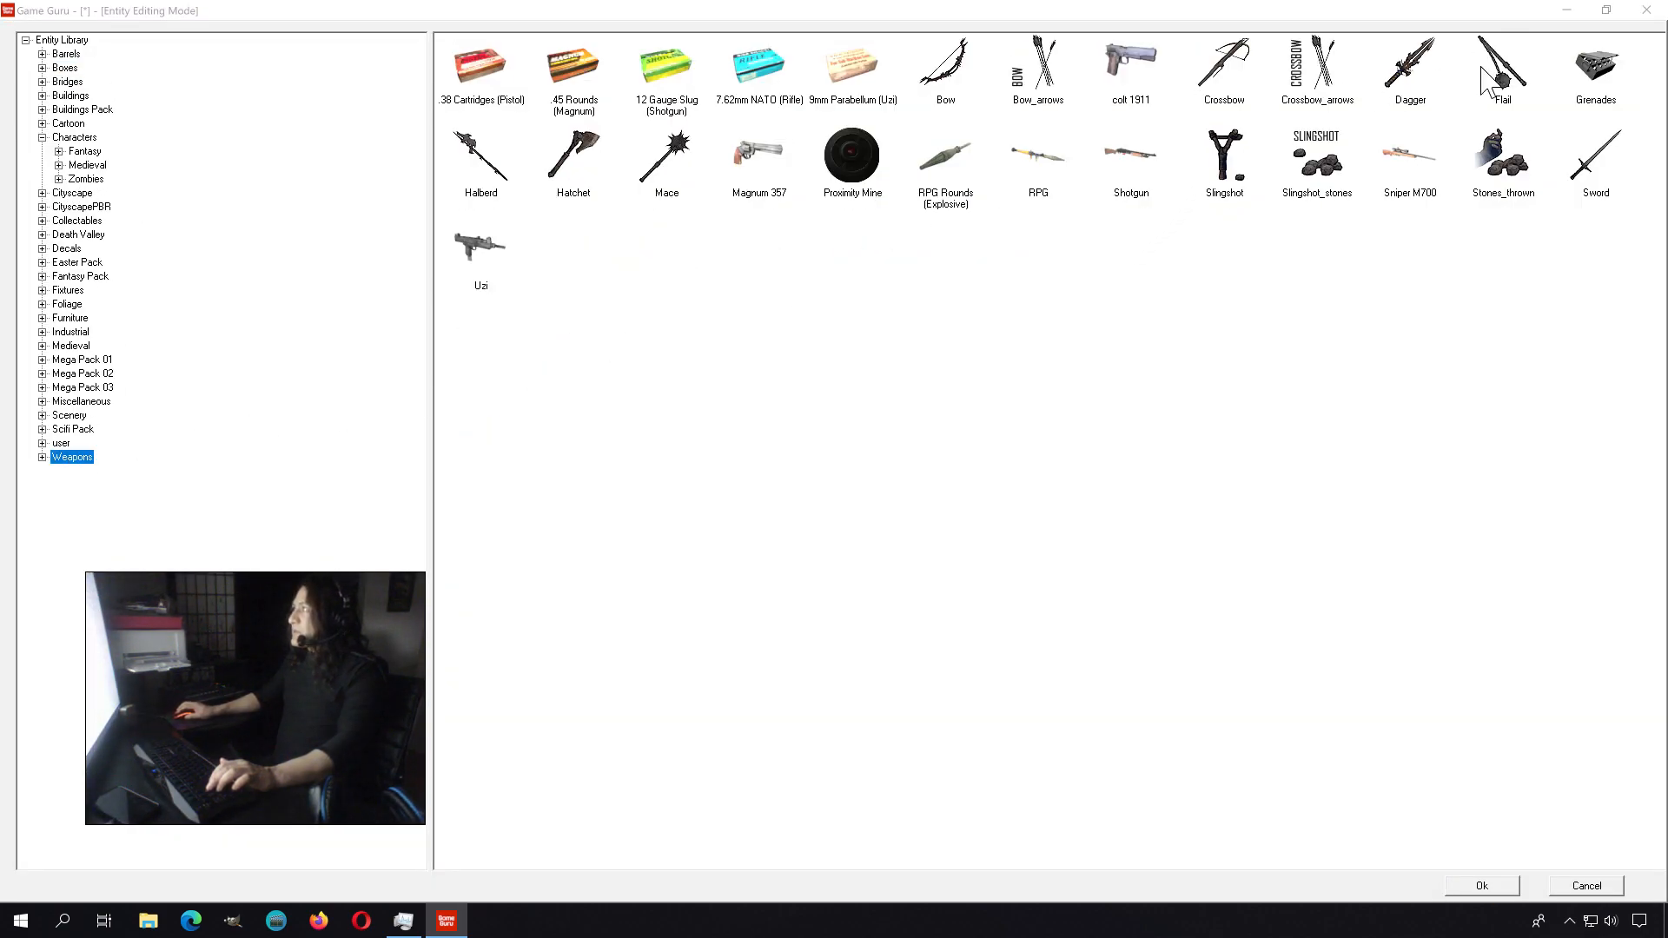
{"action": "mouse_move", "coordinate": [756, 224]}
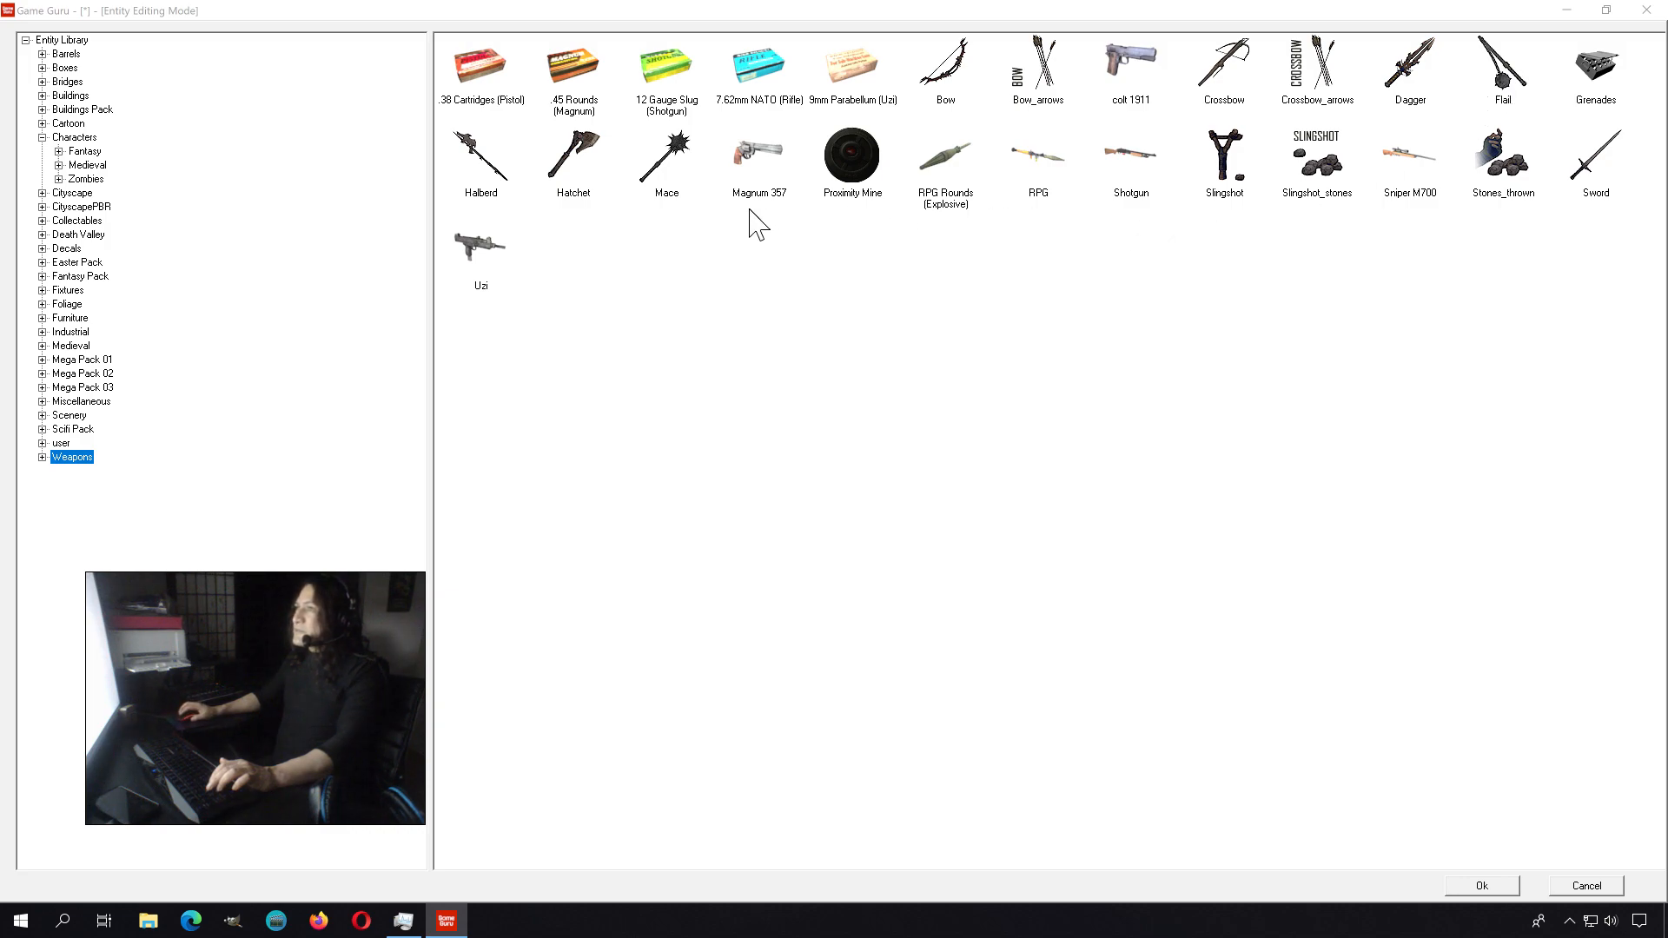
{"action": "left_click", "coordinate": [757, 158]}
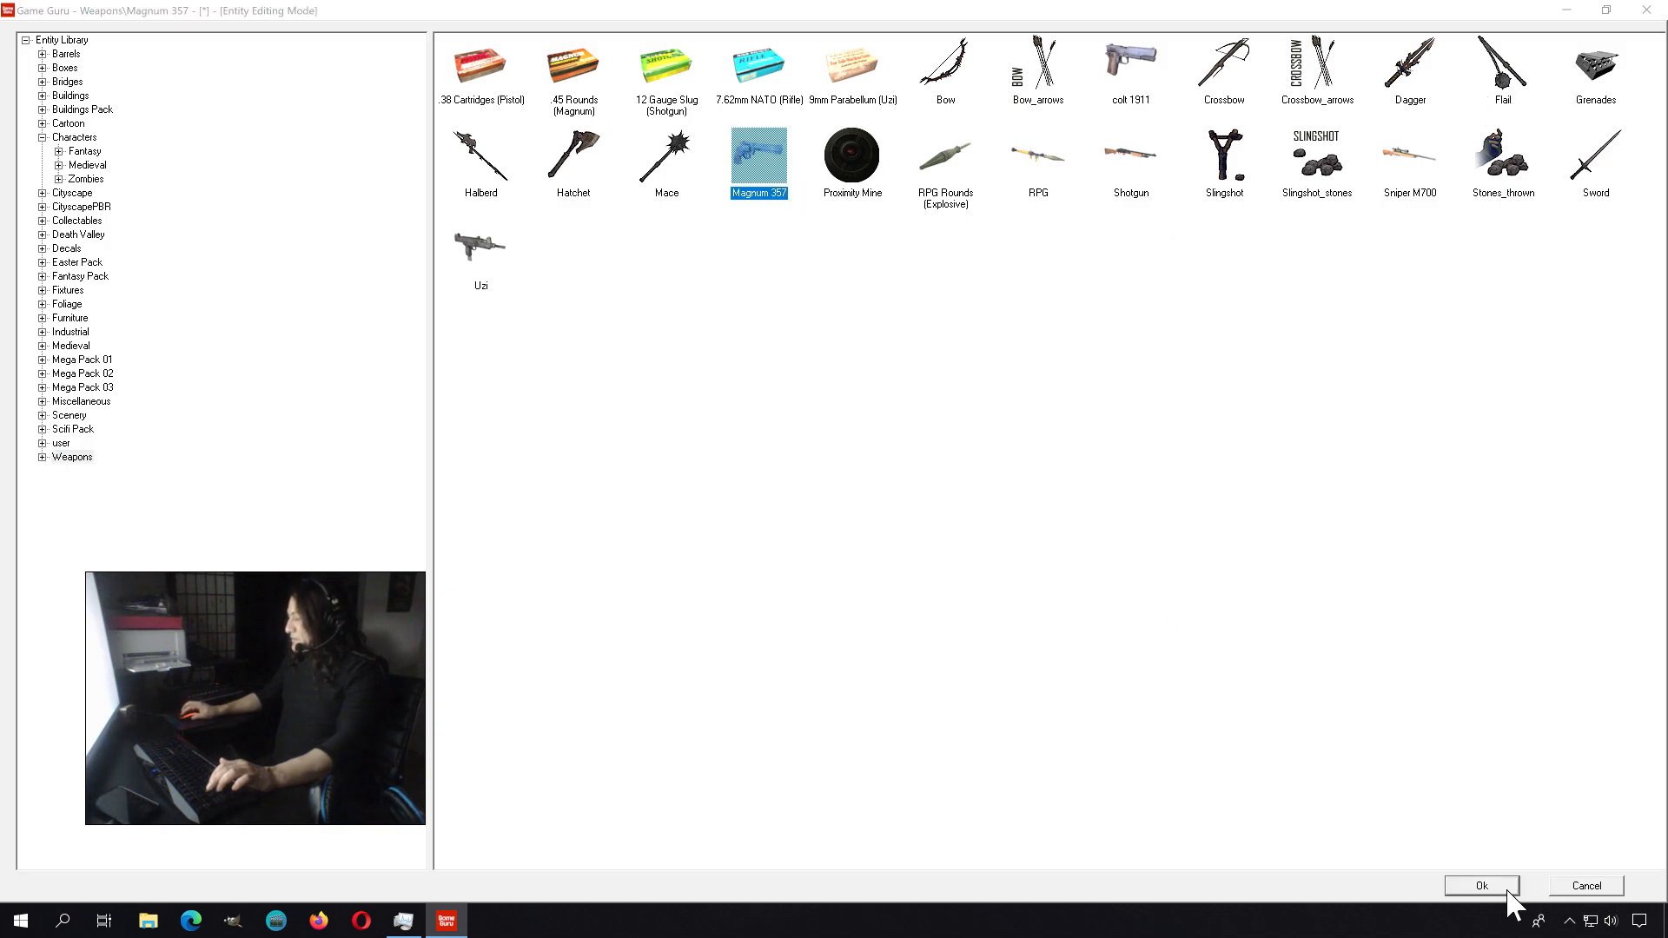
{"action": "left_click", "coordinate": [1480, 884]}
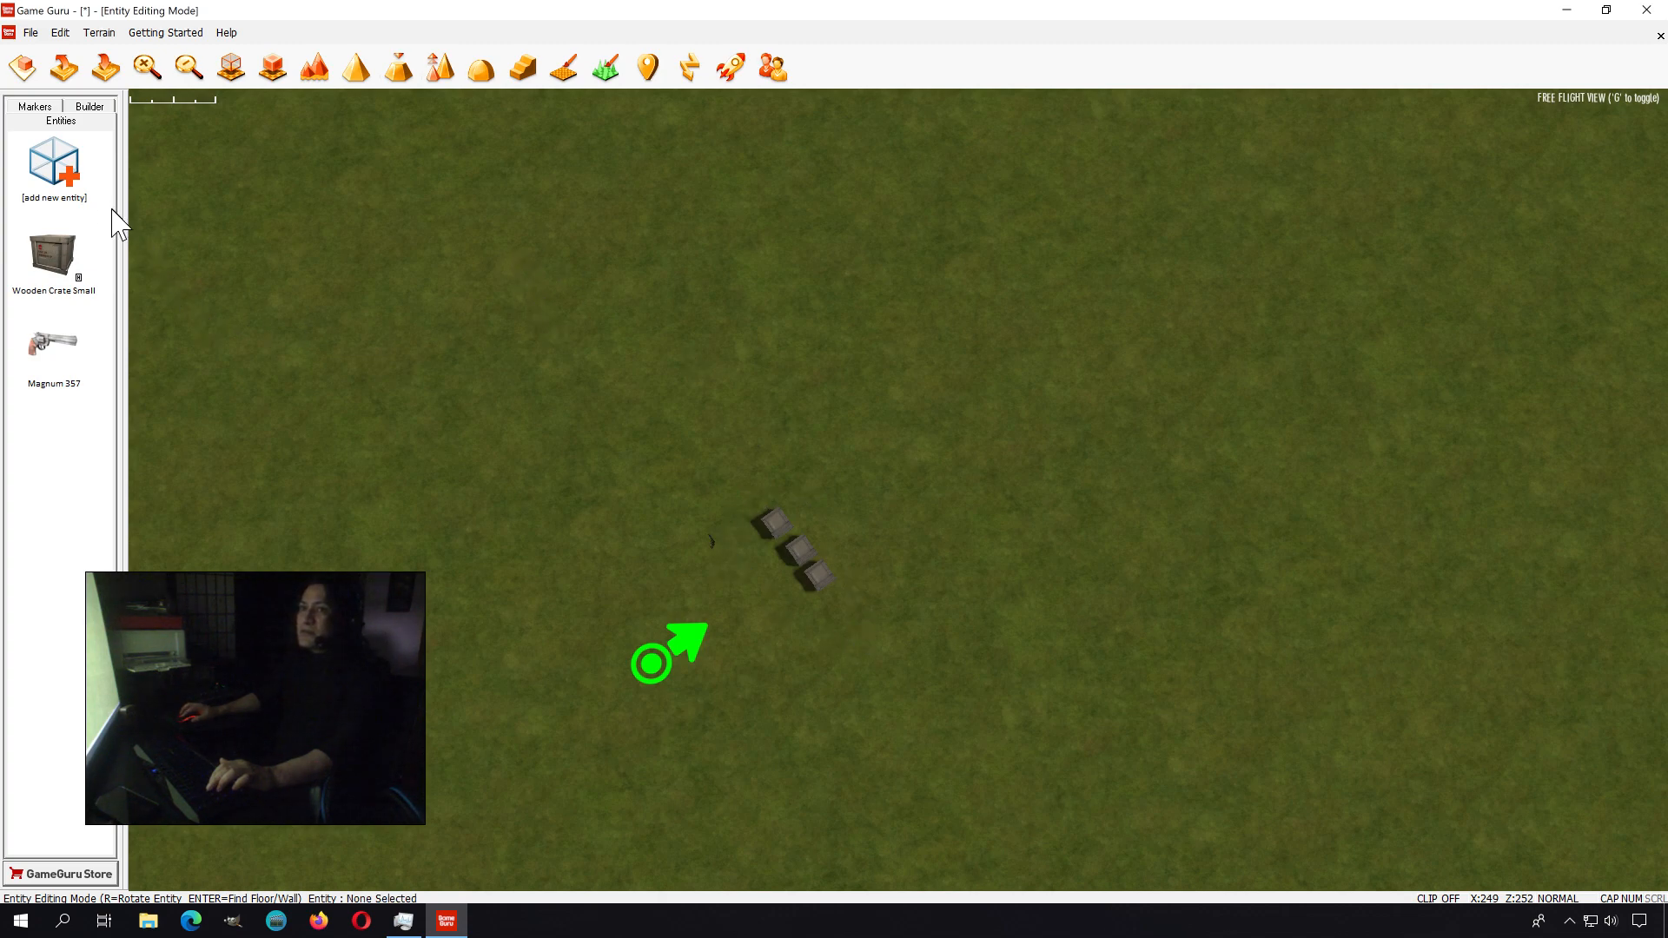
{"action": "left_click", "coordinate": [54, 165]}
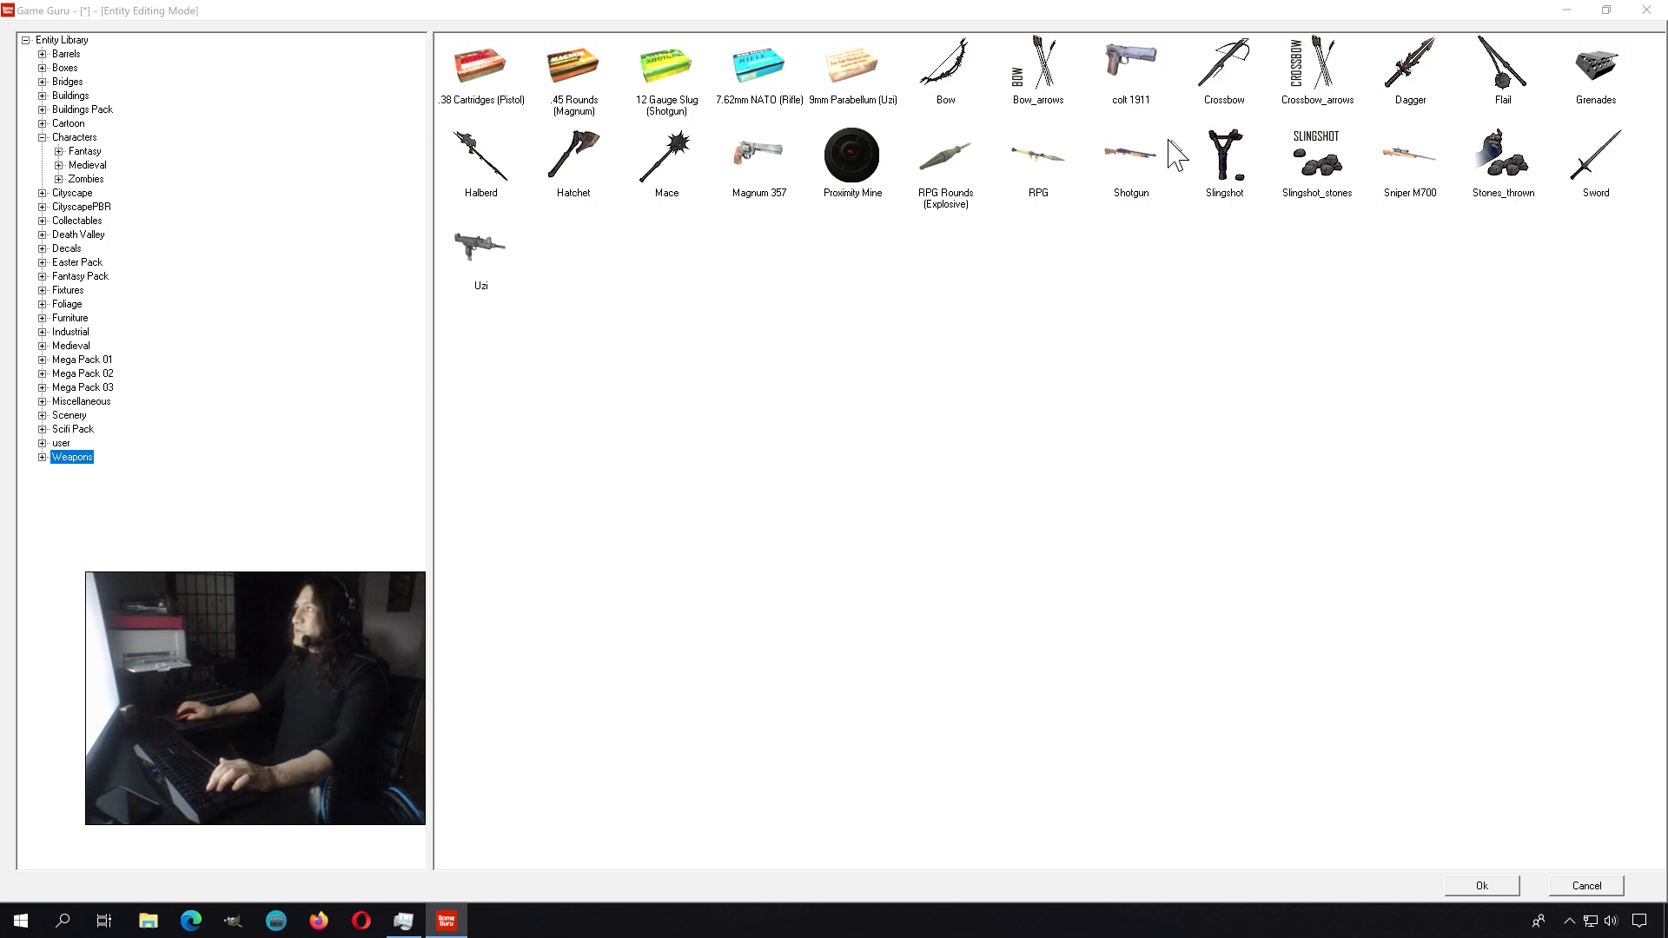
{"action": "mouse_move", "coordinate": [692, 207]}
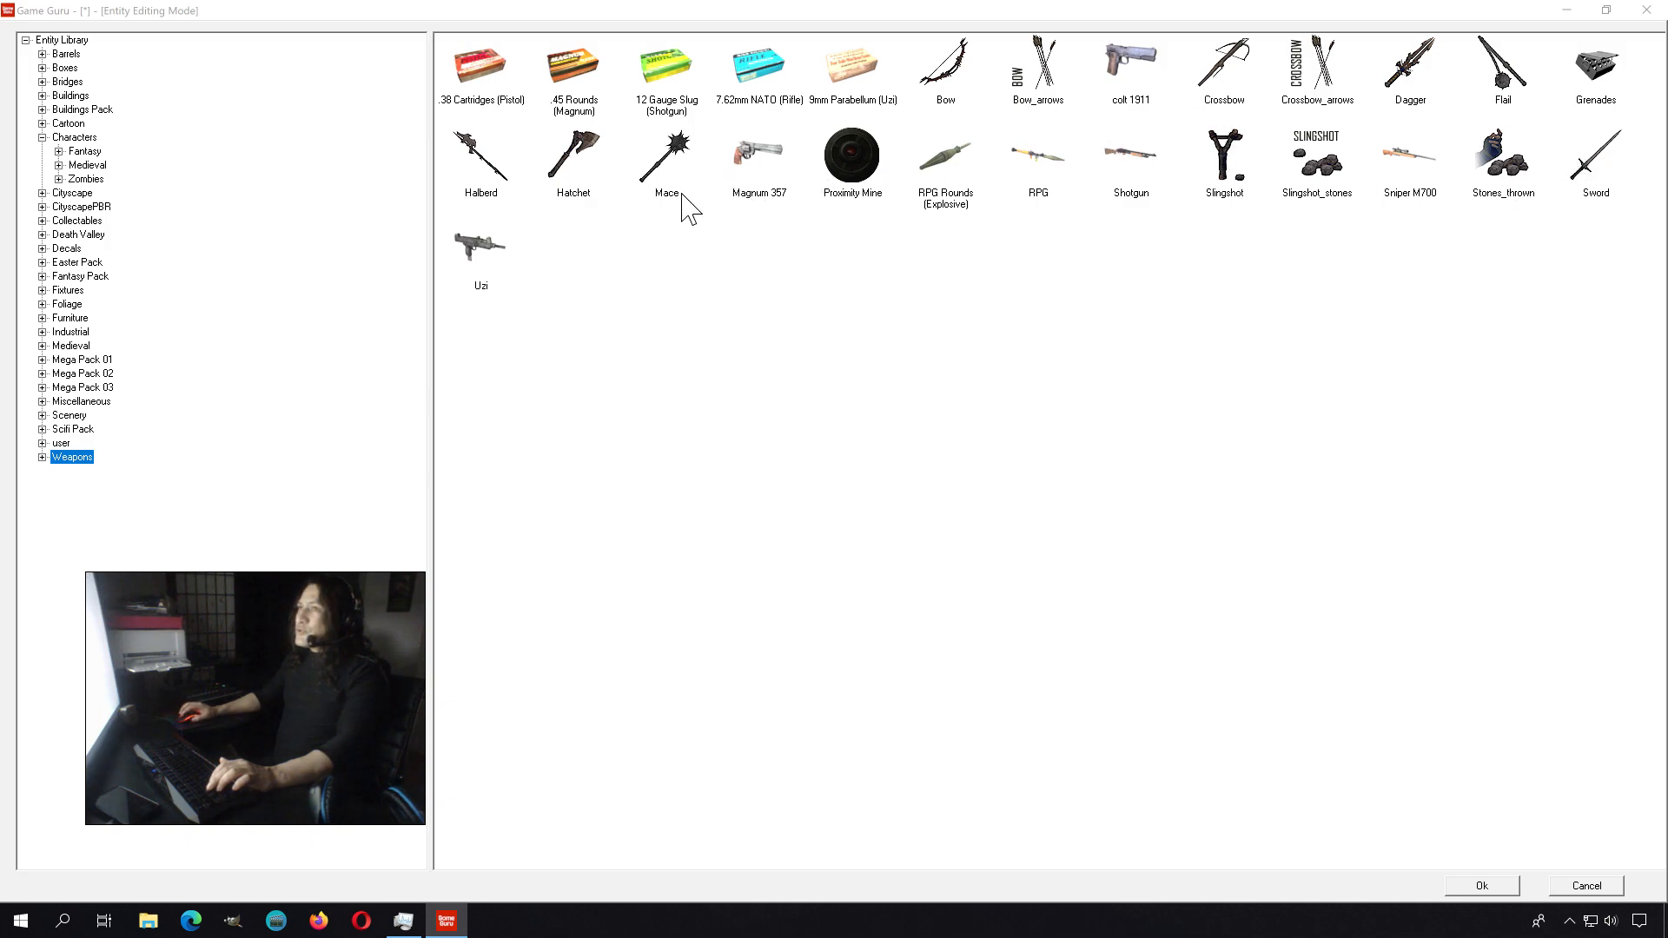
{"action": "mouse_move", "coordinate": [490, 270]}
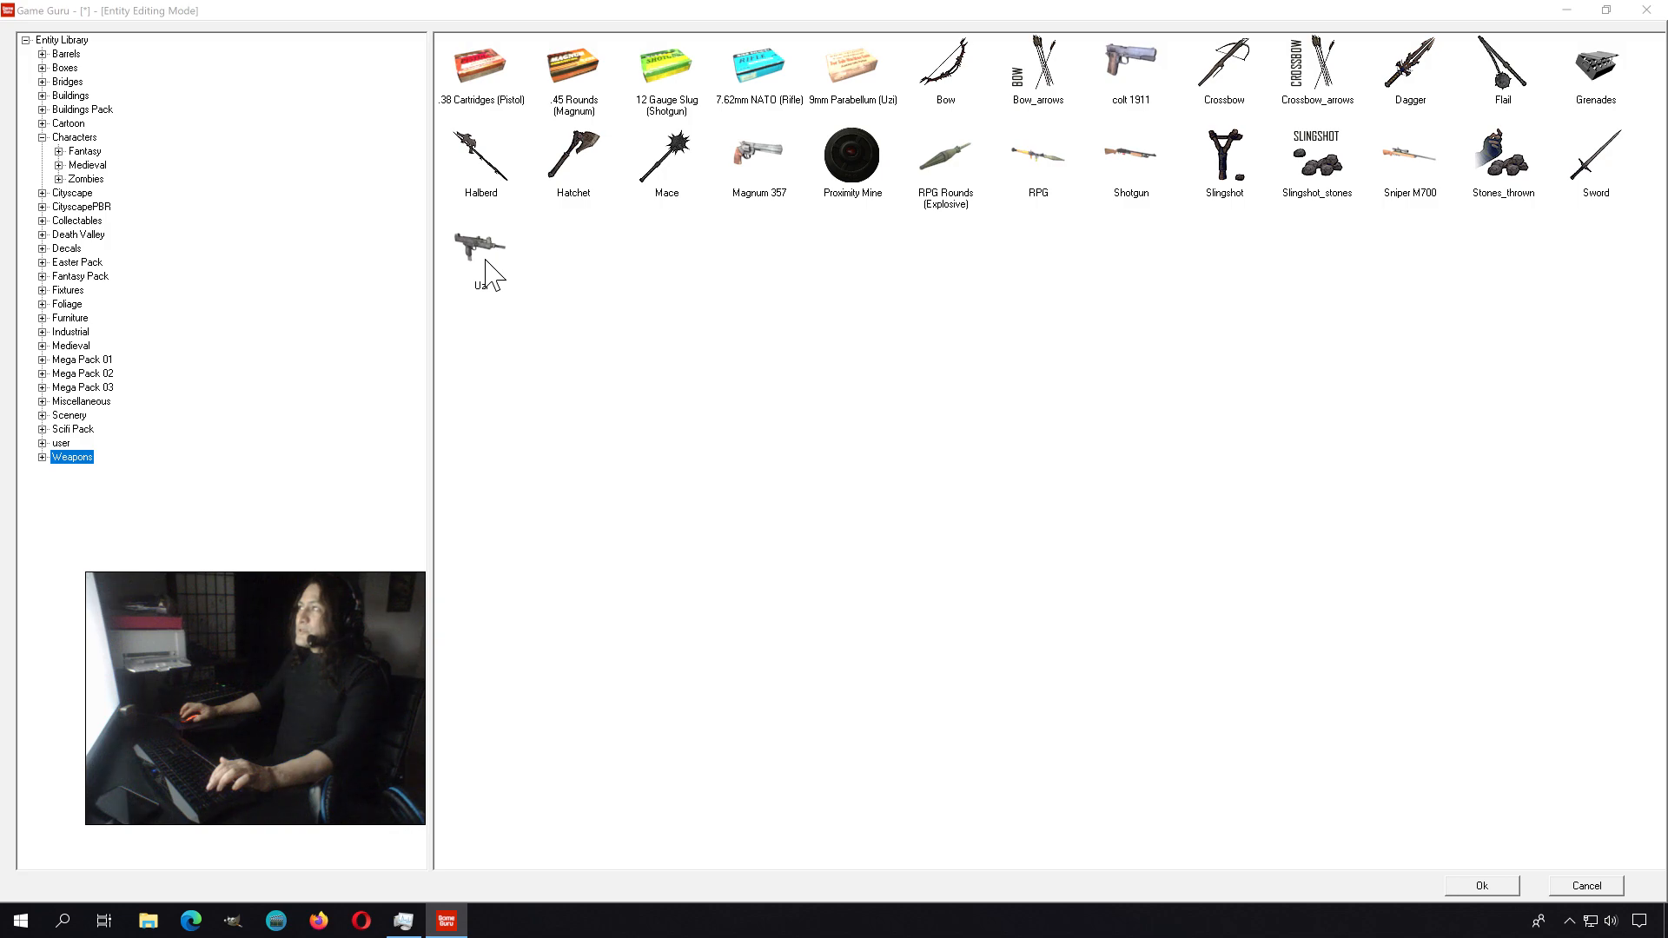
{"action": "left_click", "coordinate": [1129, 159]}
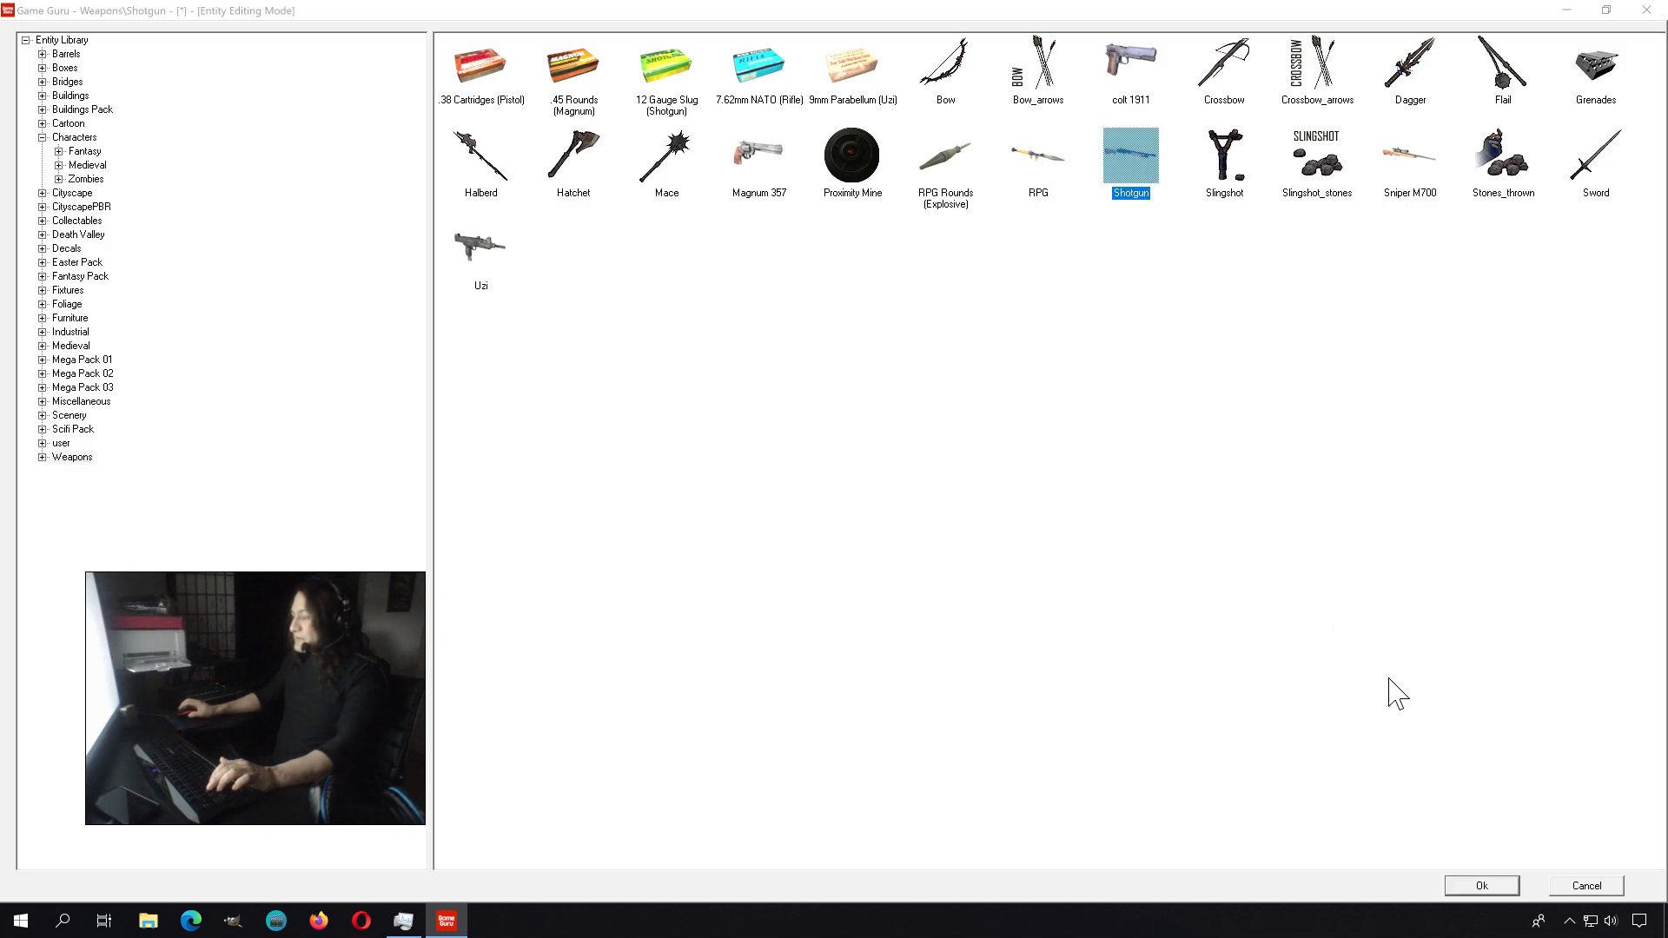
{"action": "left_click", "coordinate": [1480, 884]}
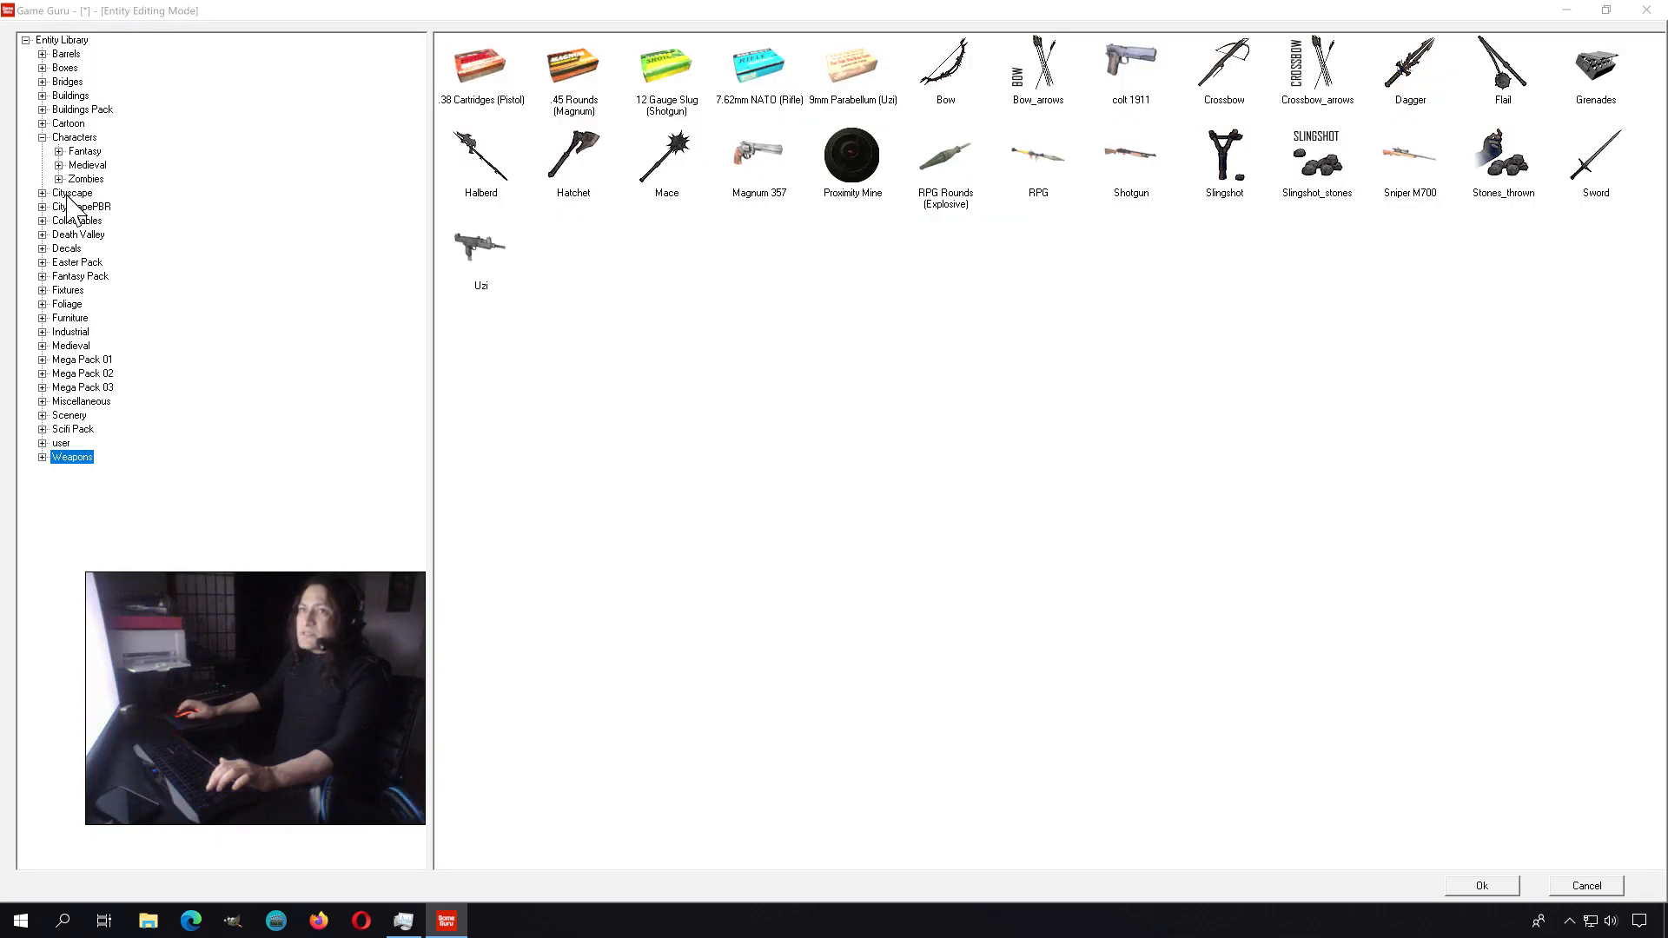
- Pick the Clown Zombie from the Zombies category to add to the level
{"action": "left_click", "coordinate": [85, 179]}
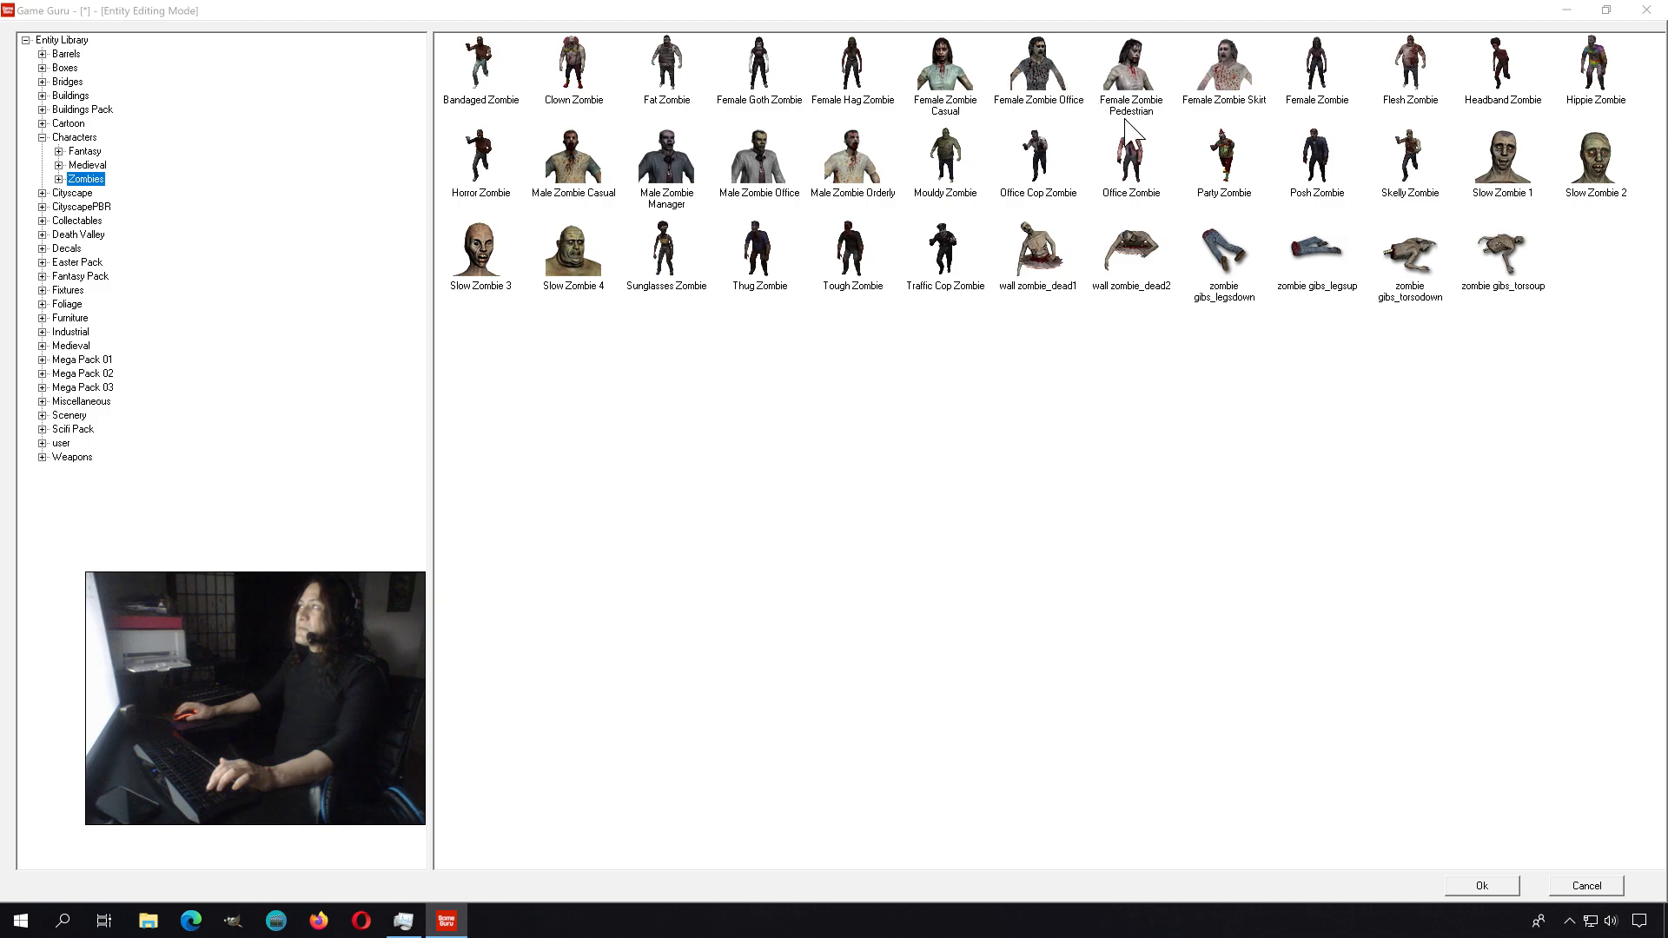
{"action": "mouse_move", "coordinate": [825, 297]}
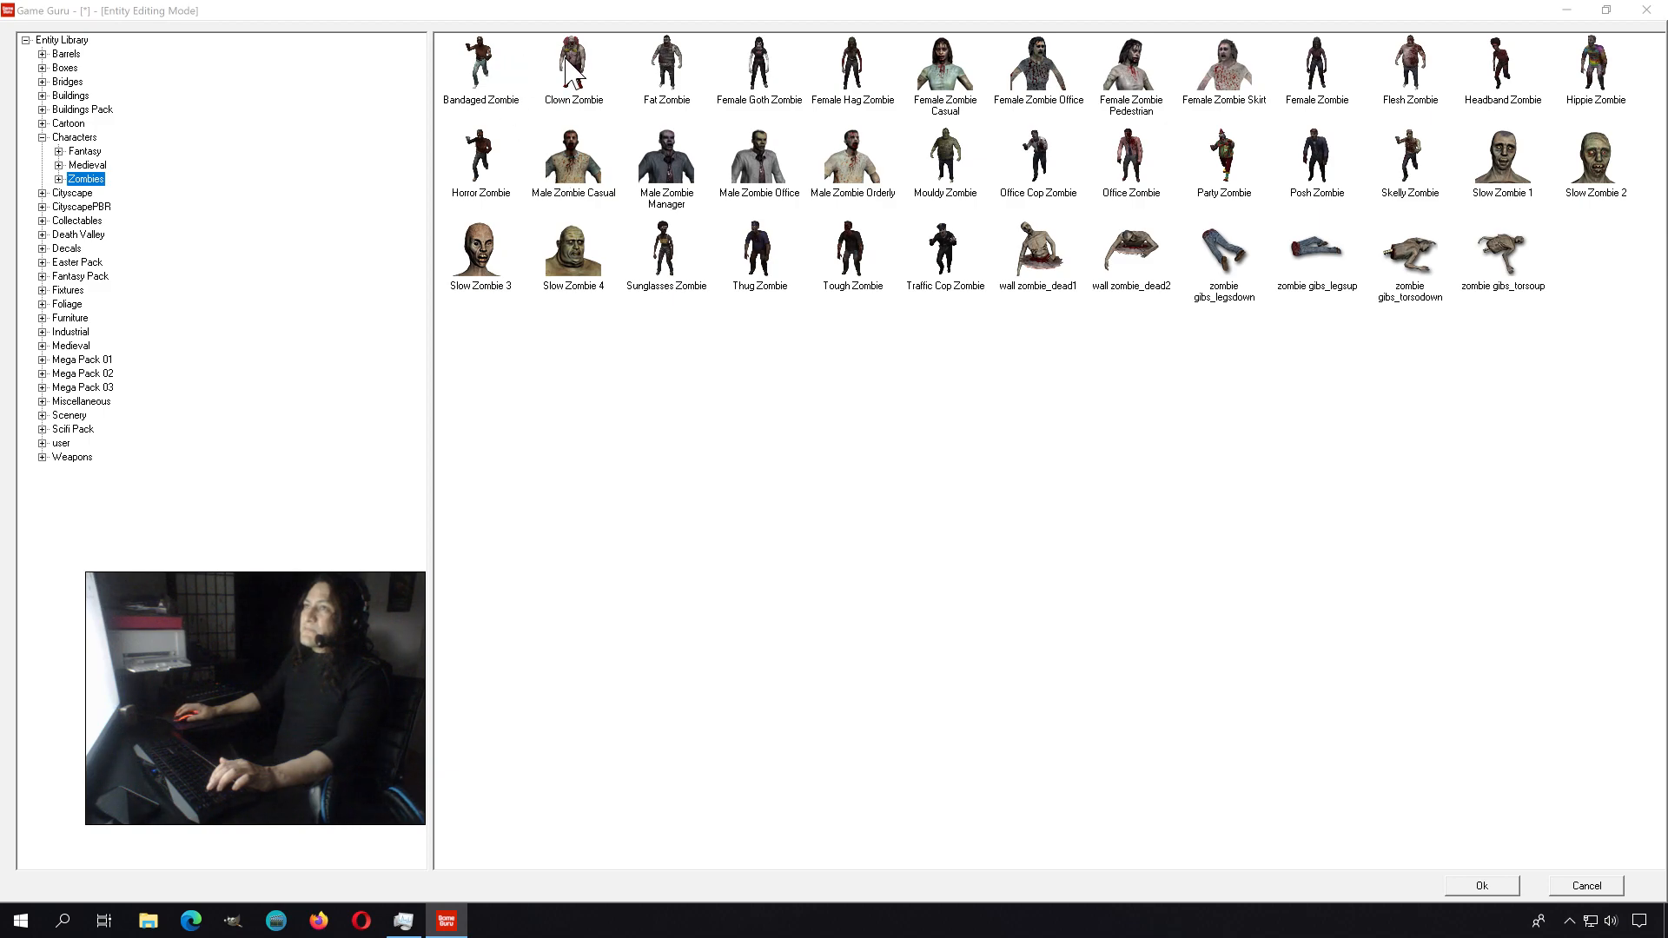
{"action": "left_click", "coordinate": [572, 66]}
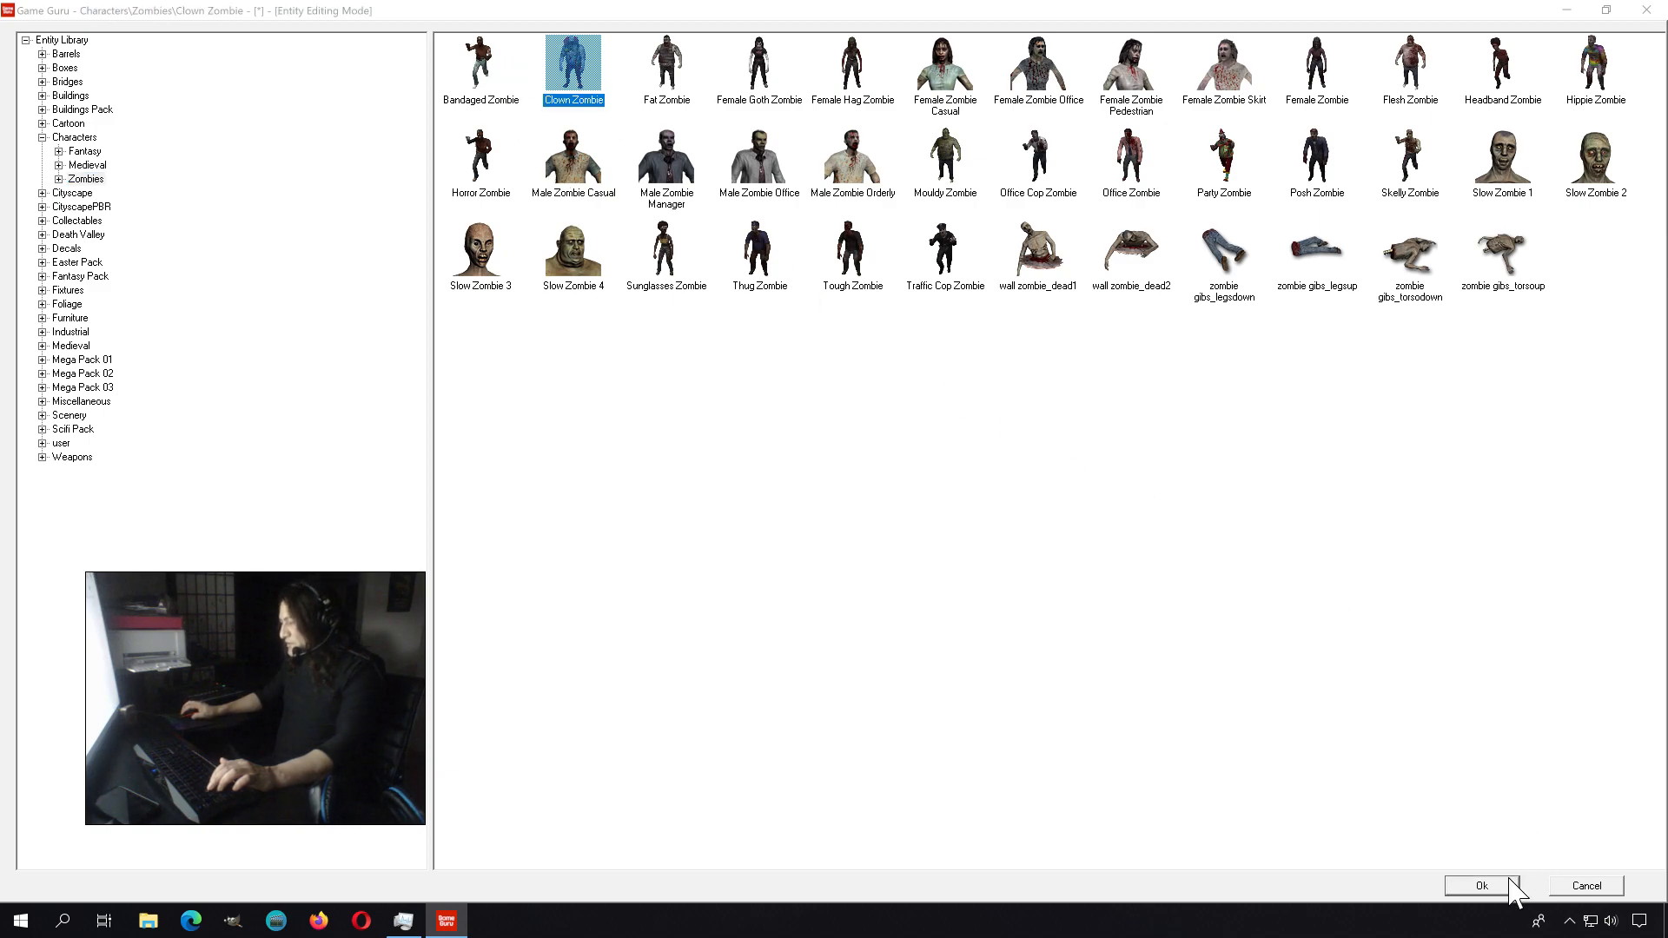
{"action": "left_click", "coordinate": [1478, 885]}
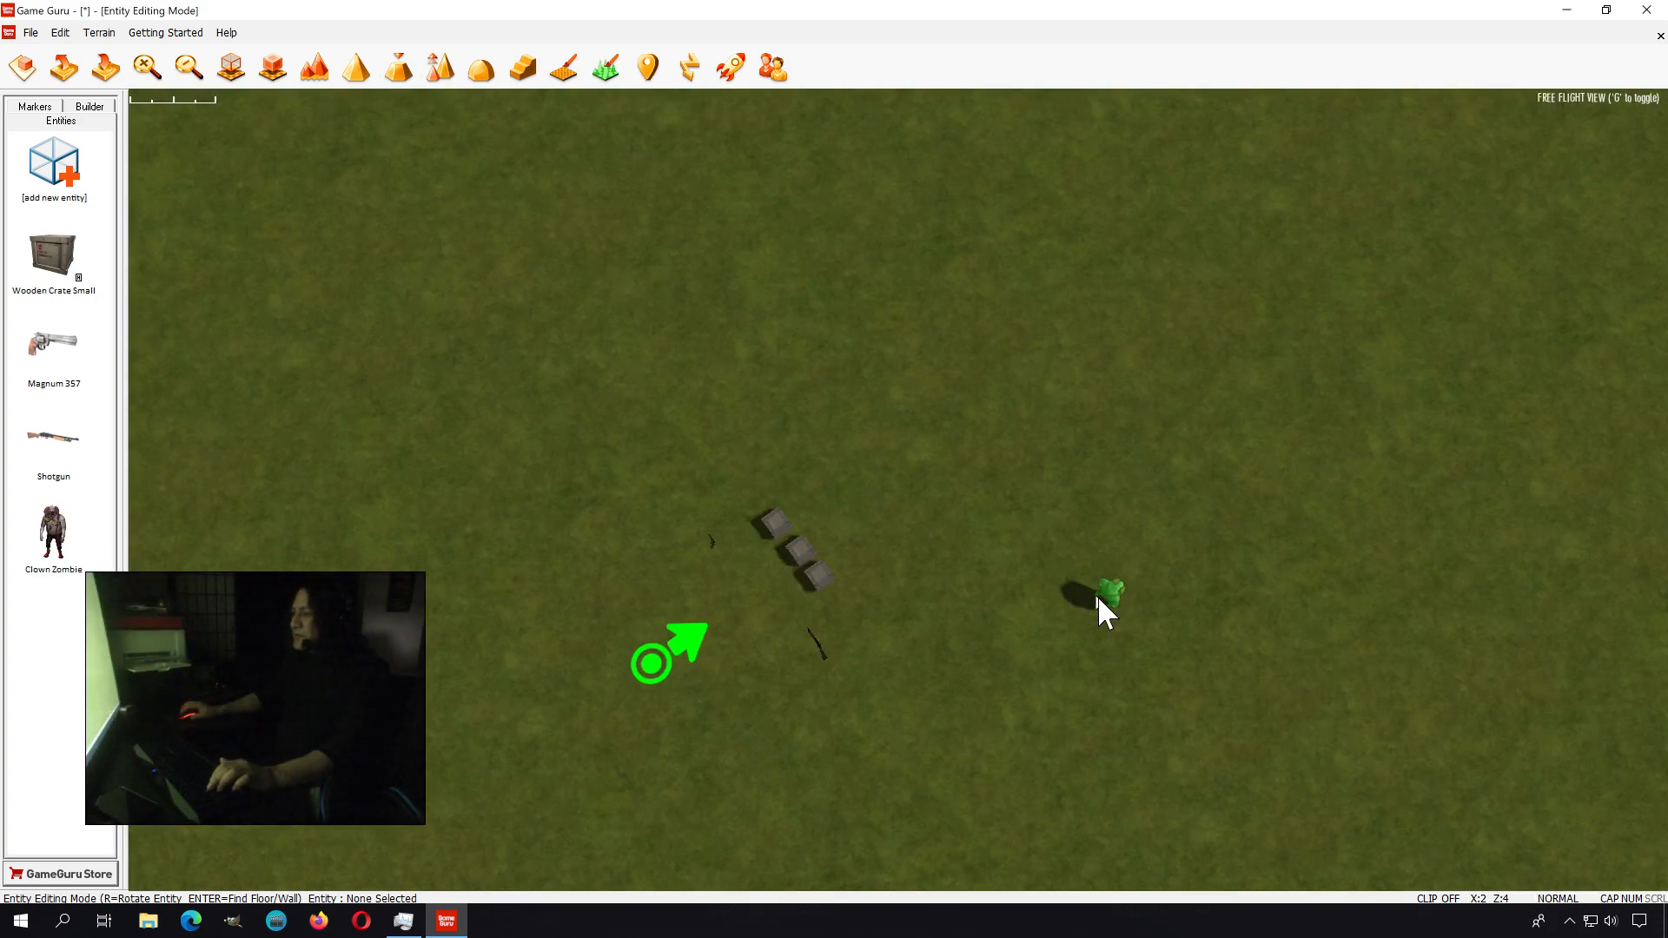
- Set the Clown Zombie down above the crates, then play-test, picking up the shotgun and shooting the zombie
{"action": "left_click_drag", "start_coordinate": [1110, 596], "coordinate": [912, 485]}
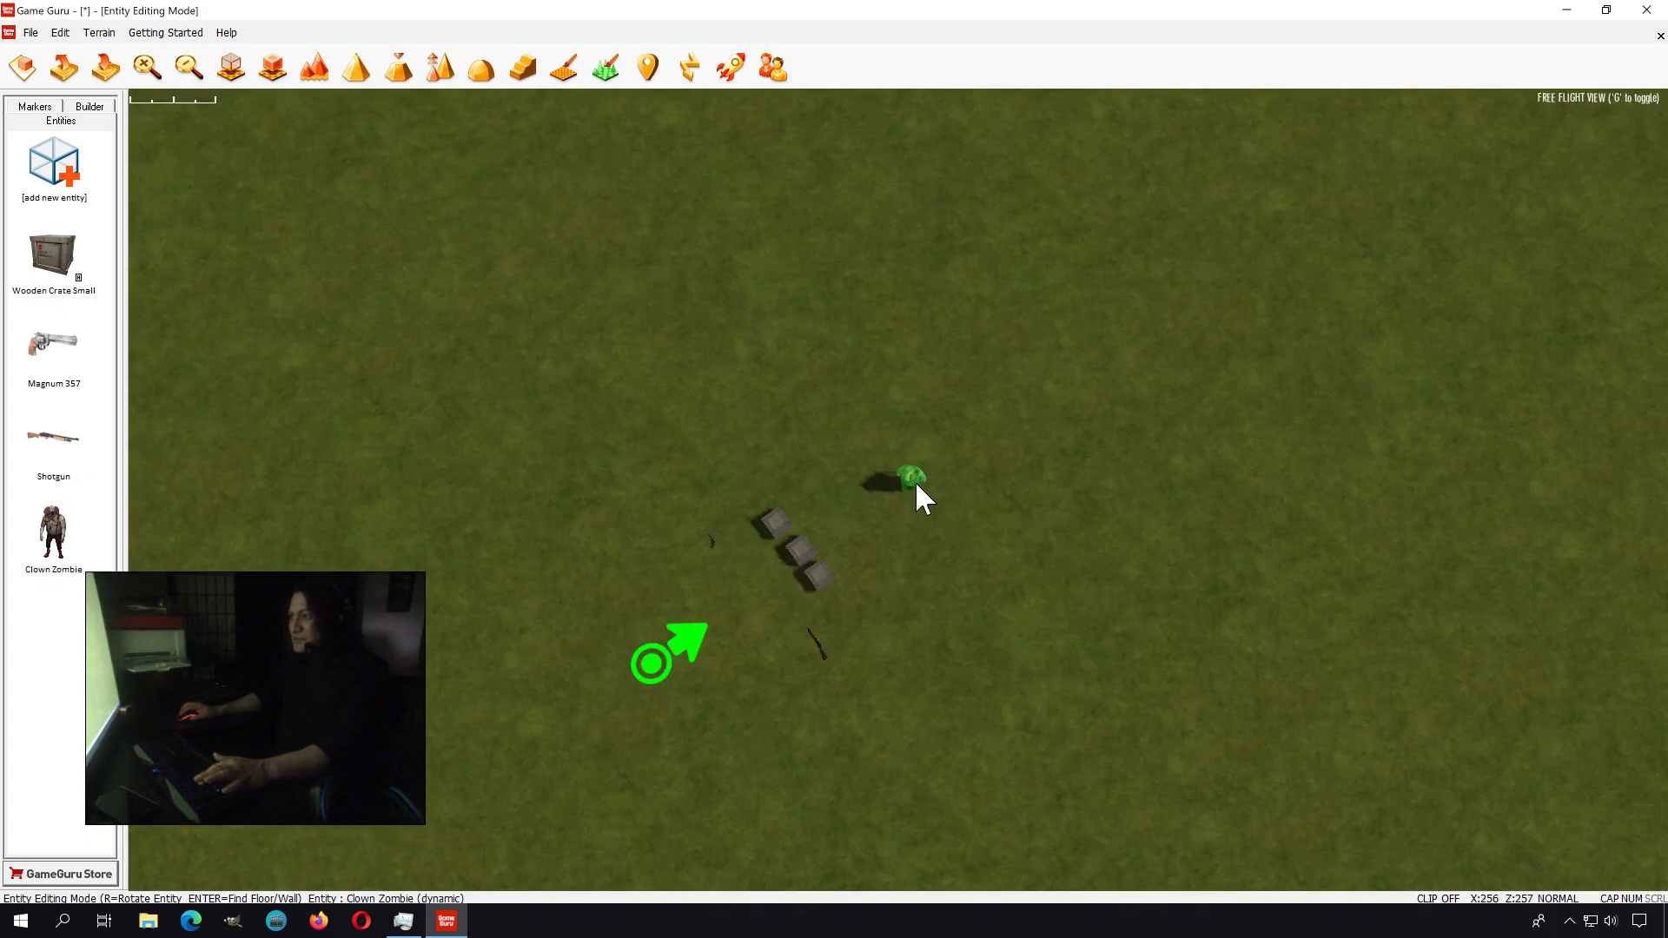
{"action": "left_click_drag", "start_coordinate": [912, 479], "coordinate": [858, 410]}
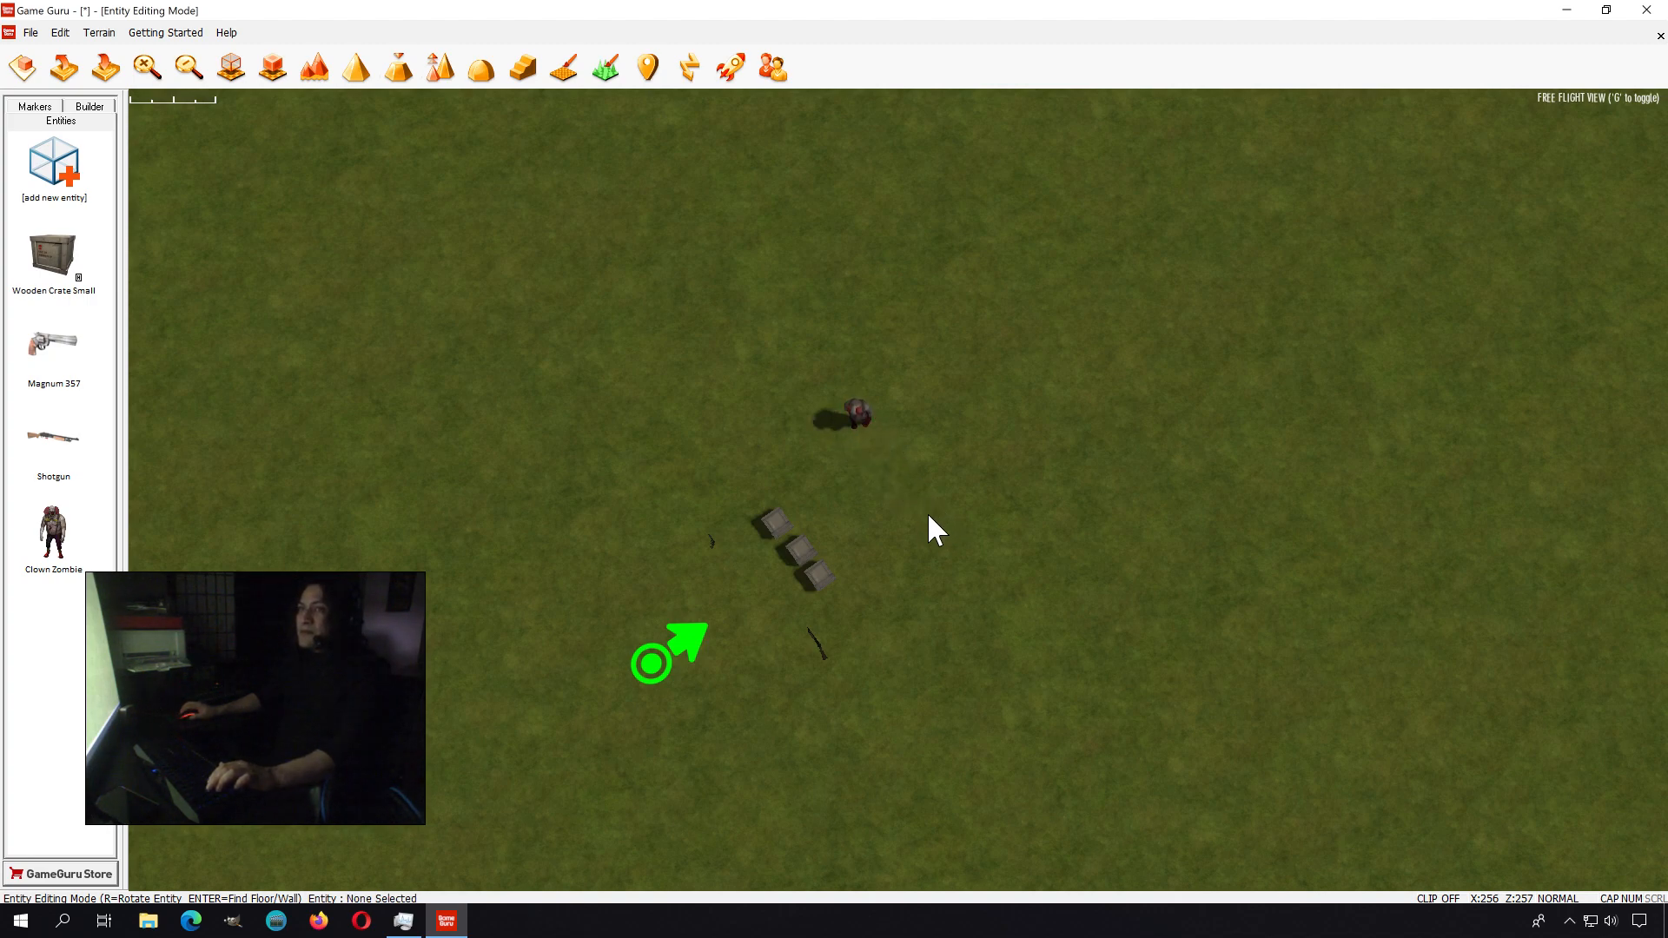
{"action": "left_click", "coordinate": [732, 68]}
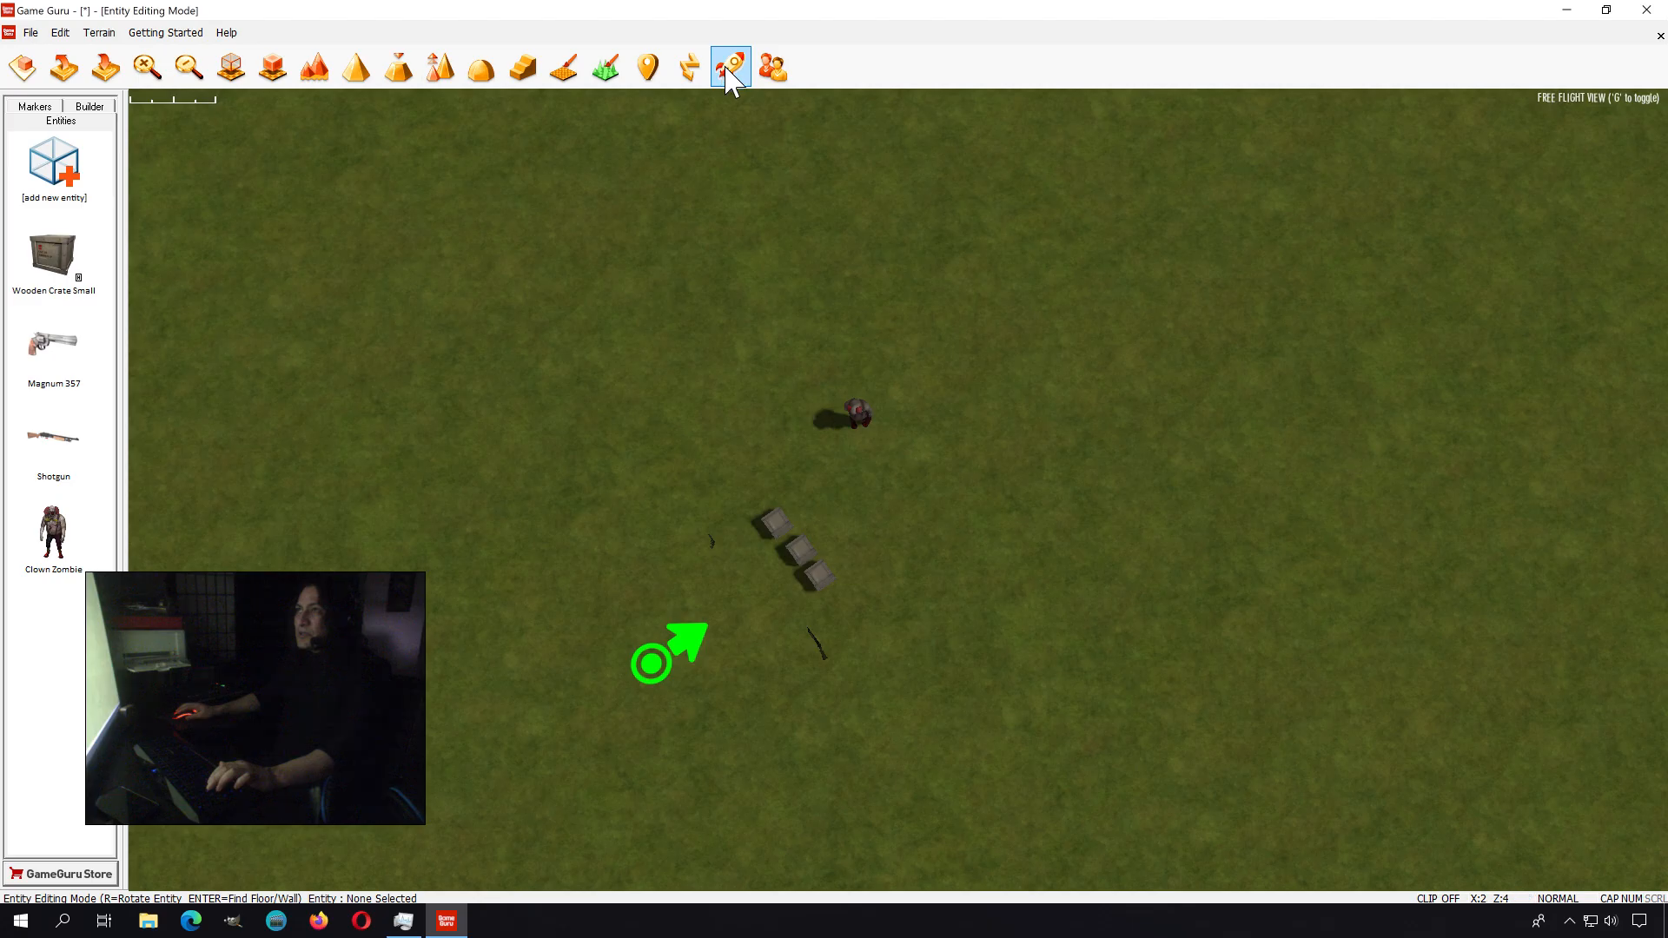
{"action": "left_click", "coordinate": [731, 68]}
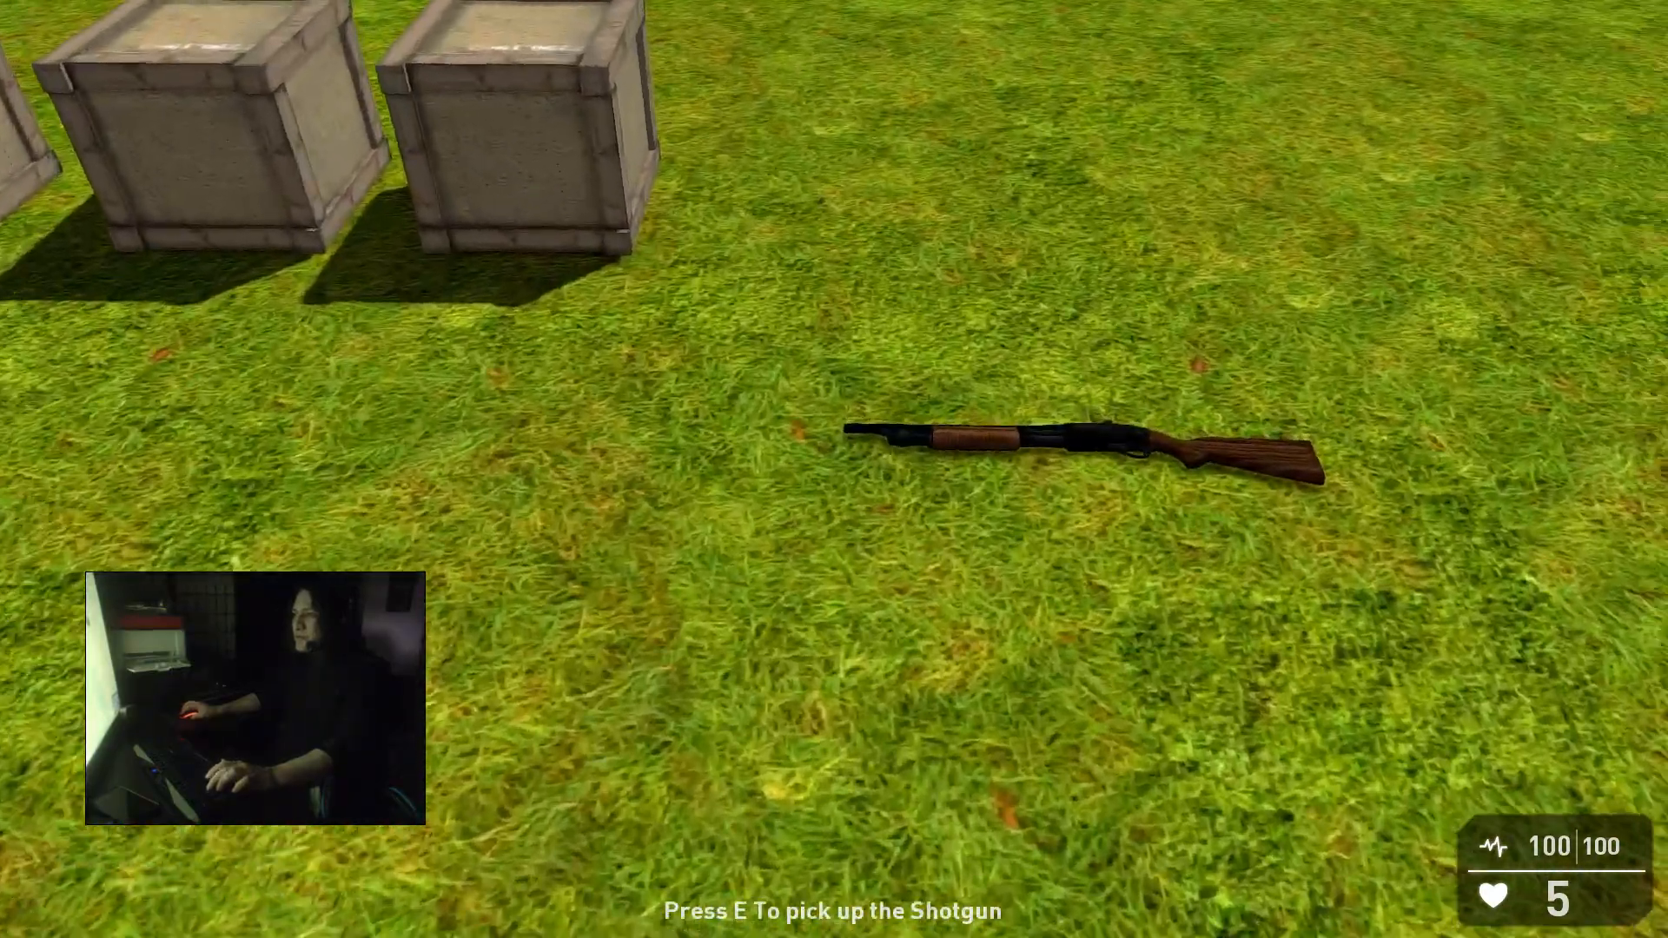
{"action": "key", "text": "e"}
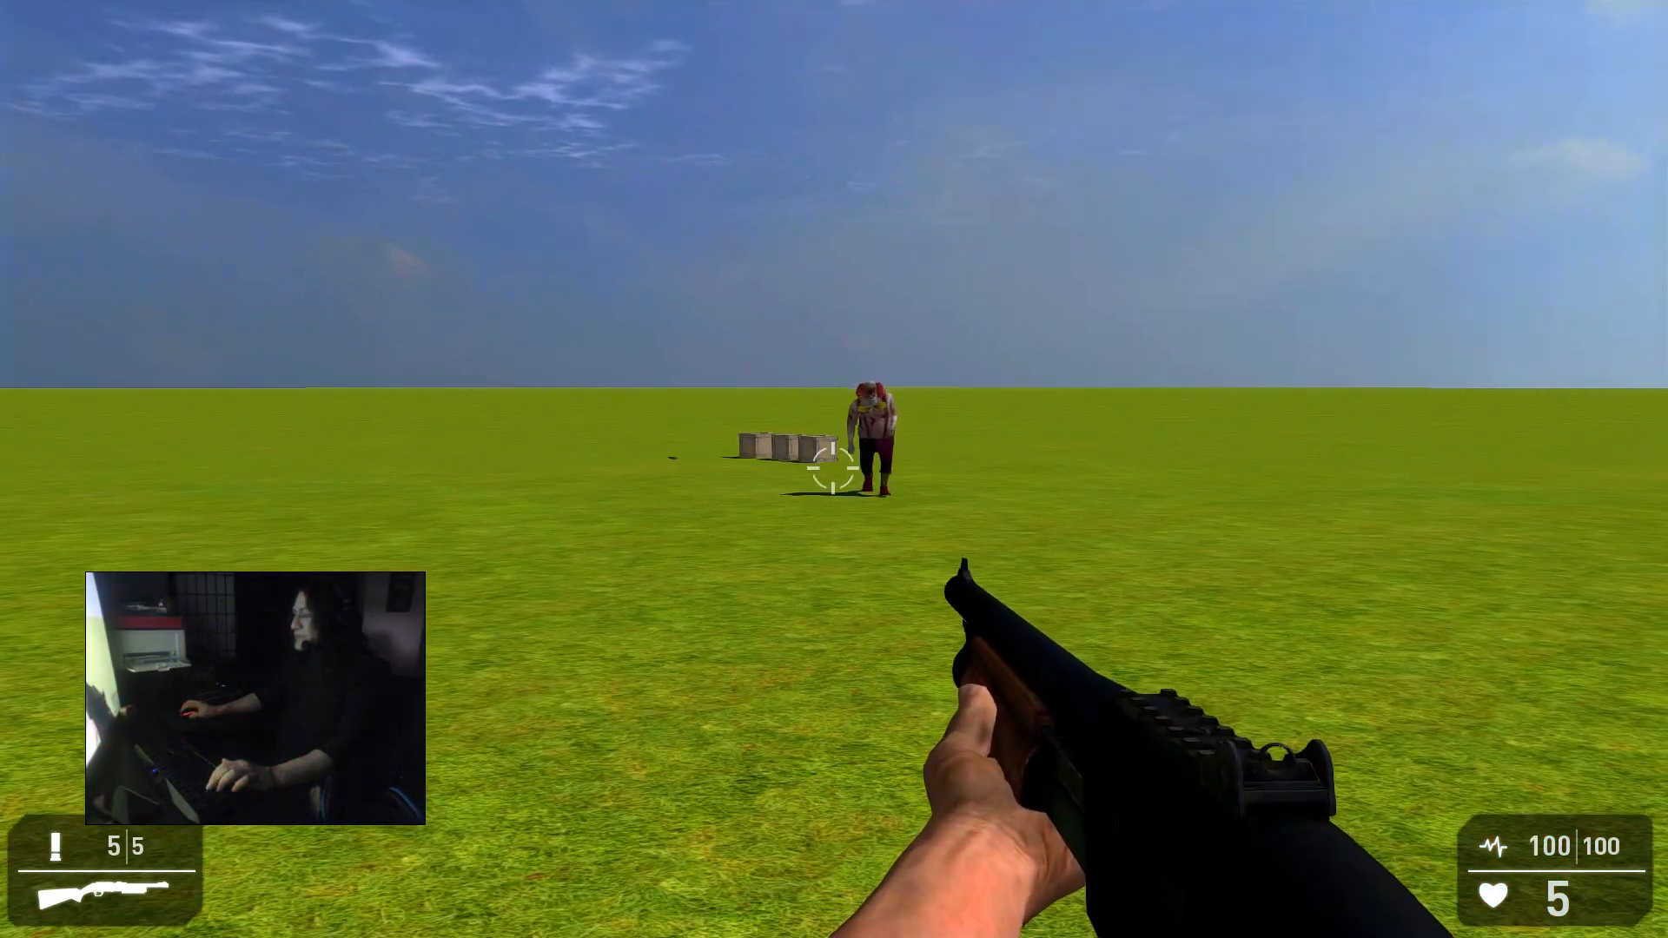
{"action": "left_click", "coordinate": [834, 469]}
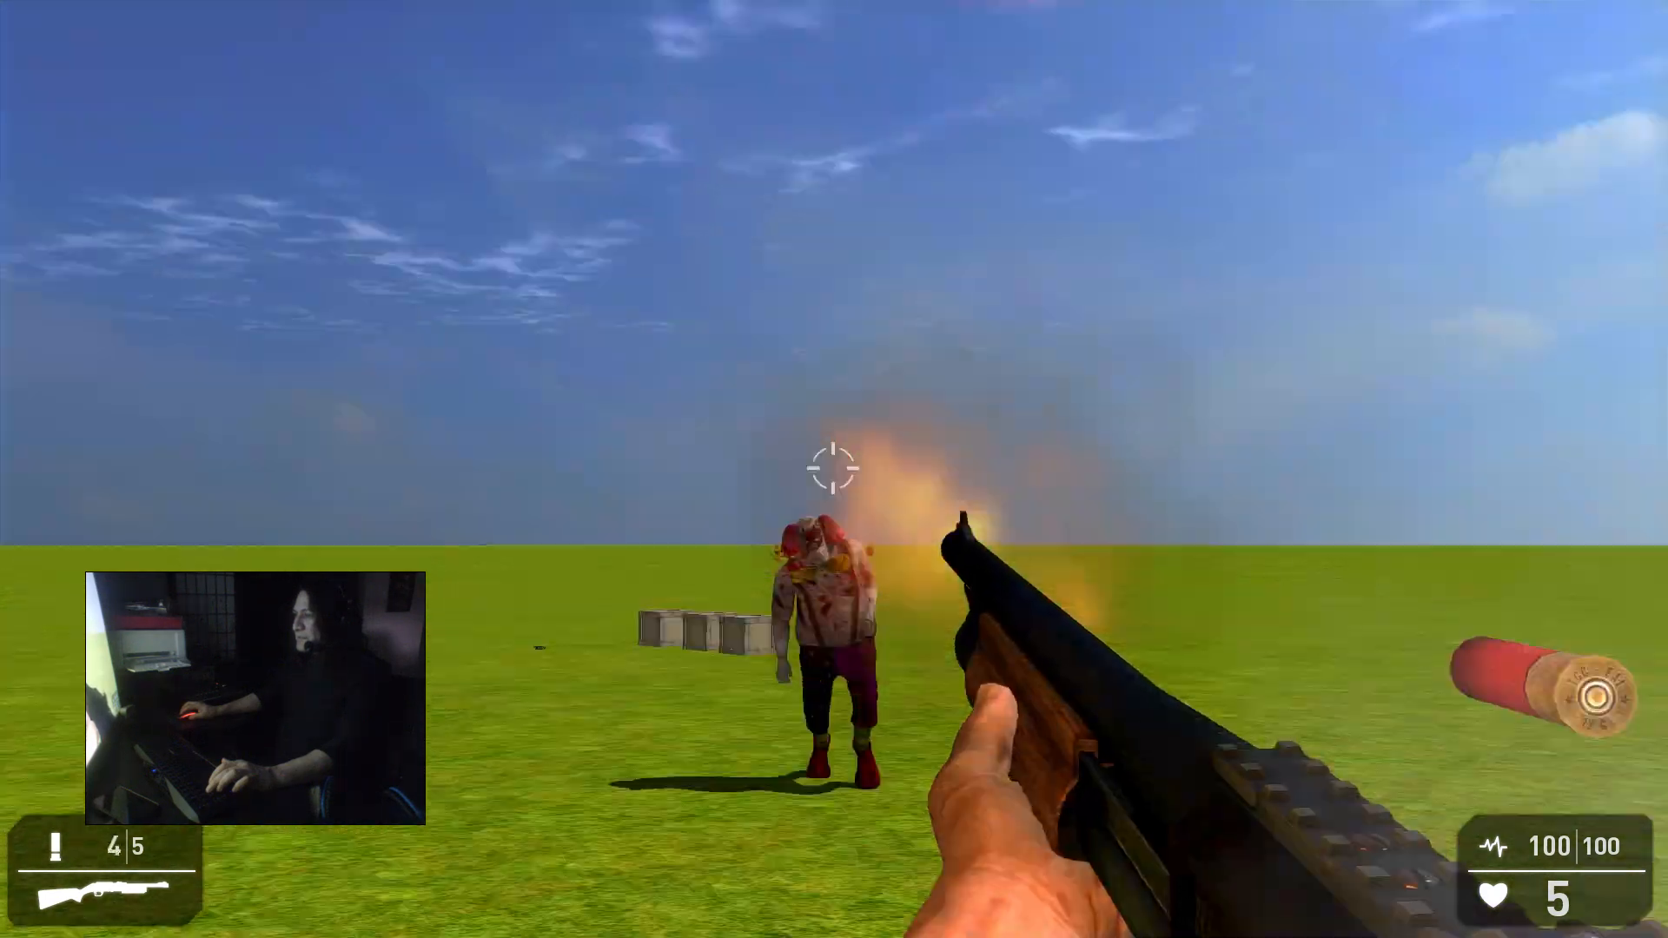
{"action": "left_click", "coordinate": [834, 469]}
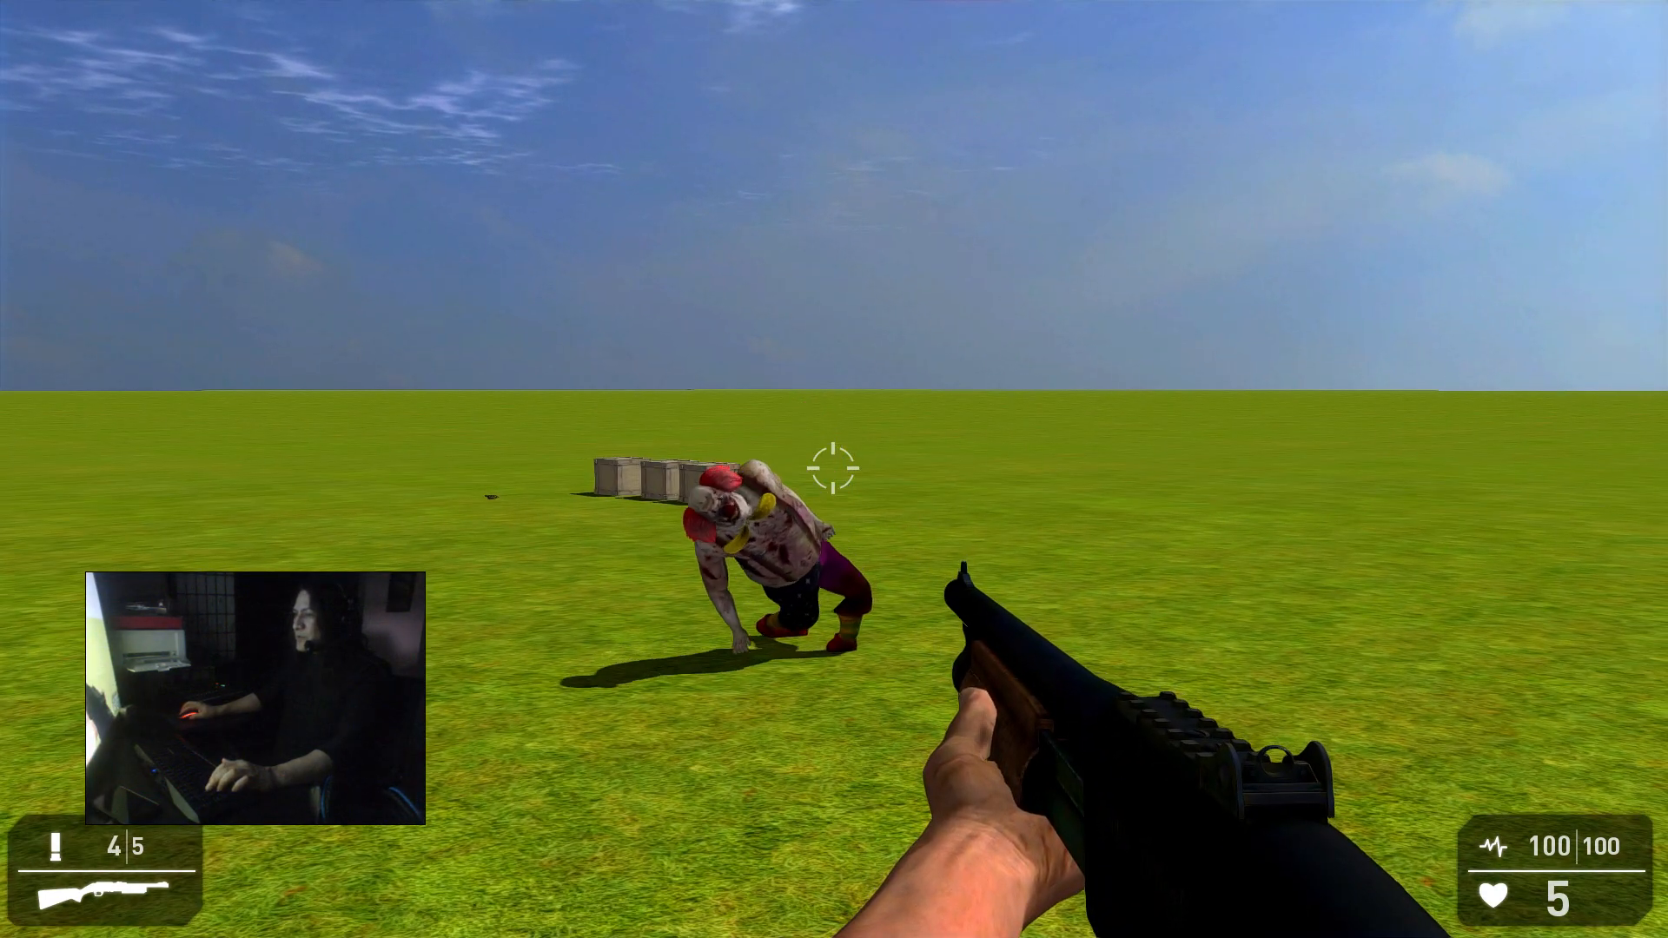
{"action": "left_click", "coordinate": [834, 468]}
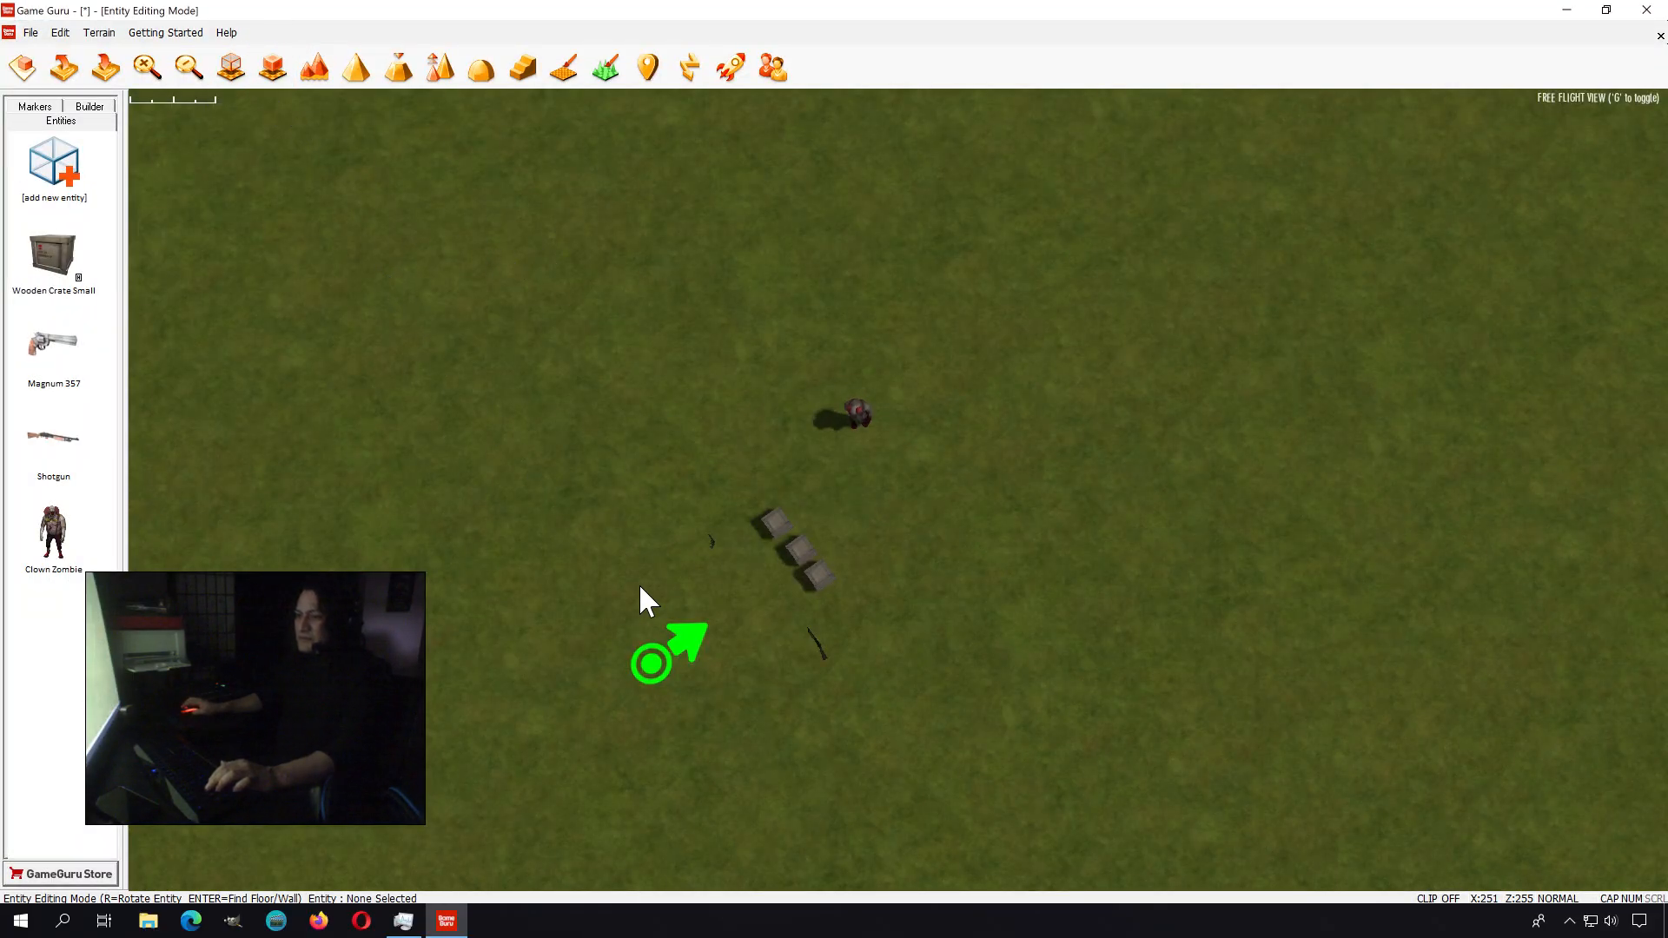
- Re-edit the player start's gravity to 800 and jump speed to 380
{"action": "right_click", "coordinate": [665, 655]}
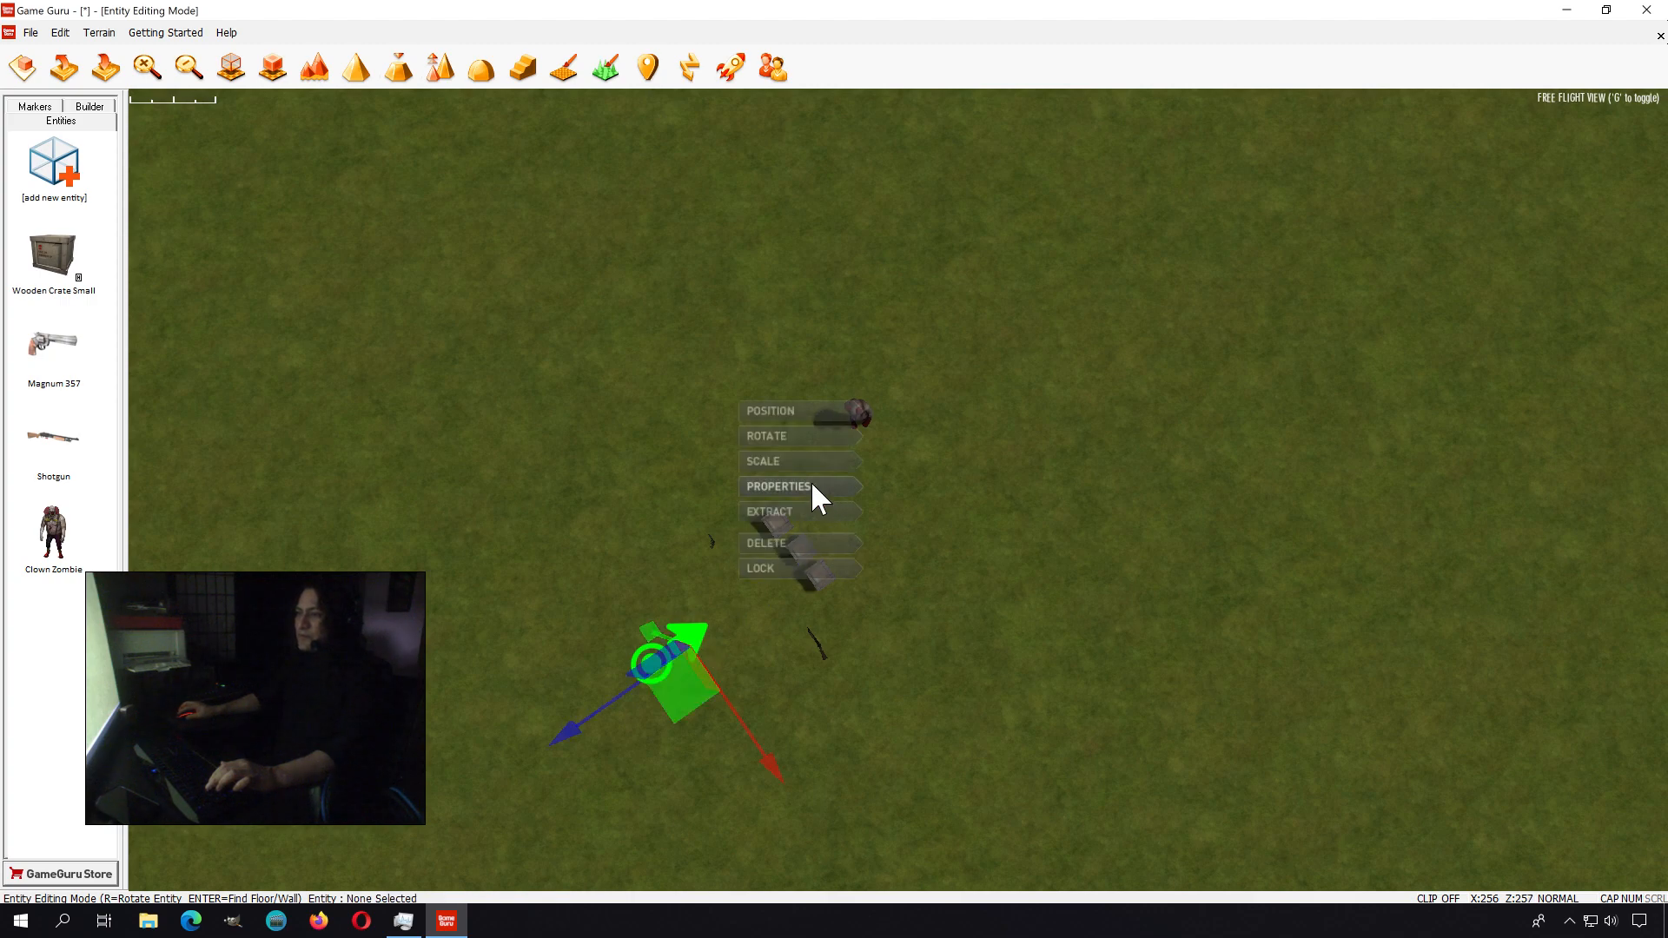
{"action": "left_click", "coordinate": [778, 487]}
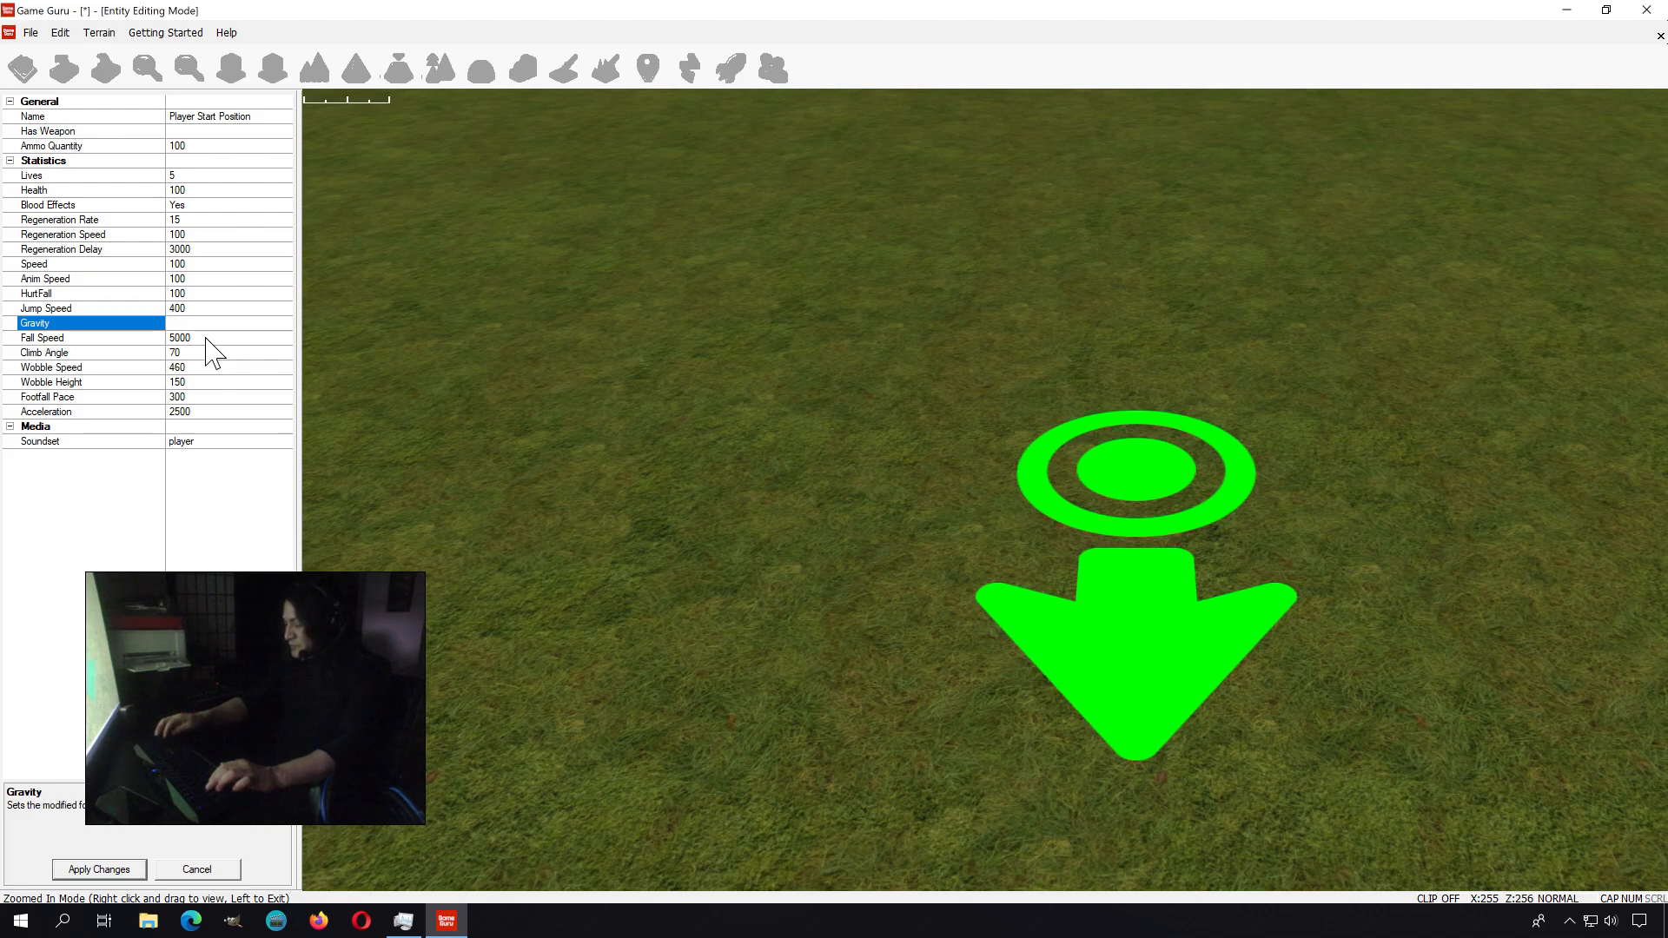
{"action": "type", "text": "800"}
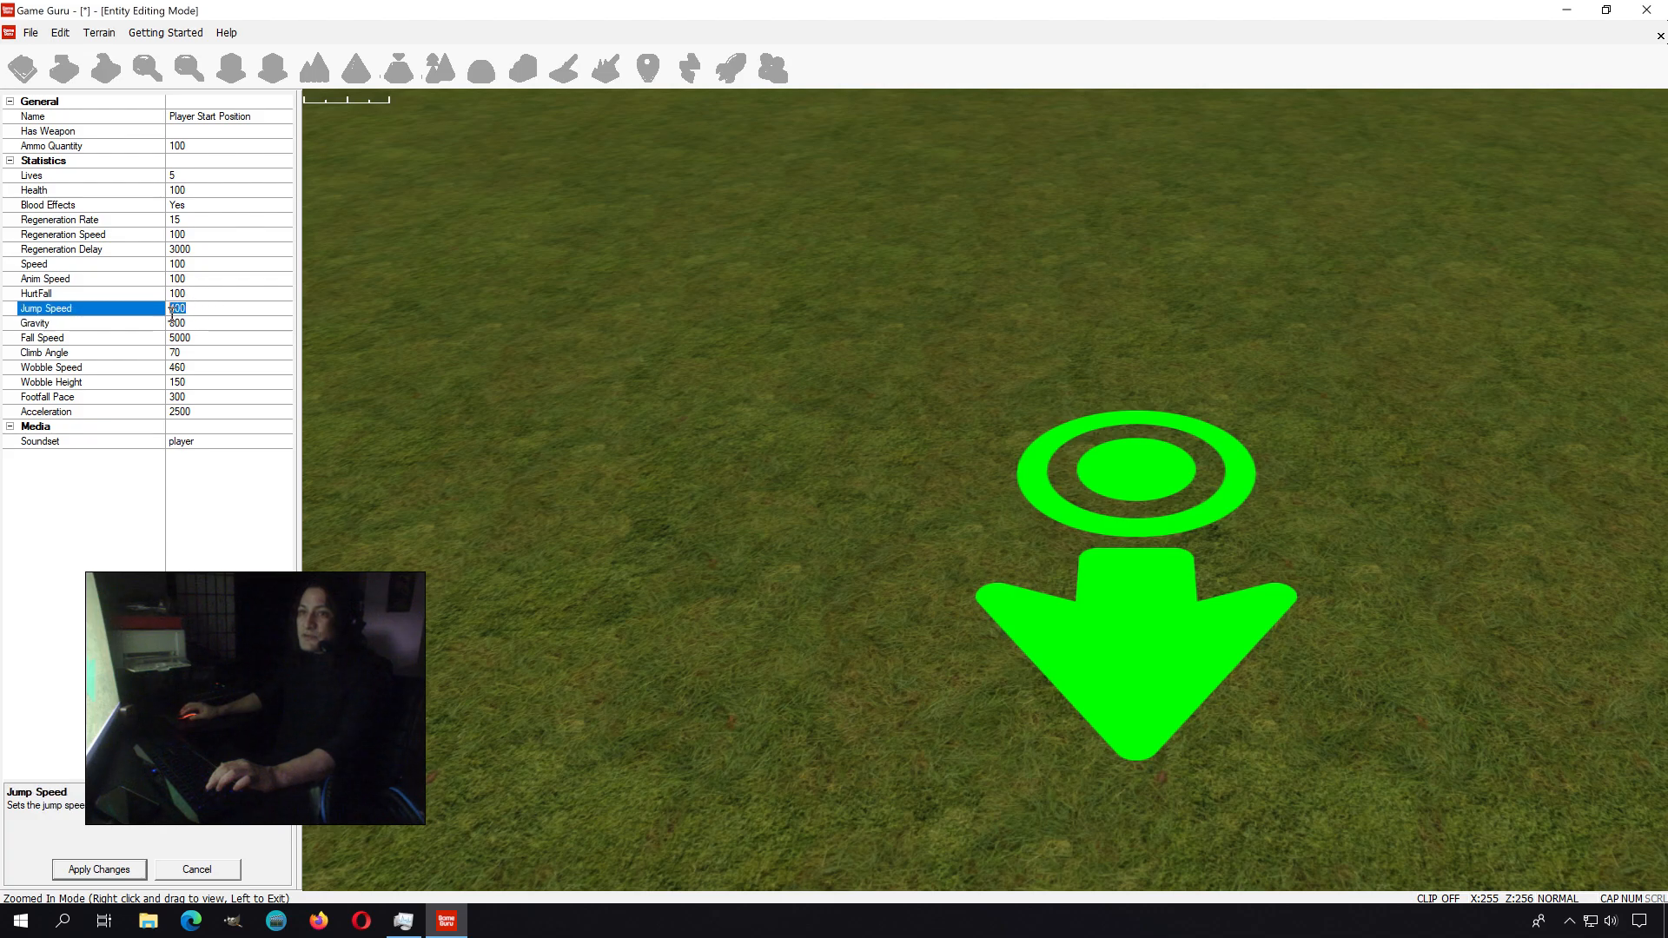
{"action": "type", "text": "380"}
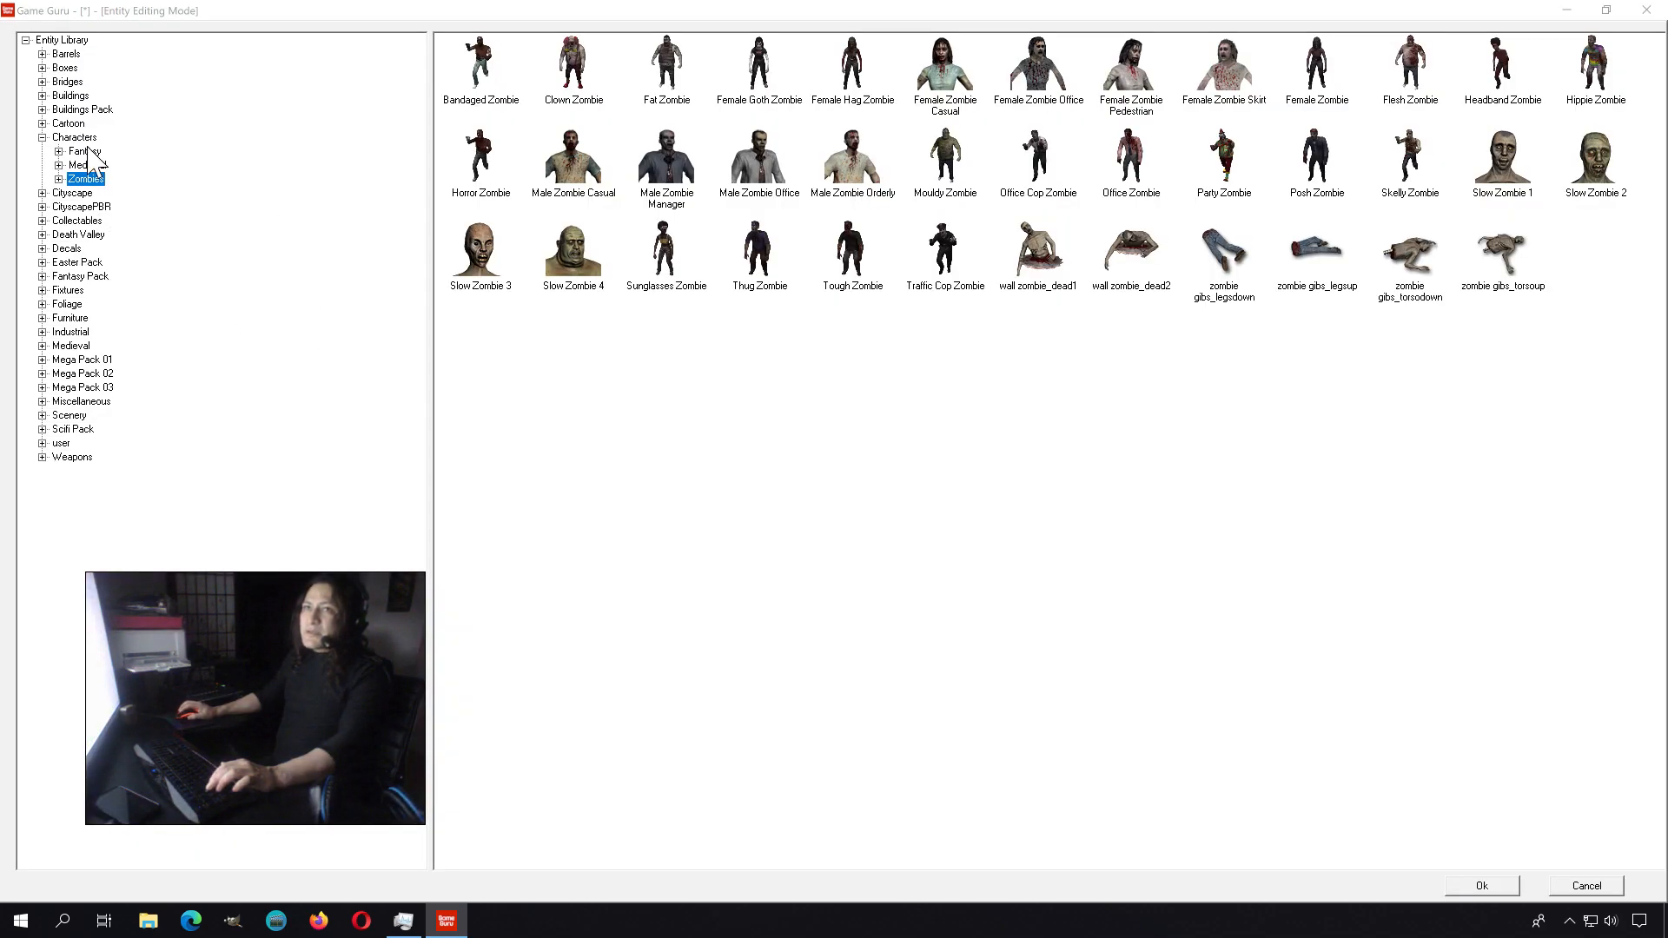
- Browse Barrels, Boxes and Bridges to Buildings and choose the Iron Shed
{"action": "left_click", "coordinate": [66, 54]}
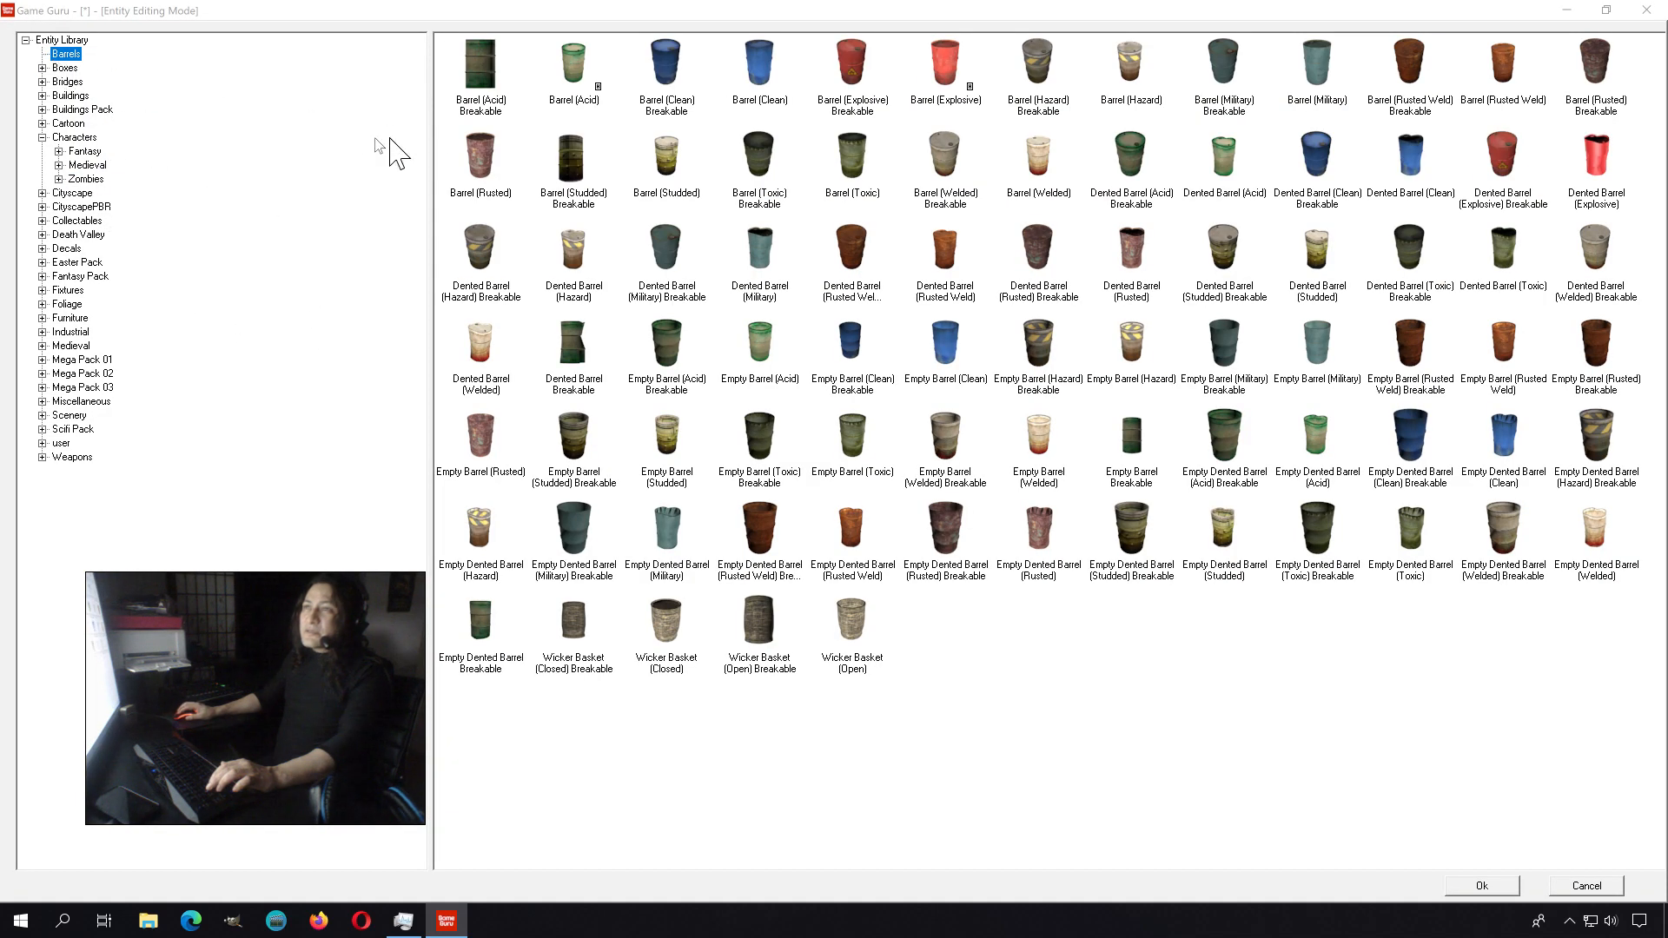
{"action": "left_click", "coordinate": [64, 68]}
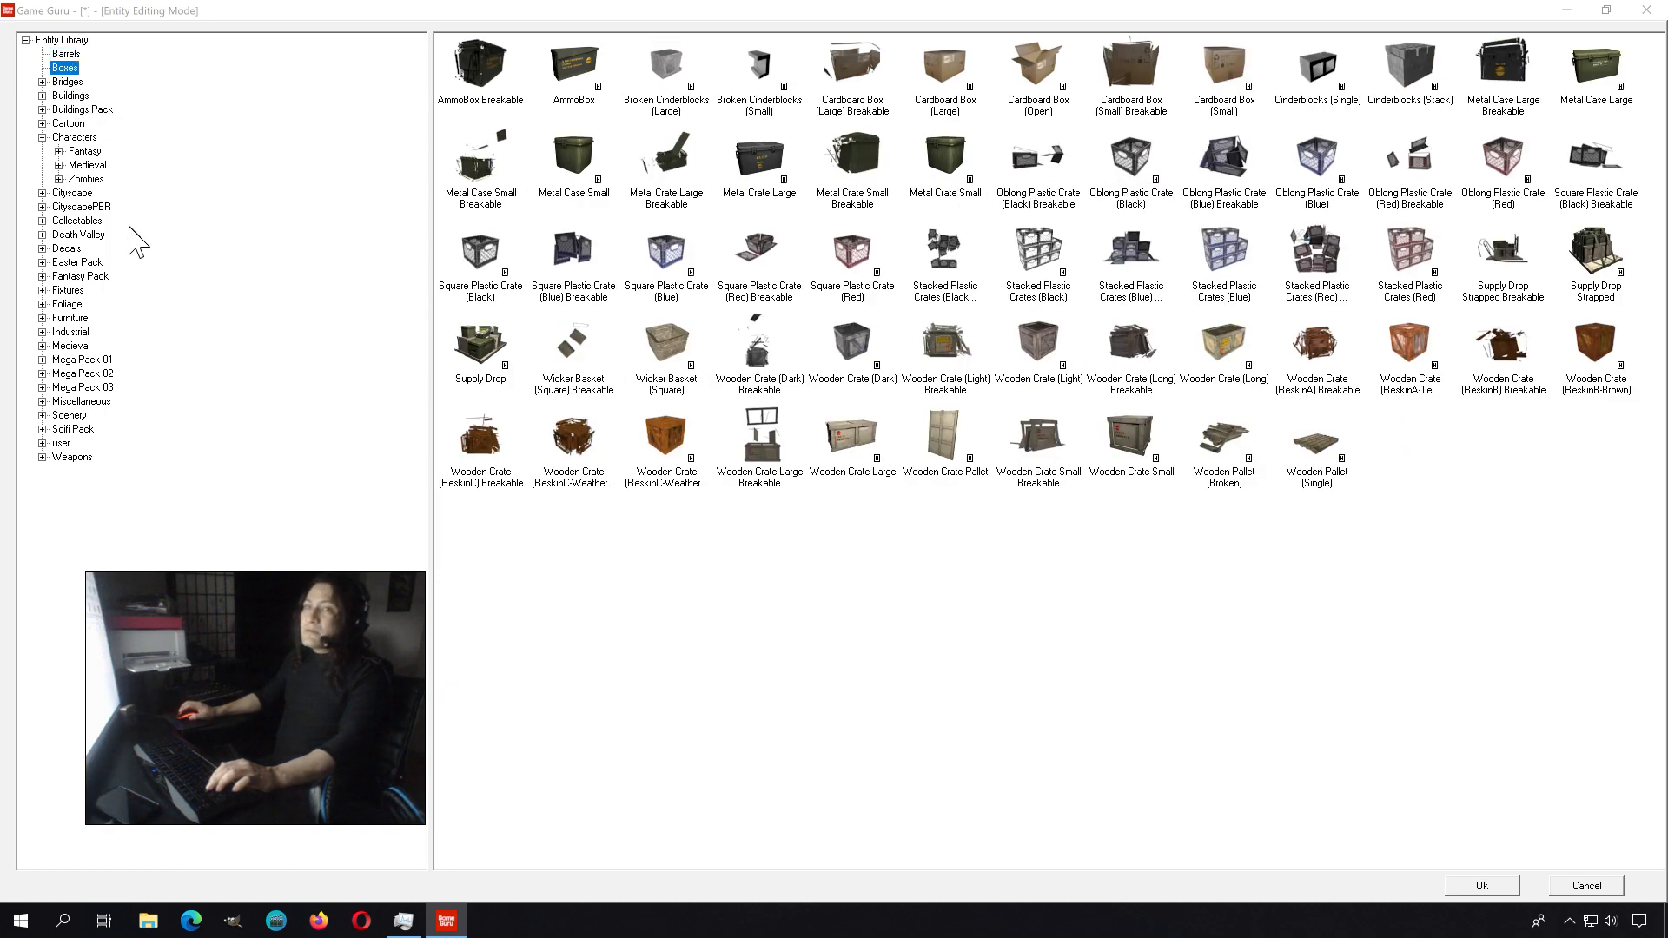
{"action": "left_click", "coordinate": [67, 82]}
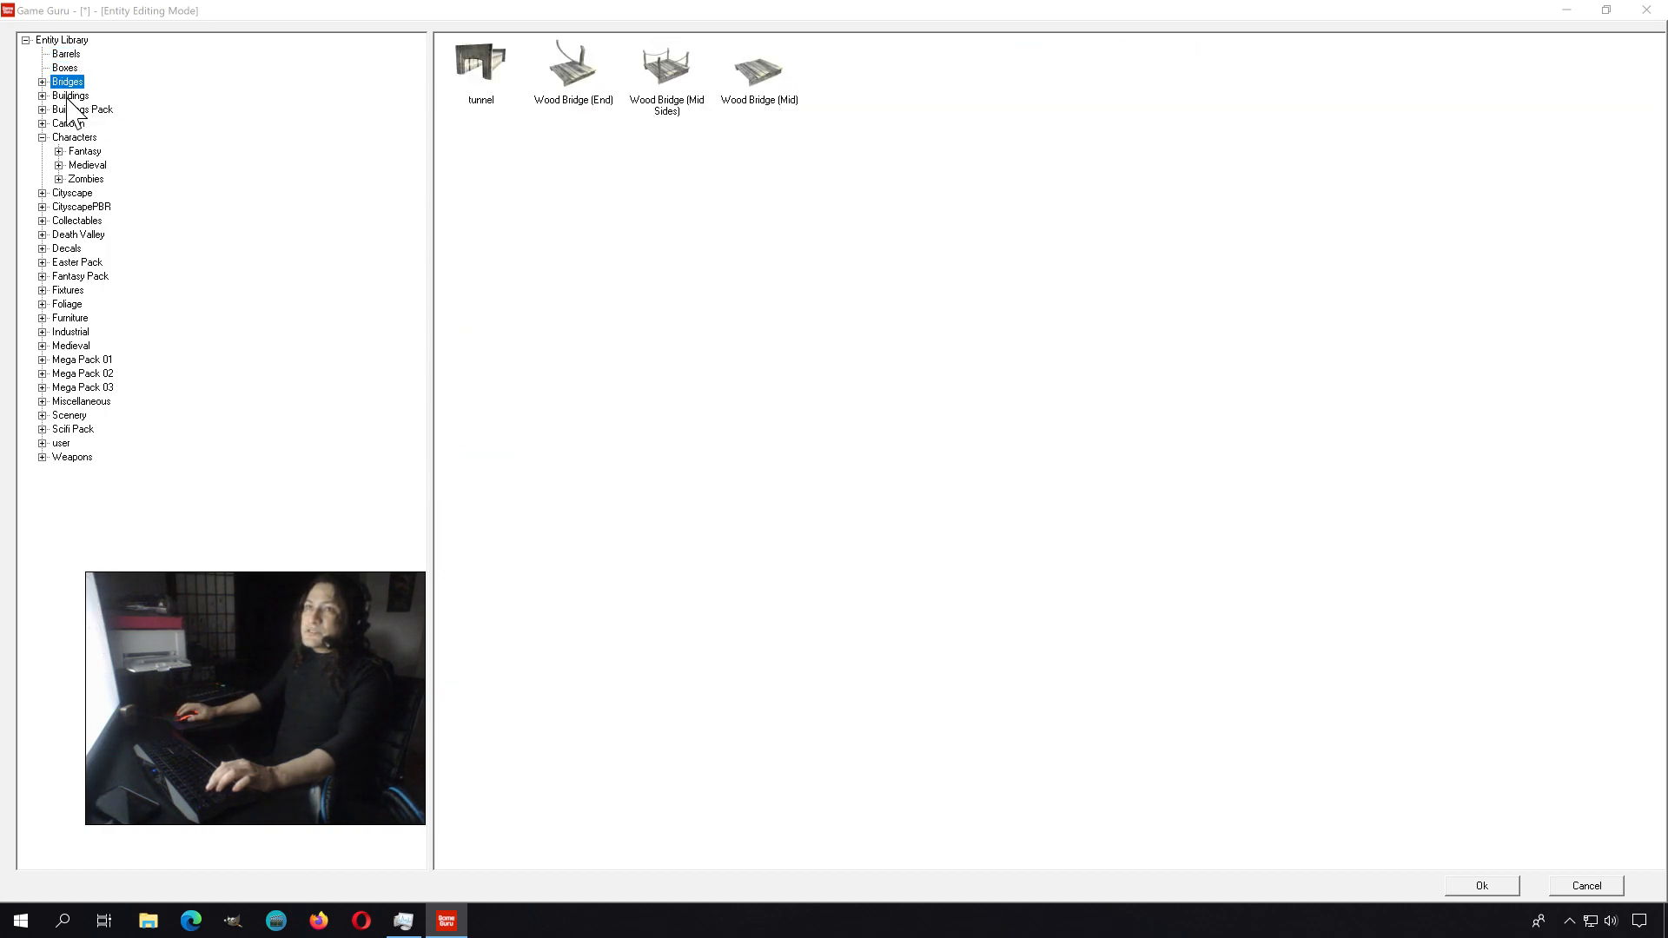
{"action": "left_click", "coordinate": [71, 96]}
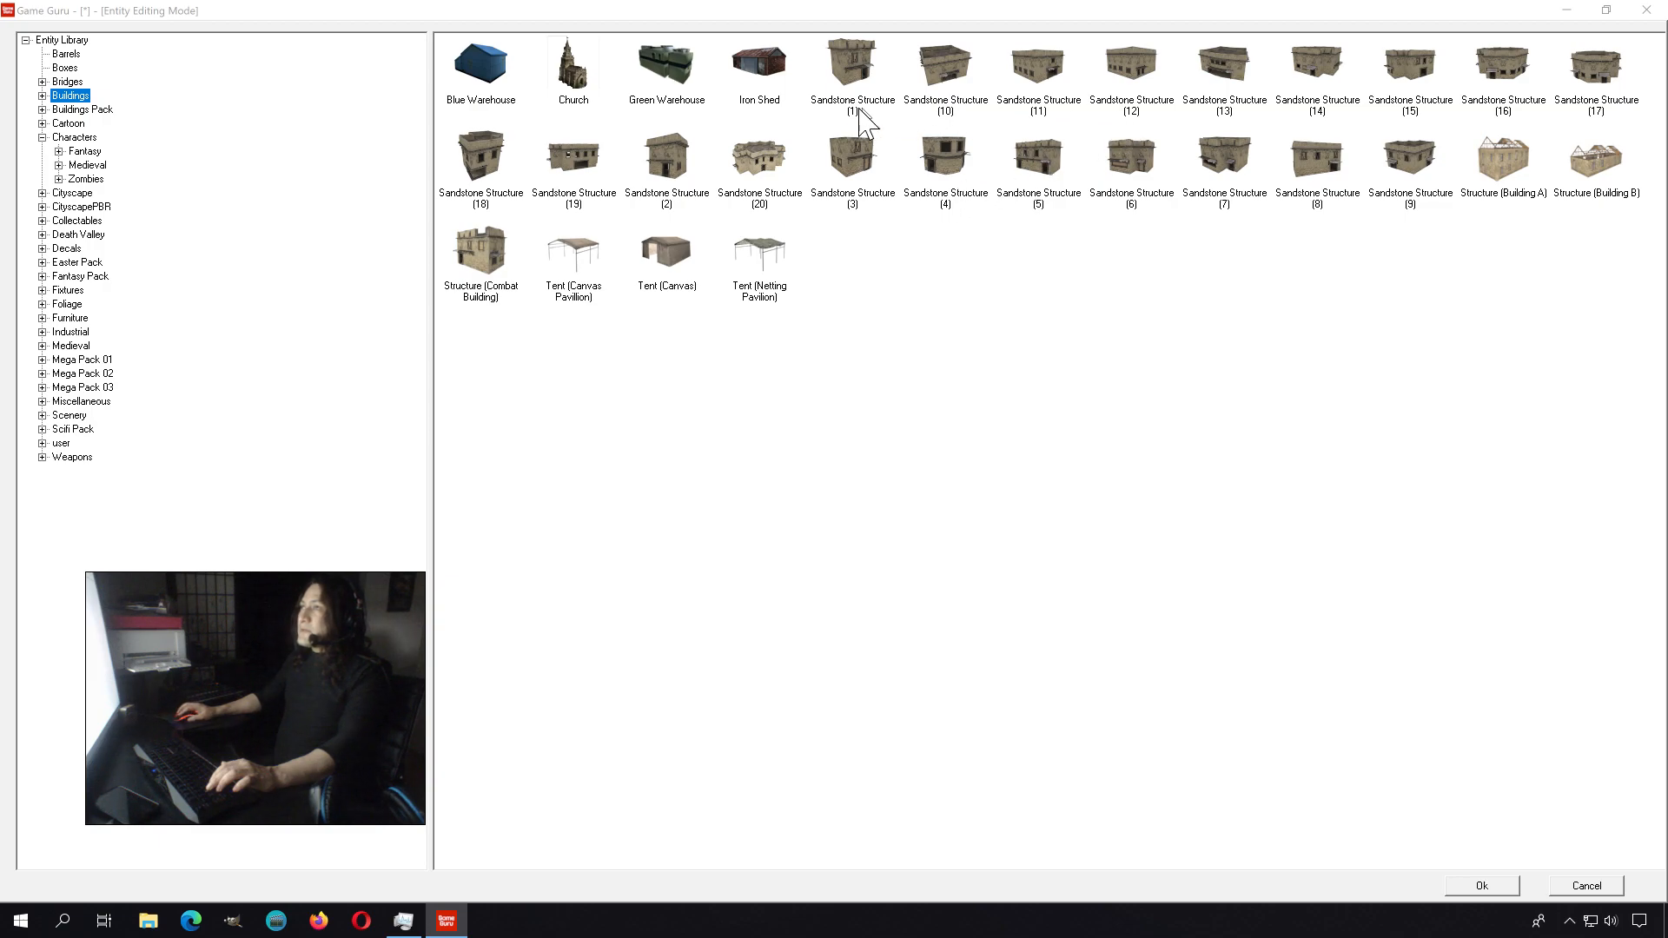
{"action": "left_click", "coordinate": [757, 62]}
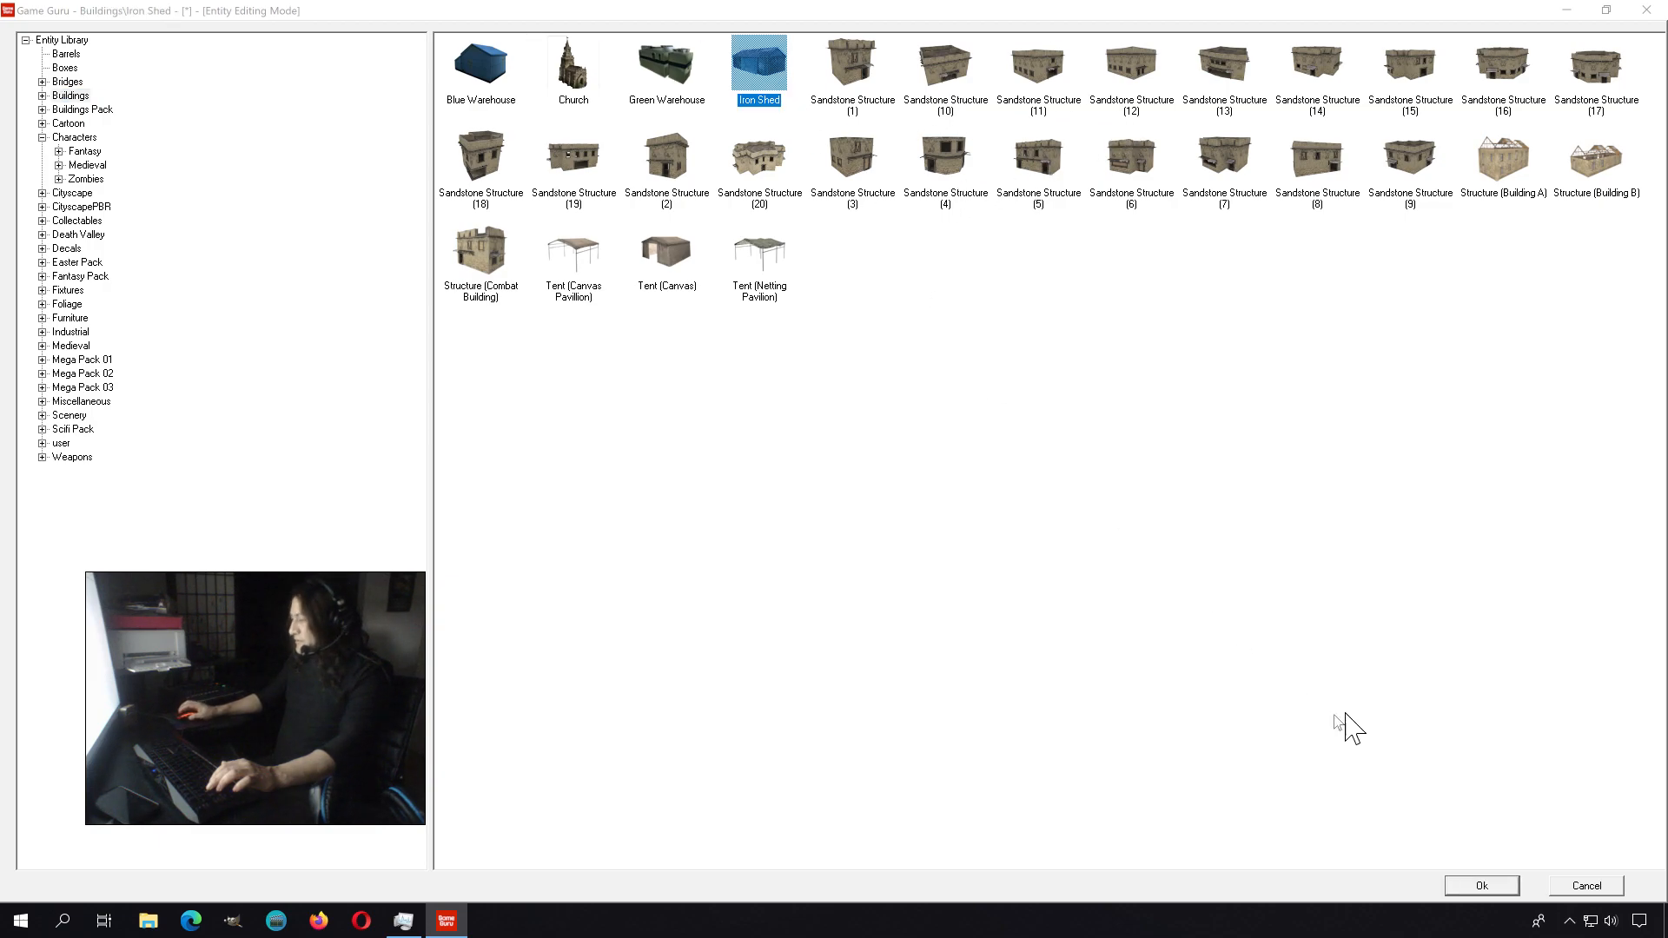
{"action": "left_click", "coordinate": [1478, 885]}
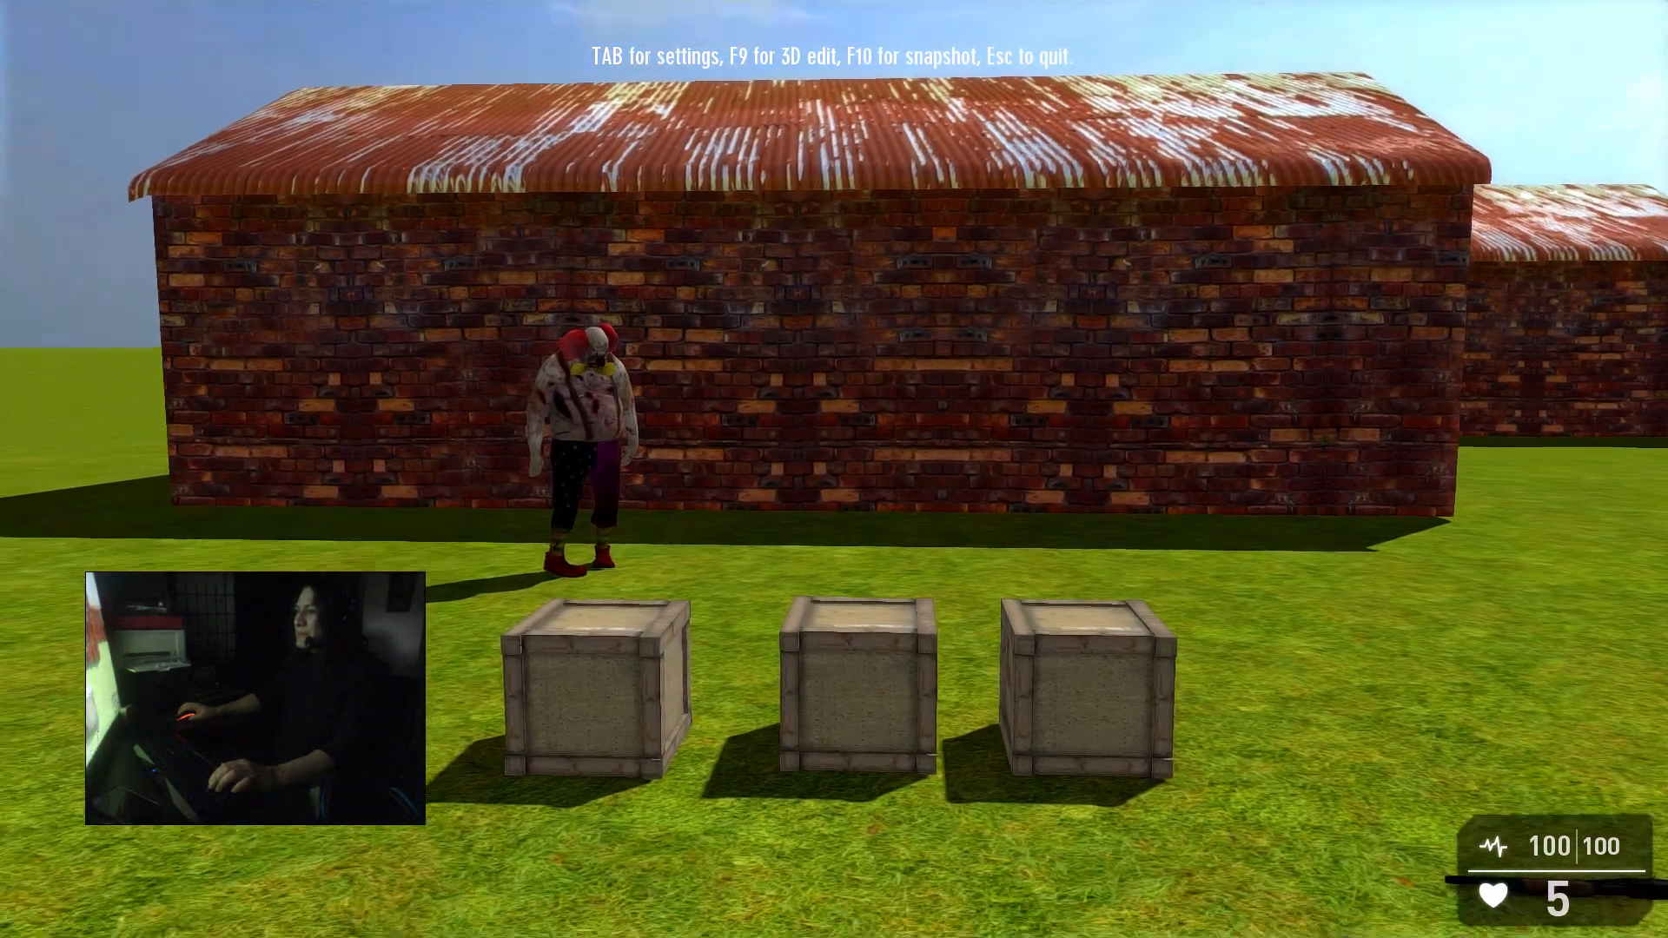
{"action": "mouse_move", "coordinate": [834, 469]}
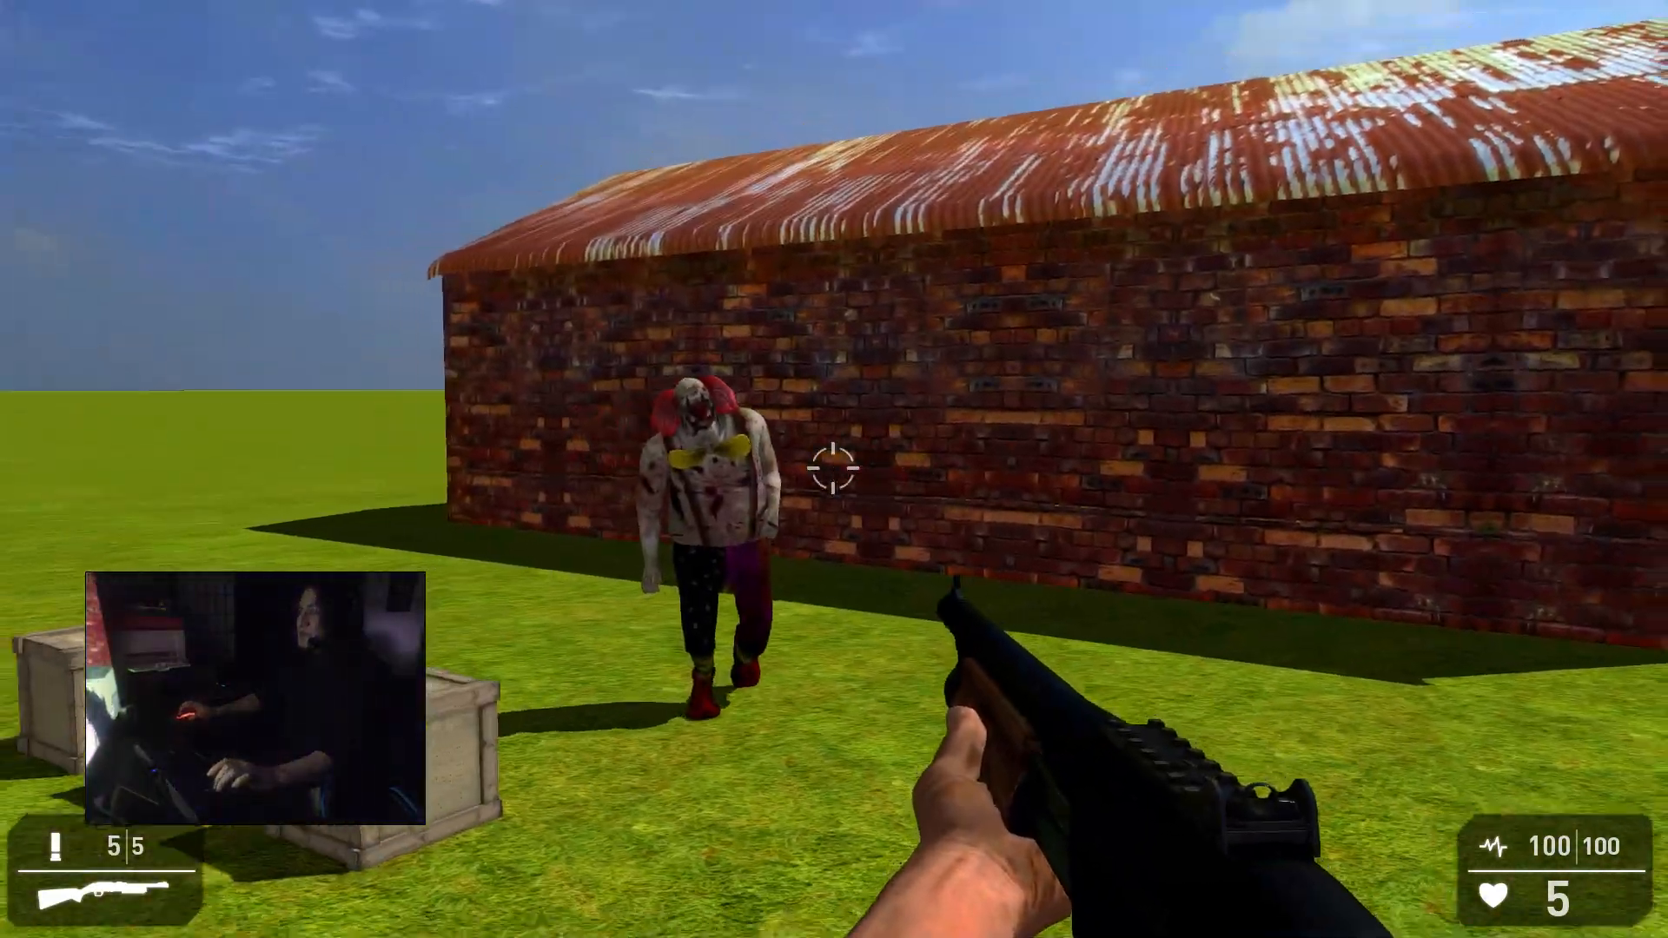
{"action": "left_click", "coordinate": [834, 464]}
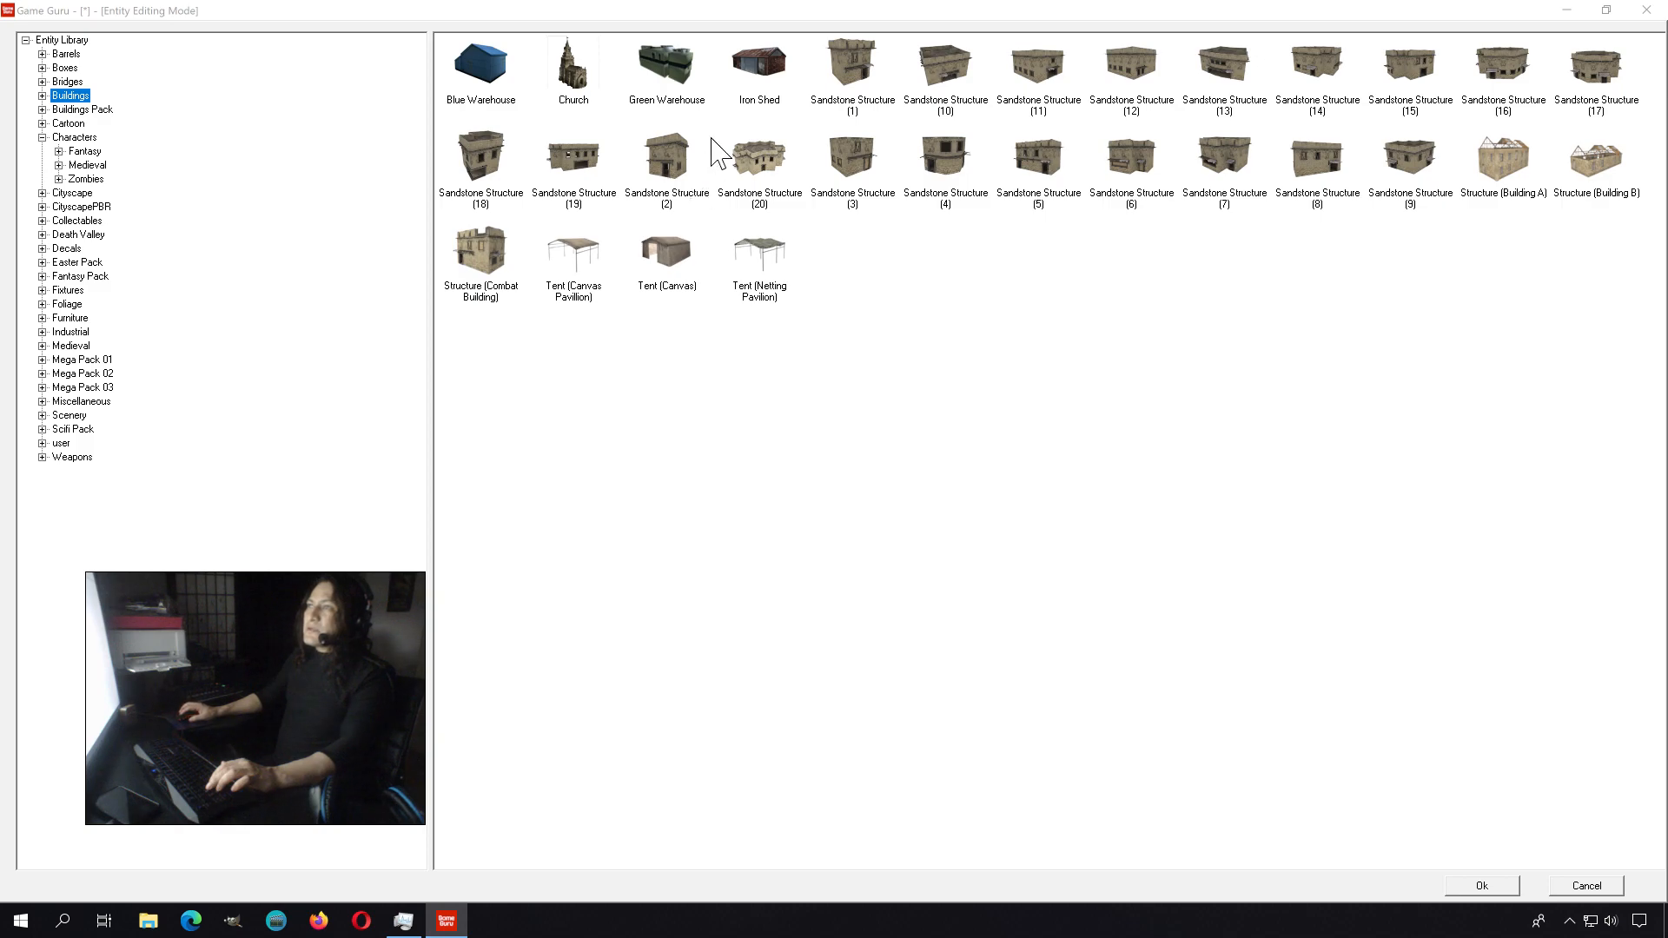
- Choose the Blue Warehouse building and place it beside the iron sheds
{"action": "left_click", "coordinate": [479, 61]}
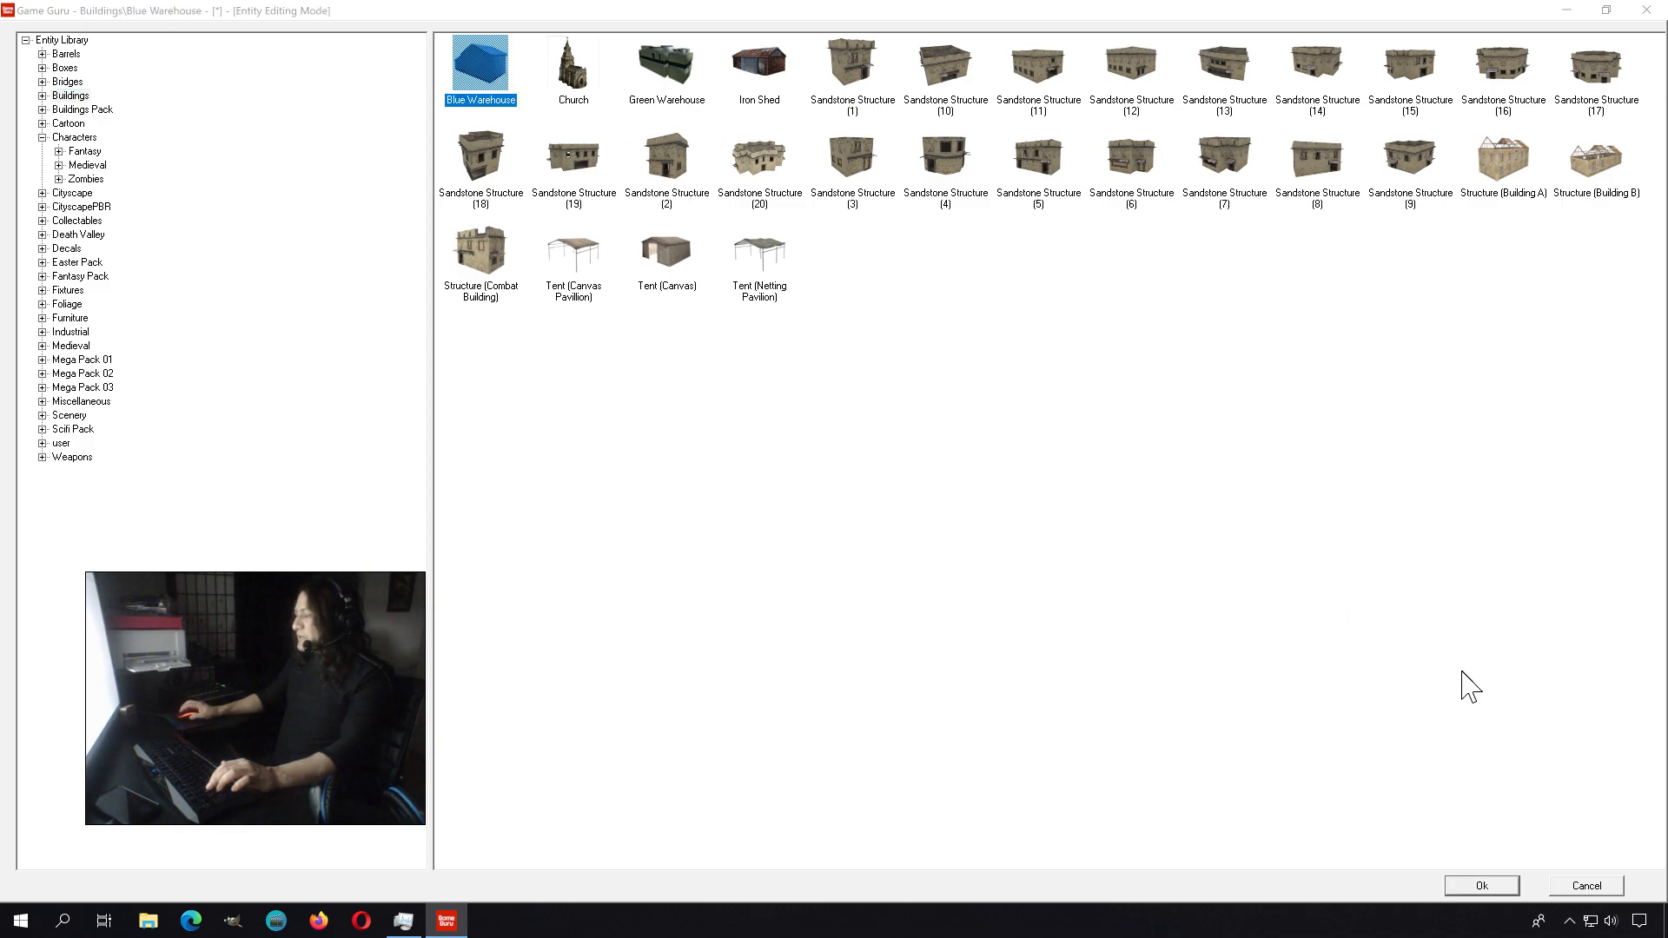
{"action": "left_click", "coordinate": [1480, 884]}
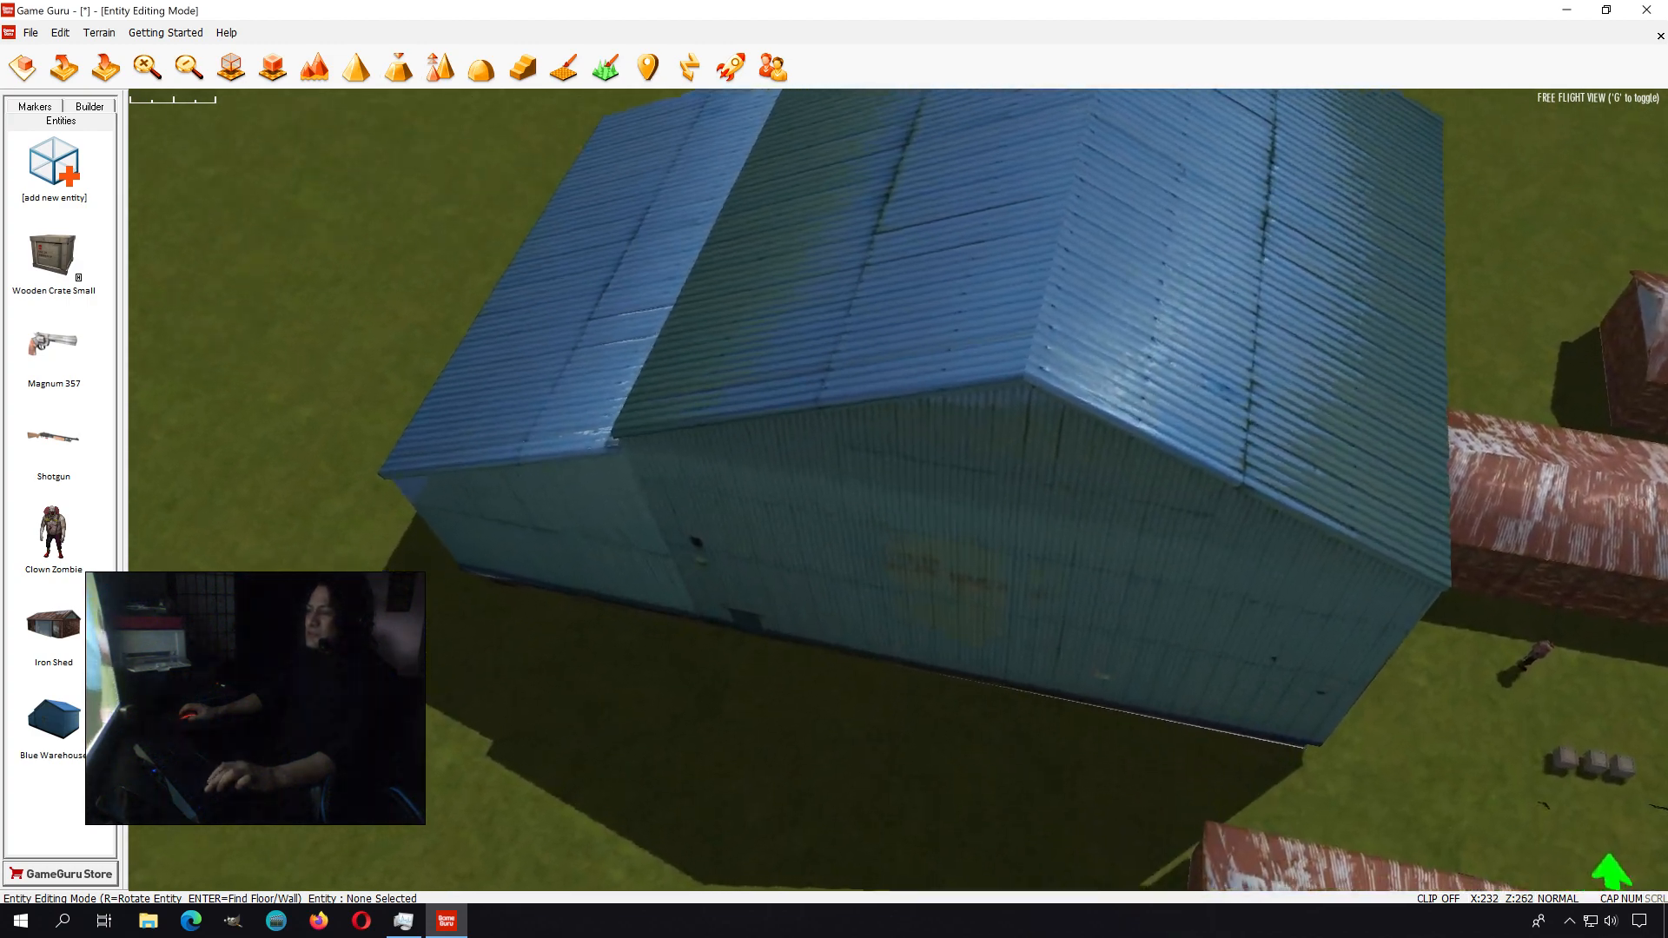
{"action": "left_click", "coordinate": [836, 362]}
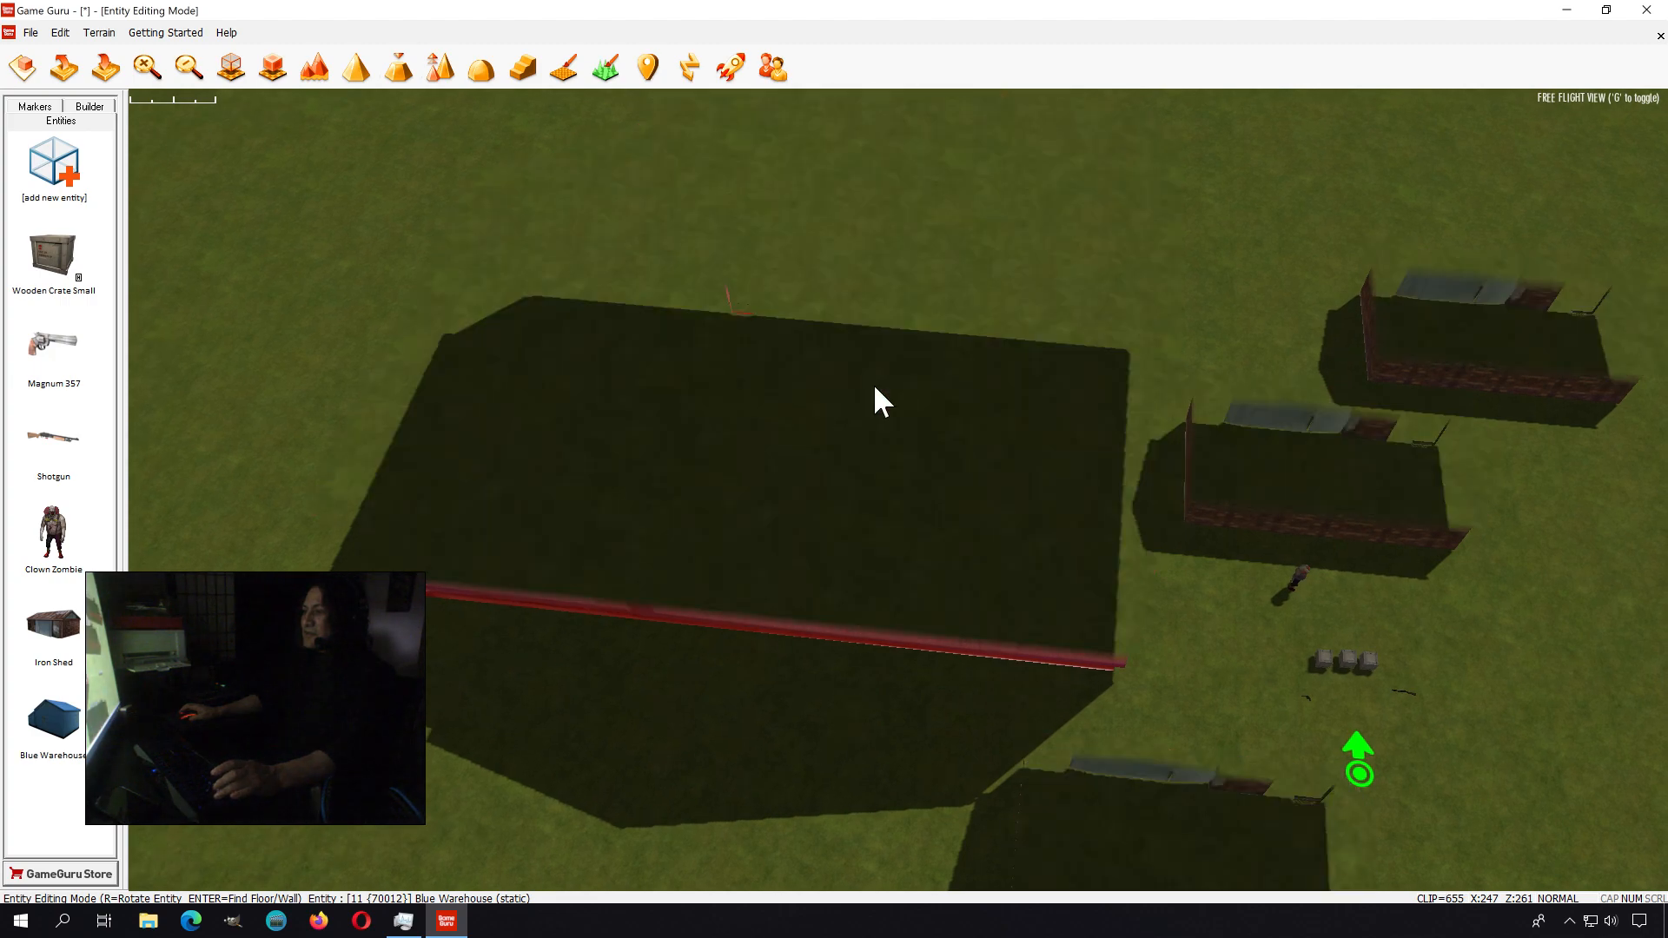
{"action": "mouse_move", "coordinate": [871, 415]}
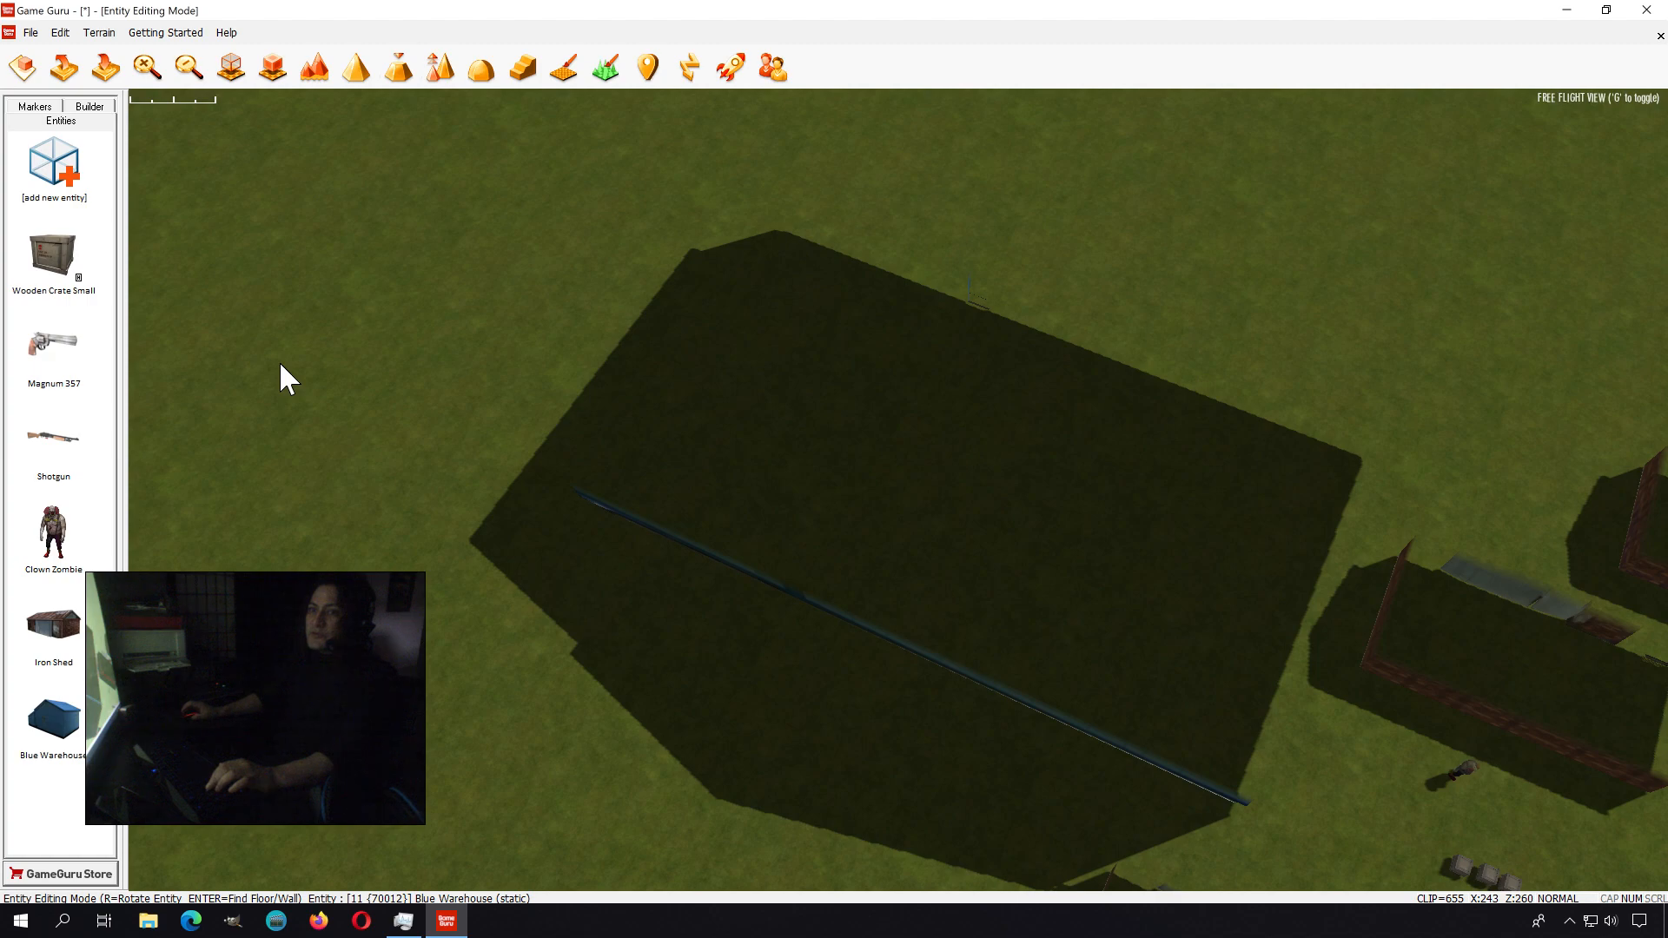
{"action": "left_click", "coordinate": [547, 447]}
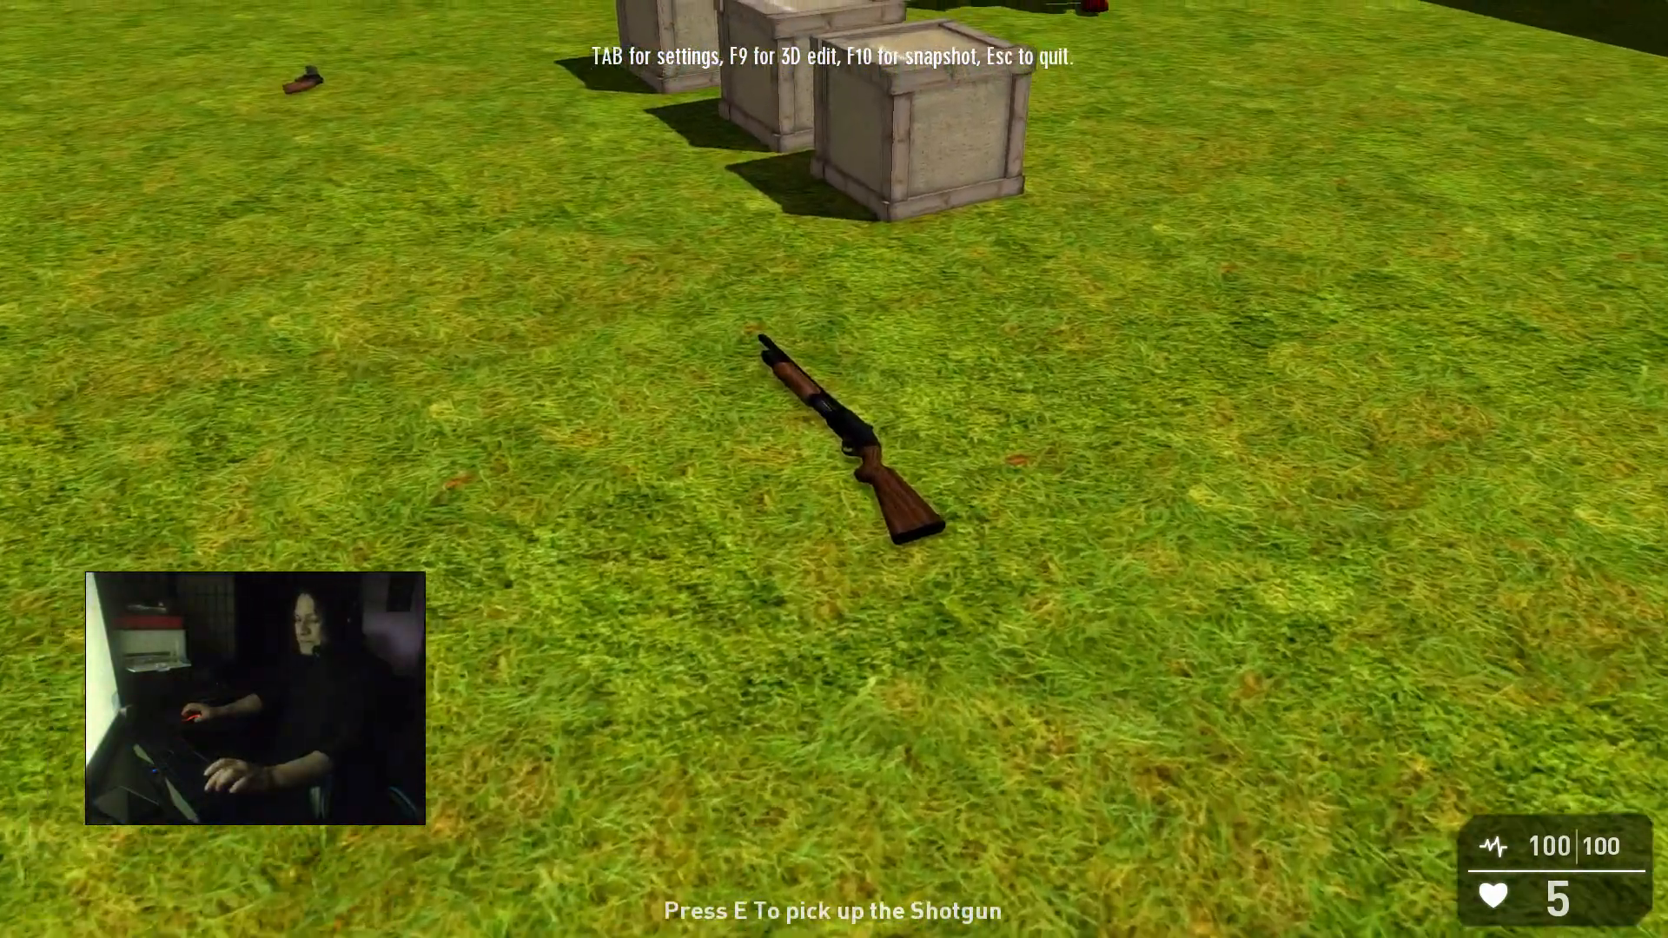
{"action": "key", "text": "e"}
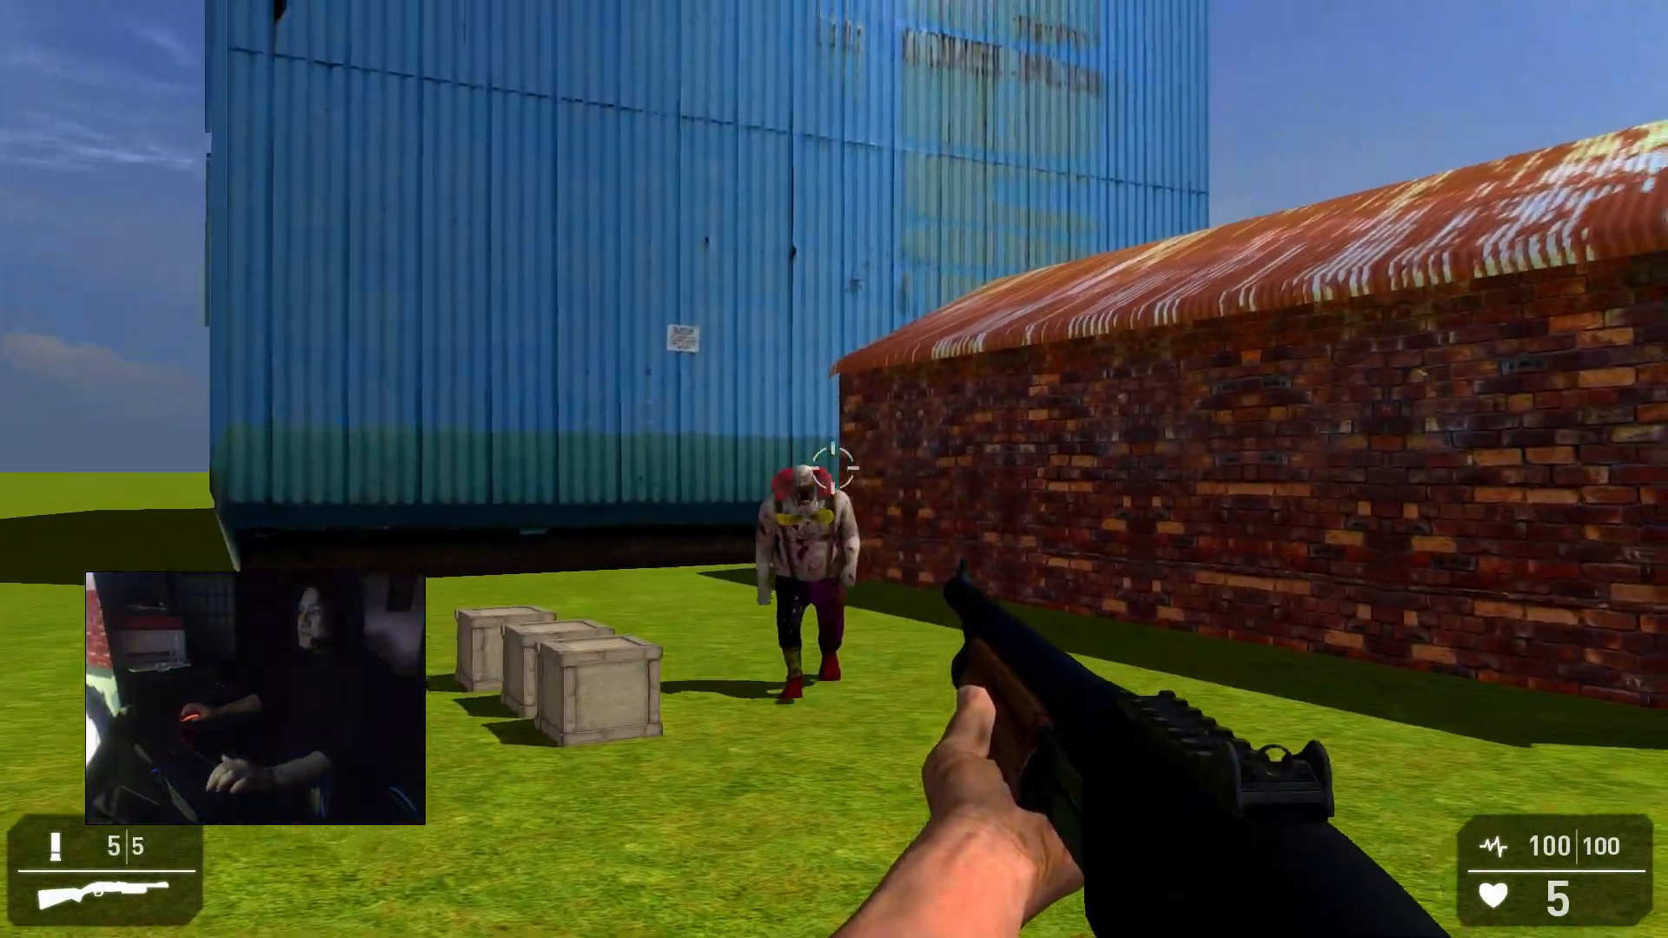
{"action": "left_click", "coordinate": [834, 469]}
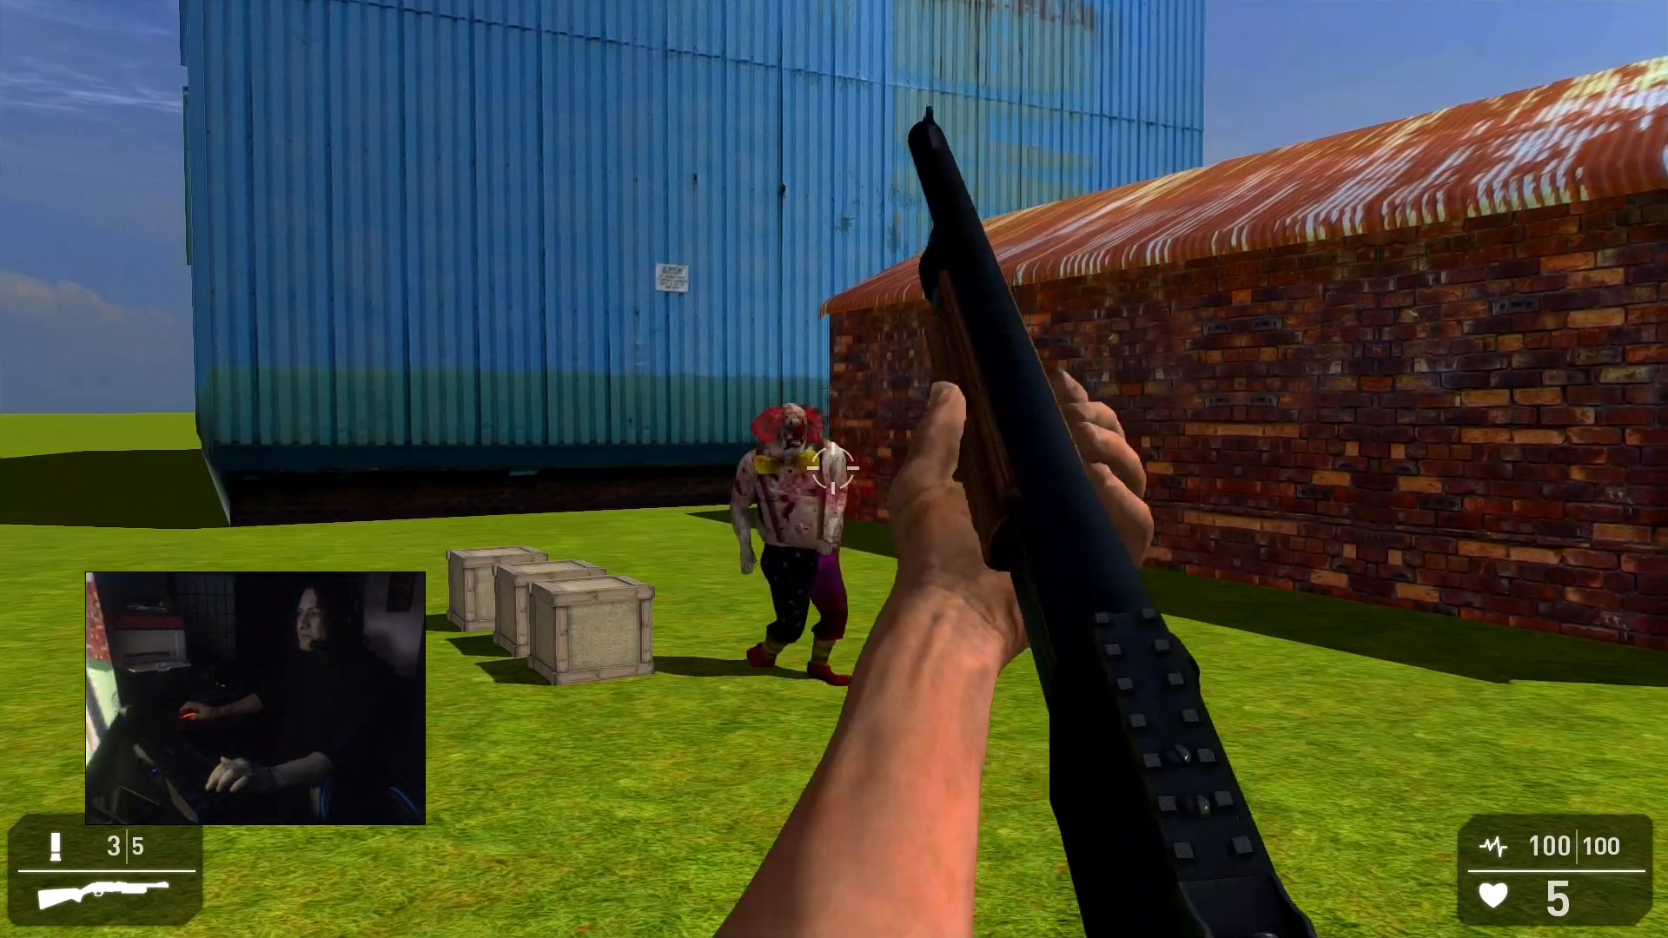
{"action": "left_click", "coordinate": [834, 470]}
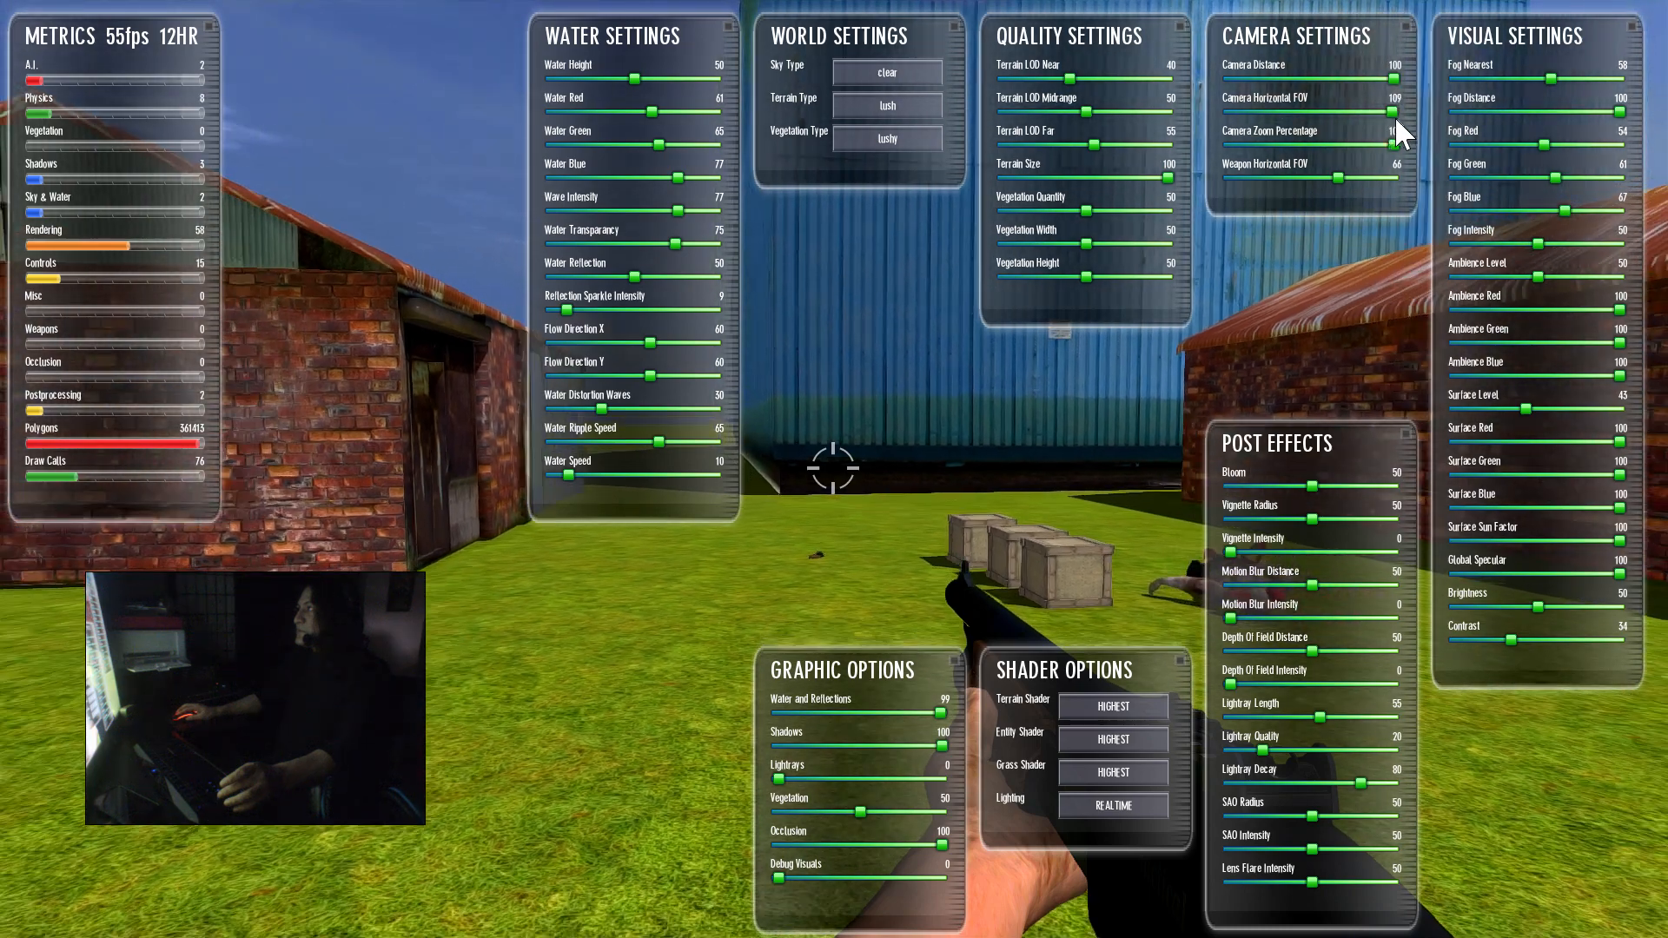
{"action": "left_click_drag", "start_coordinate": [1393, 82], "coordinate": [1373, 82]}
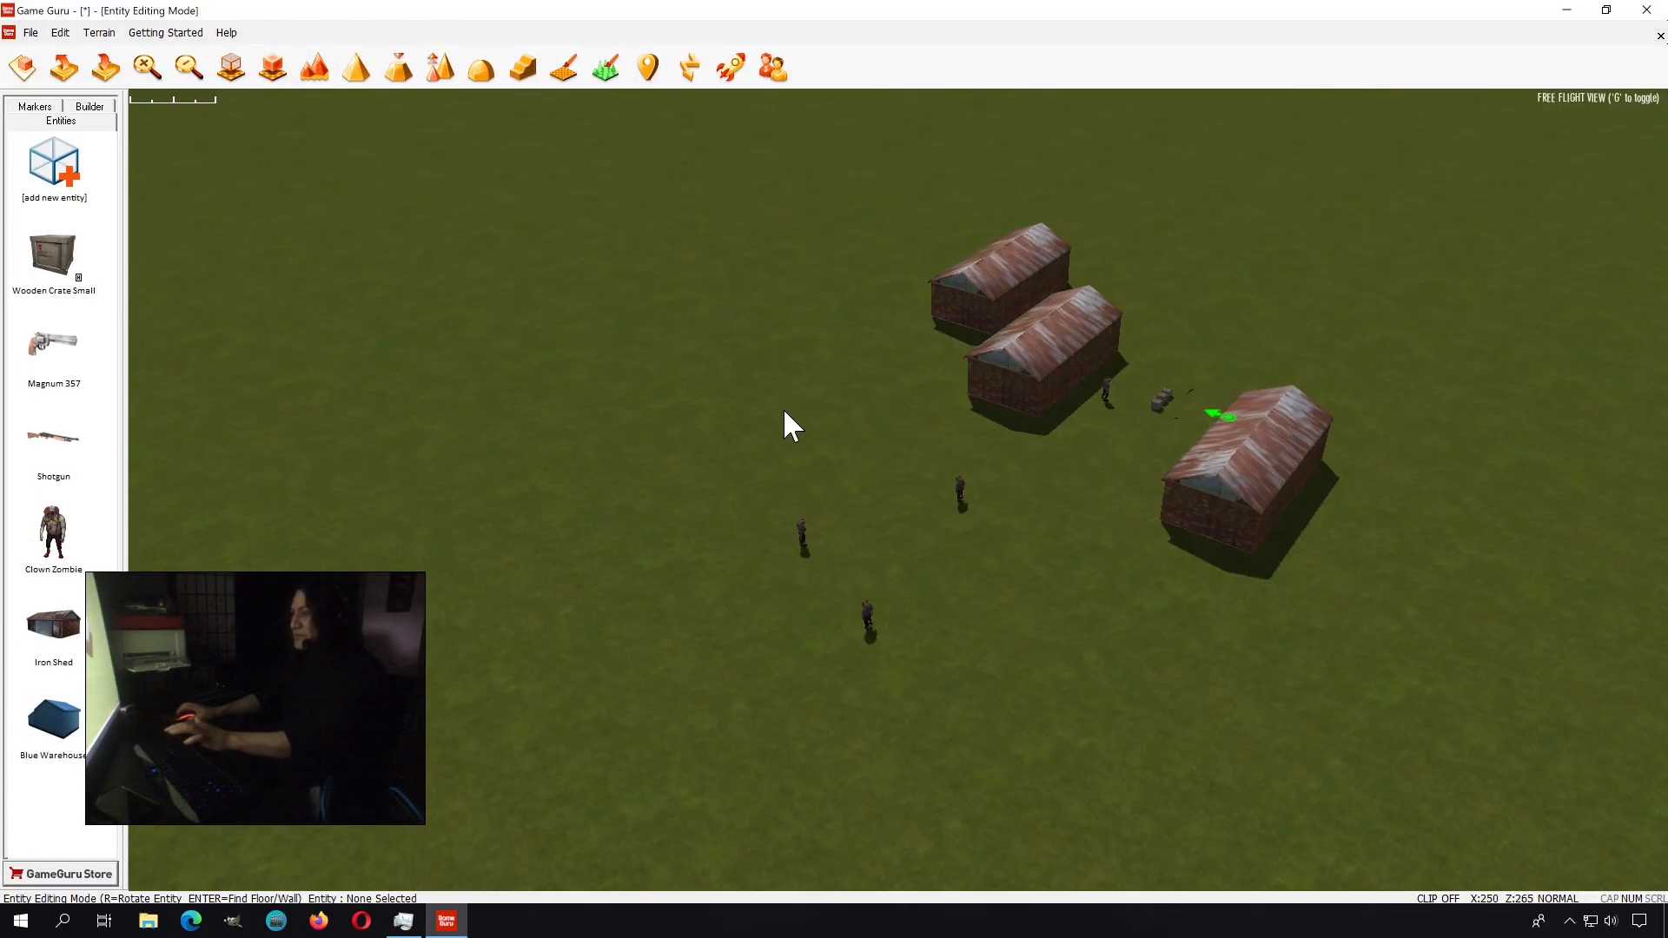
- Add the roofless stone Structure (Building B) near the iron sheds from the Buildings library
{"action": "left_click", "coordinate": [54, 170]}
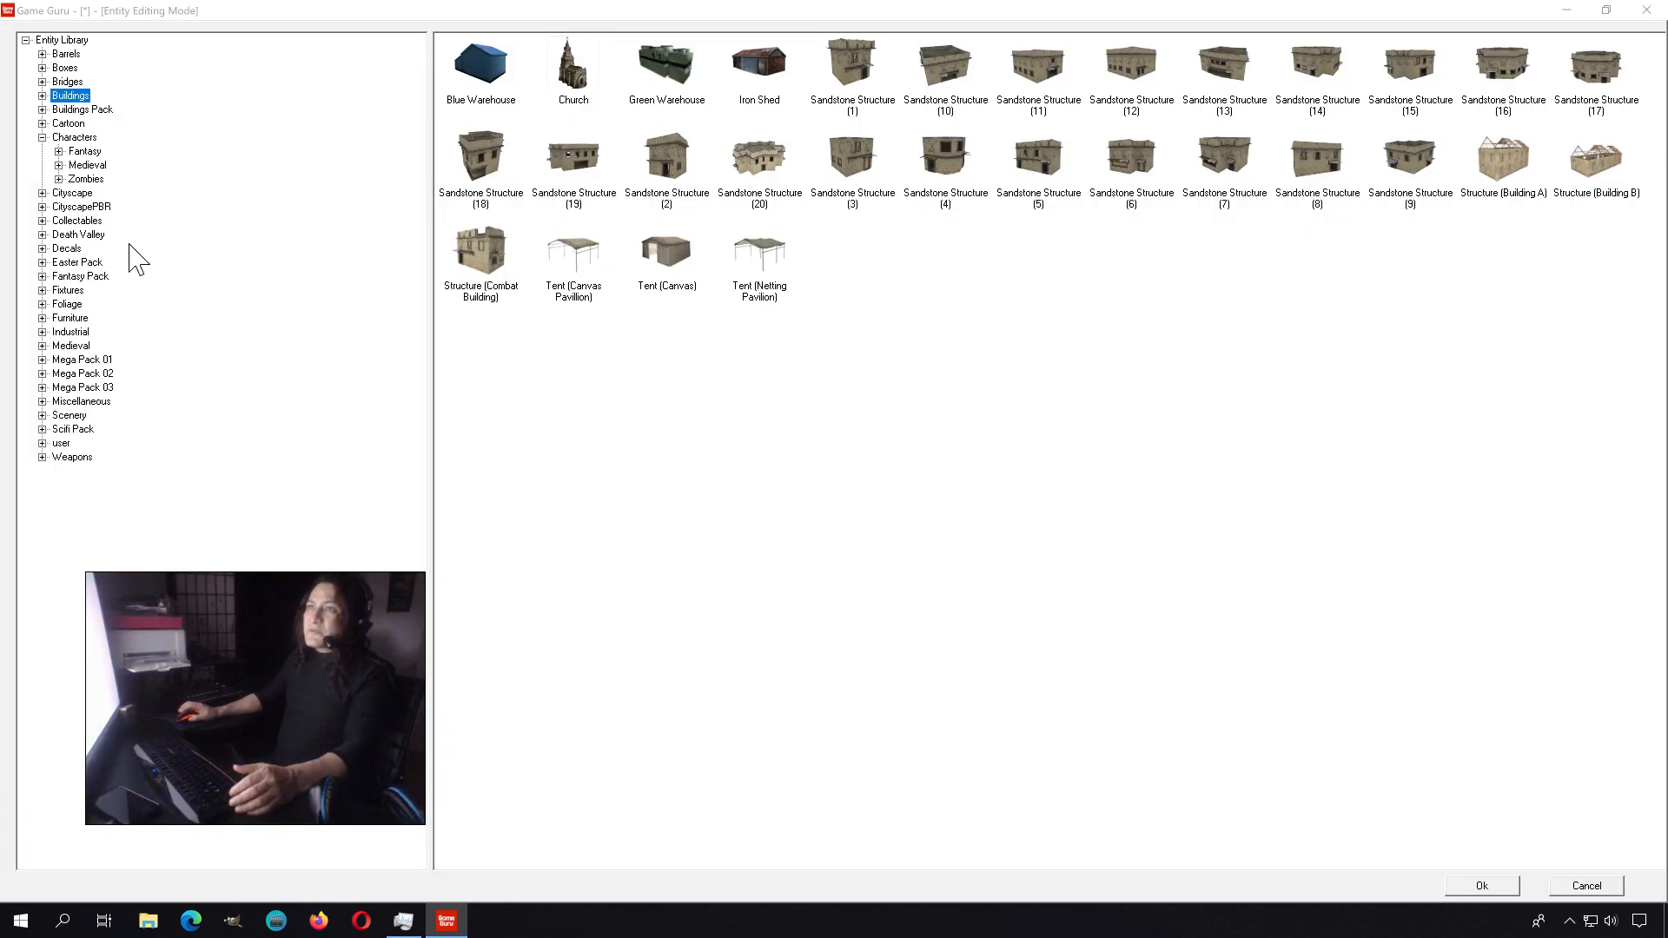
{"action": "mouse_move", "coordinate": [945, 224]}
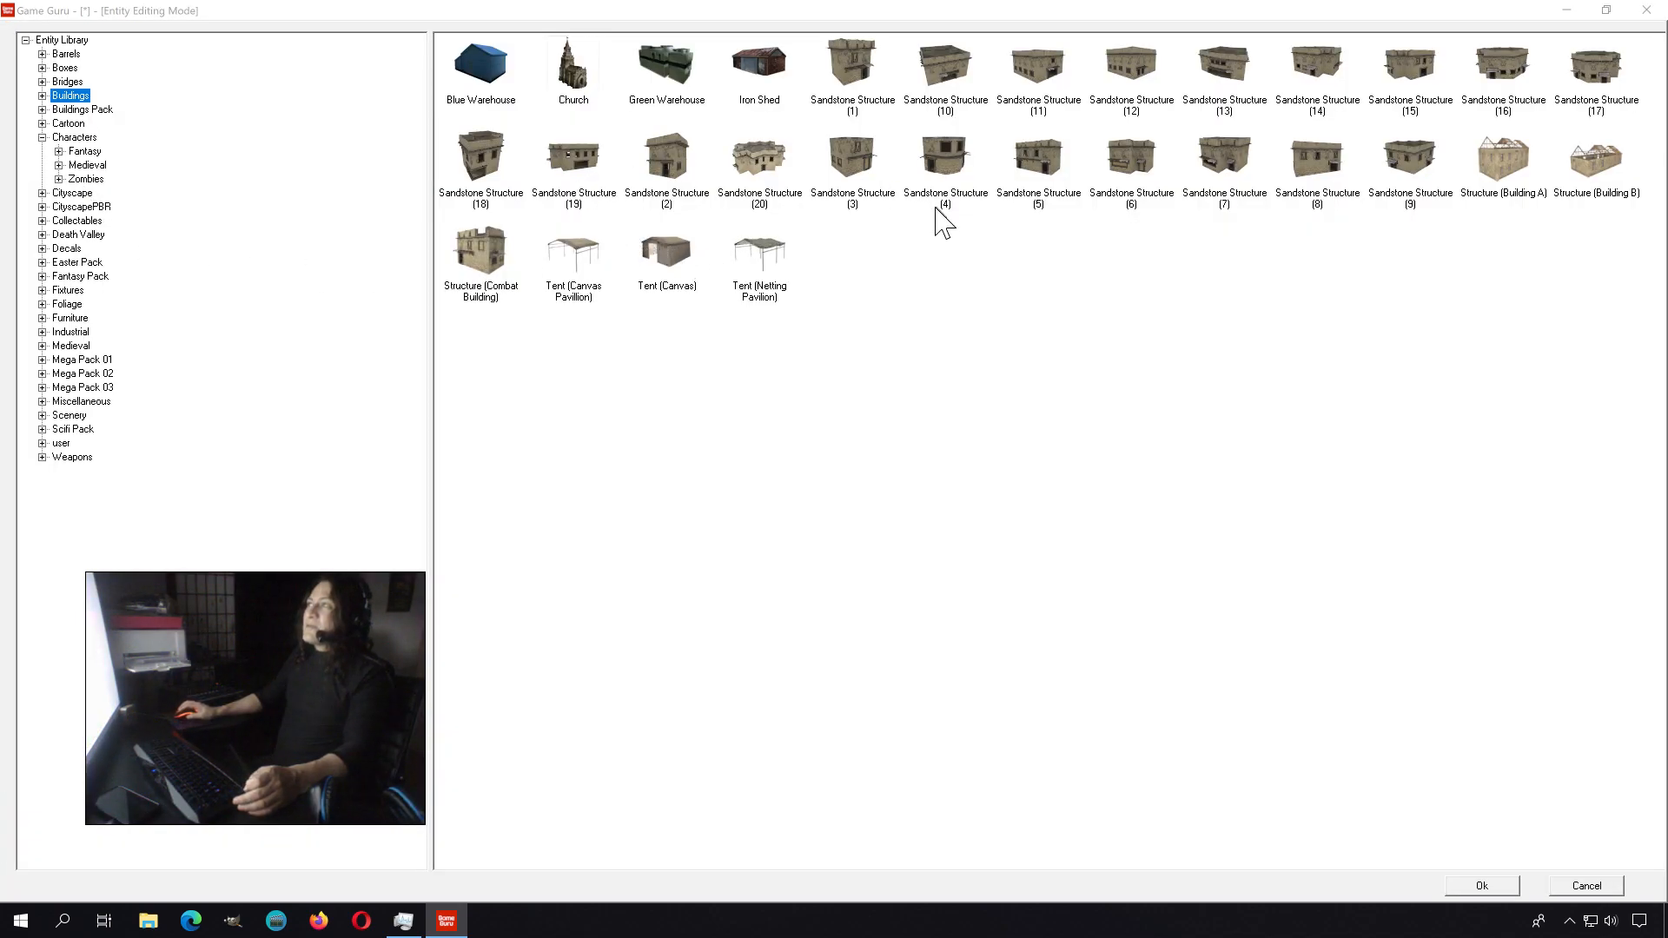
{"action": "mouse_move", "coordinate": [1412, 99]}
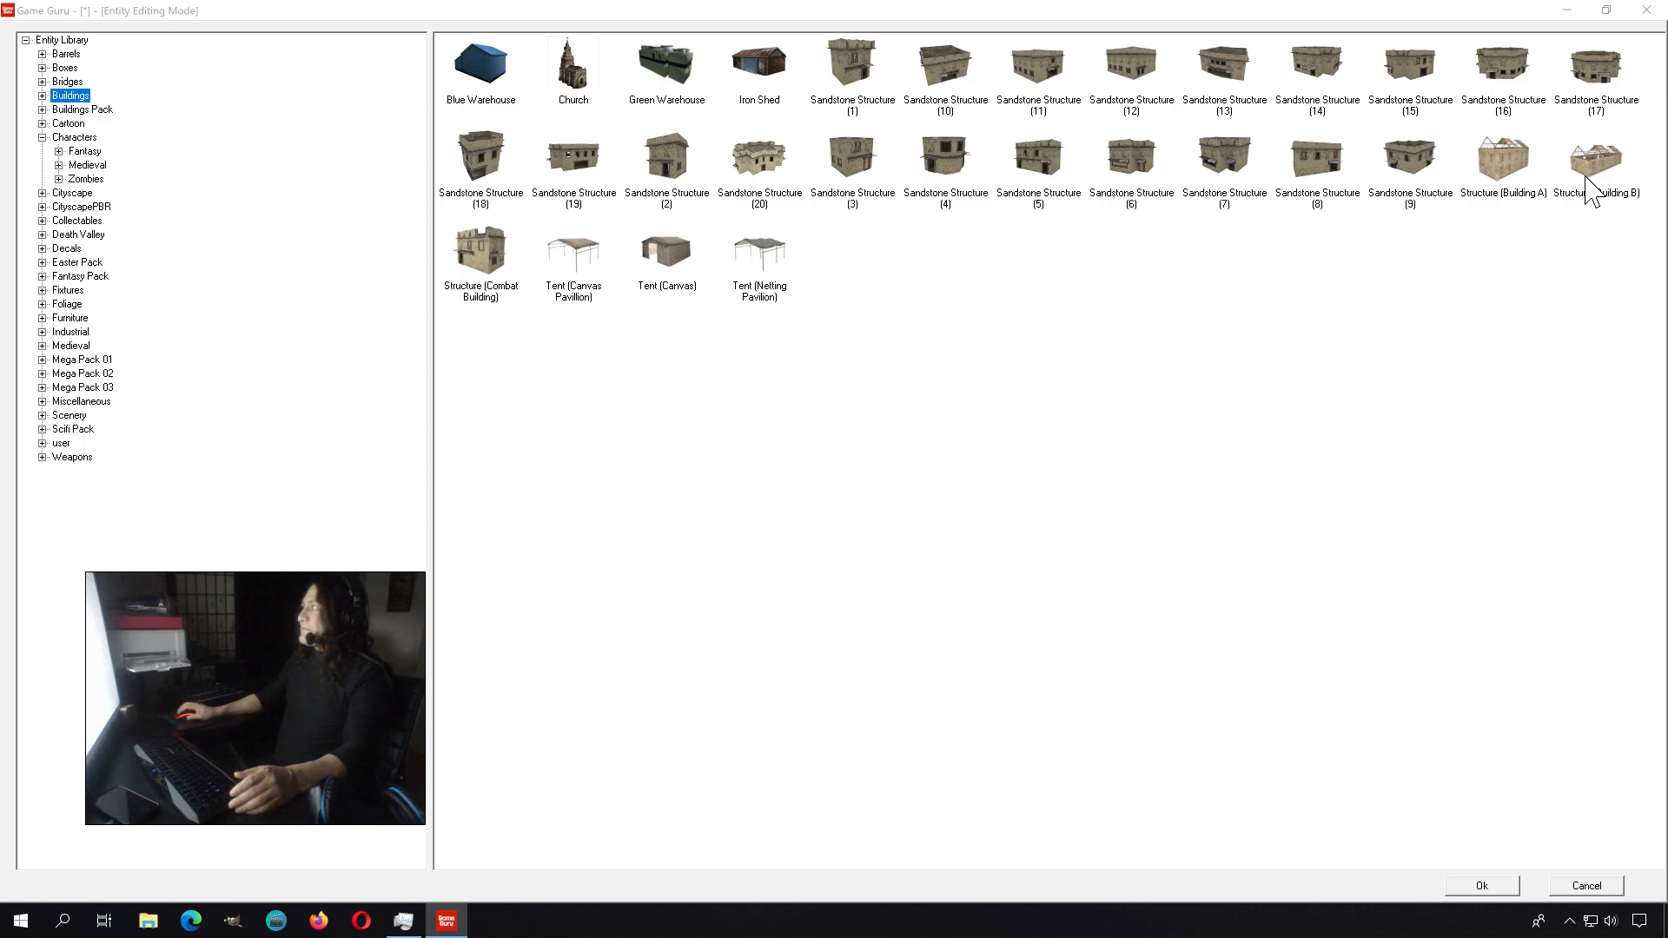
{"action": "mouse_move", "coordinate": [1505, 175]}
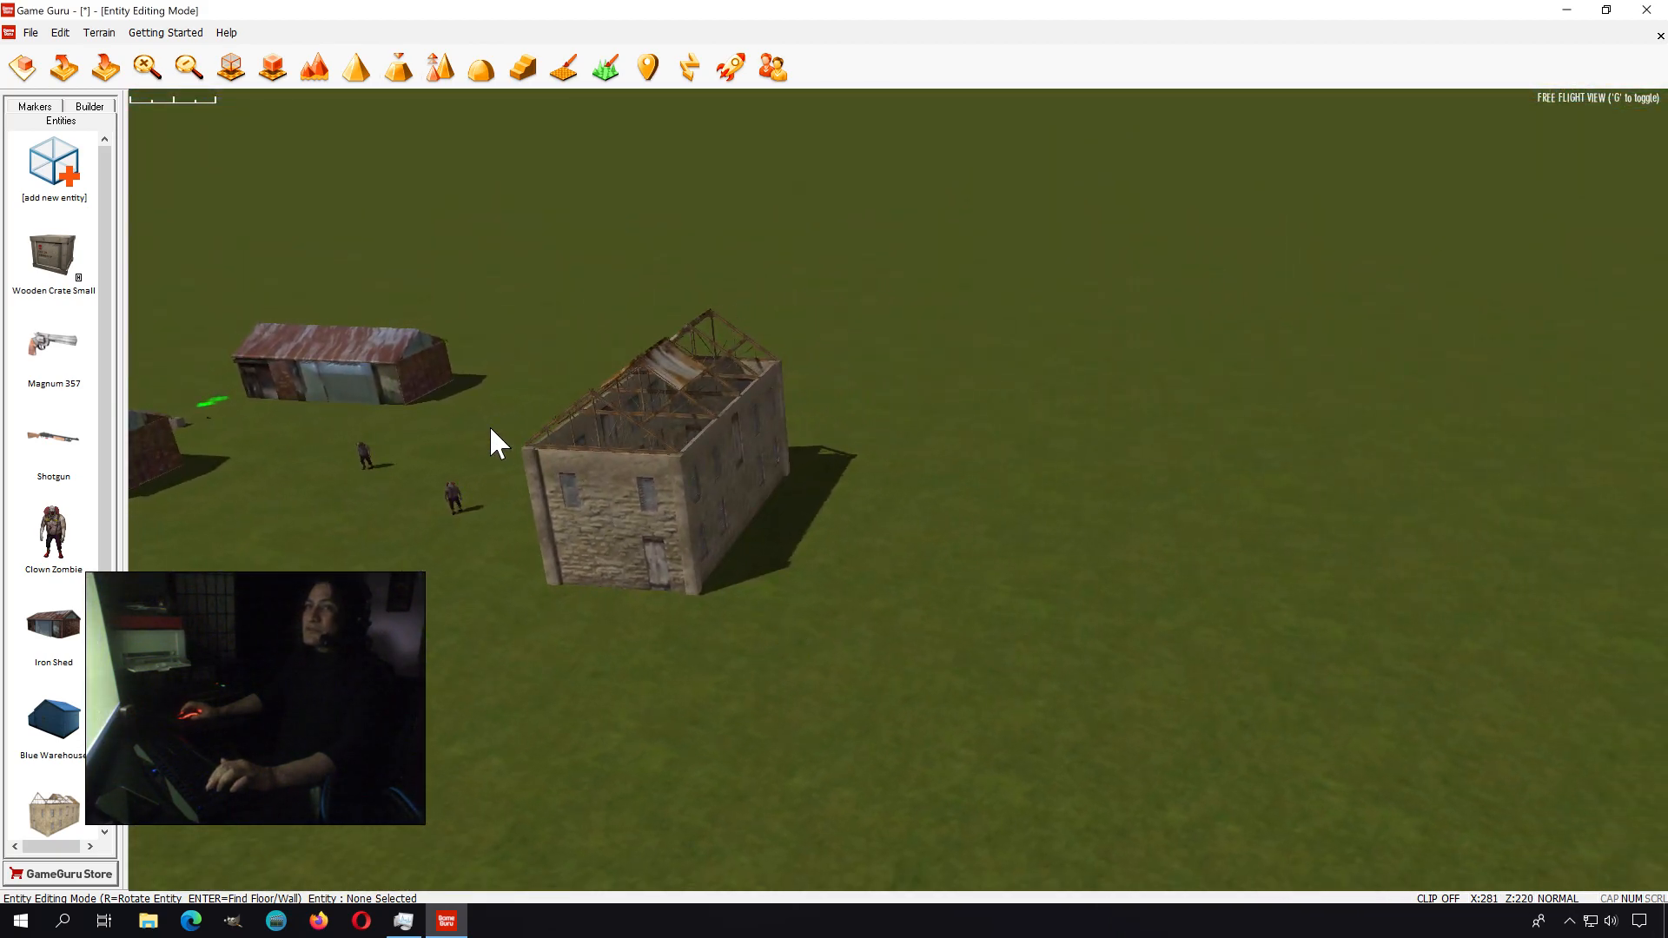
{"action": "left_click", "coordinate": [54, 165]}
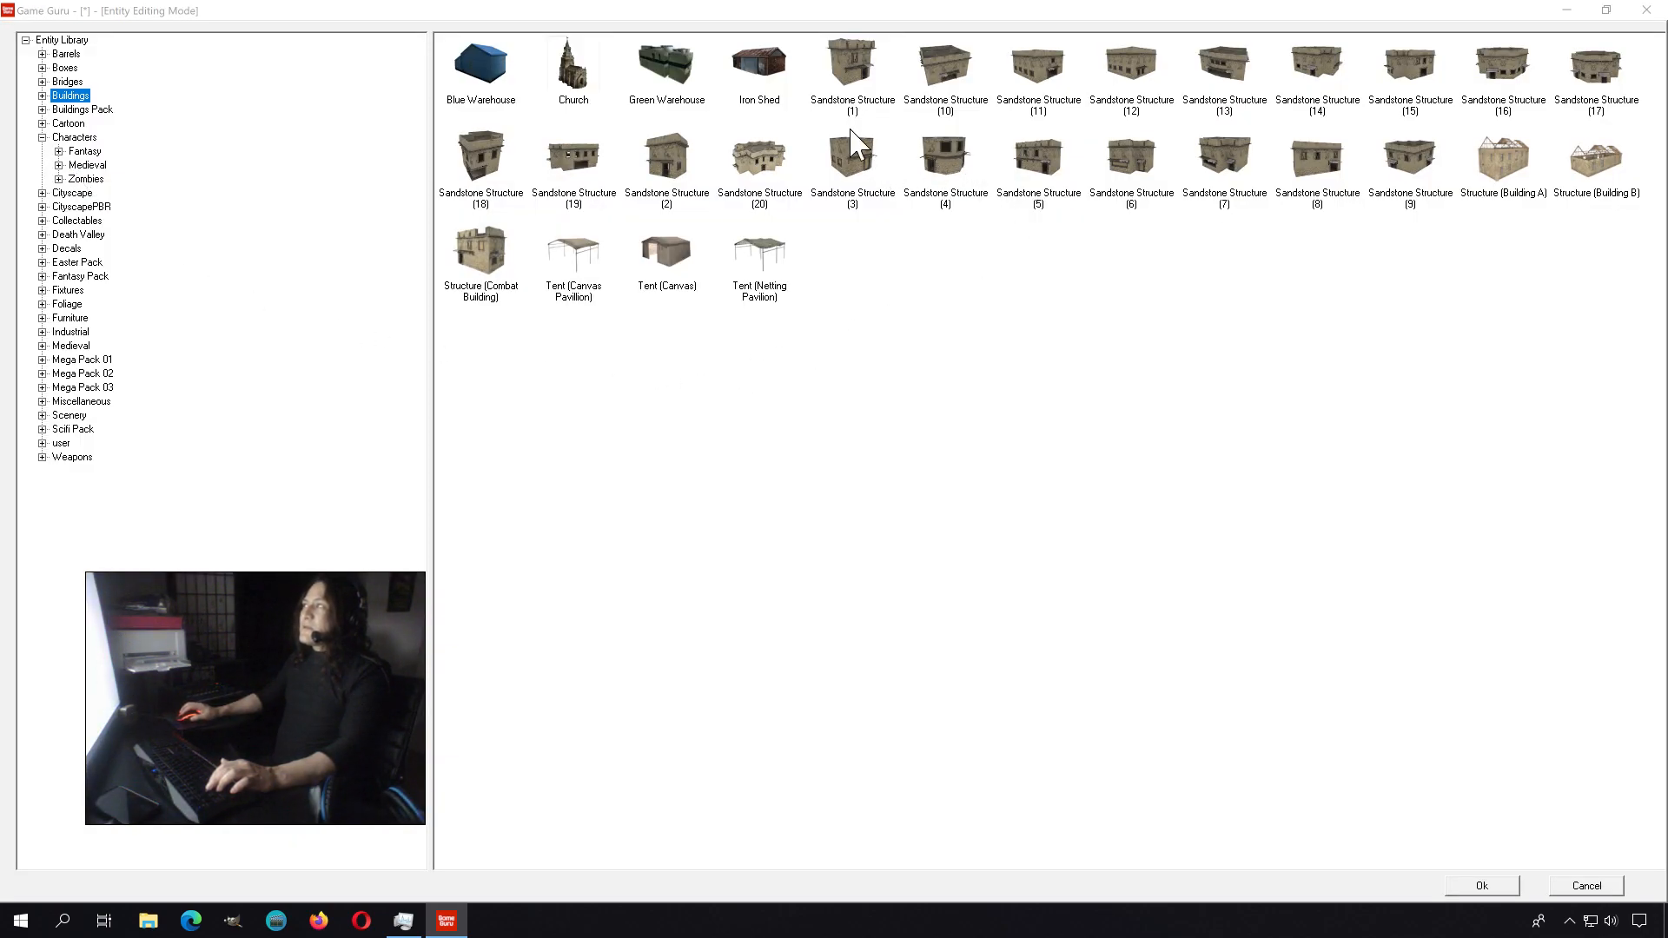
{"action": "left_click", "coordinate": [851, 64]}
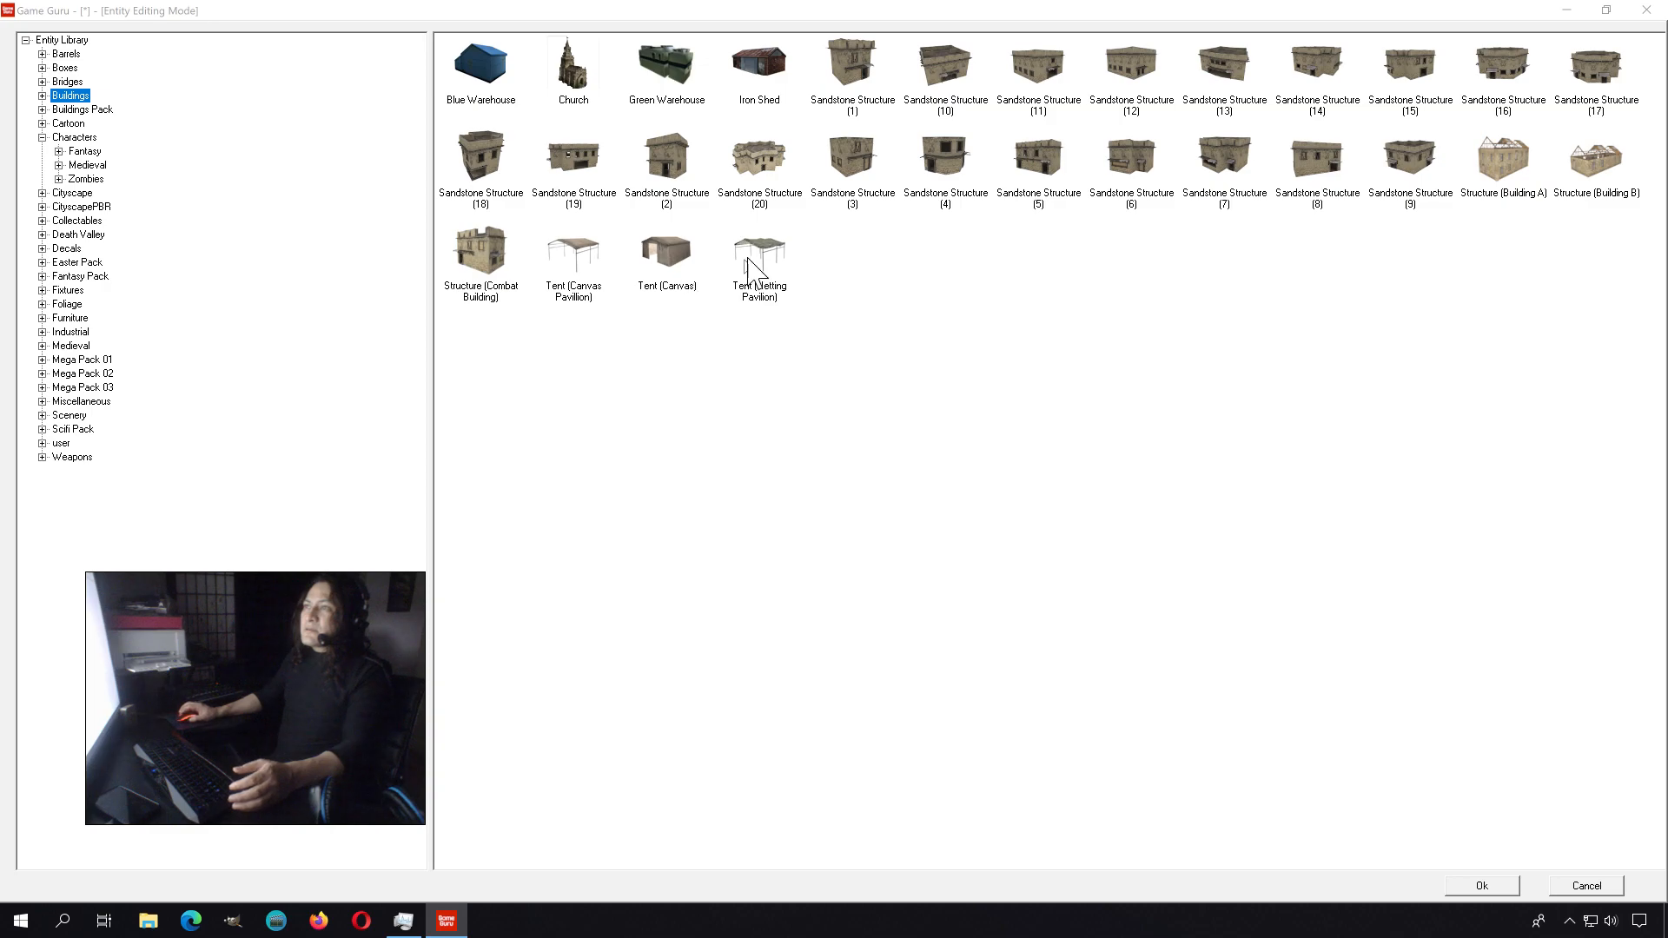
- Add the largetomid_ware_d double-section warehouse beside the stone structure
{"action": "left_click", "coordinate": [42, 96]}
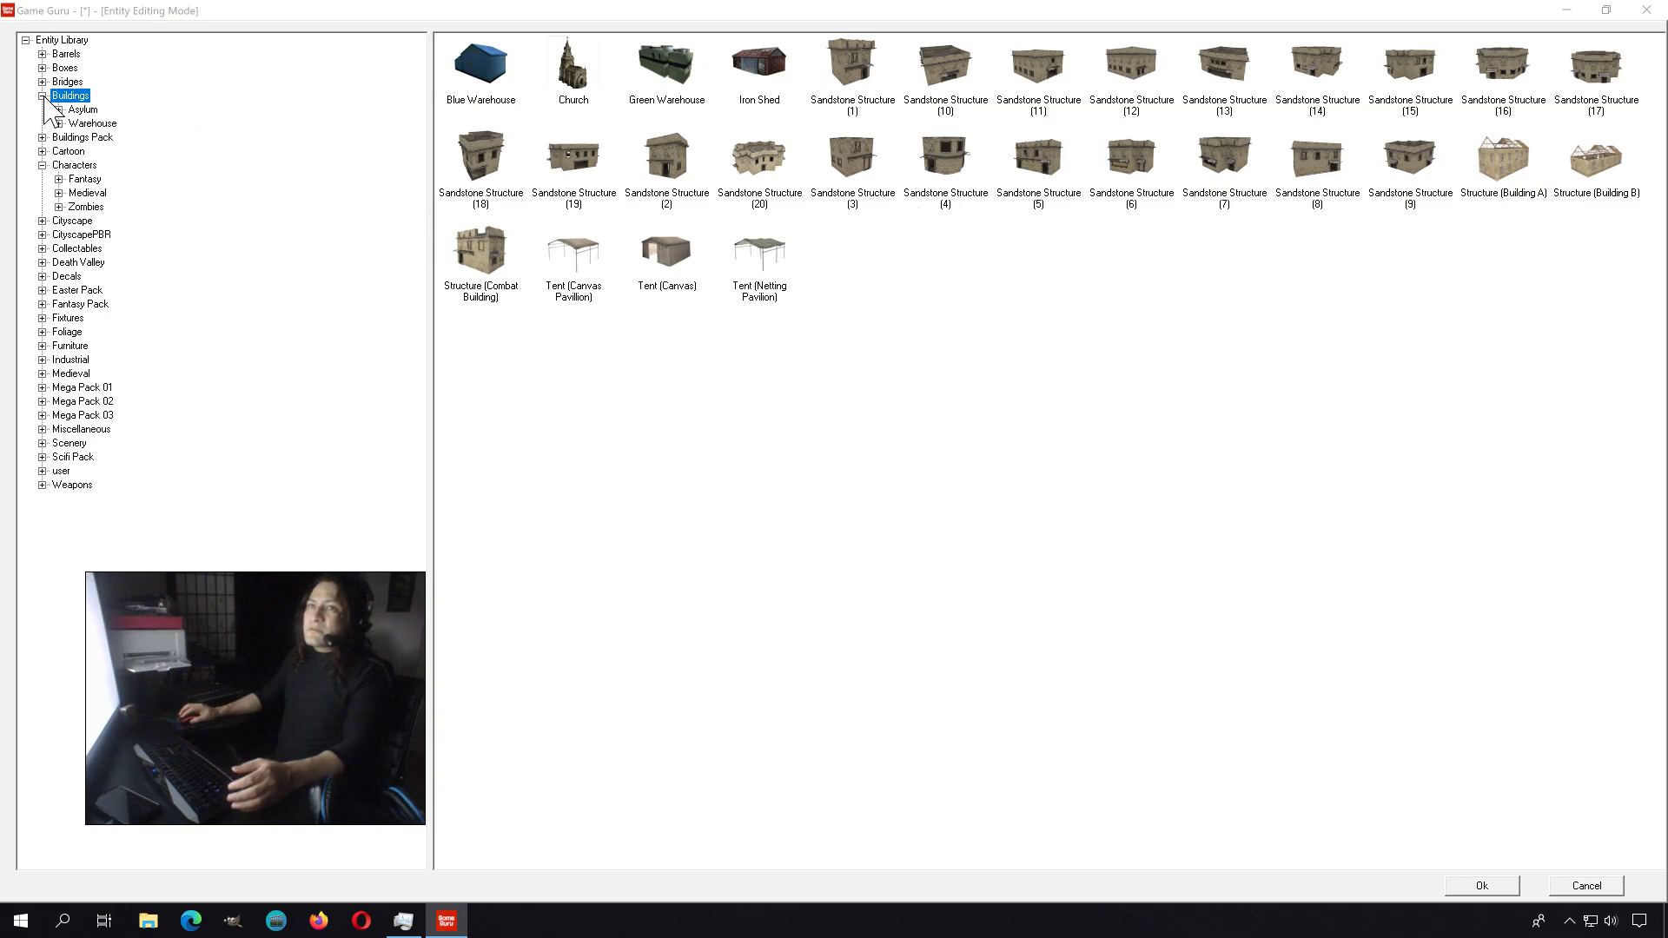
{"action": "left_click", "coordinate": [83, 109]}
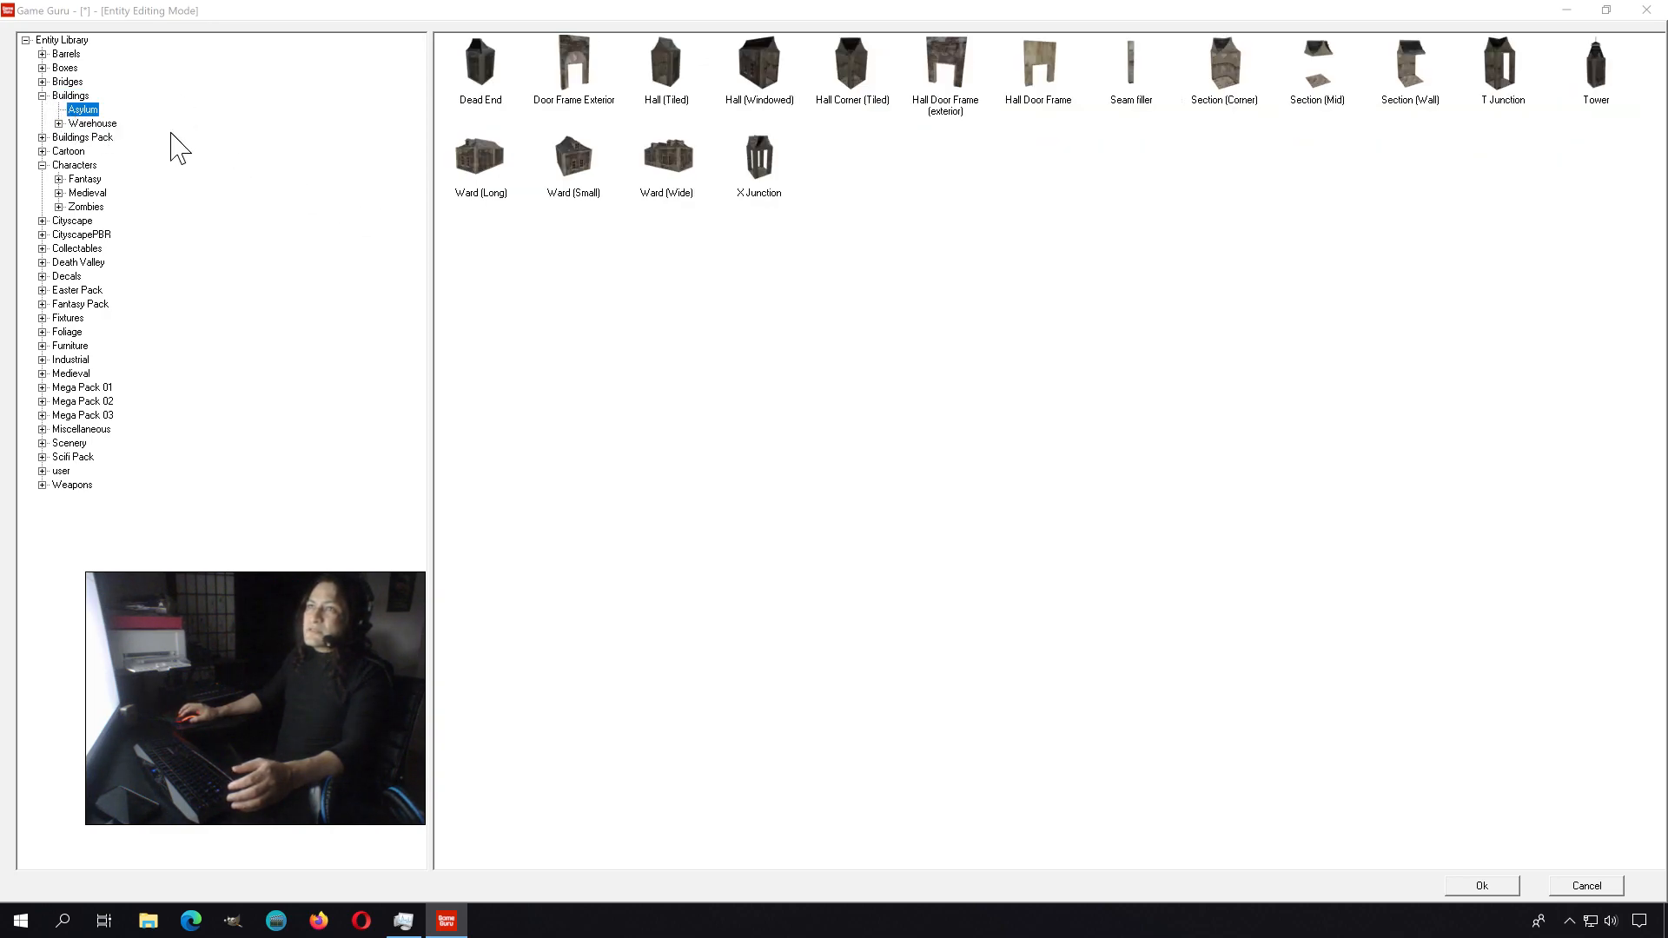
{"action": "left_click", "coordinate": [92, 123]}
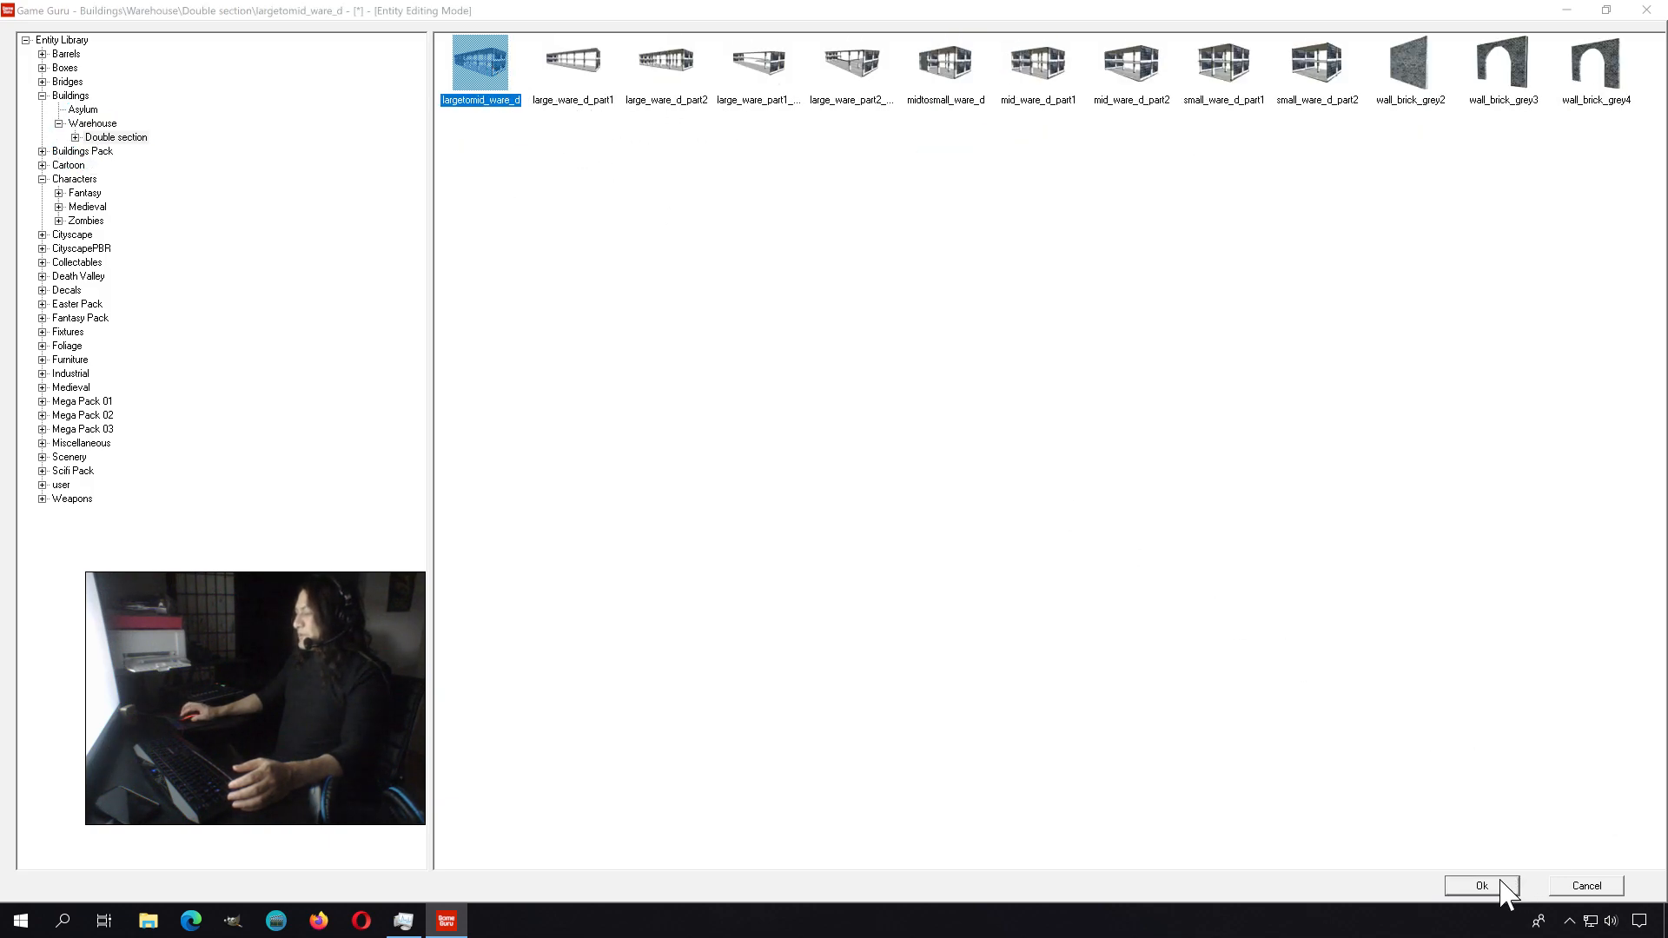
{"action": "left_click", "coordinate": [1480, 884]}
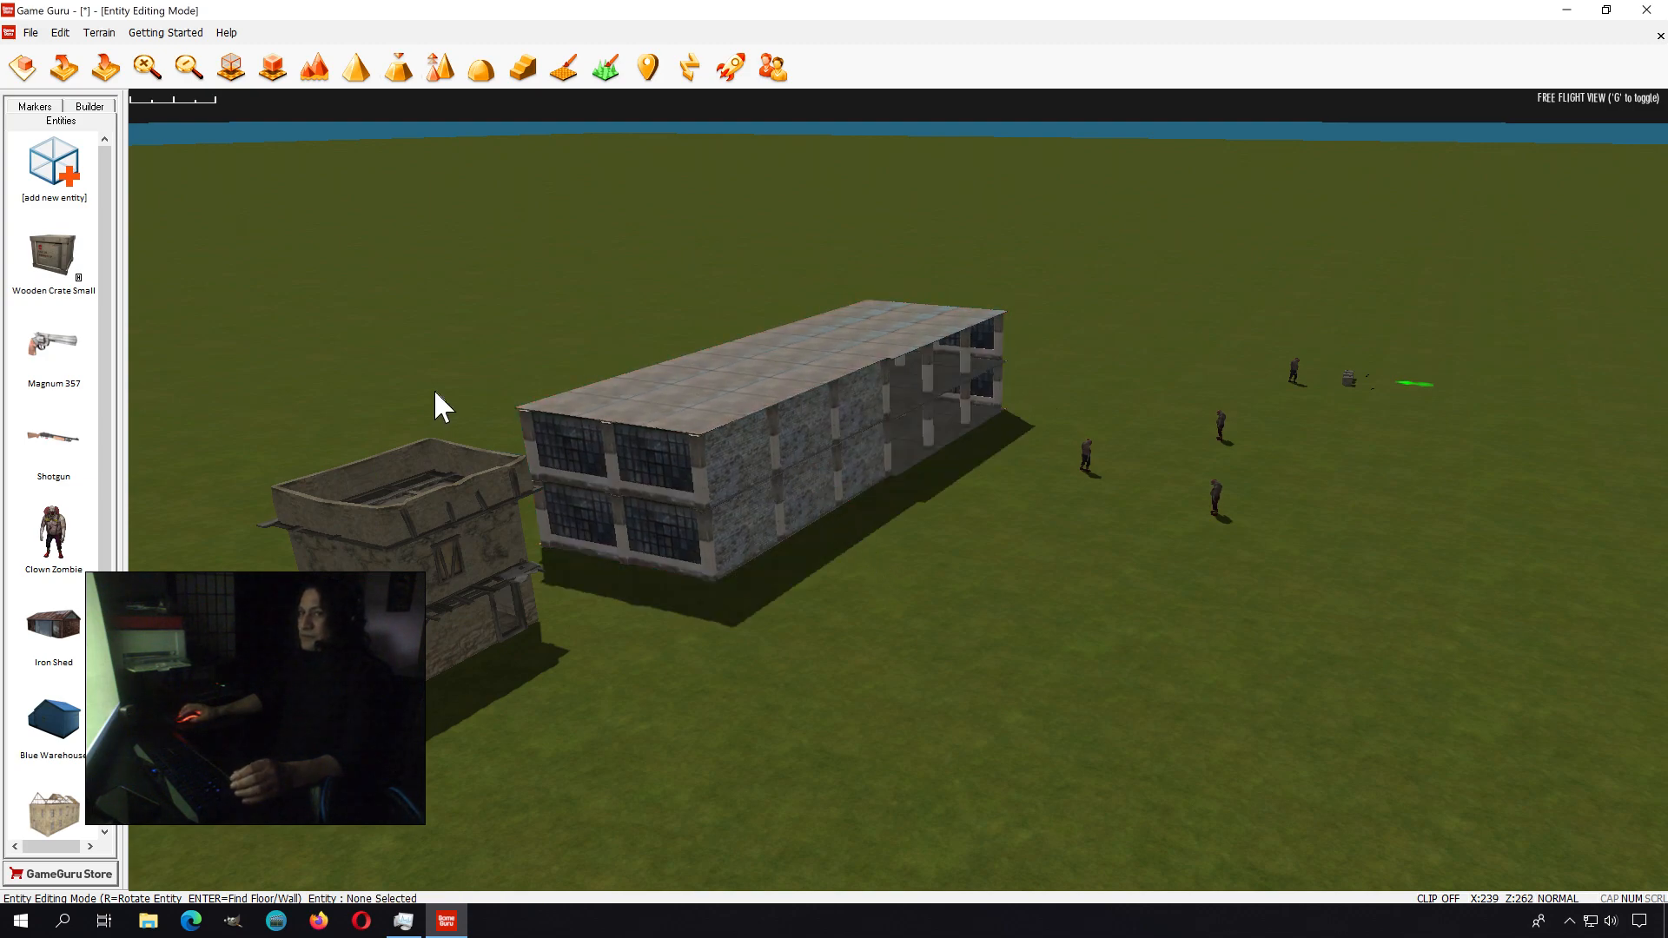
{"action": "left_click", "coordinate": [627, 426]}
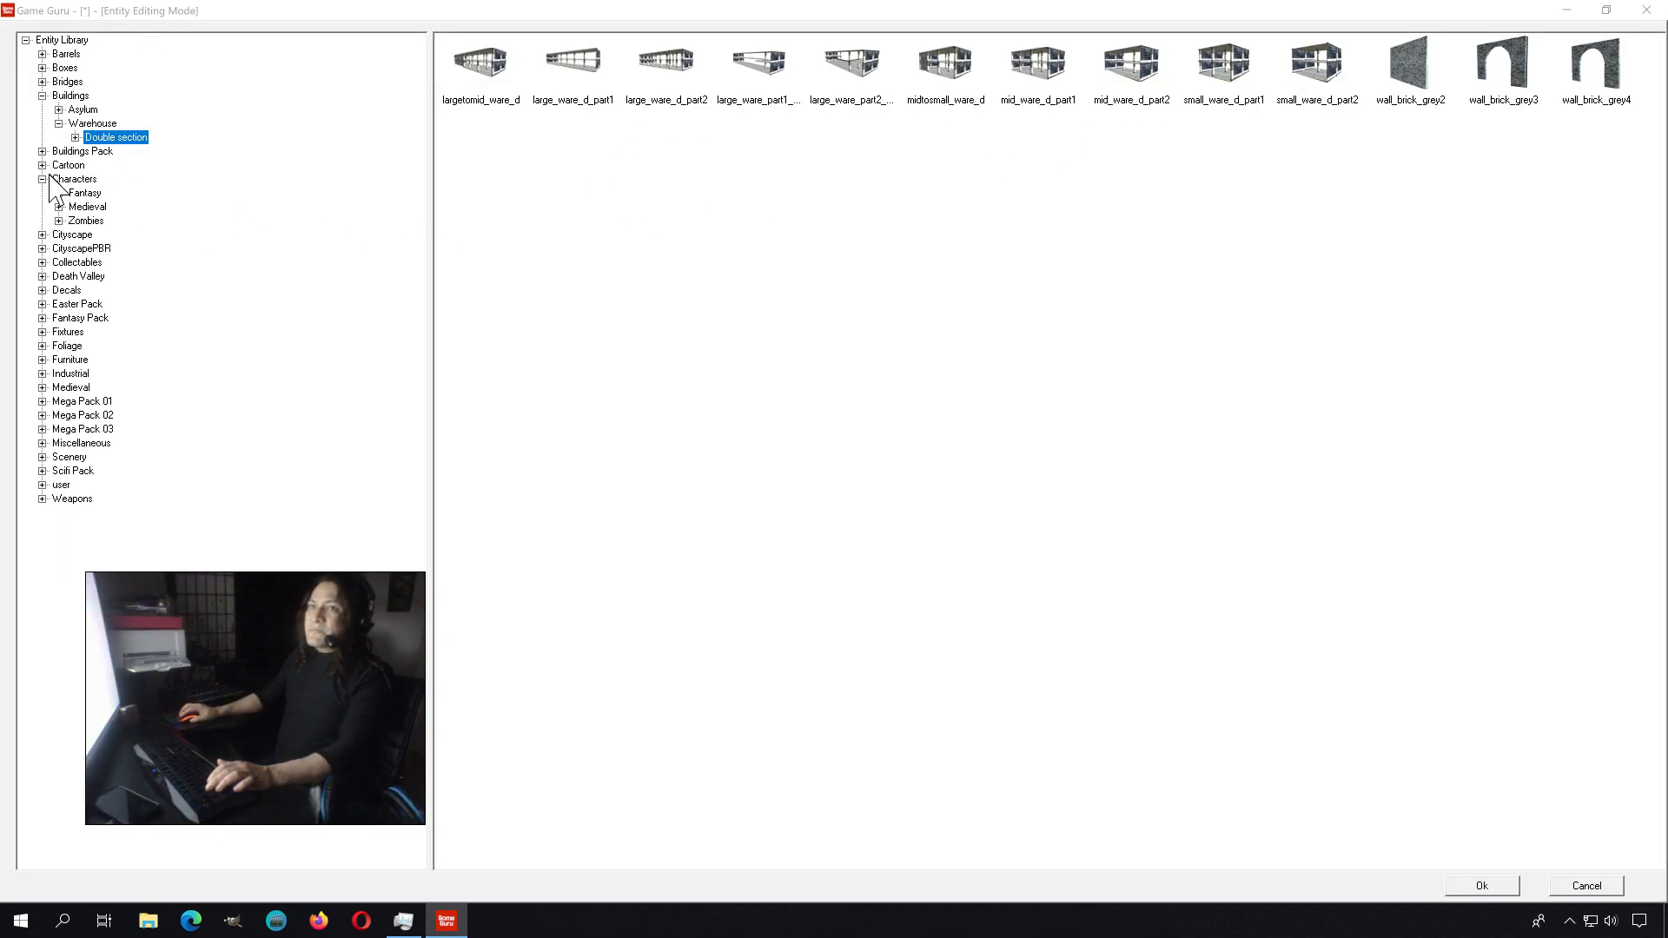
{"action": "left_click", "coordinate": [80, 149]}
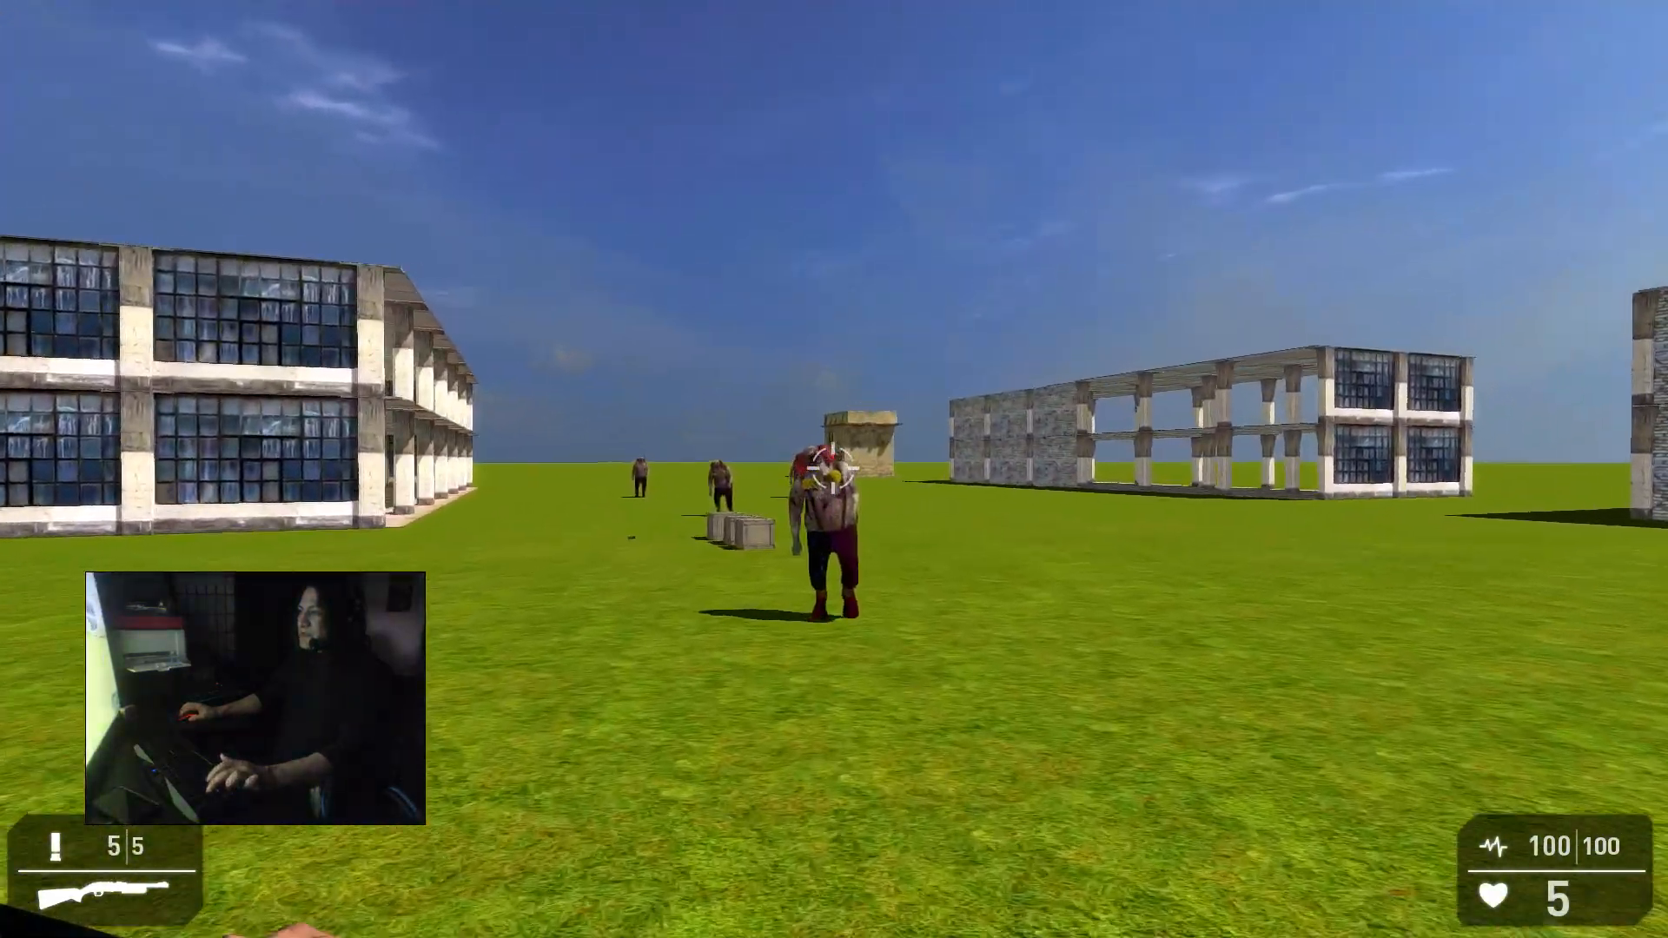
- Fire the shotgun at the clown zombies approaching between the warehouses
{"action": "left_click", "coordinate": [834, 458]}
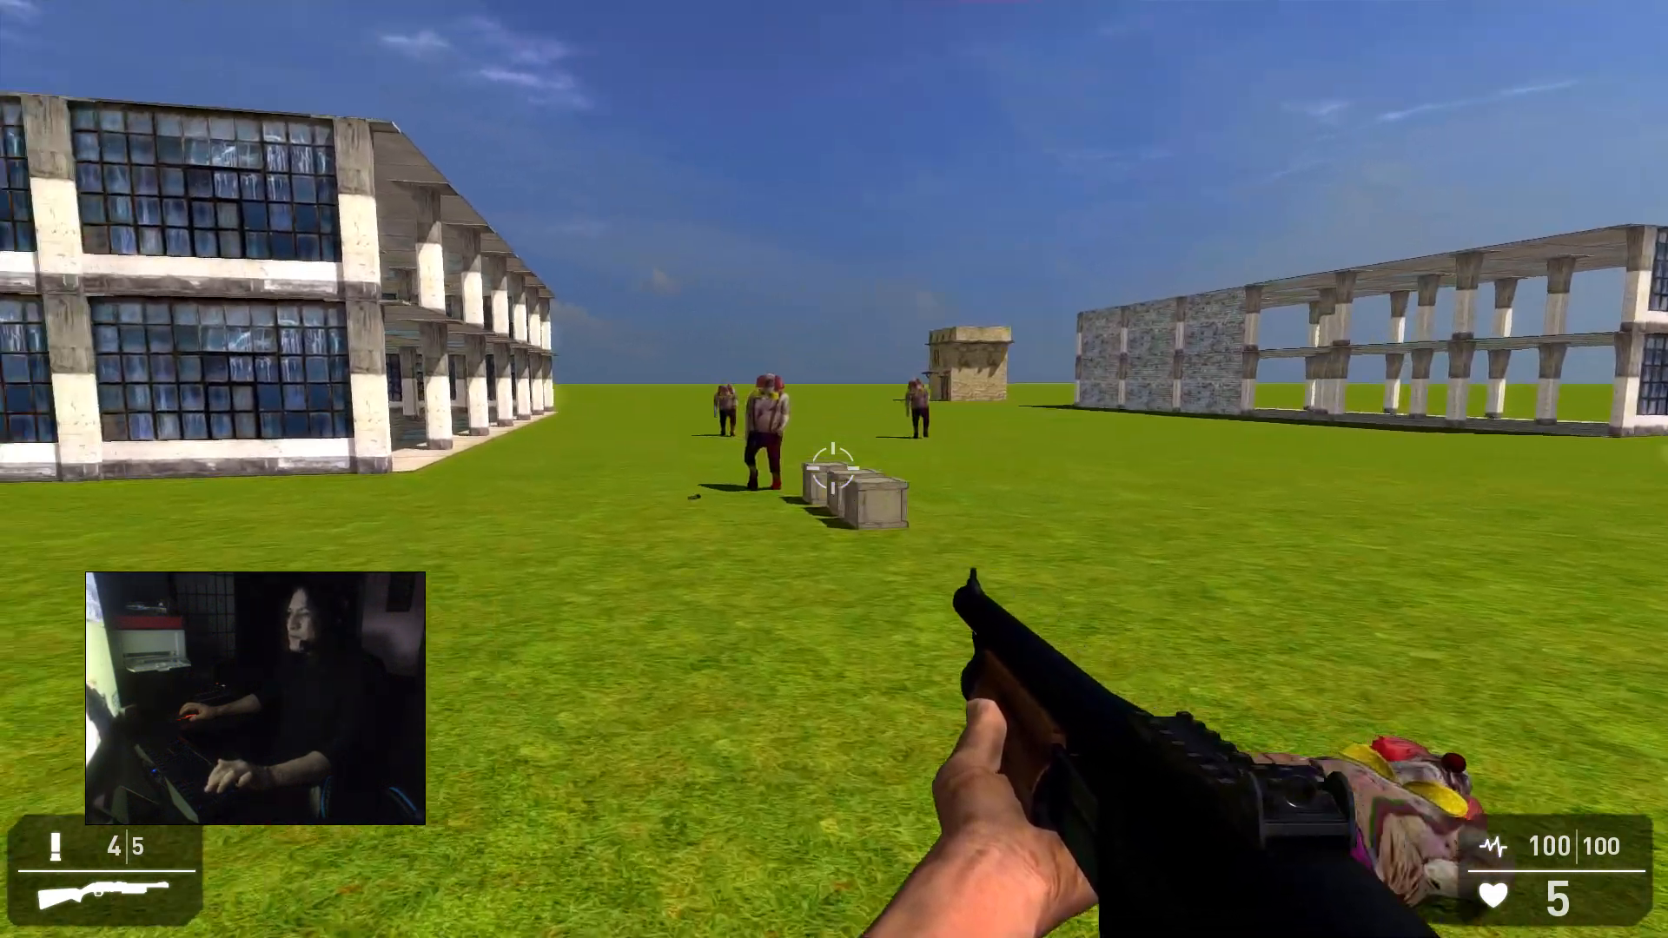
{"action": "left_click", "coordinate": [834, 447]}
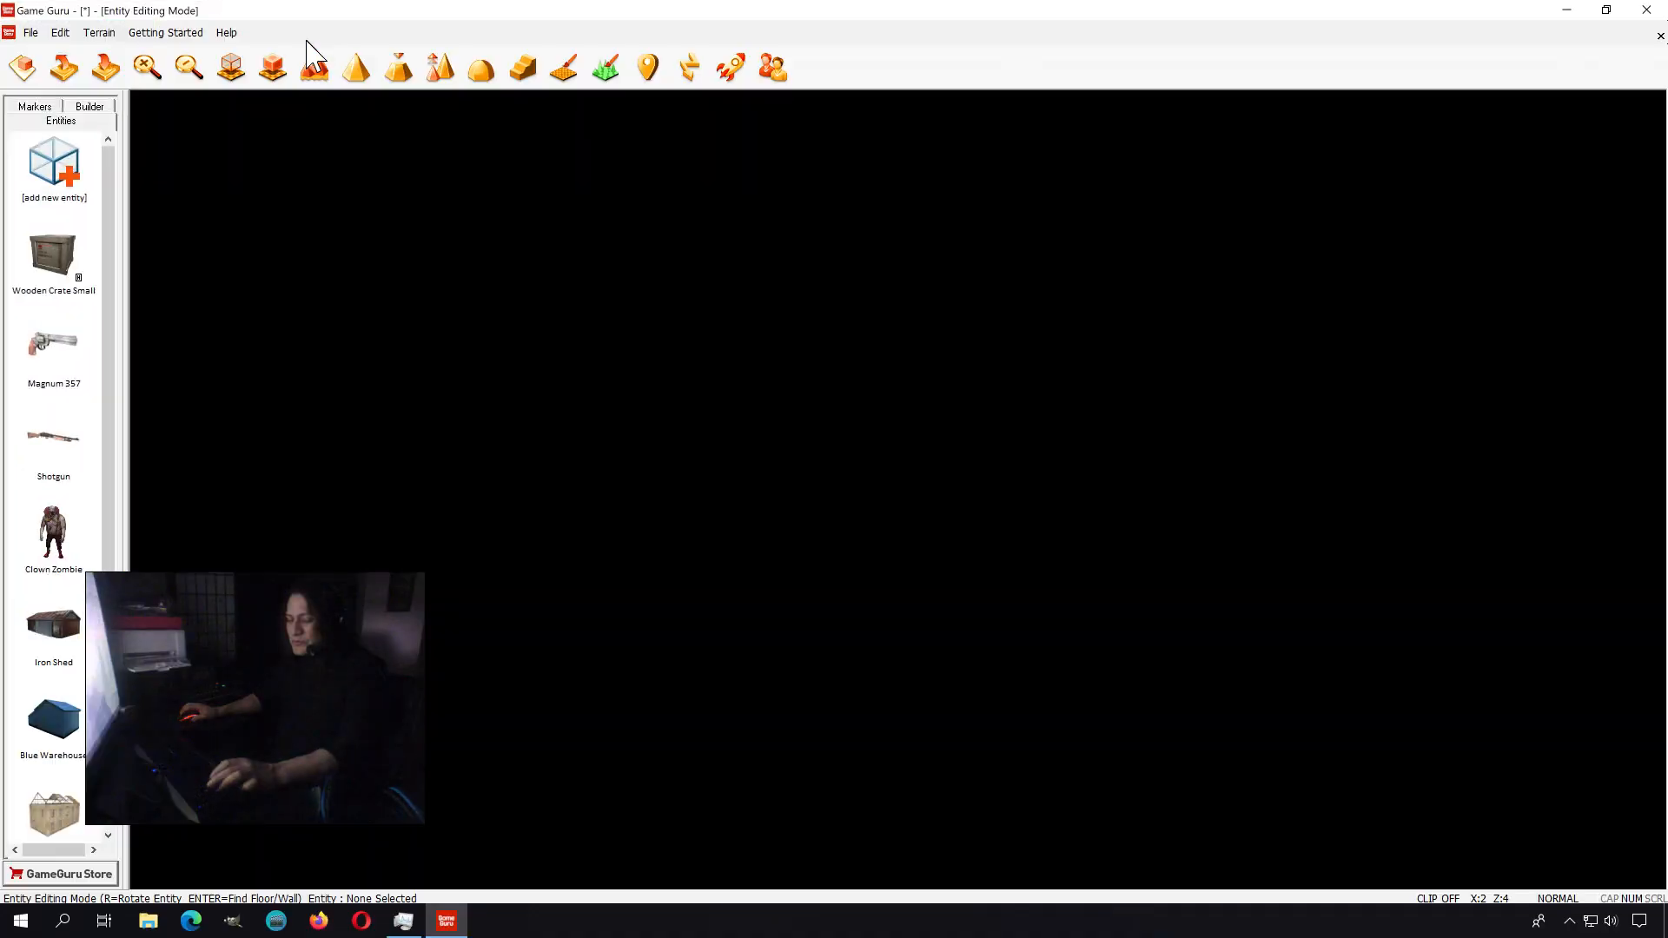
- Browse the Buildings and Scifi Pack categories in the entity library, then cancel without adding
{"action": "left_click", "coordinate": [772, 68]}
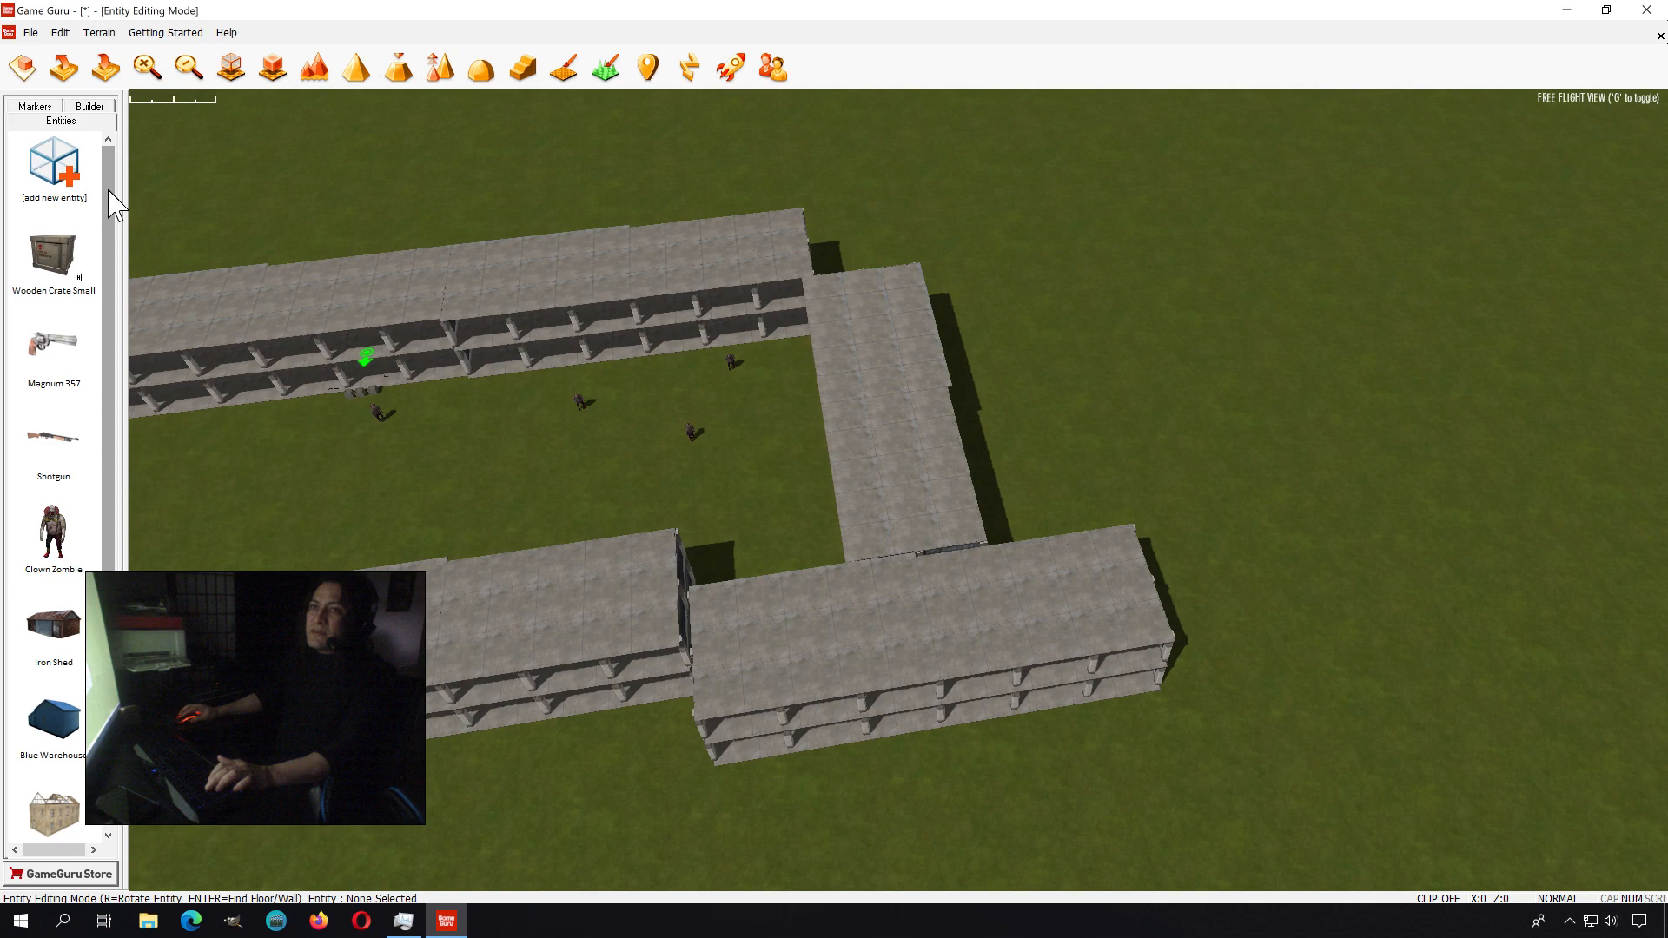
{"action": "left_click", "coordinate": [52, 167]}
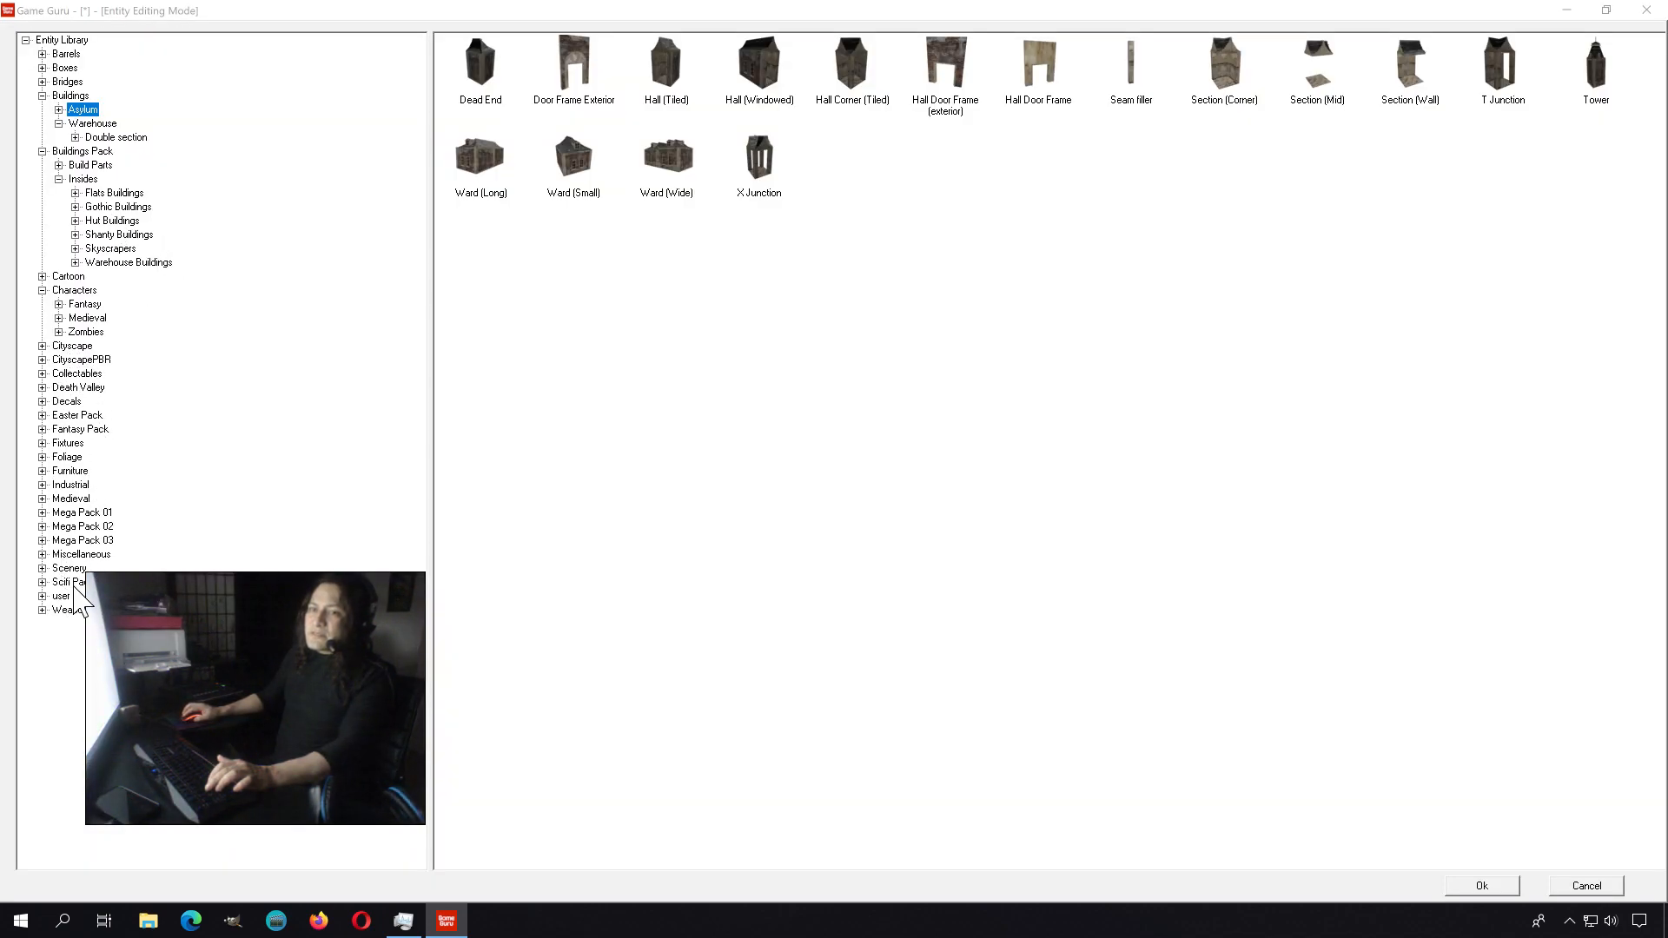
{"action": "left_click", "coordinate": [68, 582]}
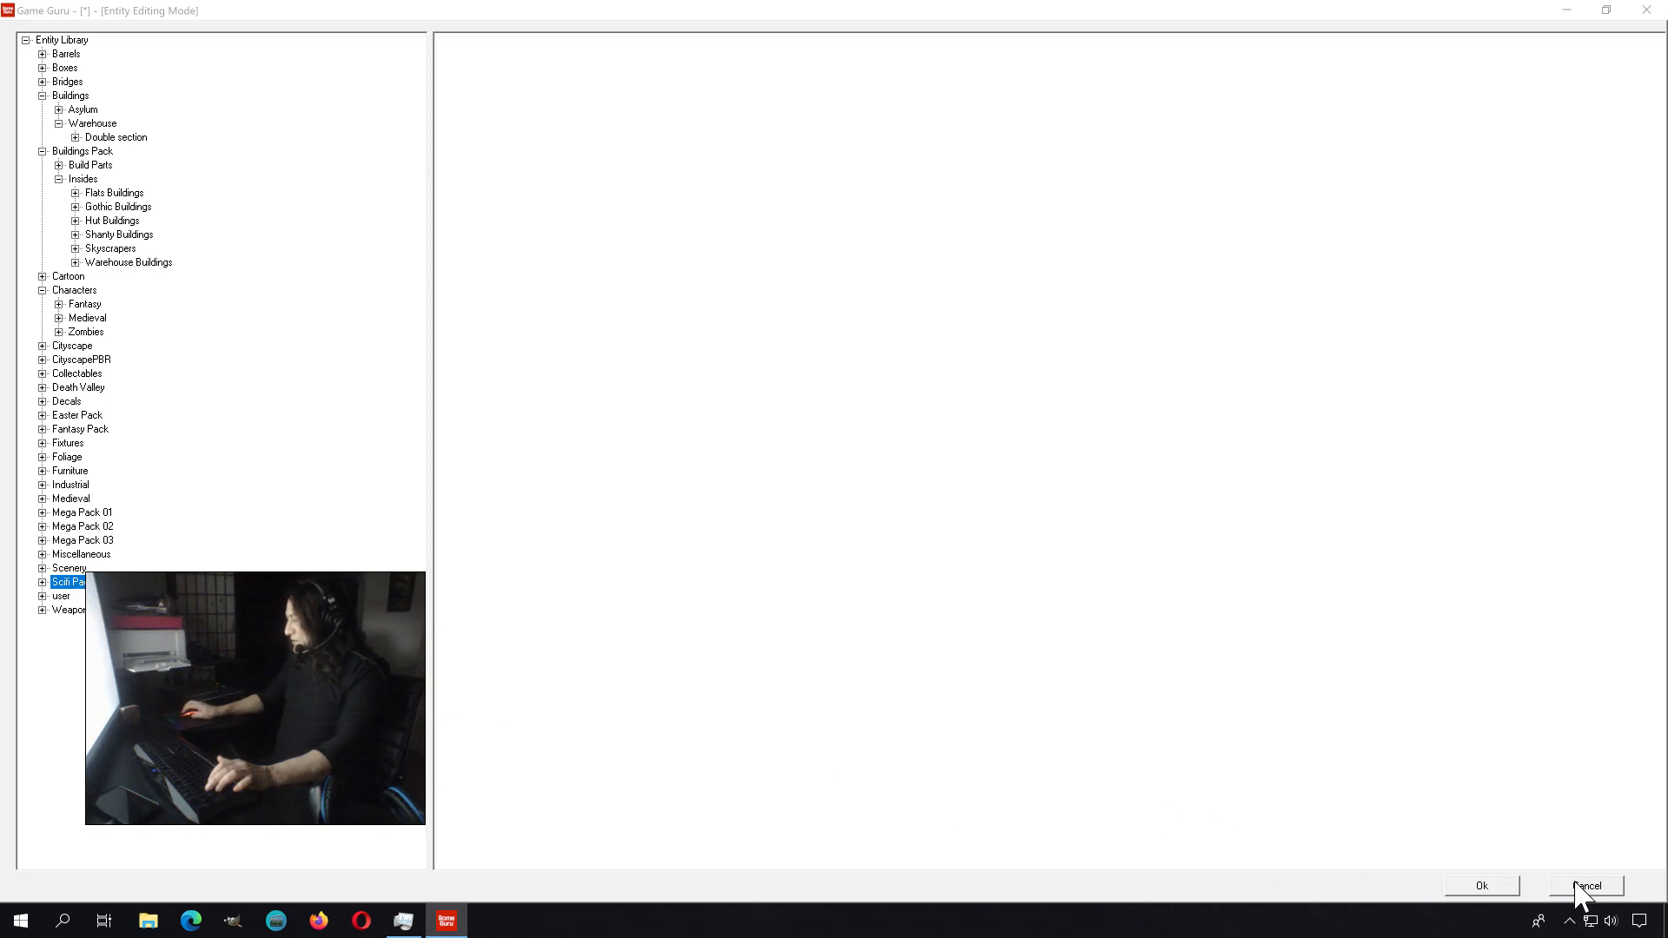
{"action": "left_click", "coordinate": [1584, 884]}
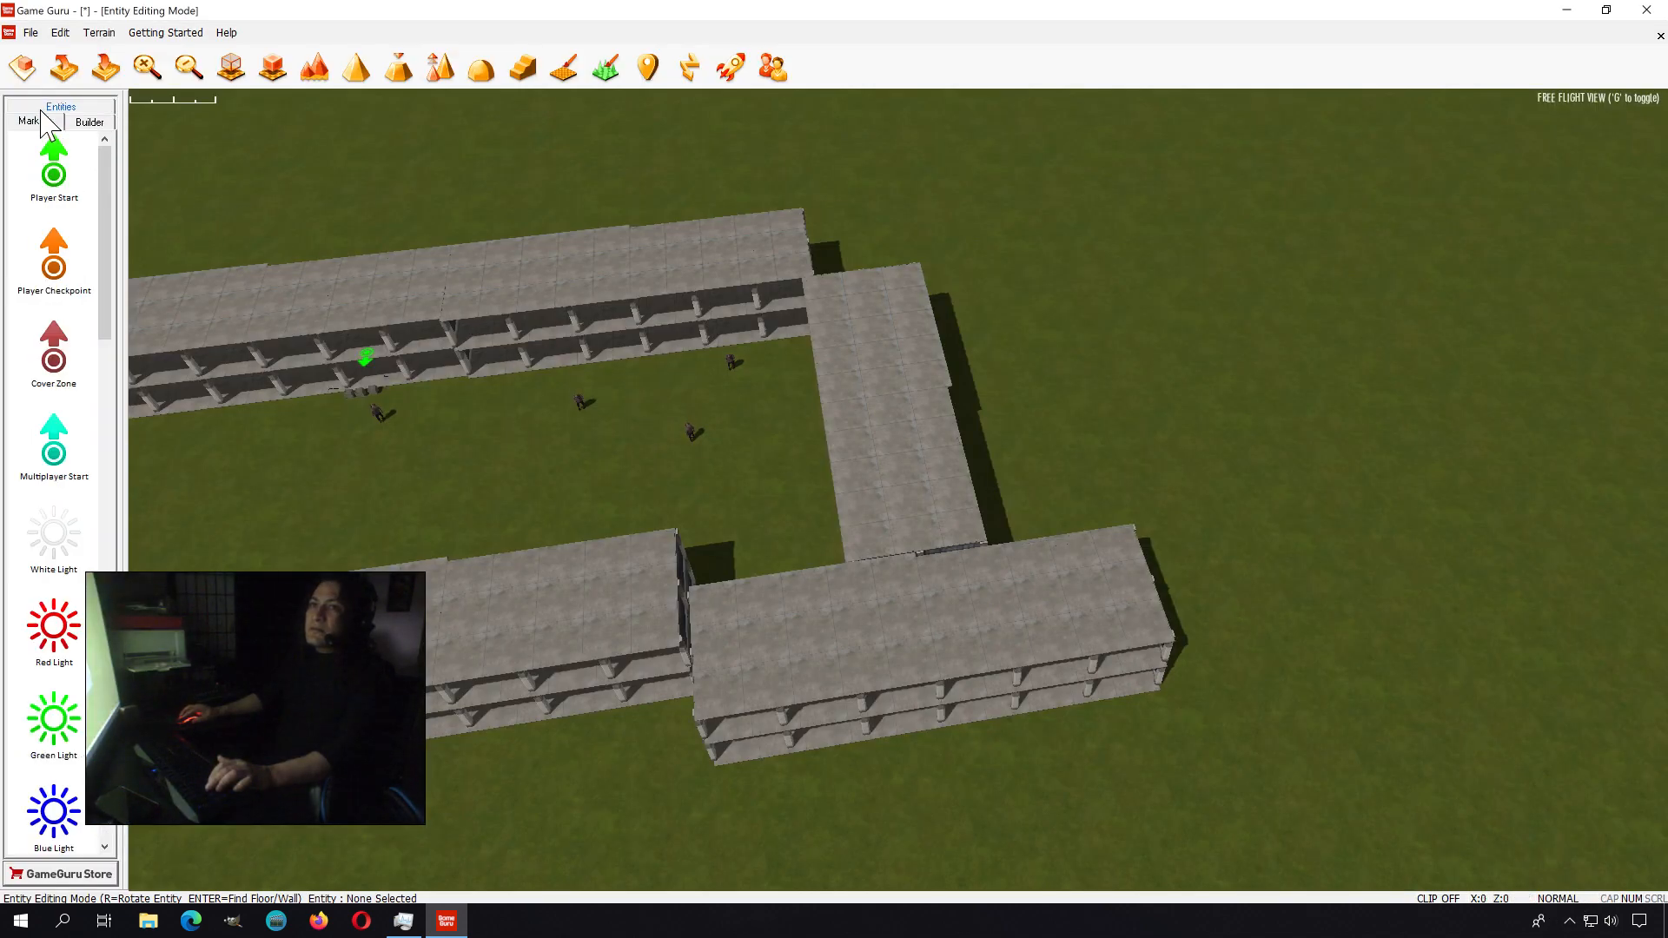
- Place a Win Zone marker on the grass outside the enclosure and review its properties
{"action": "scroll", "scroll_direction": "down", "scroll_amount": 3}
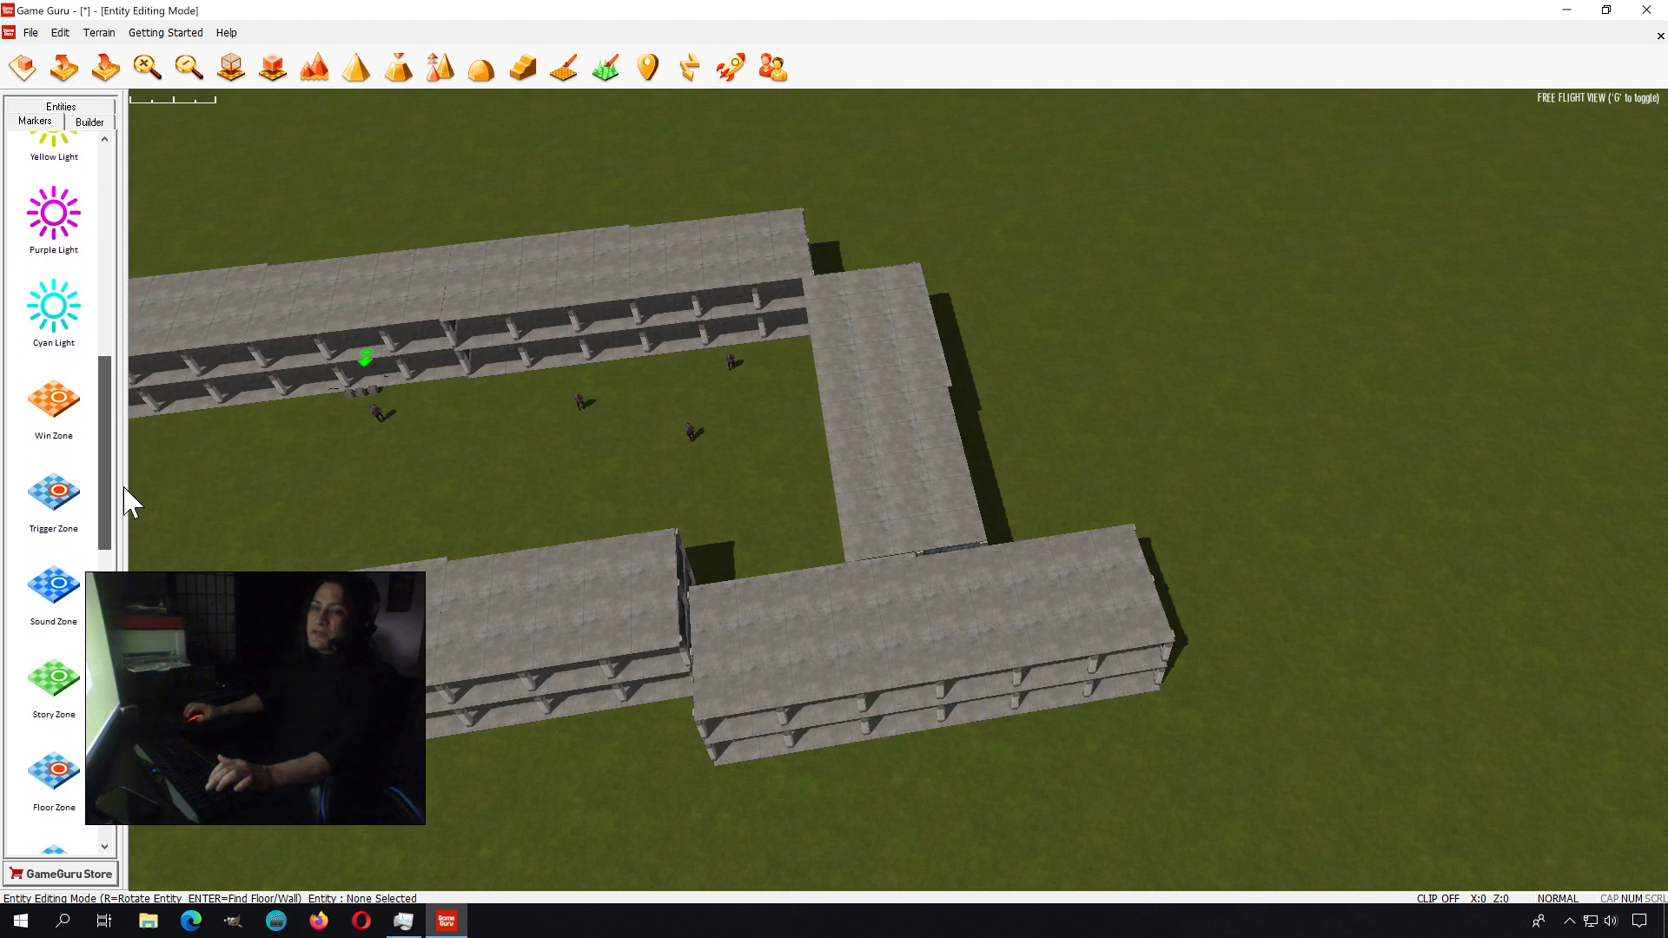
{"action": "scroll", "scroll_direction": "down", "scroll_amount": 3}
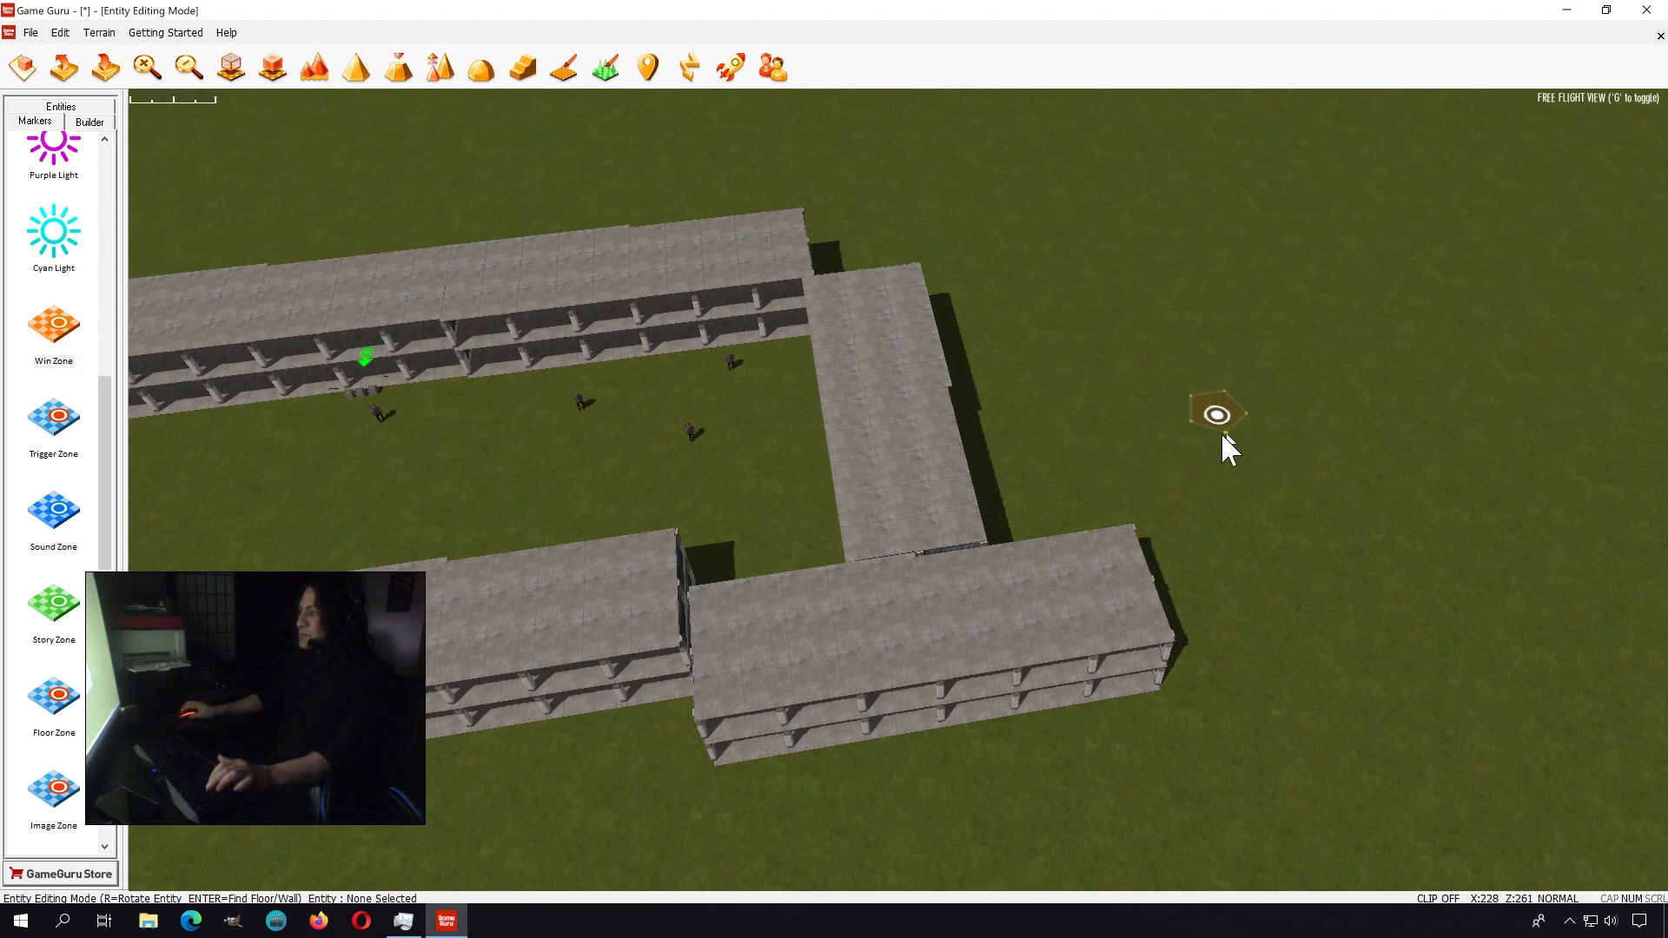
{"action": "mouse_move", "coordinate": [117, 202]}
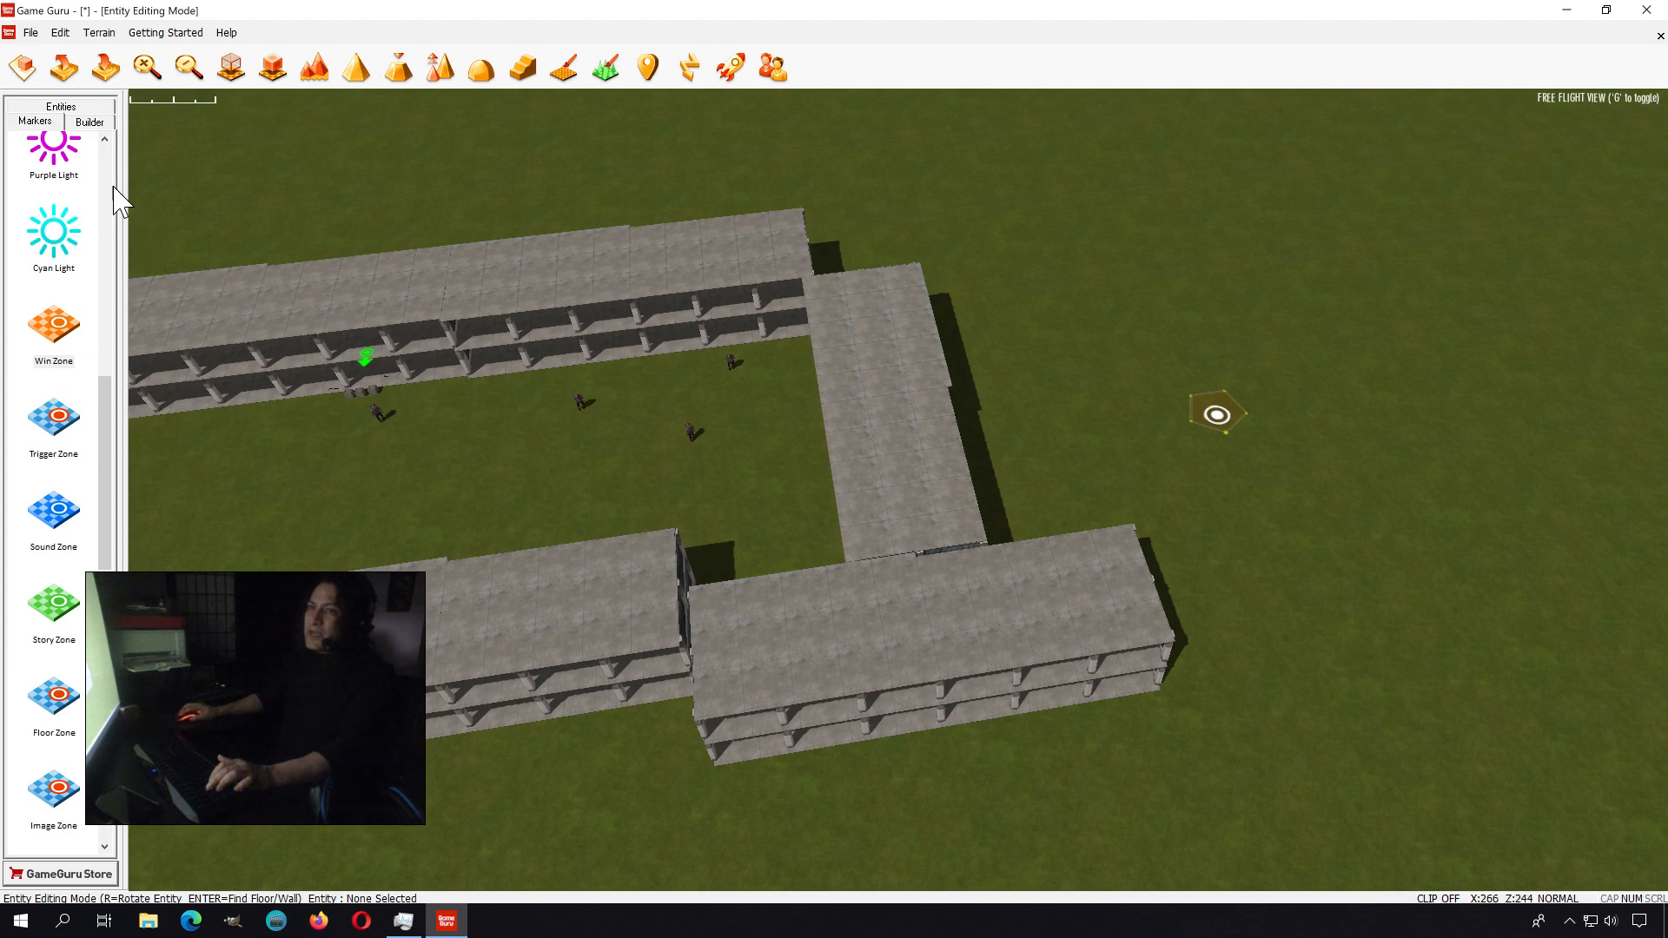
{"action": "scroll", "scroll_direction": "down", "scroll_amount": 3}
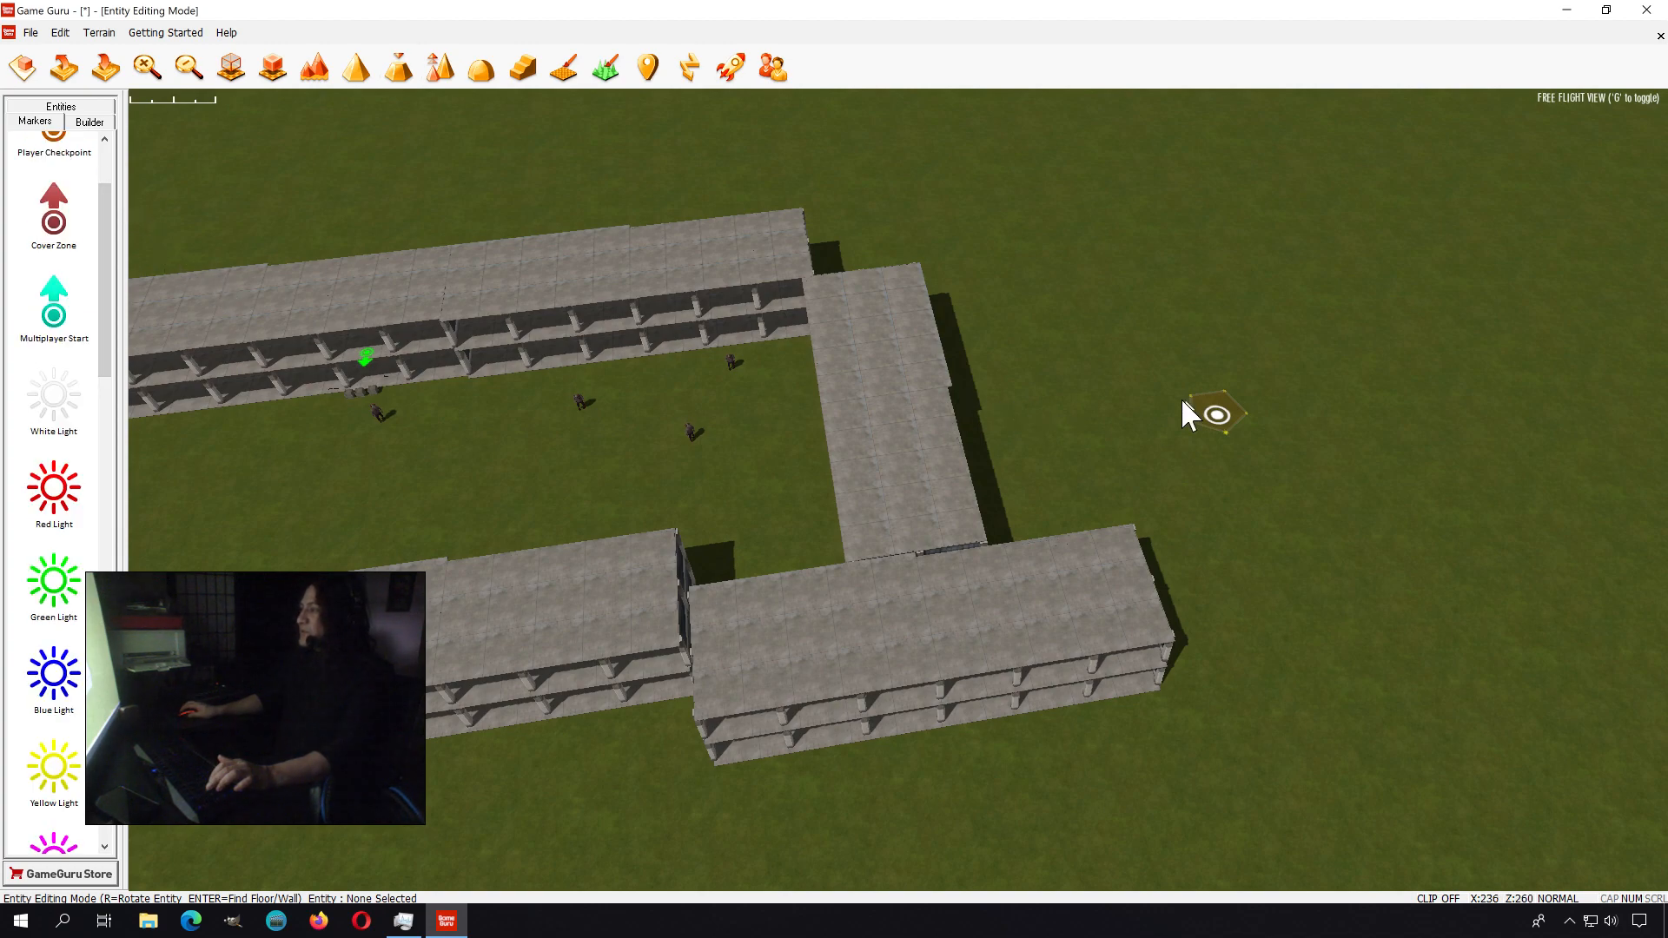
{"action": "left_click", "coordinate": [1213, 415]}
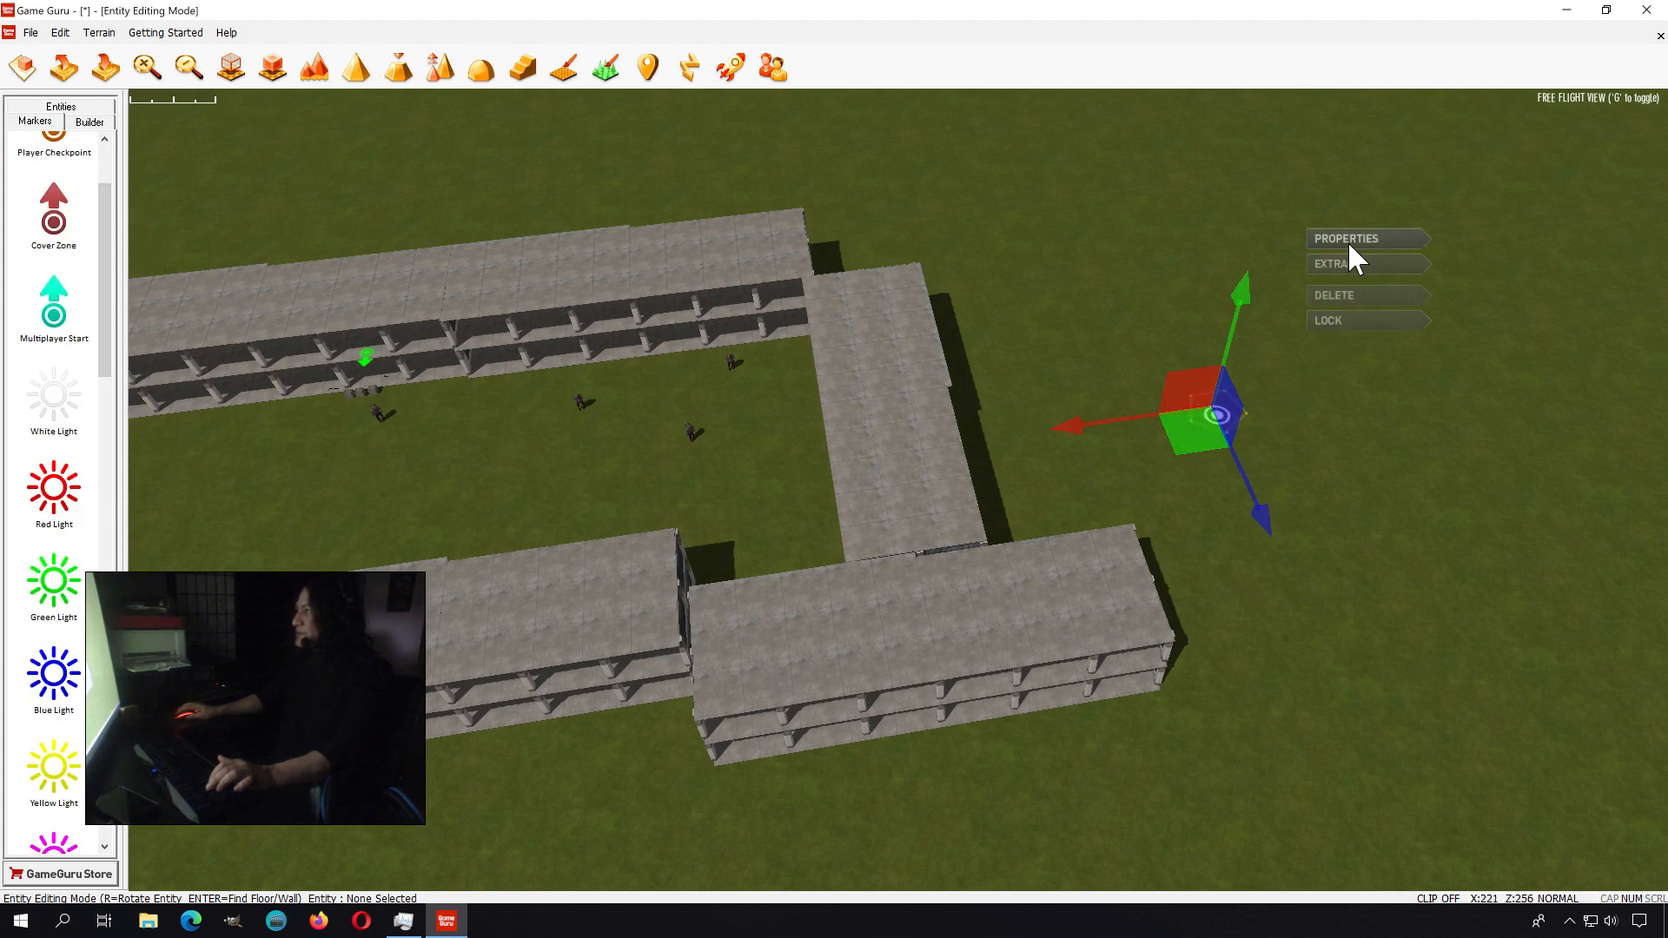
{"action": "left_click", "coordinate": [1345, 238]}
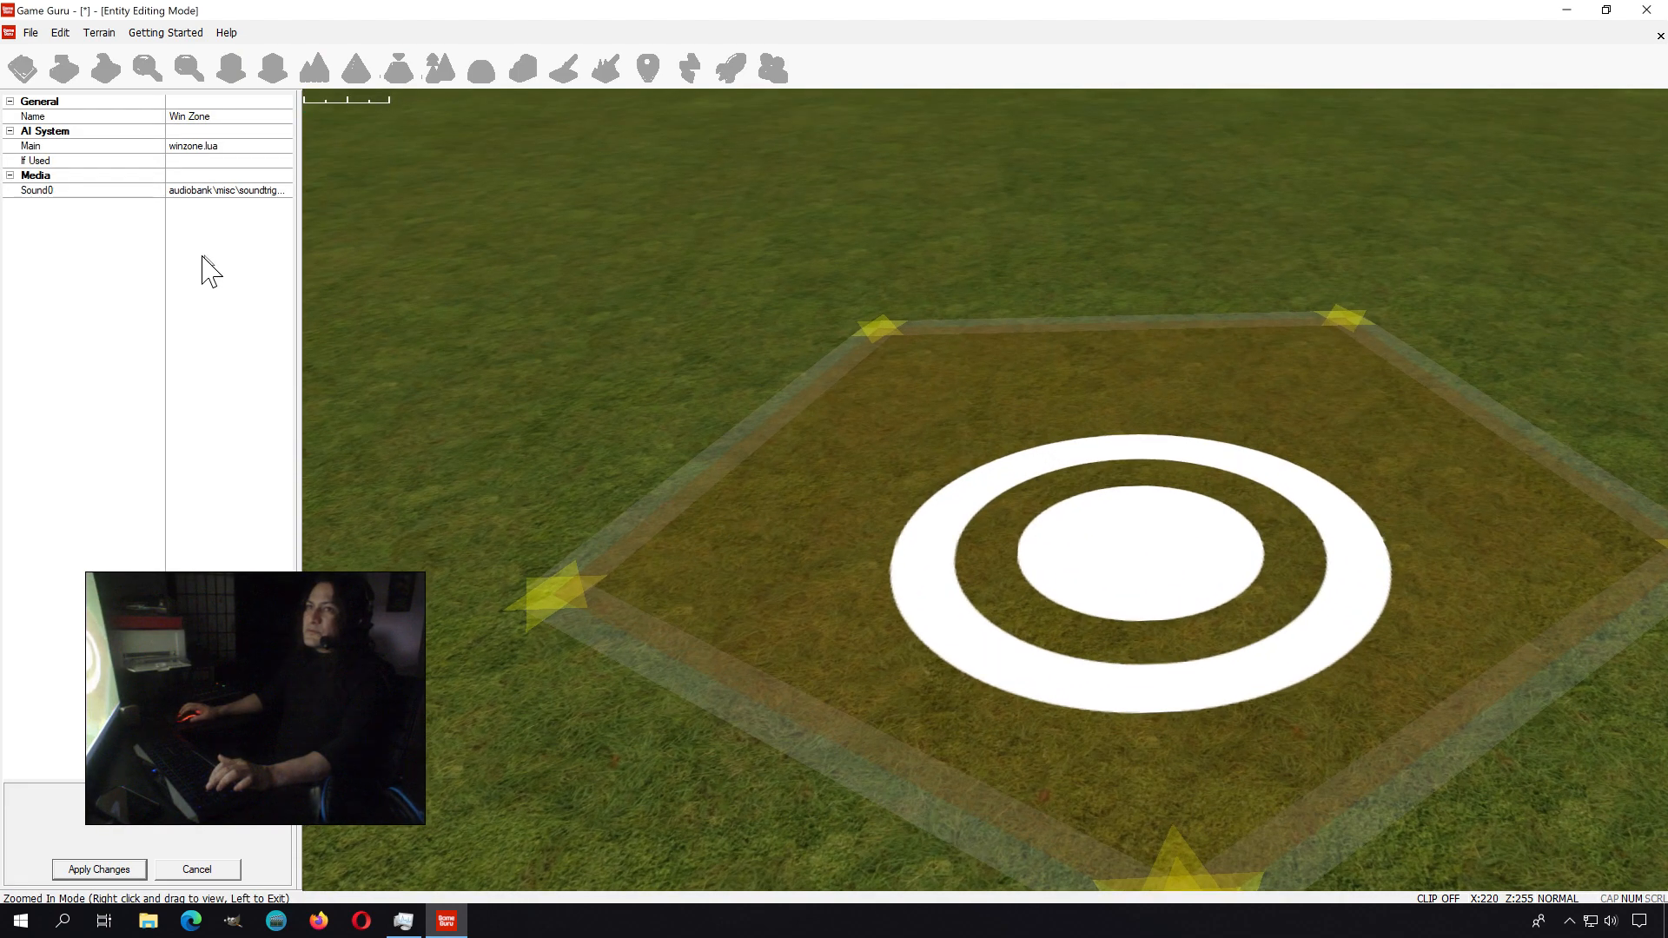
{"action": "left_click", "coordinate": [226, 159]}
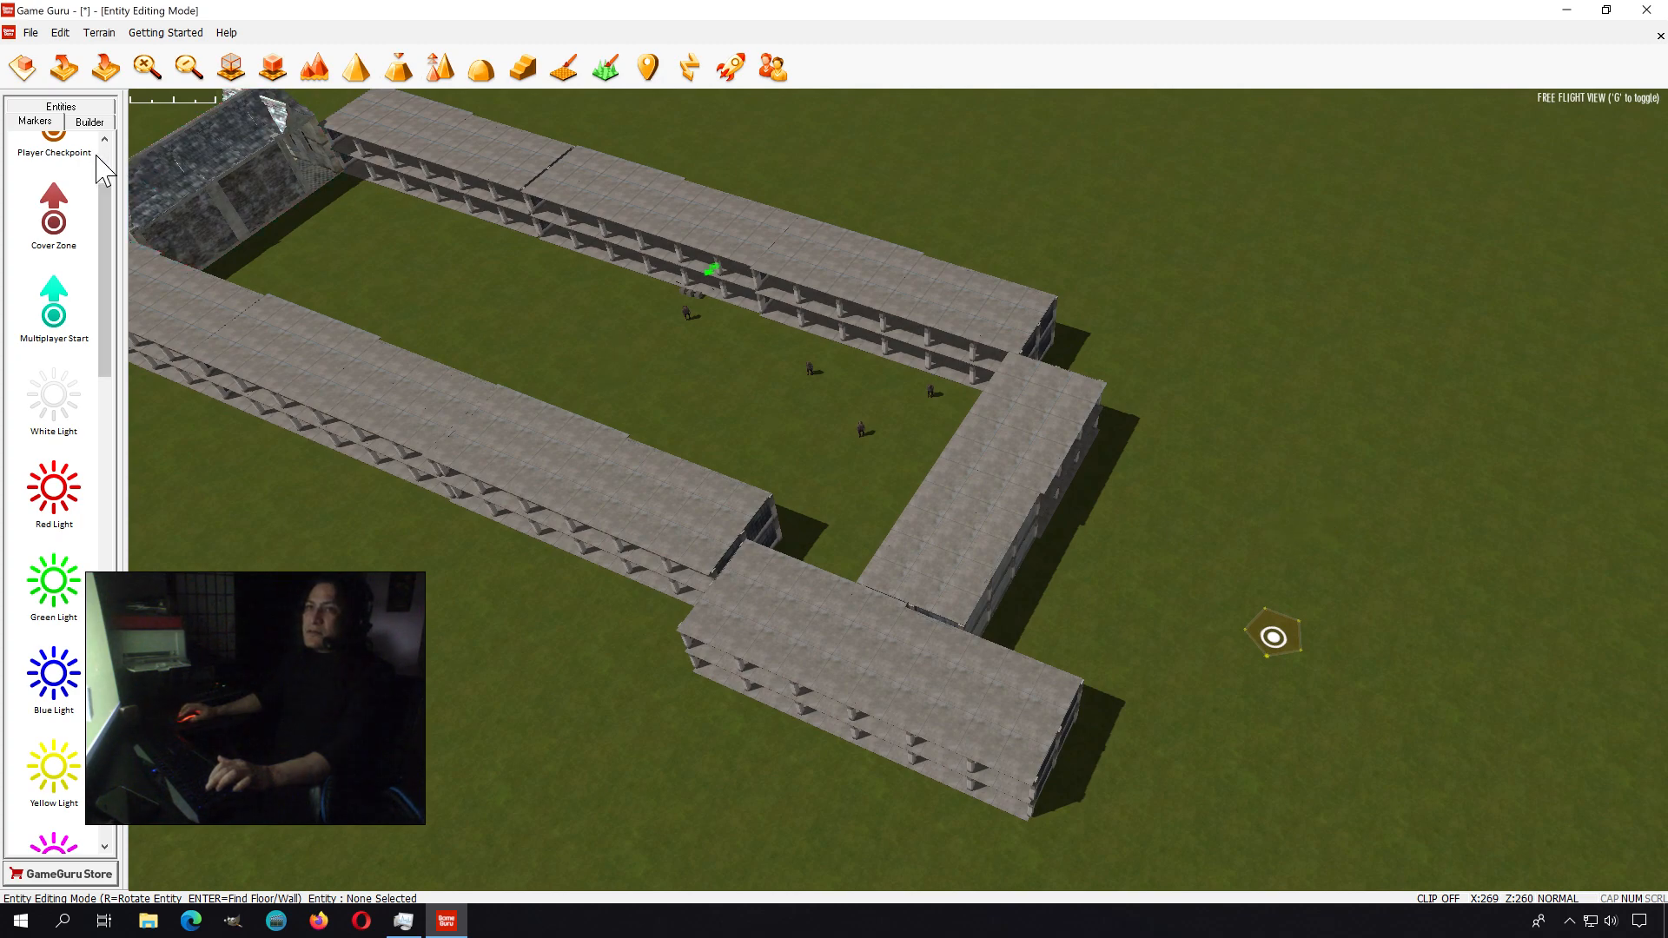
- Add a Chainlink Fence (Gate) near the win zone with Use Key set to 'hh'
{"action": "left_click", "coordinate": [61, 106]}
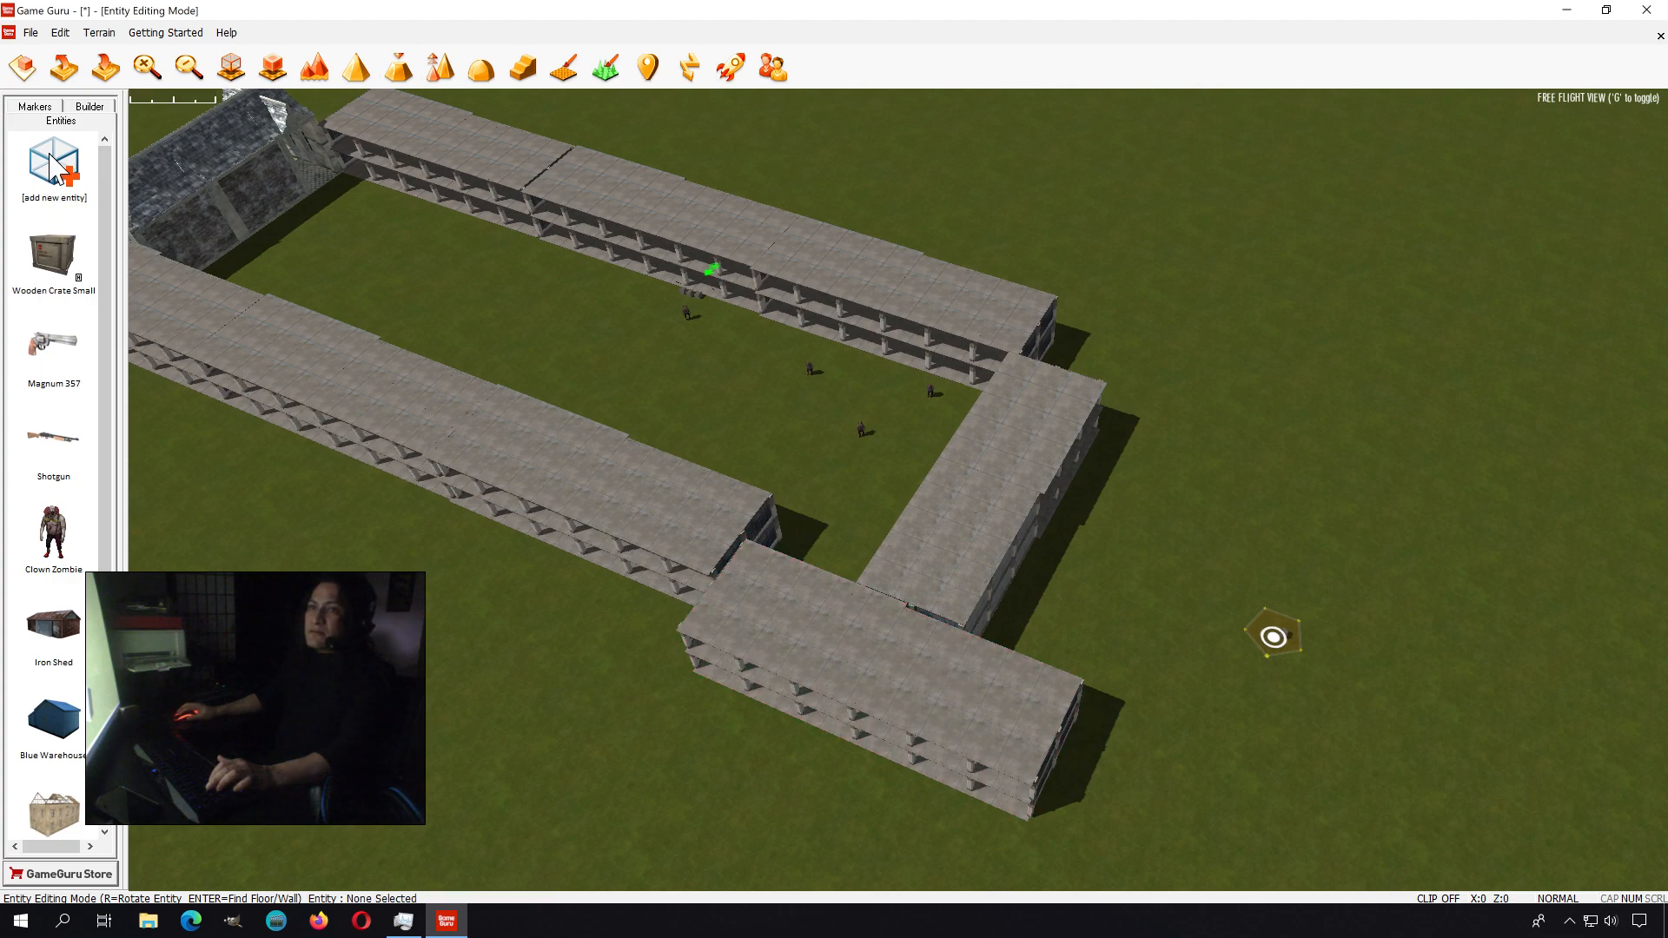
{"action": "left_click", "coordinate": [52, 160]}
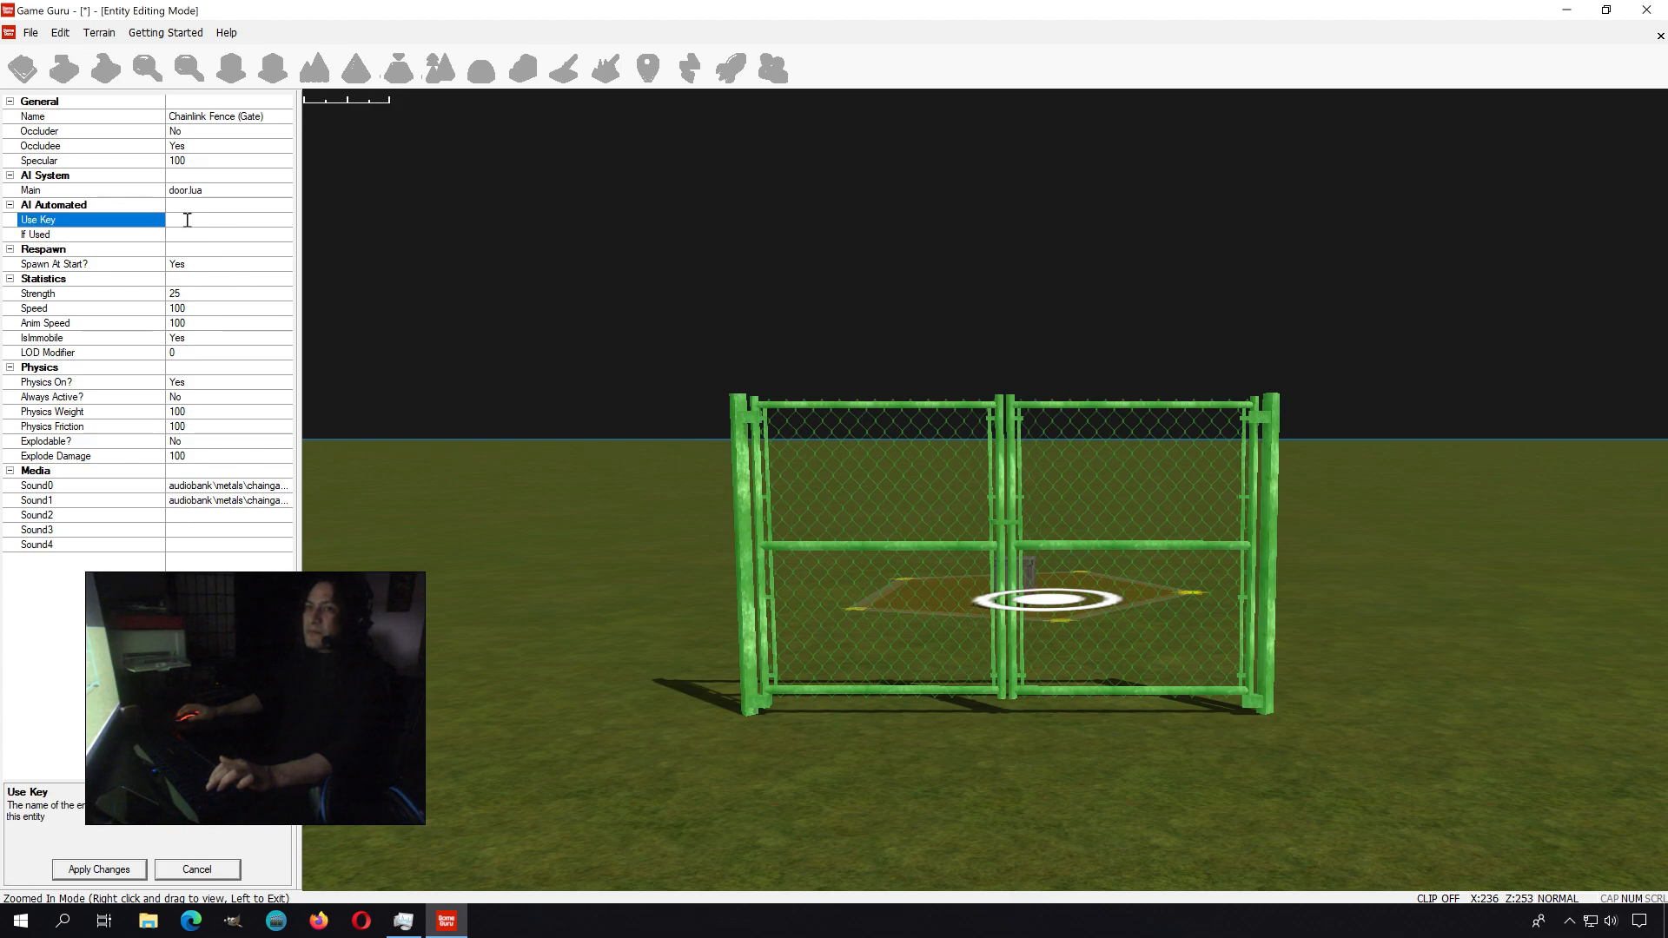
{"action": "type", "text": "hh"}
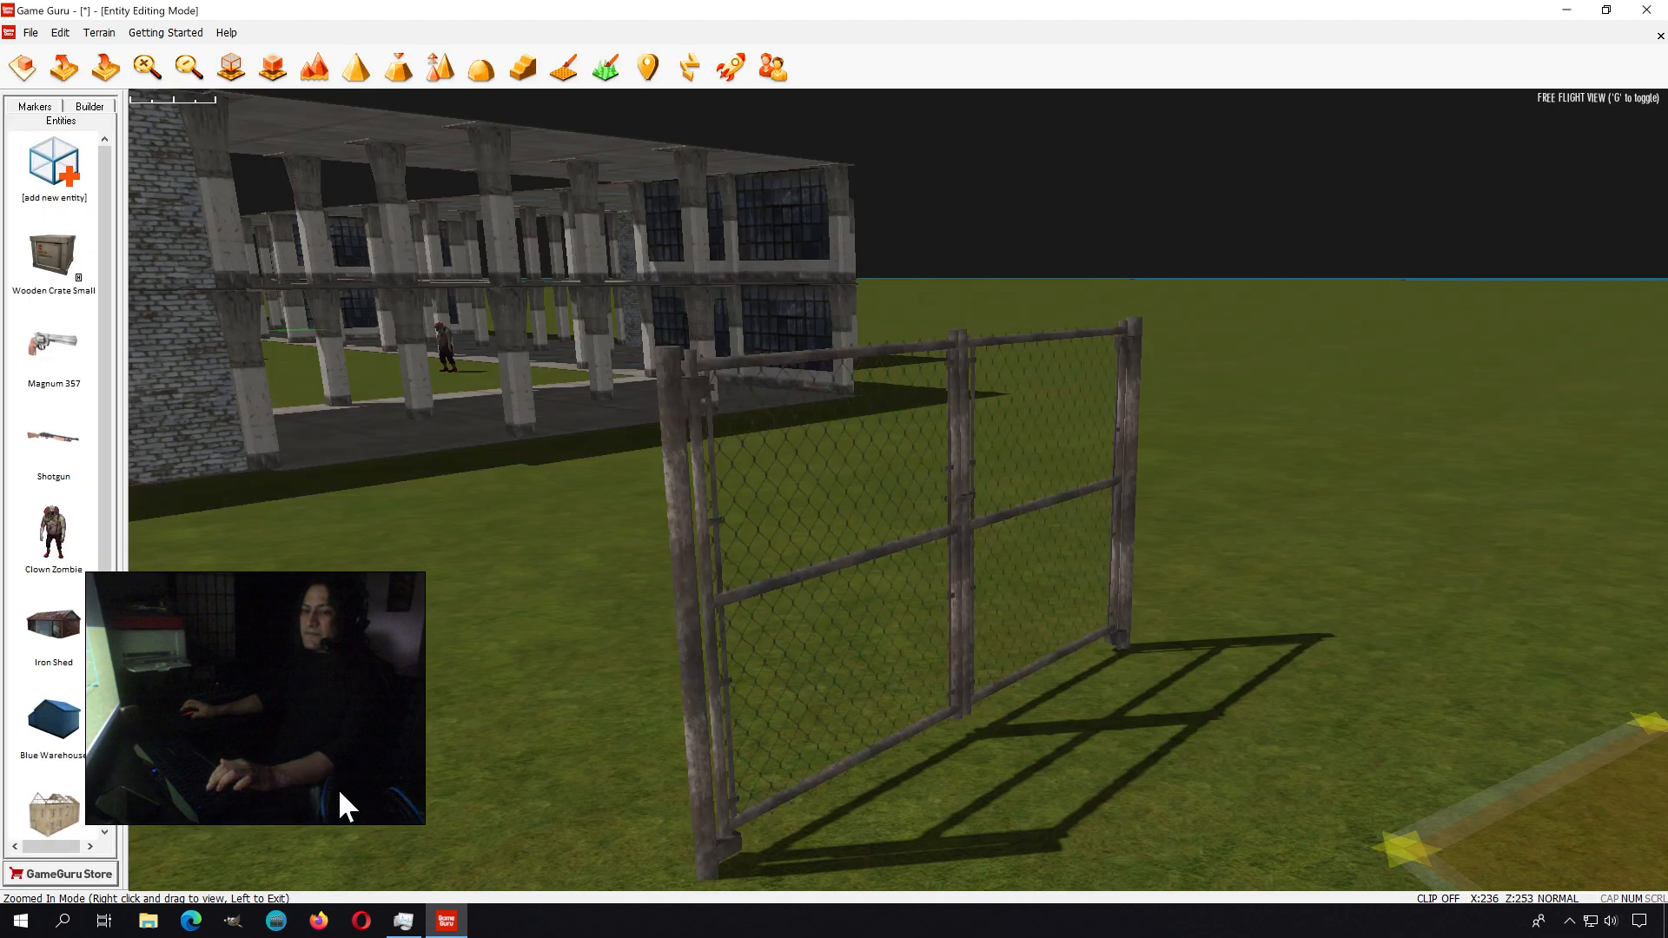
{"action": "left_click", "coordinate": [396, 68]}
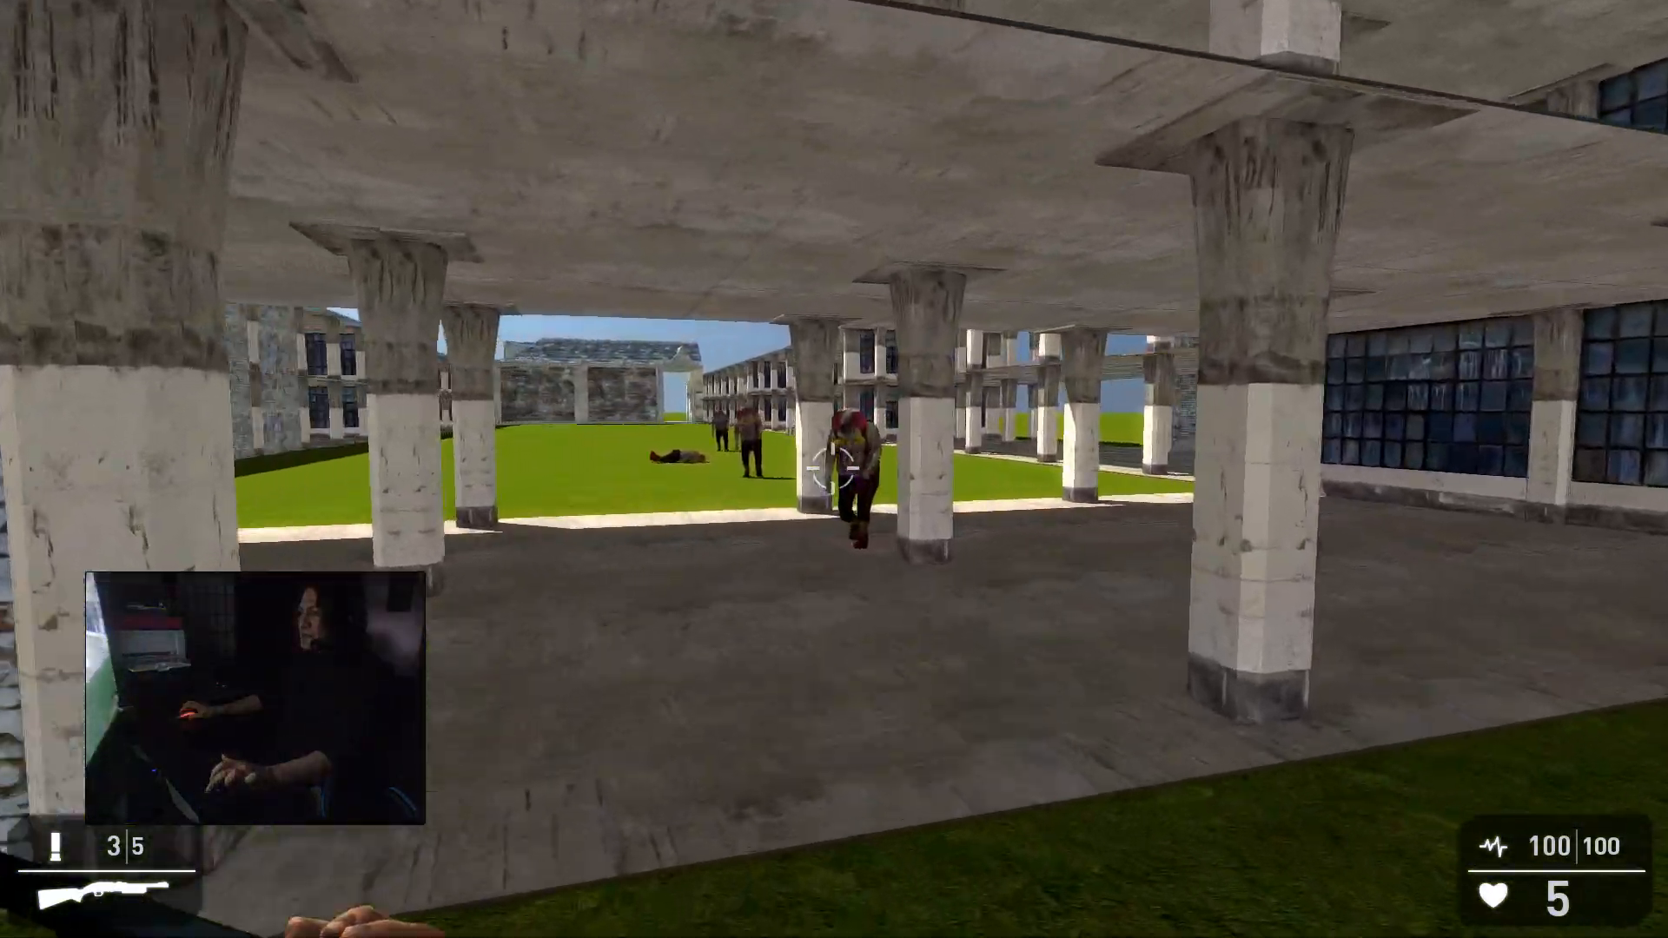
- Shoot the zombie under the walkway and the one approaching in the compound
{"action": "left_click", "coordinate": [833, 458]}
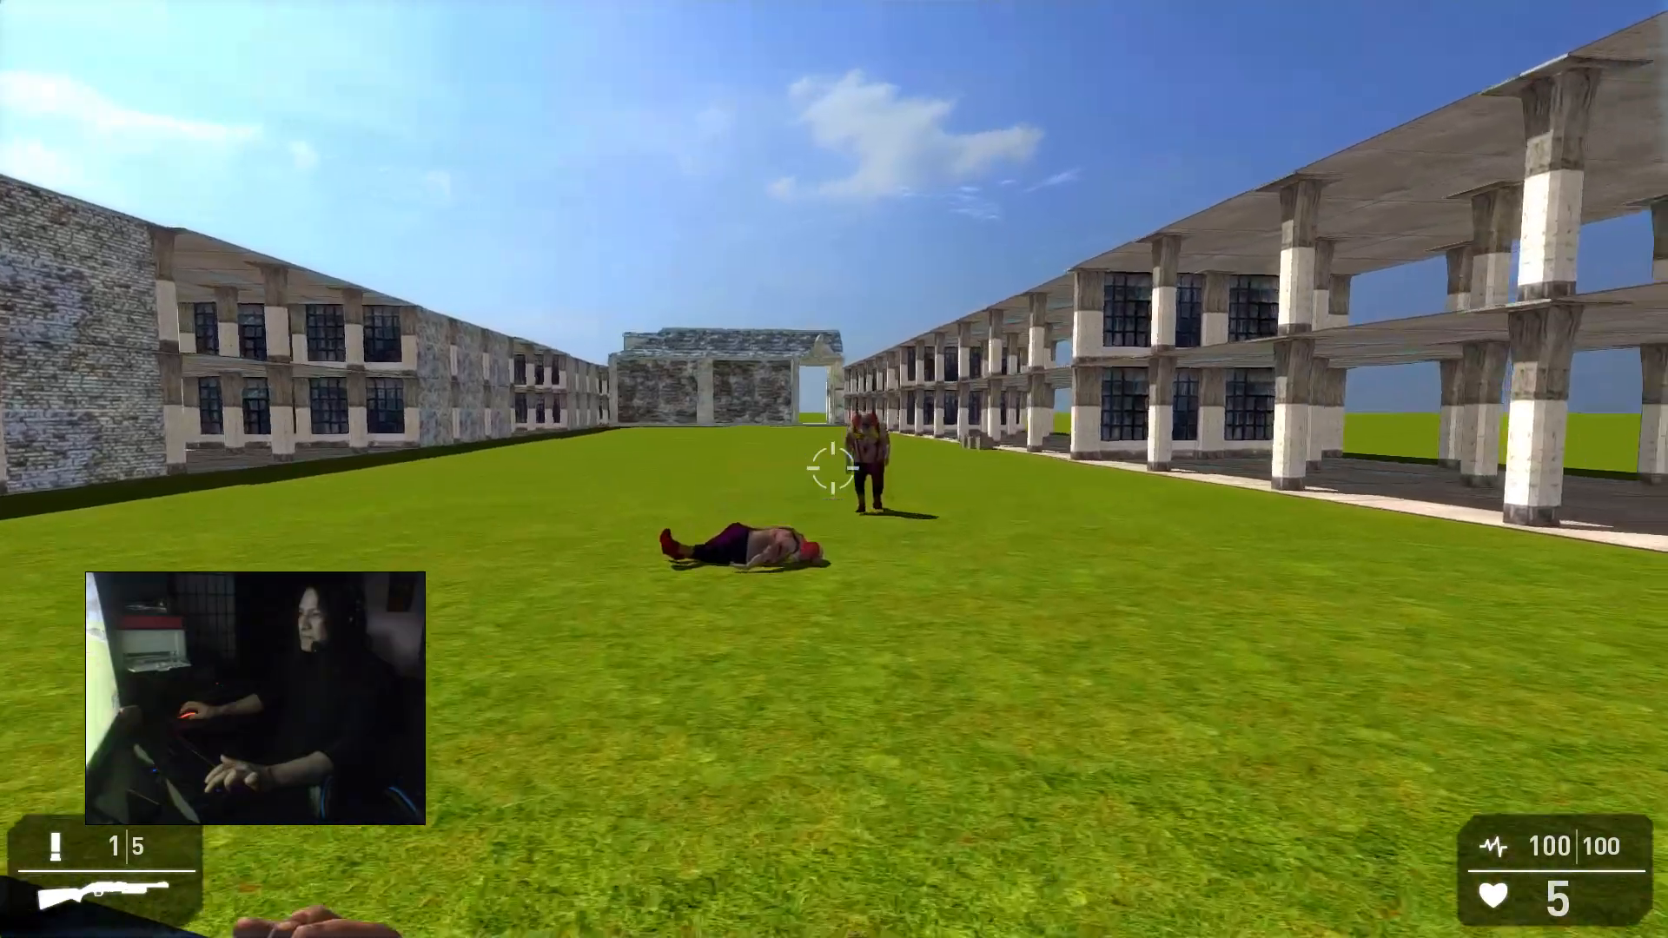
{"action": "left_click", "coordinate": [834, 469]}
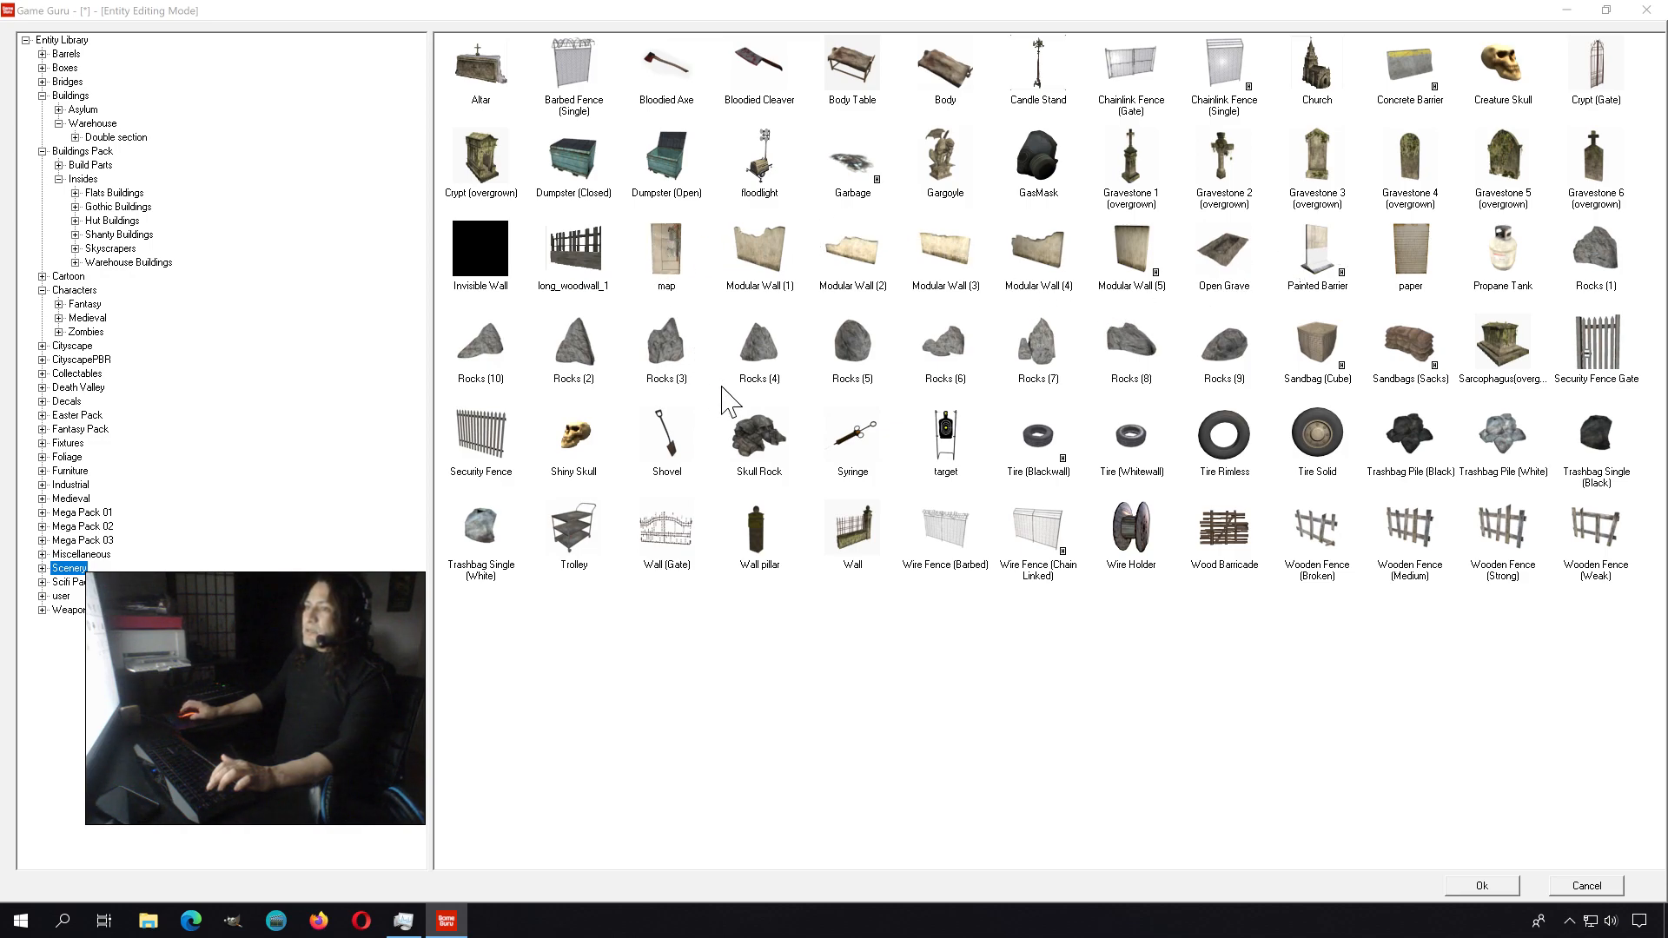
{"action": "mouse_move", "coordinate": [690, 509]}
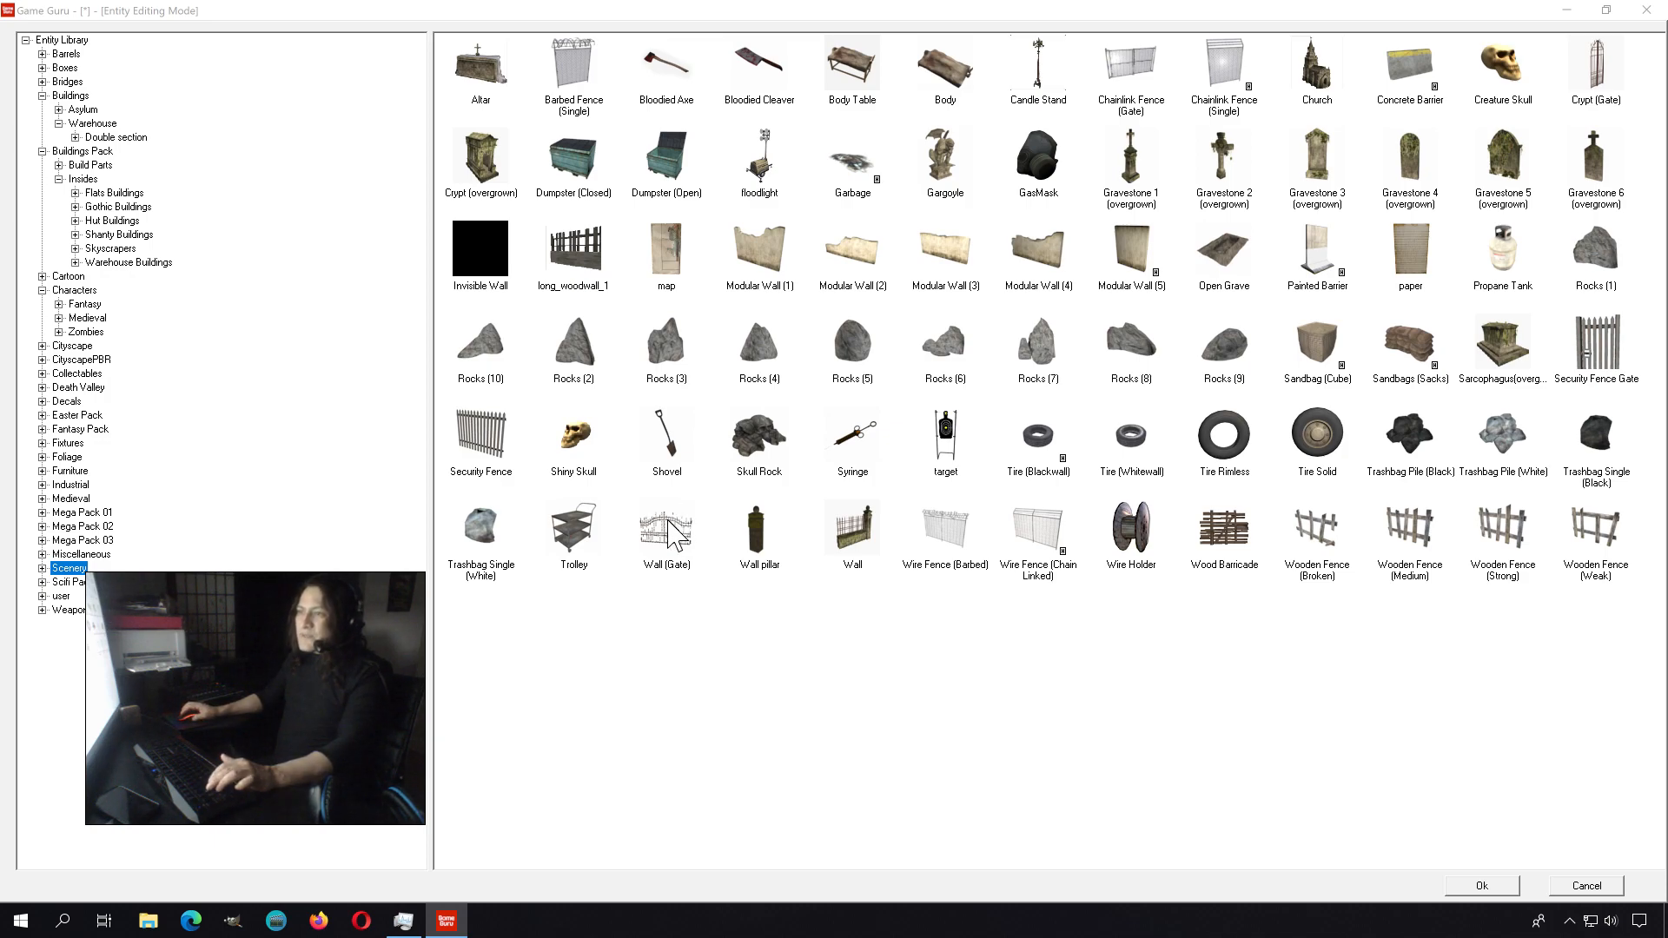
{"action": "mouse_move", "coordinate": [915, 625]}
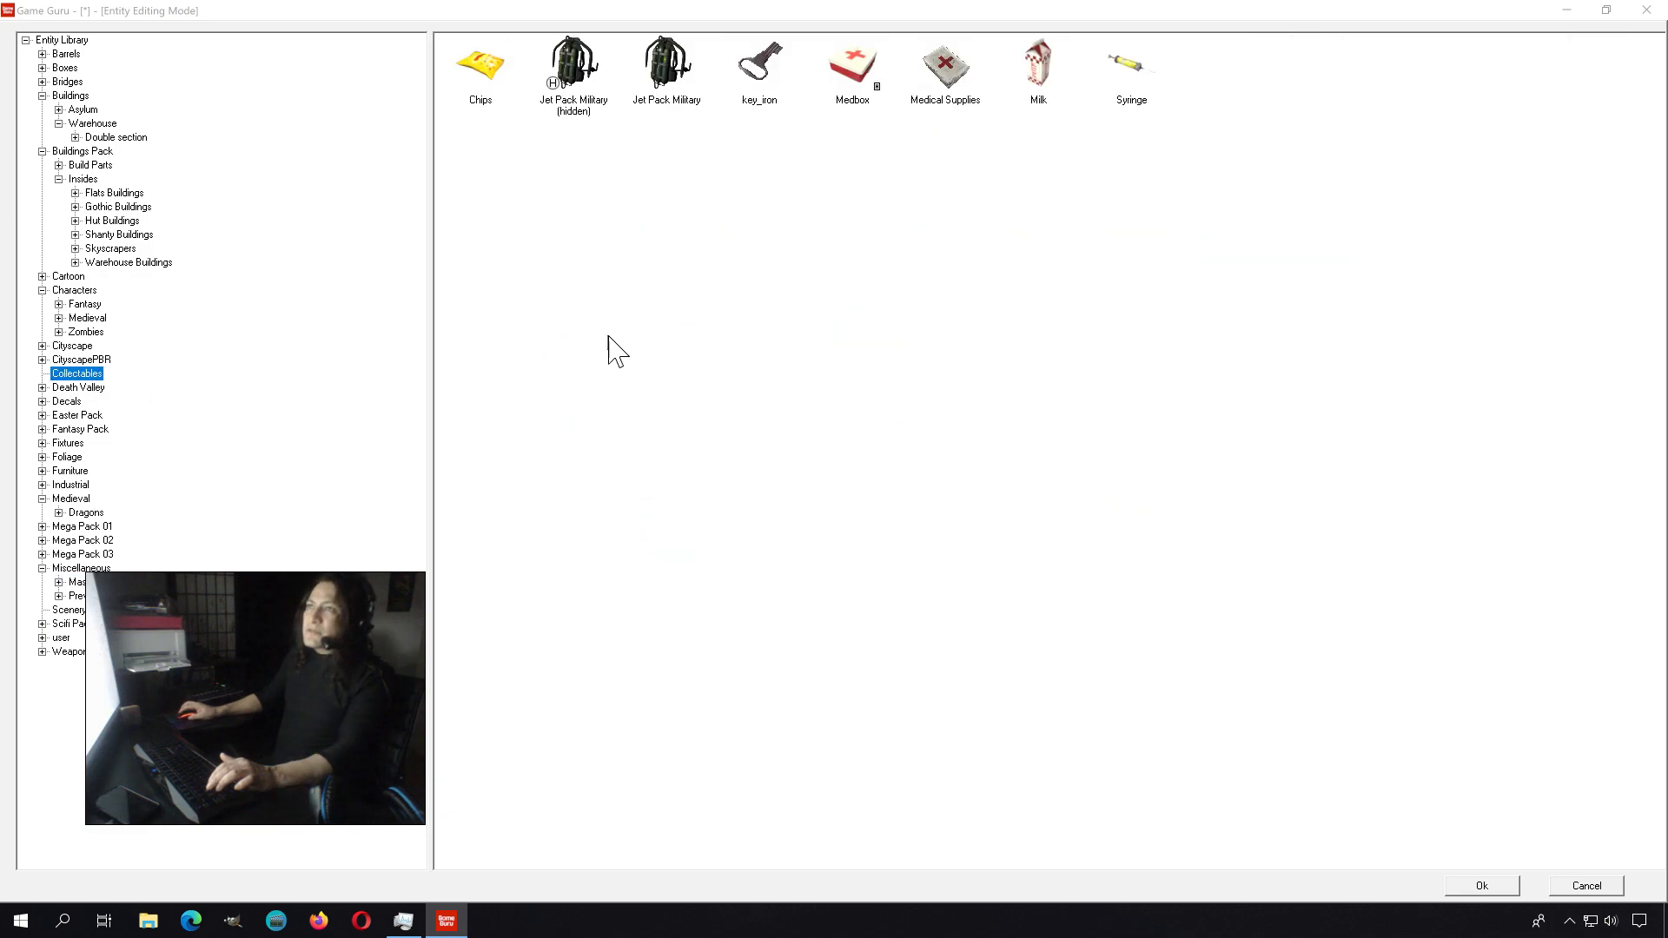
- Select key_iron from the Collectables folder of the entity library
{"action": "left_click", "coordinate": [760, 60]}
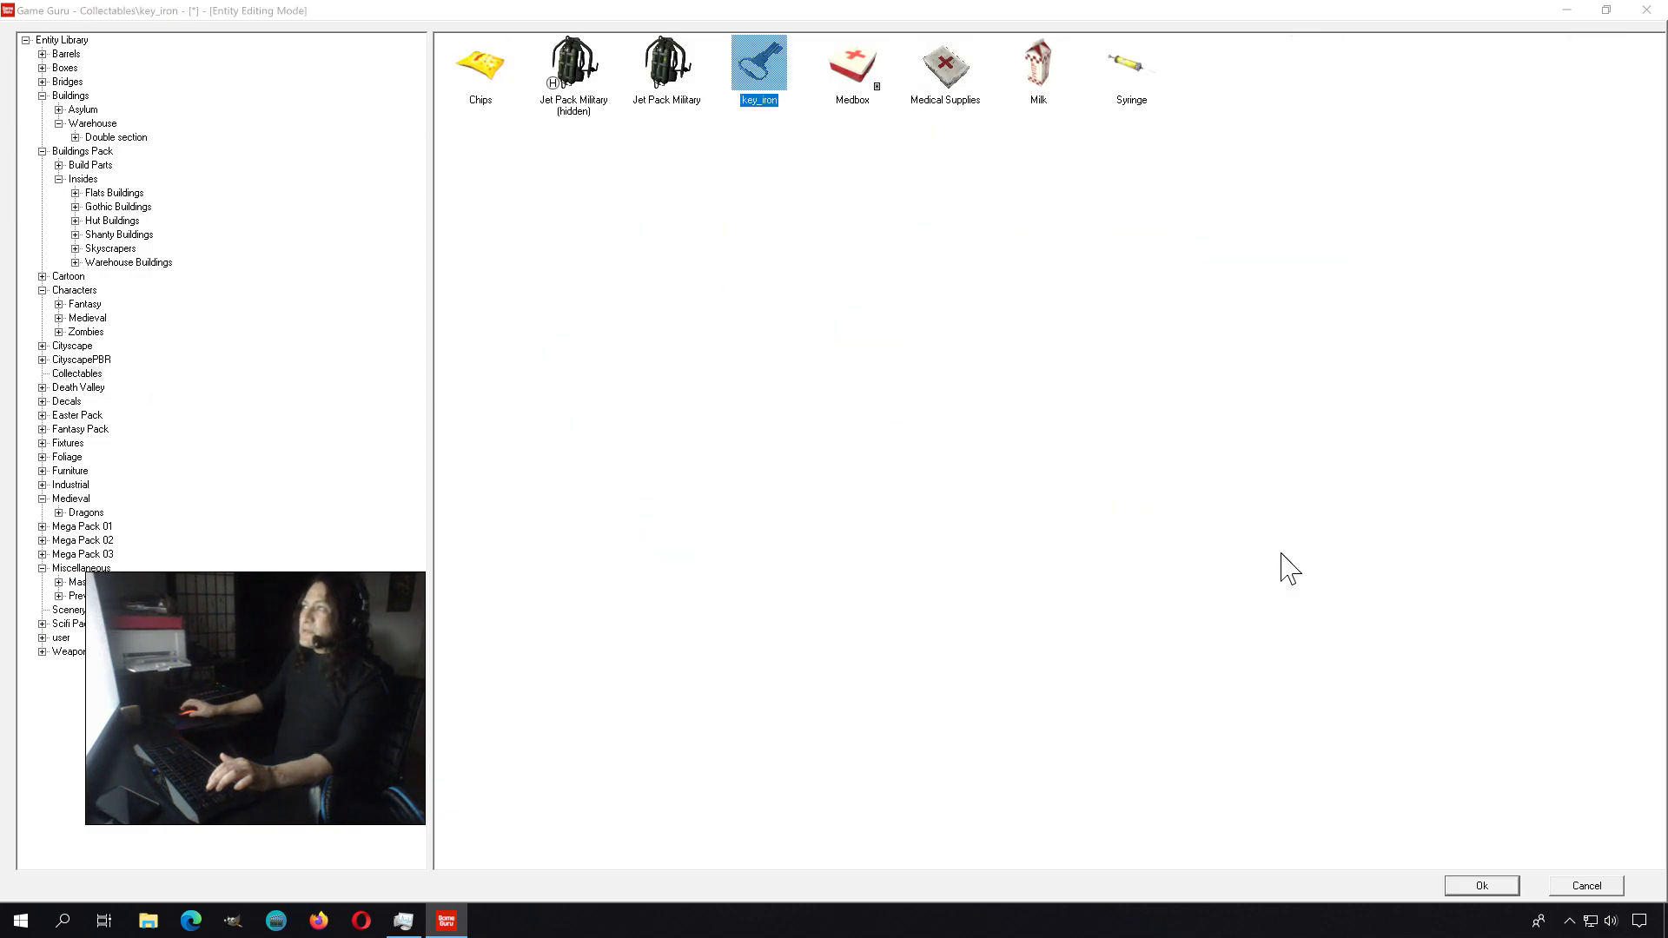
- Confirm the iron key and set it down on the building's checkered floor
{"action": "left_click", "coordinate": [1480, 884]}
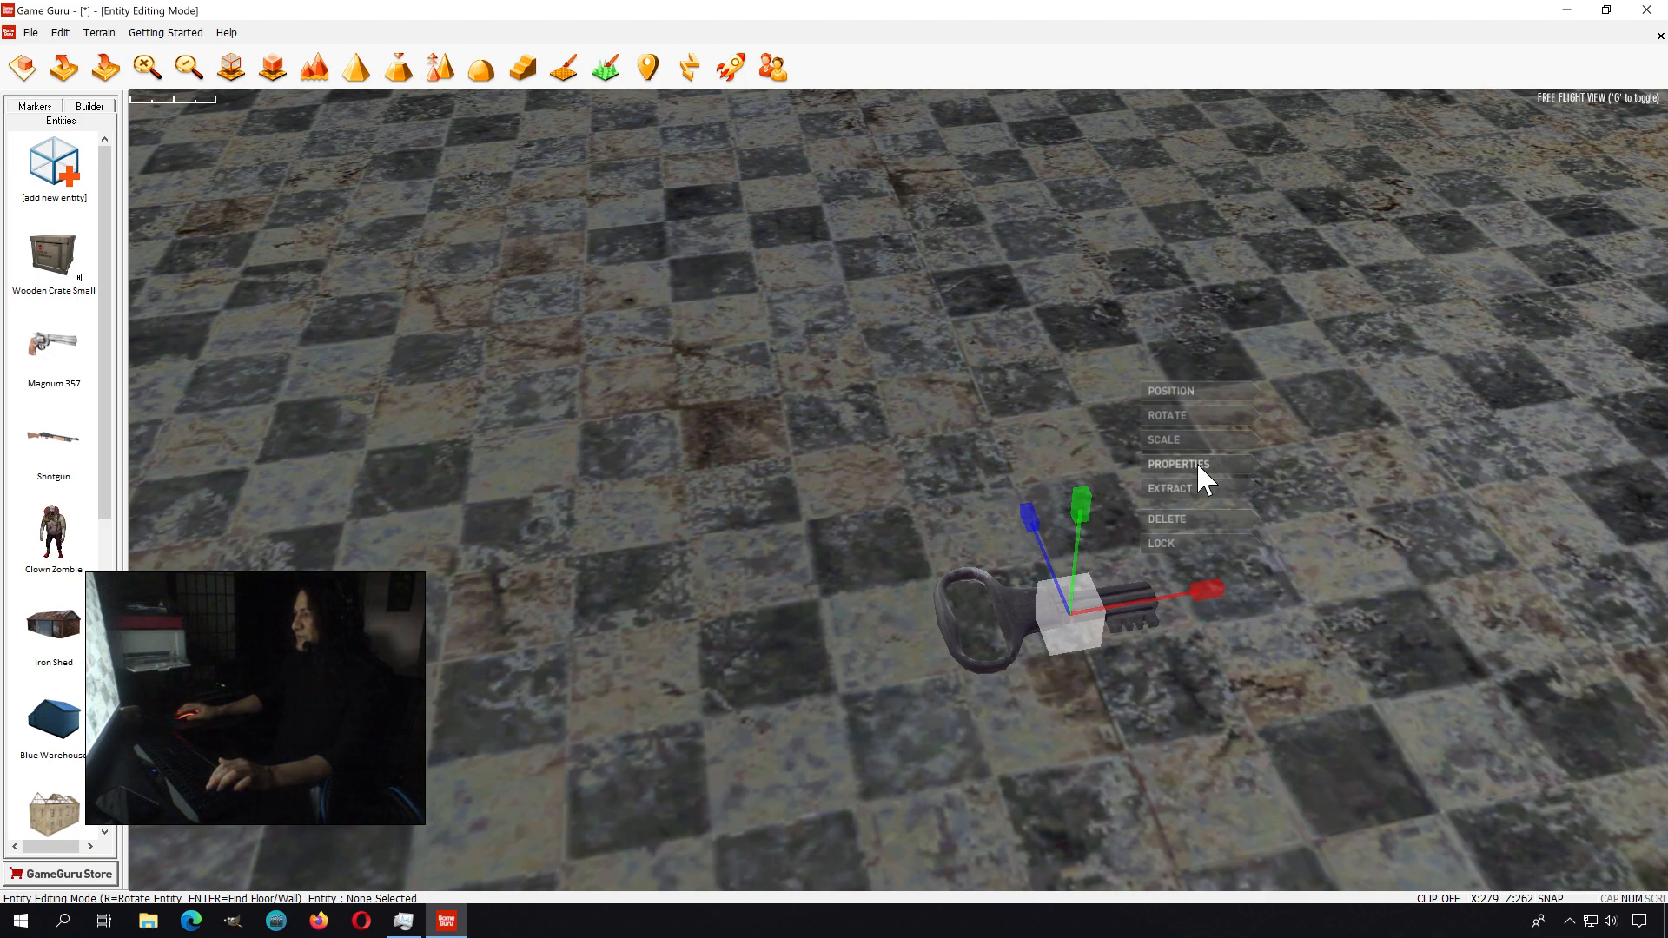
- Set the placed iron key's Name to 'hh' and apply the change
{"action": "left_click", "coordinate": [1178, 464]}
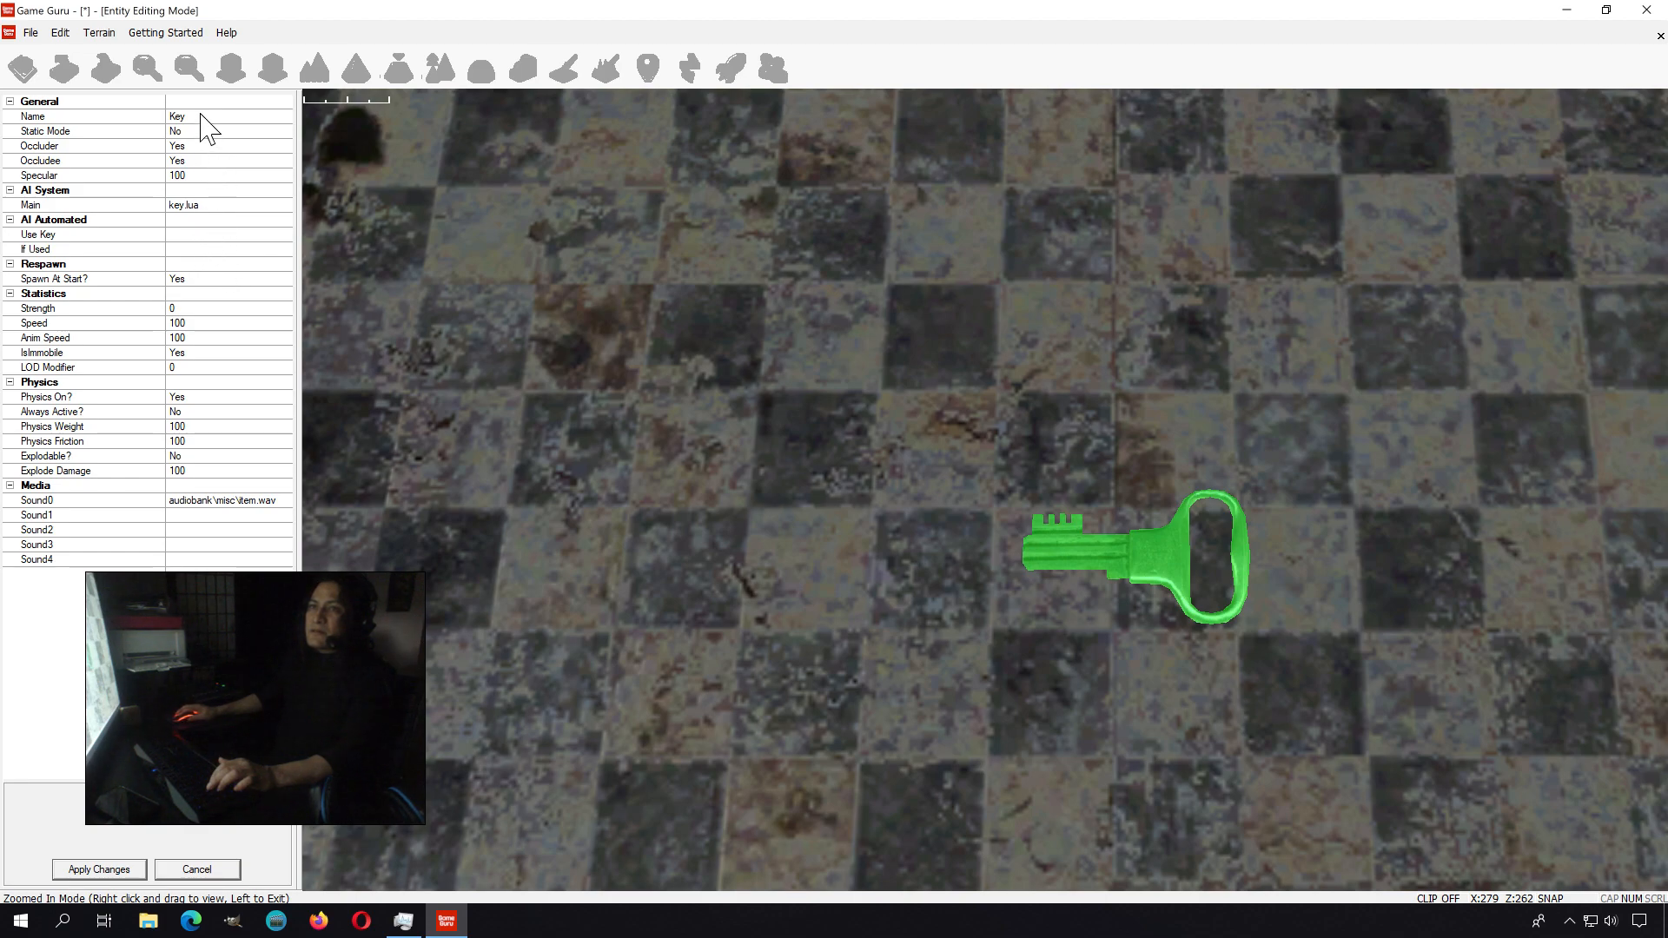
{"action": "type", "text": "h"}
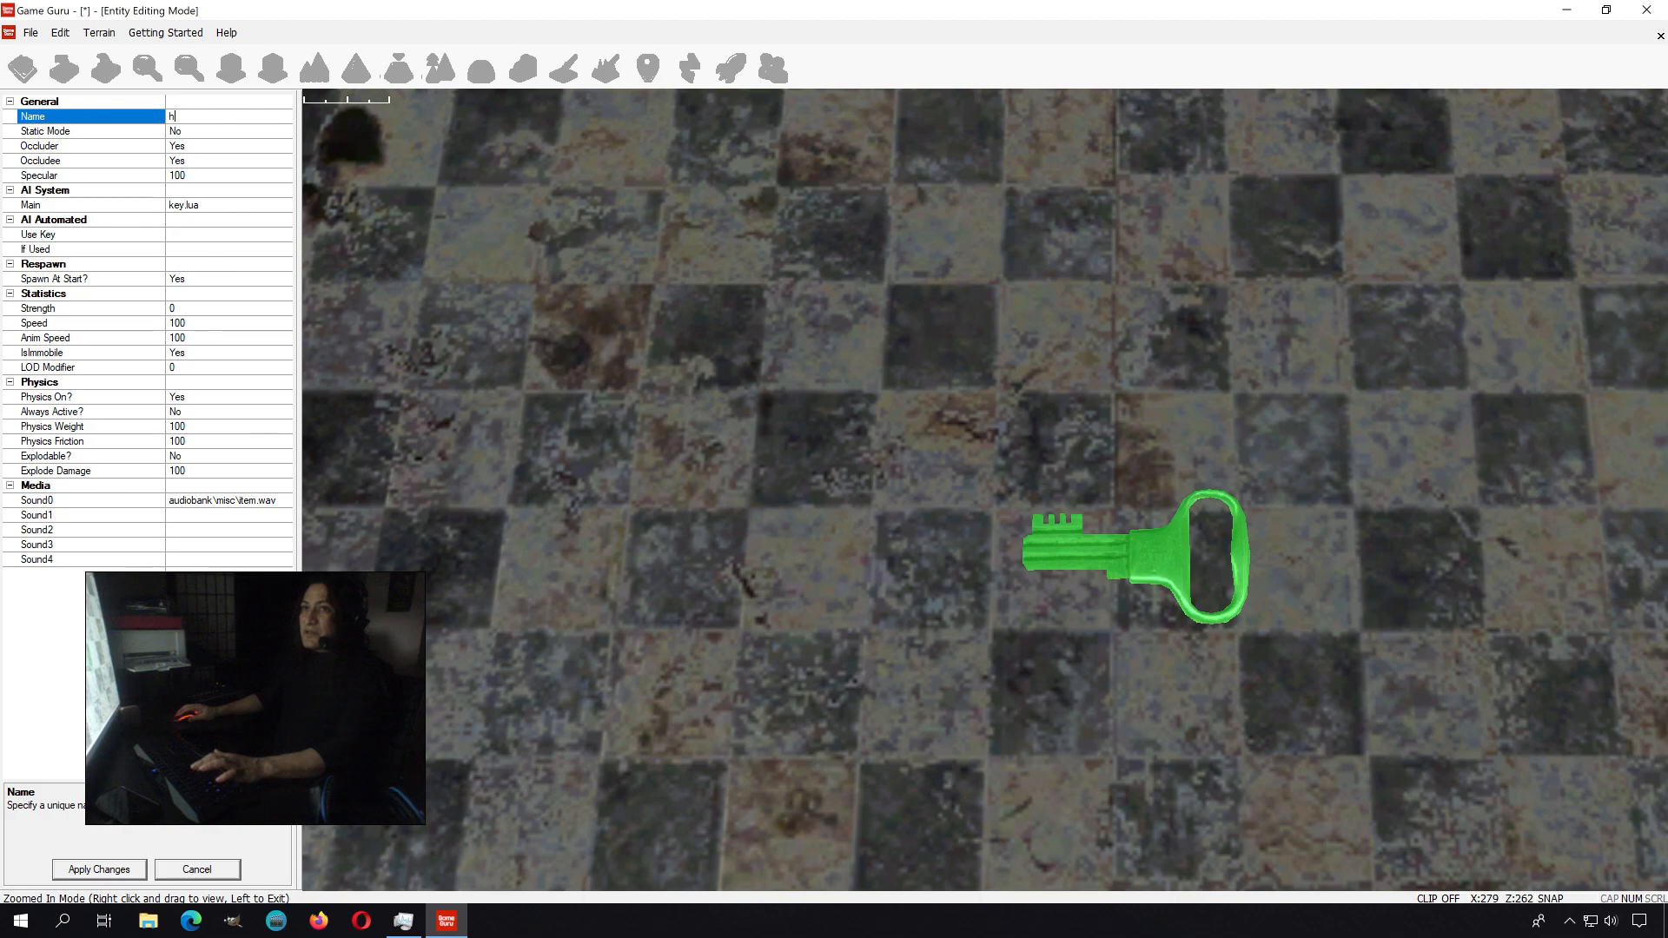
{"action": "type", "text": "h"}
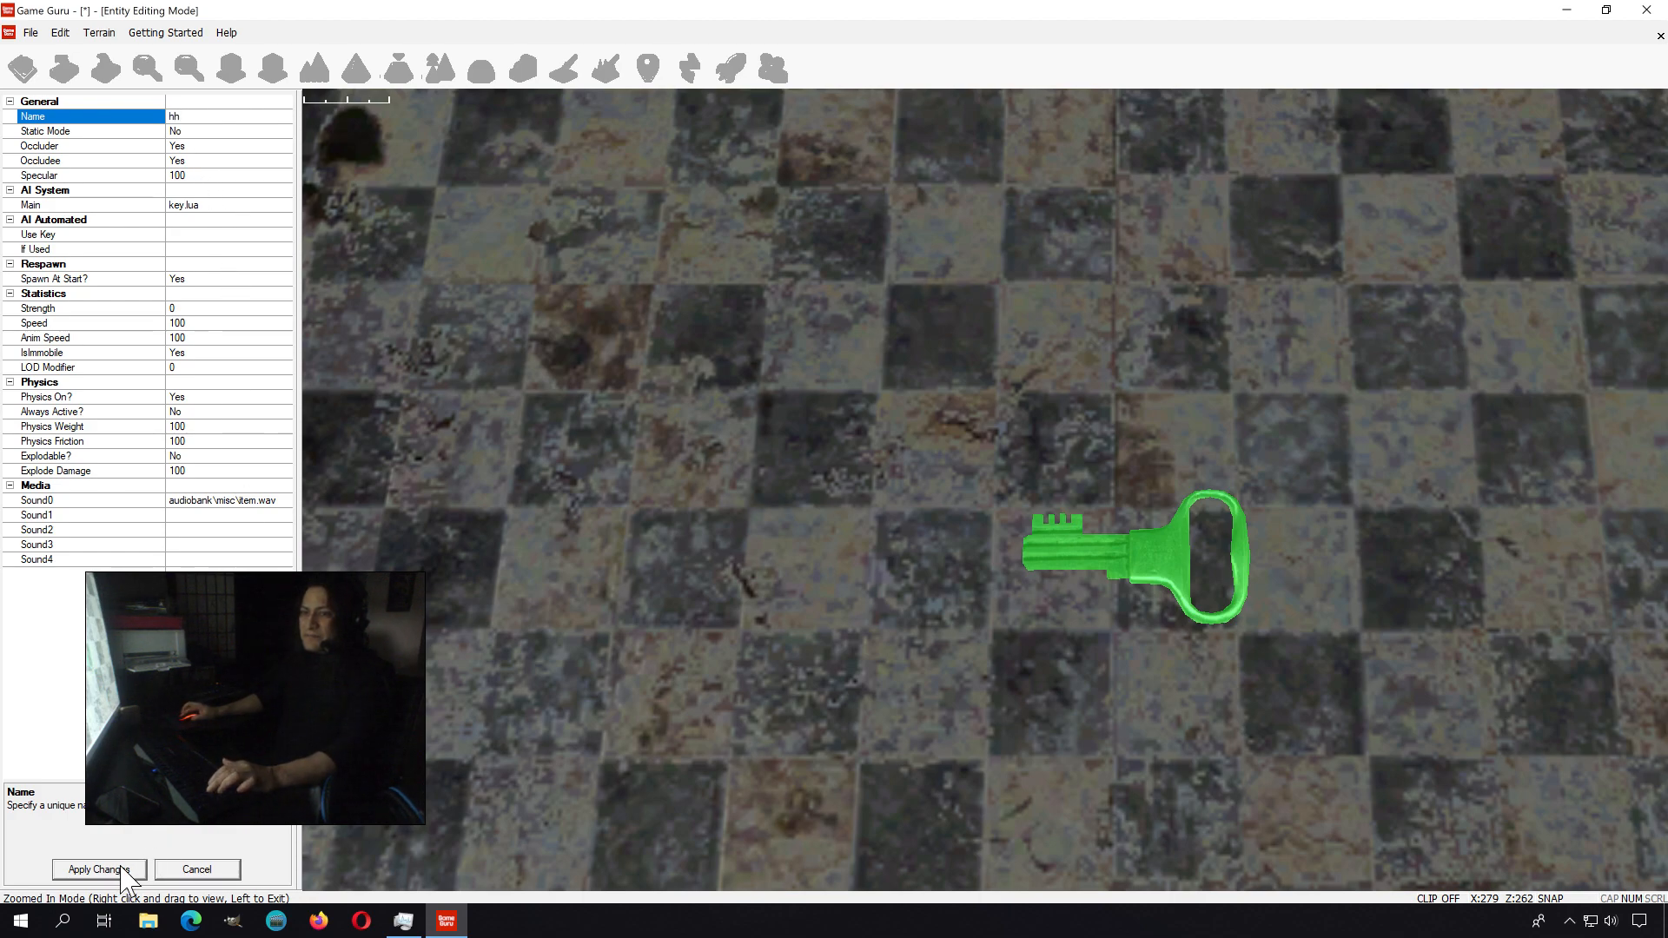
{"action": "left_click", "coordinate": [97, 868]}
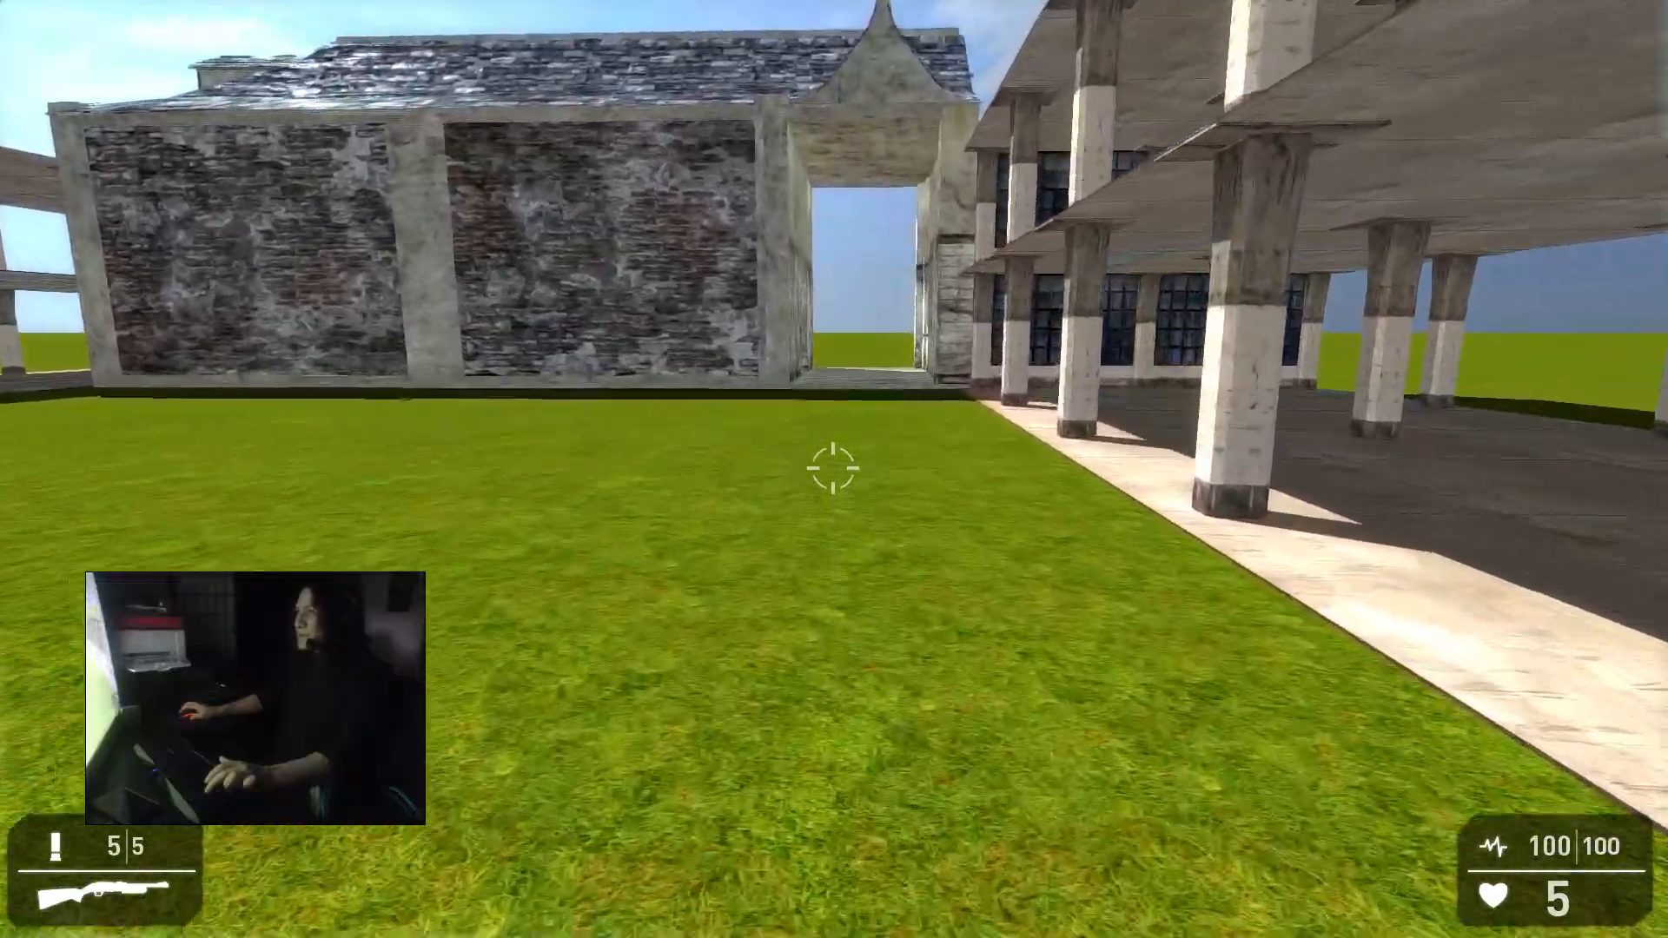
- Walk from the tiled interior to the courtyard and fire the revolver at the zombies
{"action": "key", "text": "w"}
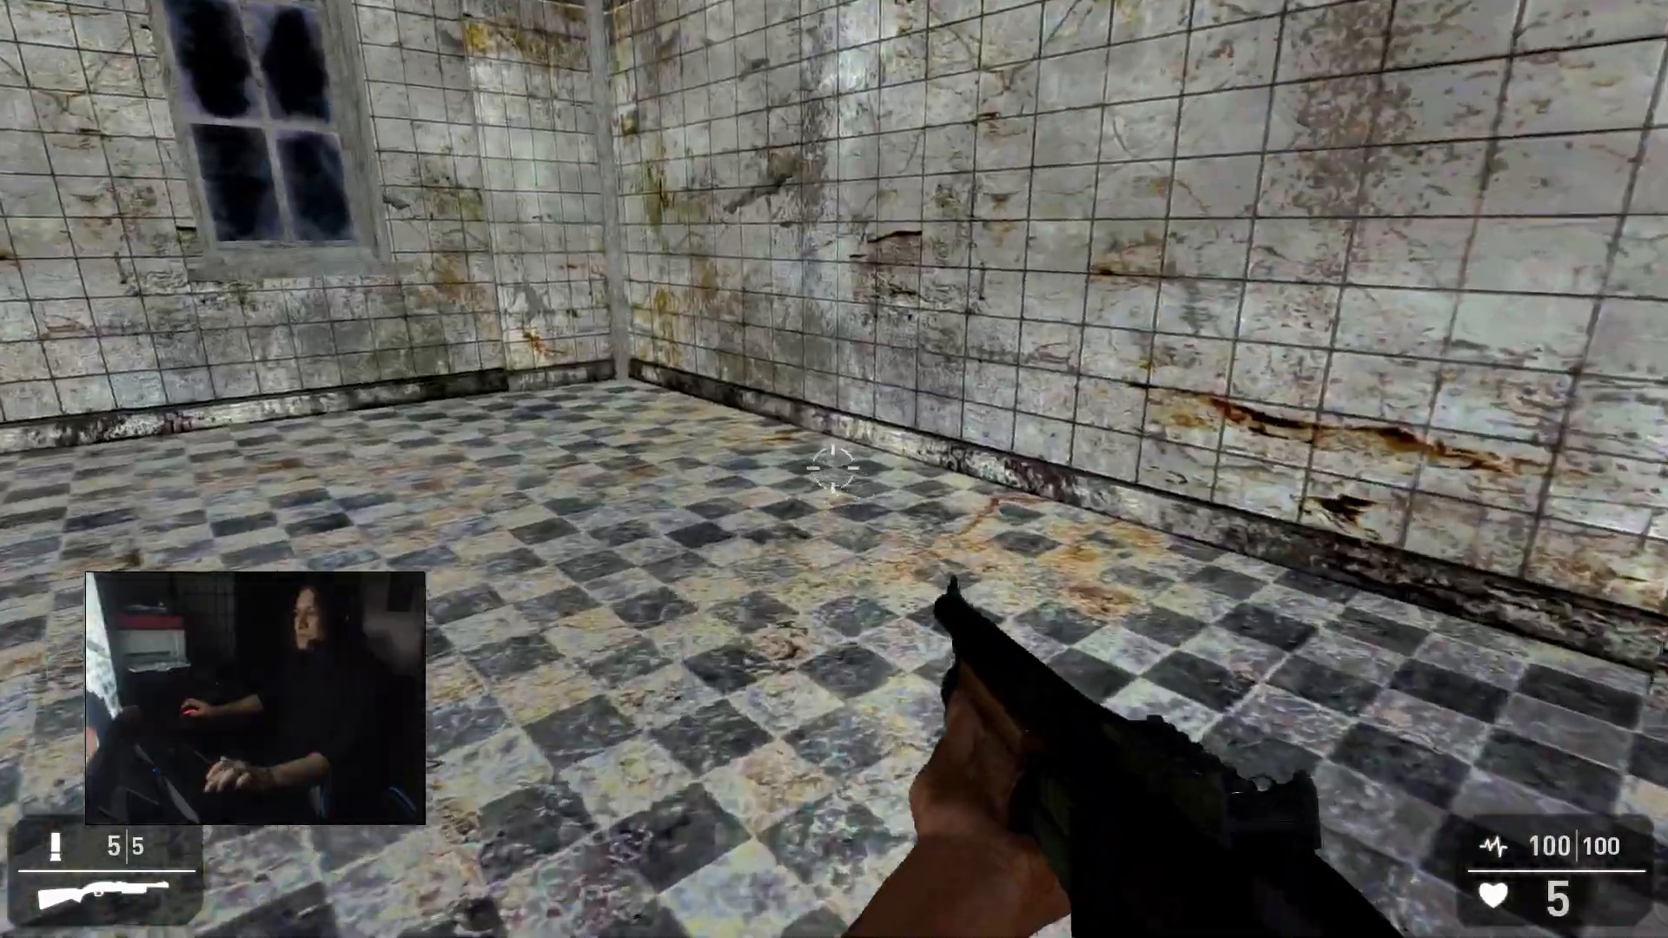
{"action": "mouse_move", "coordinate": [834, 469]}
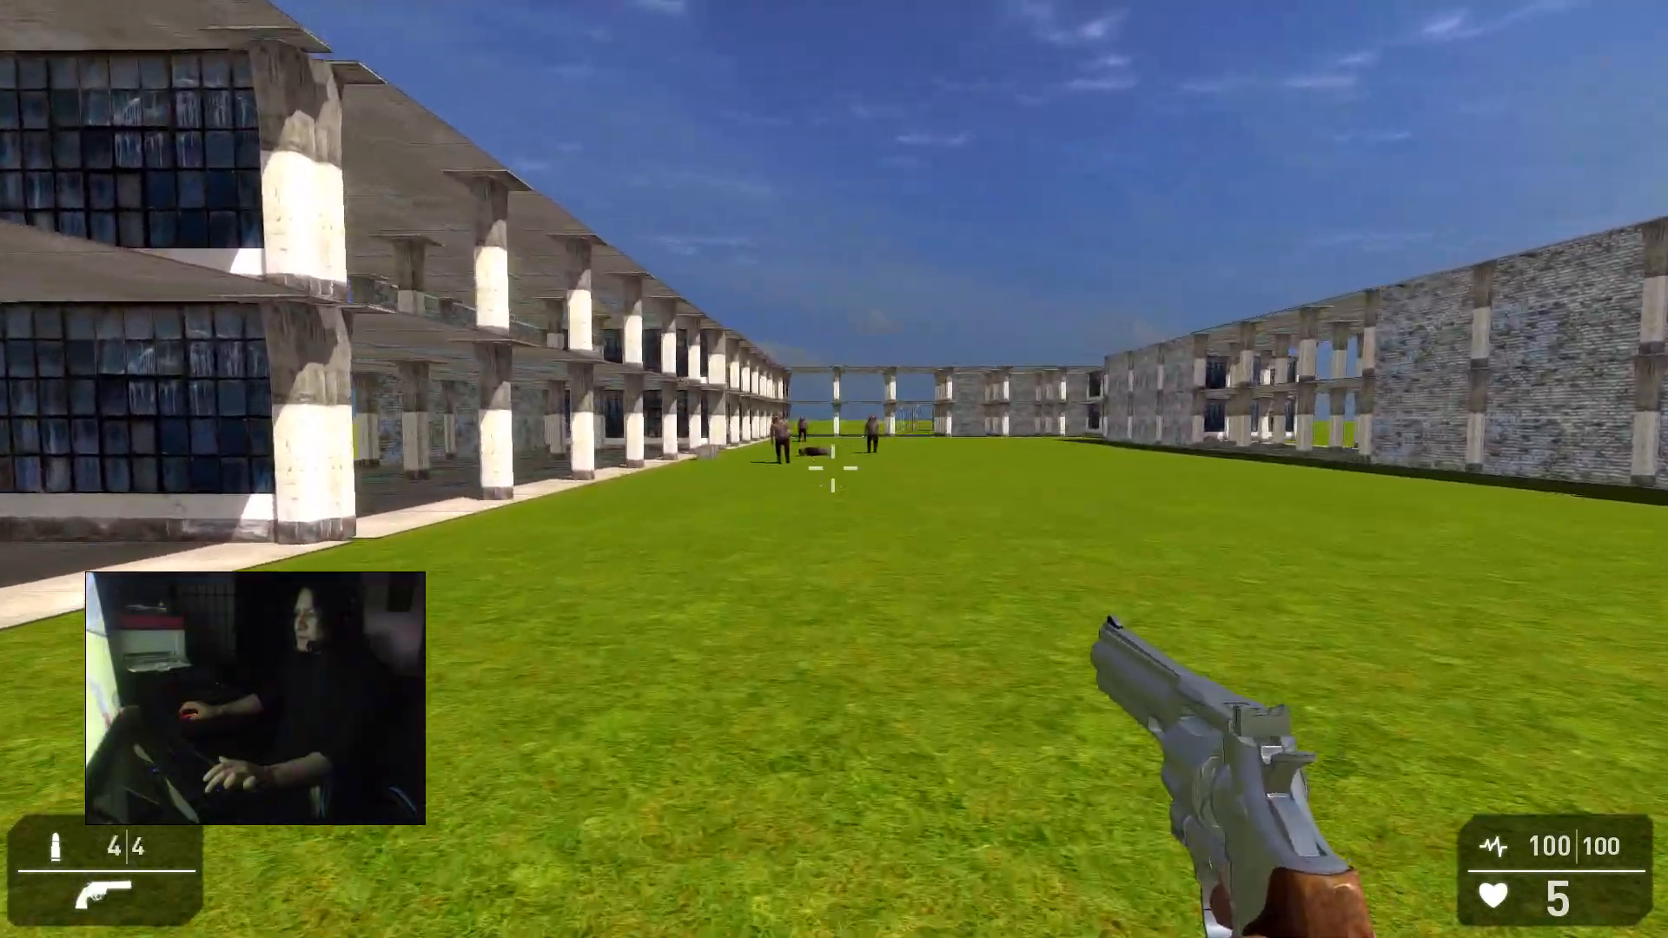
{"action": "left_click", "coordinate": [834, 469]}
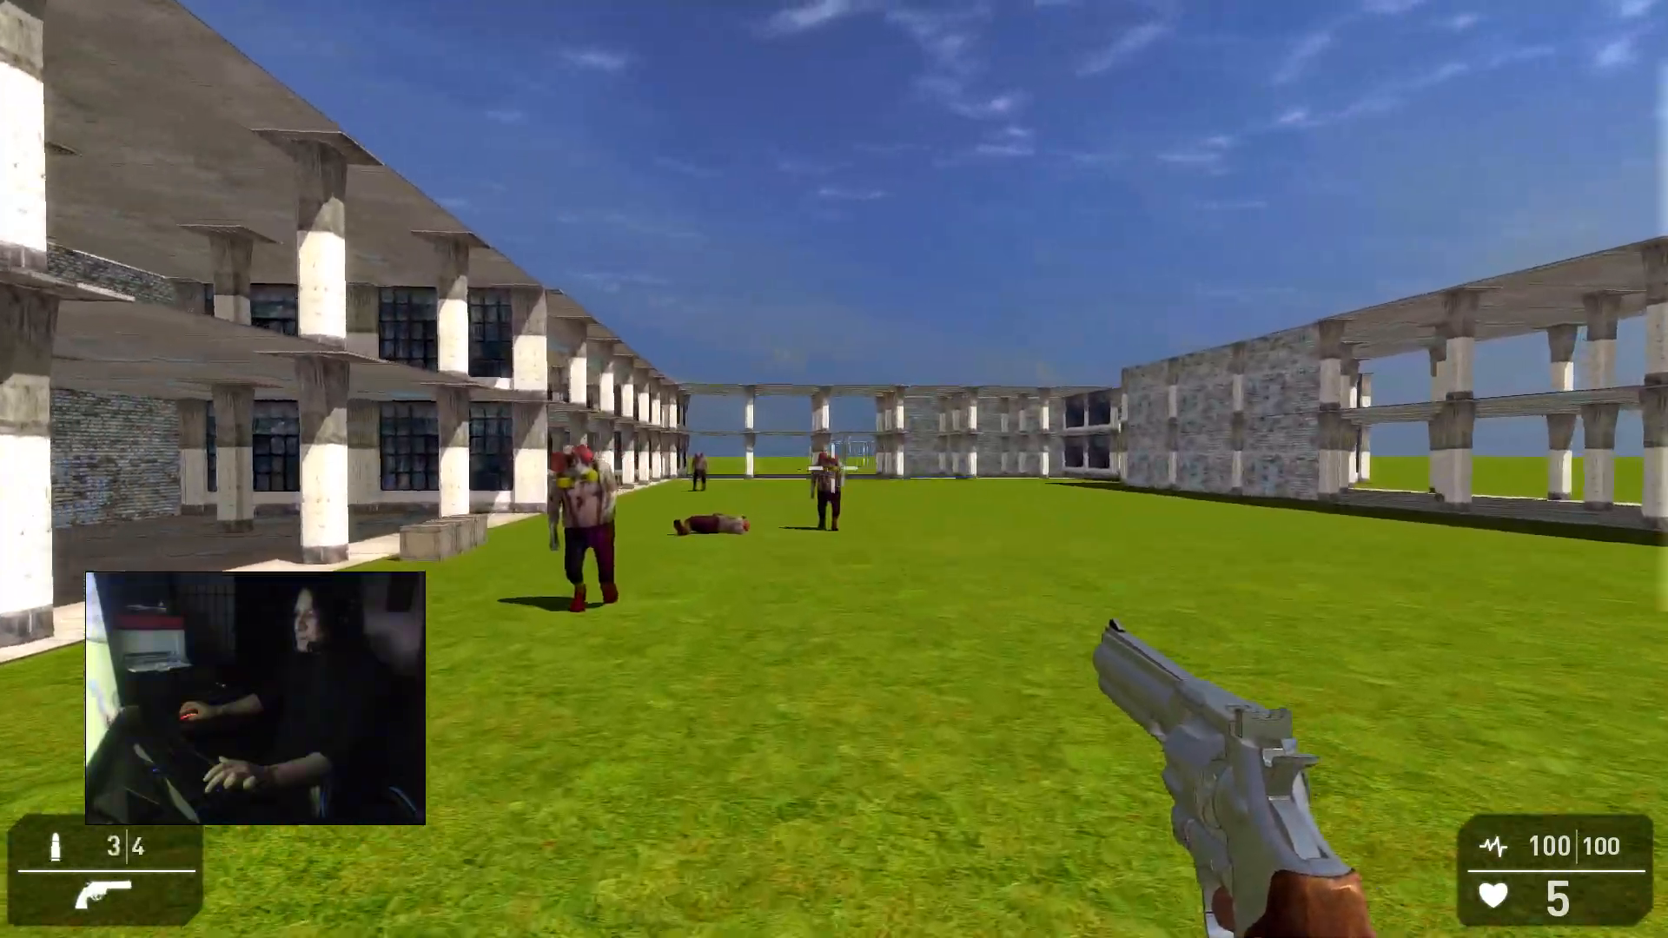